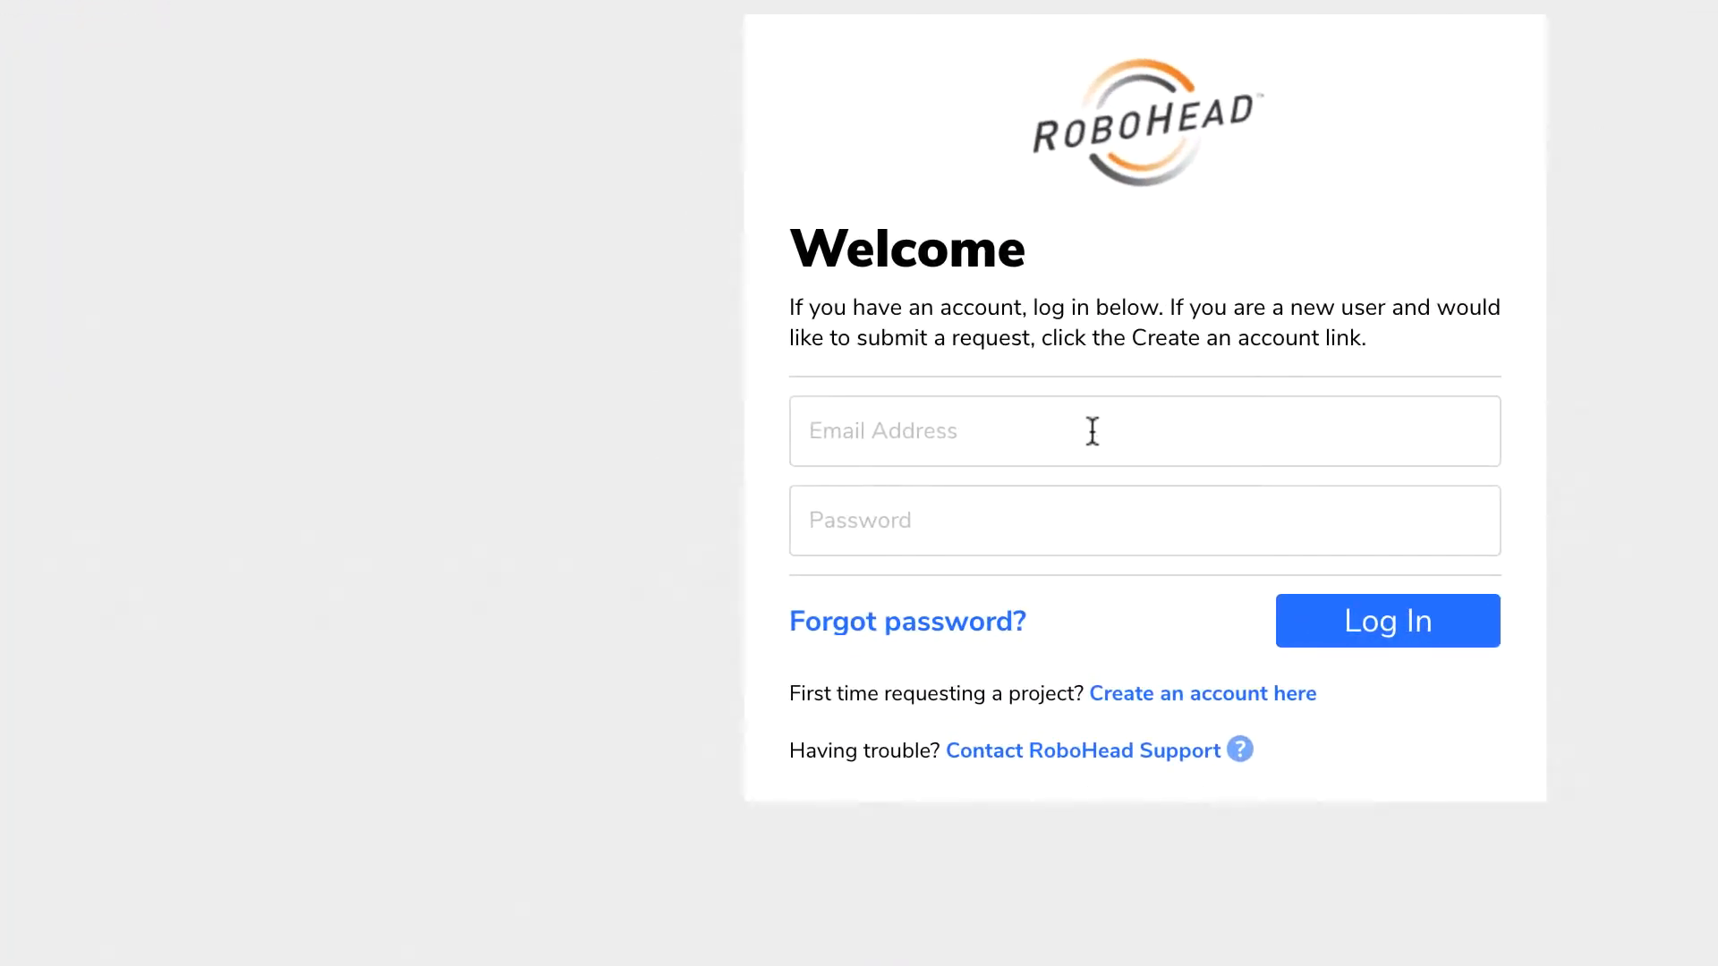
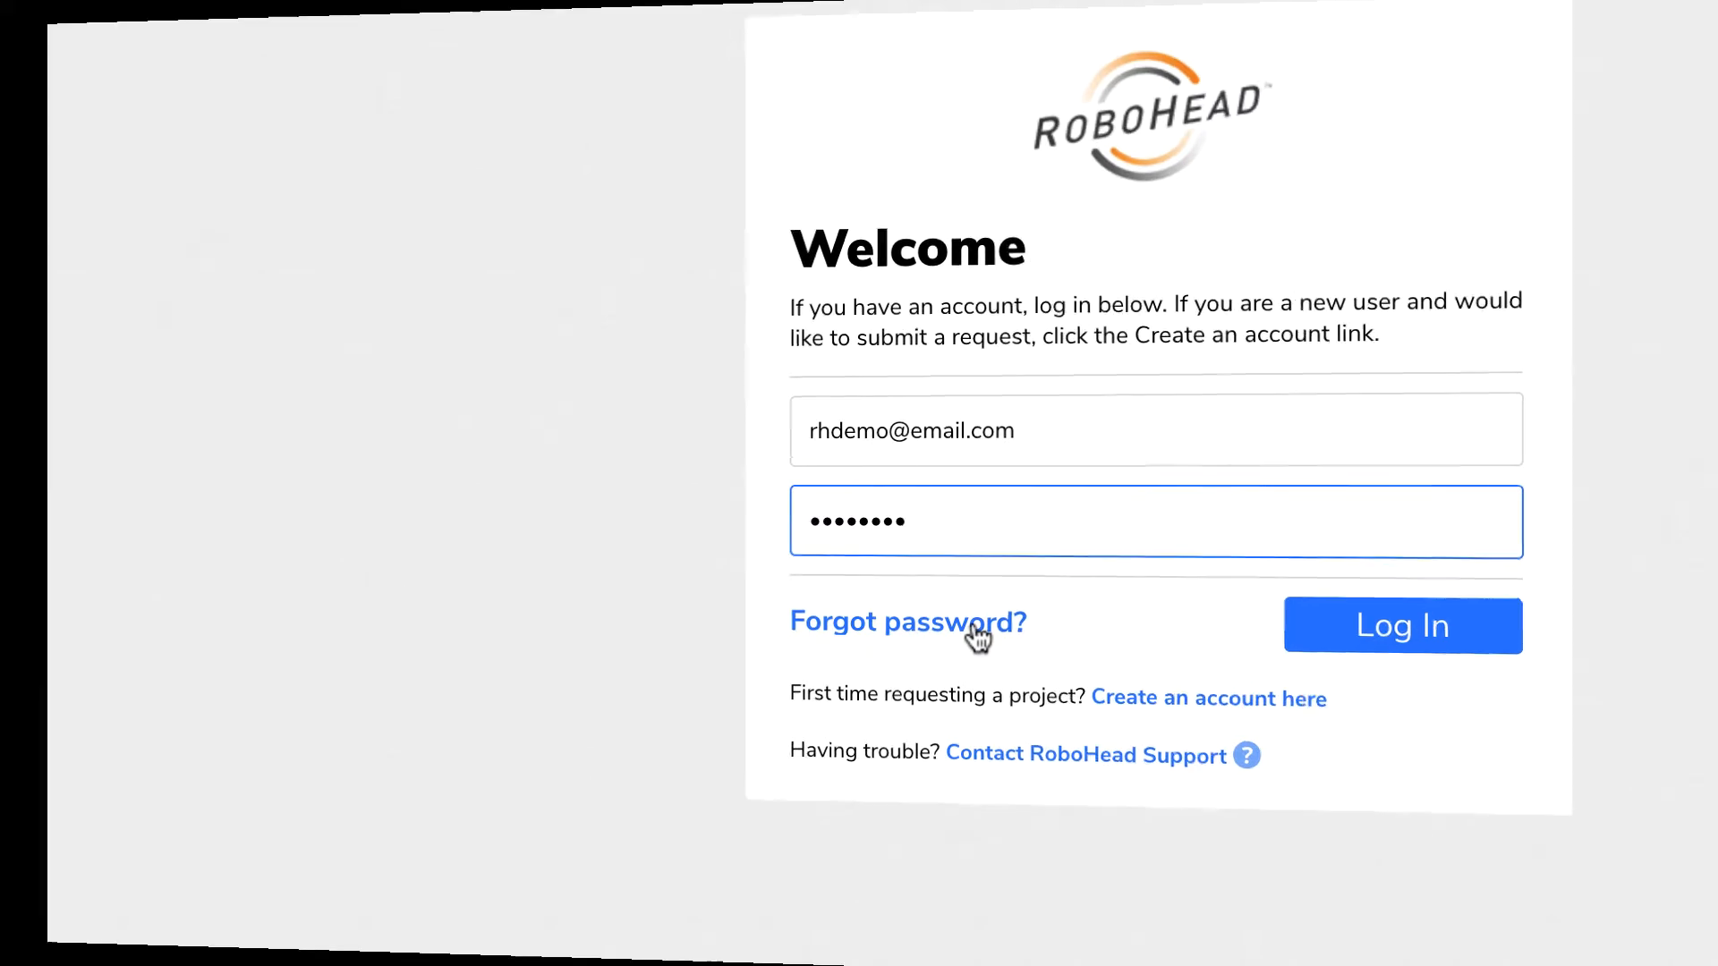
Step: Log in with the rhdemo@ demo account to reach the 81 Active Projects
{"action": "left_click", "coordinate": [1401, 626]}
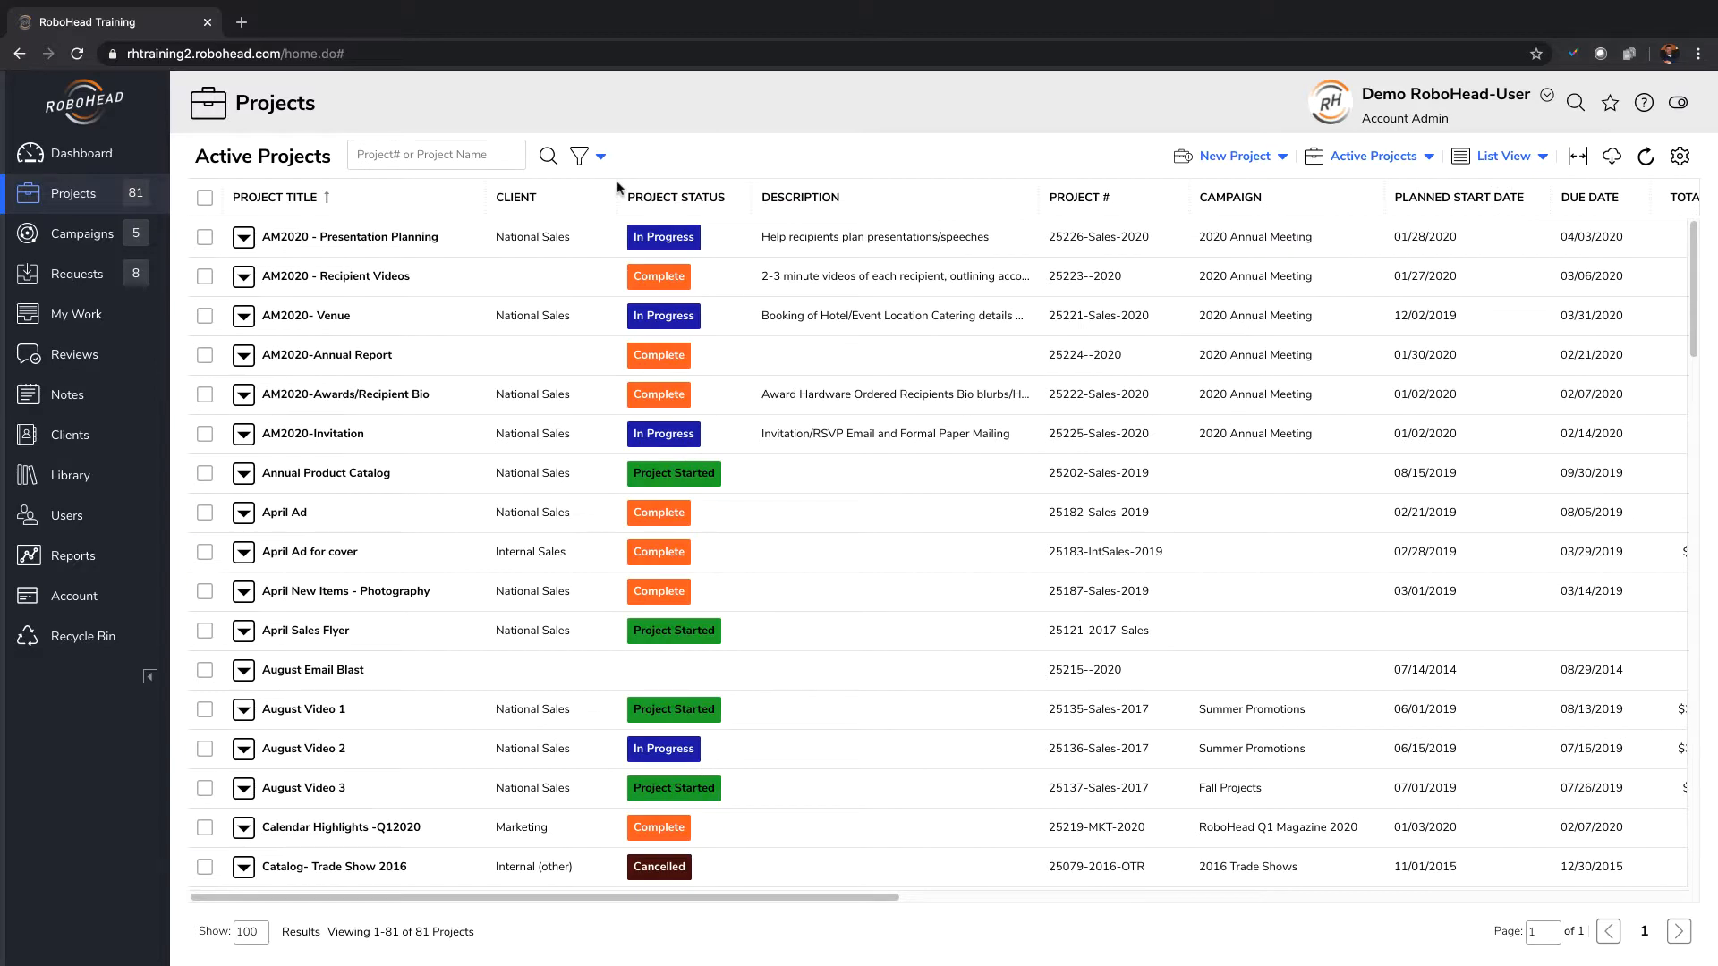
{"action": "mouse_move", "coordinate": [674, 203]}
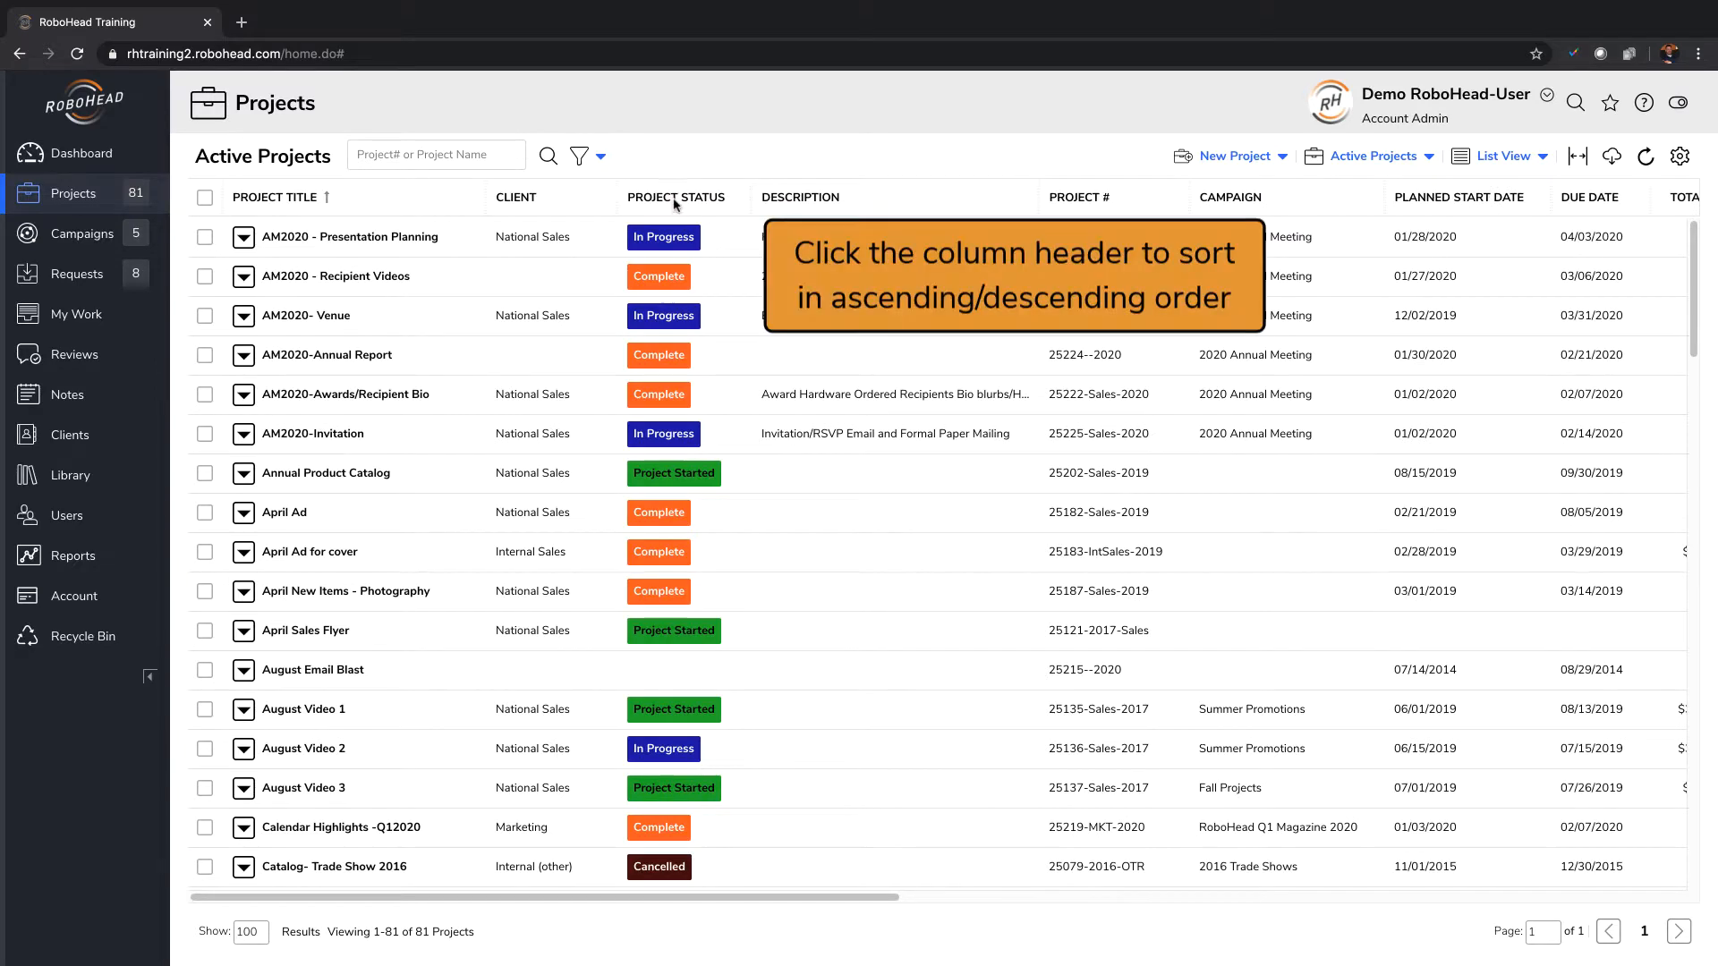
Step: Sort projects by PROJECT STATUS descending and auto-fit all columns to their contents
{"action": "left_click", "coordinate": [674, 197]}
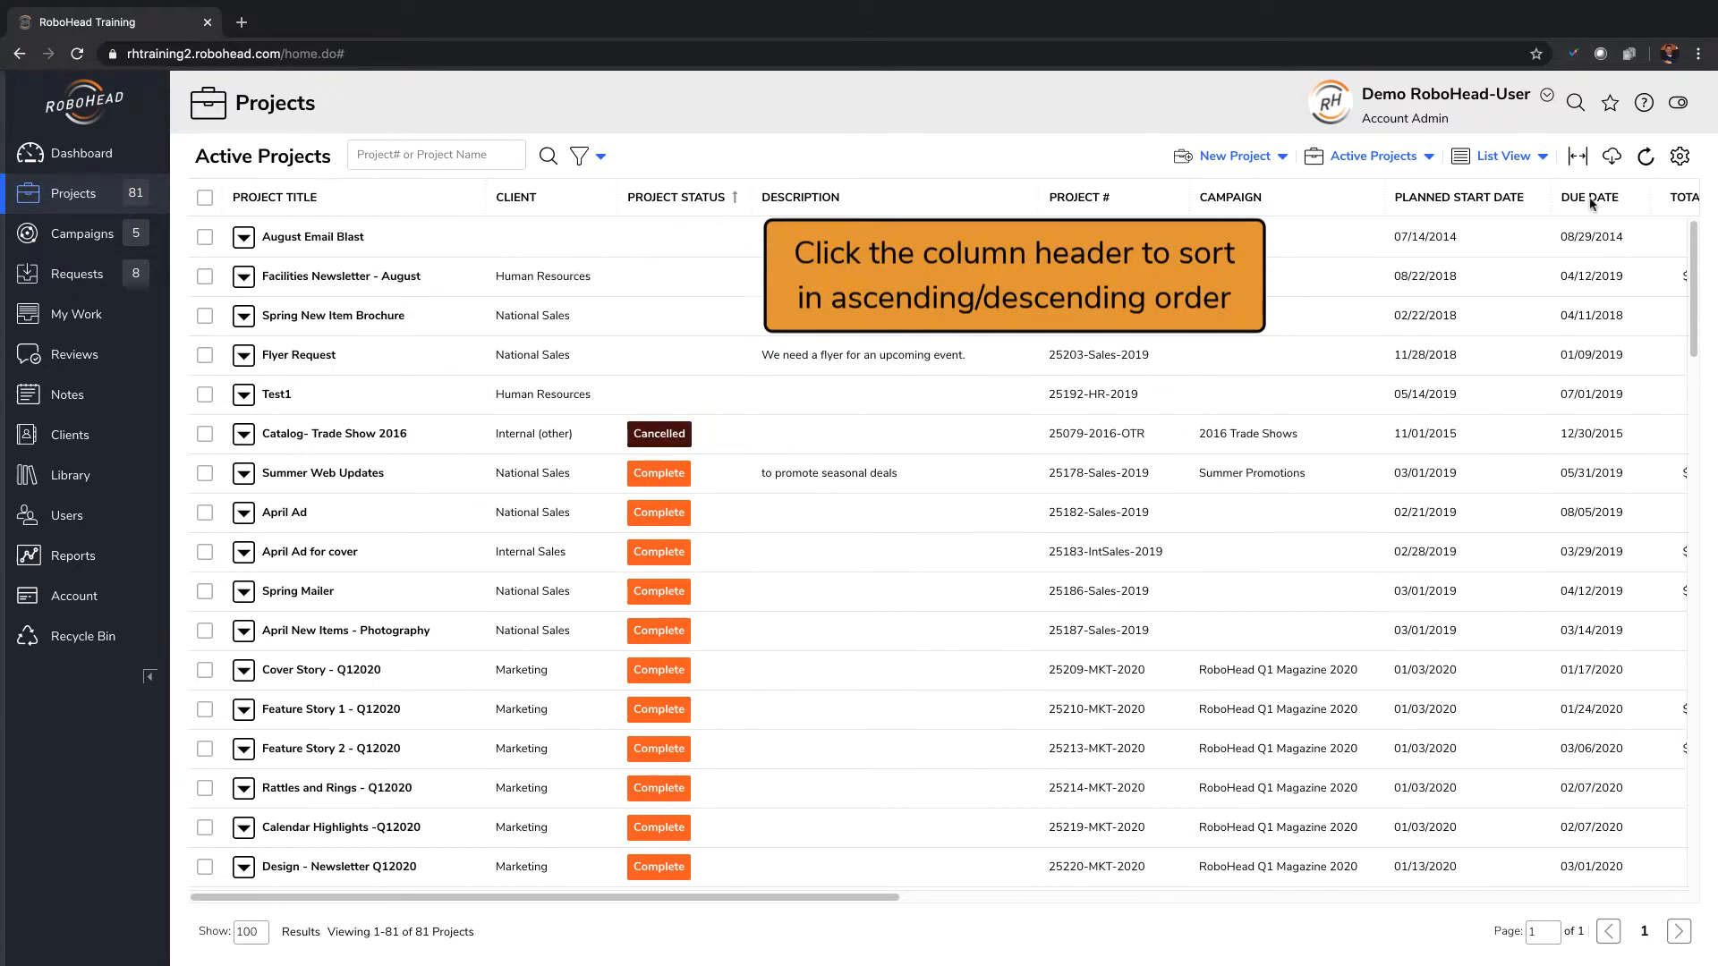
{"action": "left_click", "coordinate": [677, 197]}
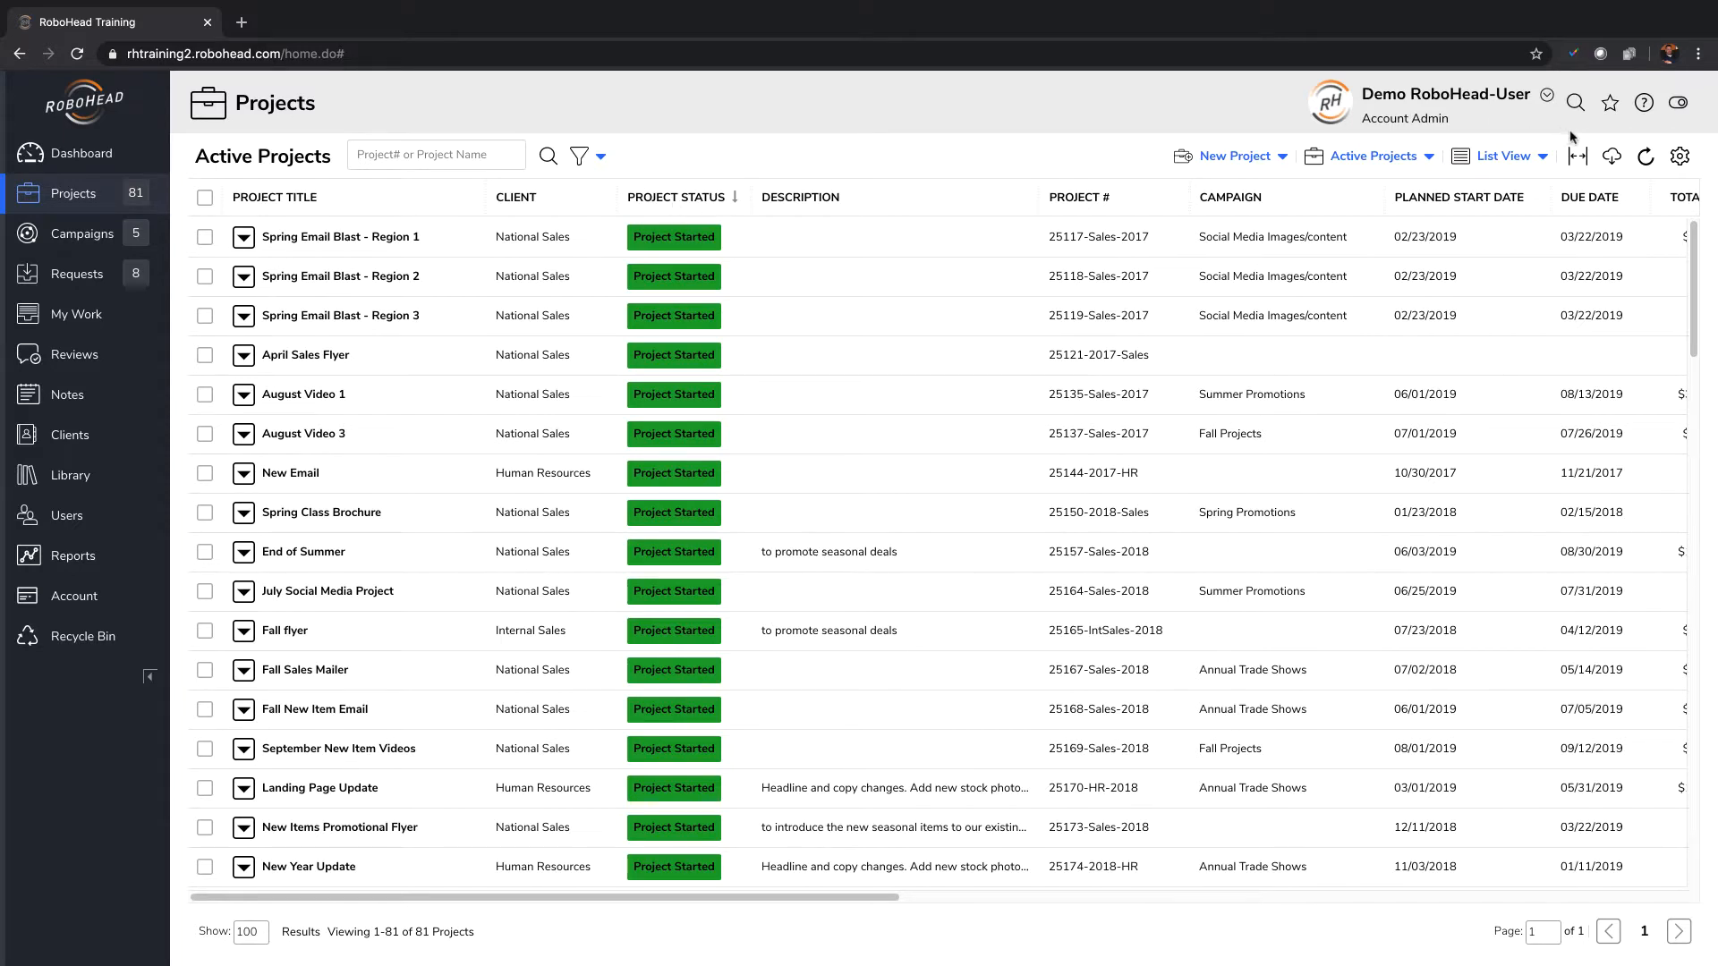
{"action": "mouse_move", "coordinate": [1575, 156]}
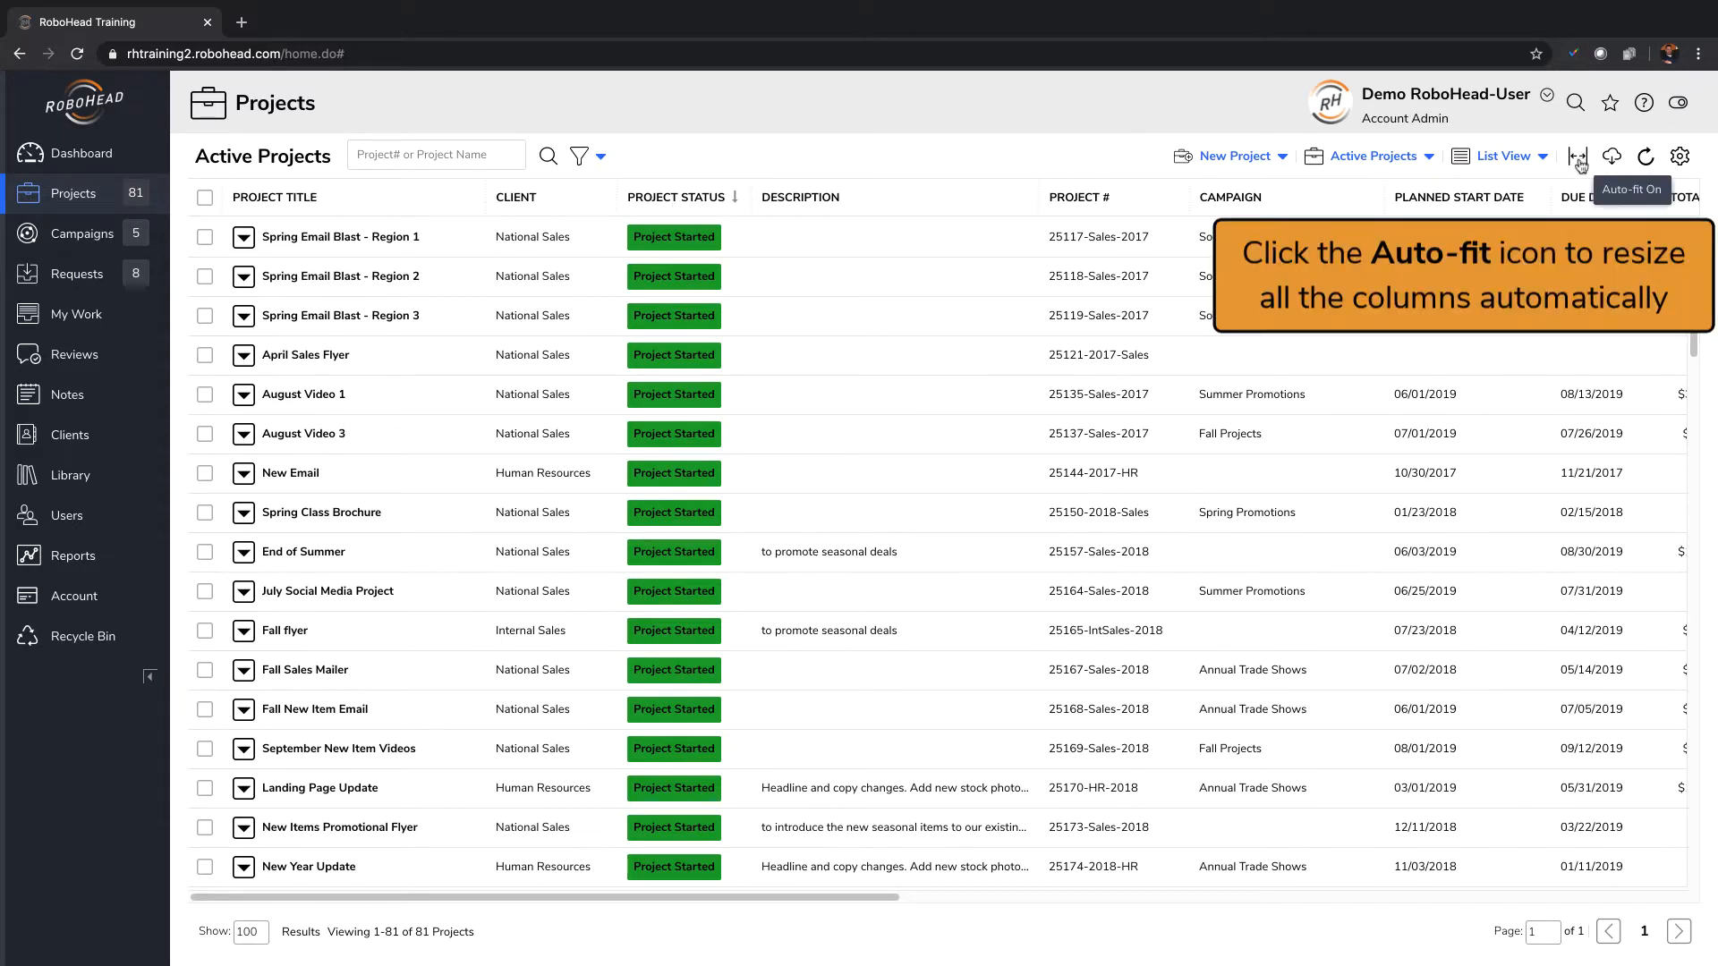
{"action": "left_click", "coordinate": [1578, 155]}
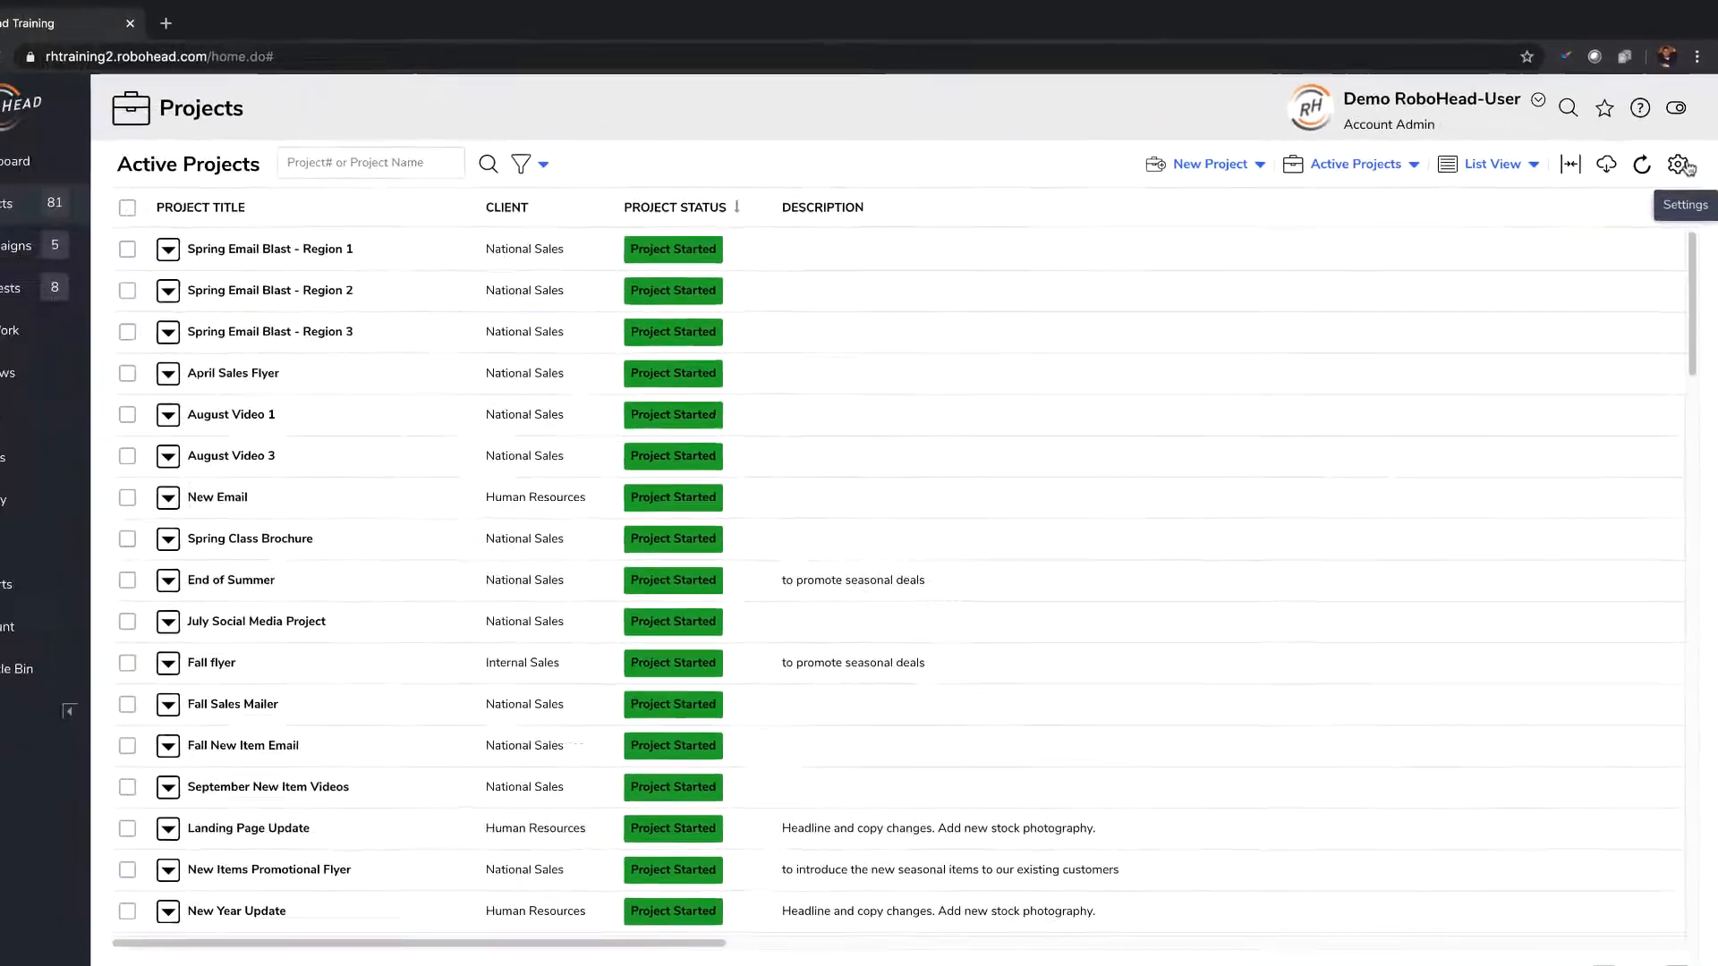
Step: Hide the Archived On, Created On, Modified By, Created By and cost columns
{"action": "left_click", "coordinate": [1679, 163]}
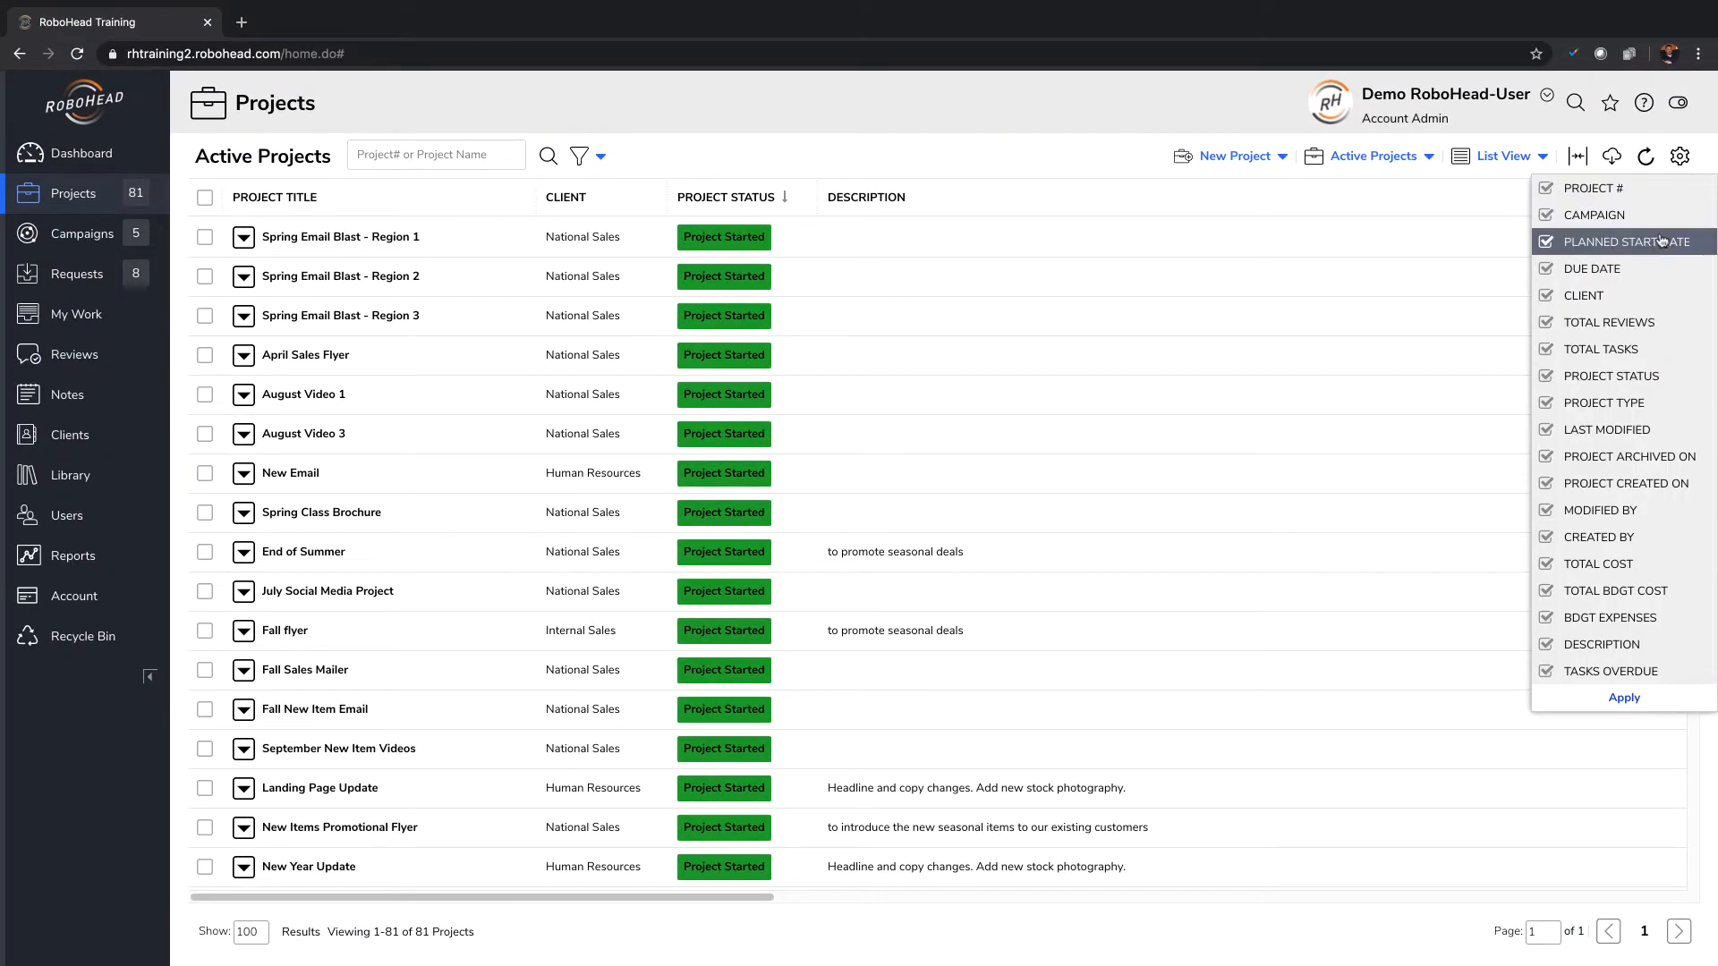
{"action": "mouse_move", "coordinate": [1605, 429]}
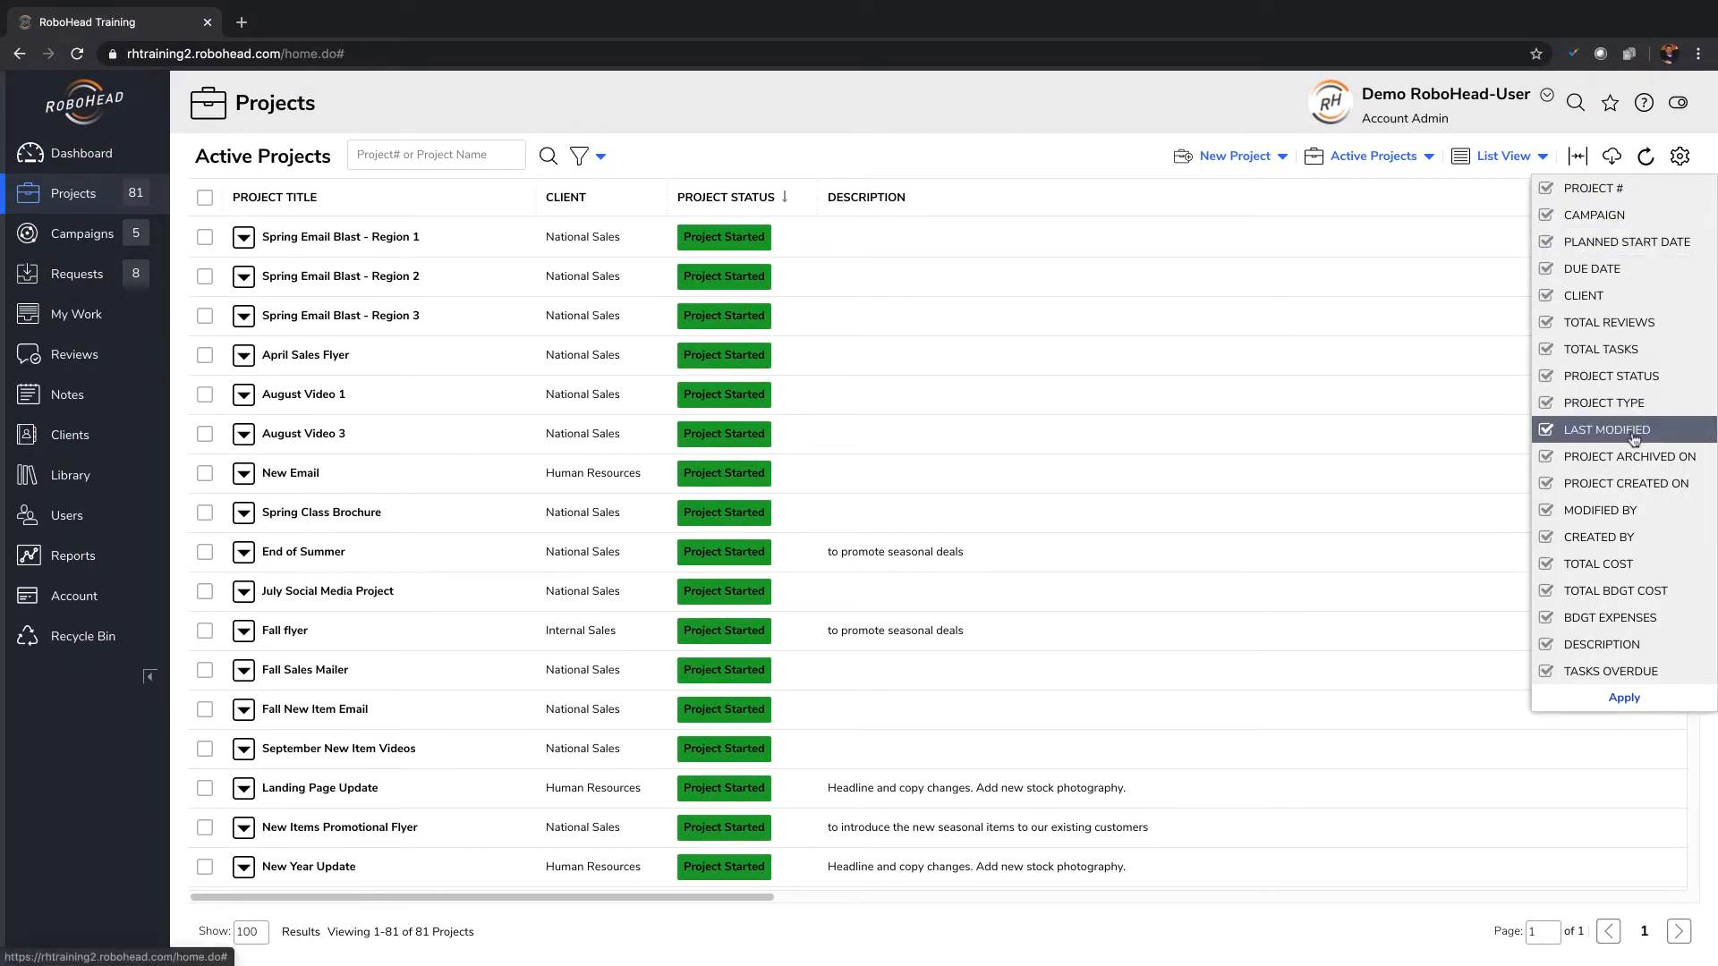
{"action": "mouse_move", "coordinate": [1631, 455]}
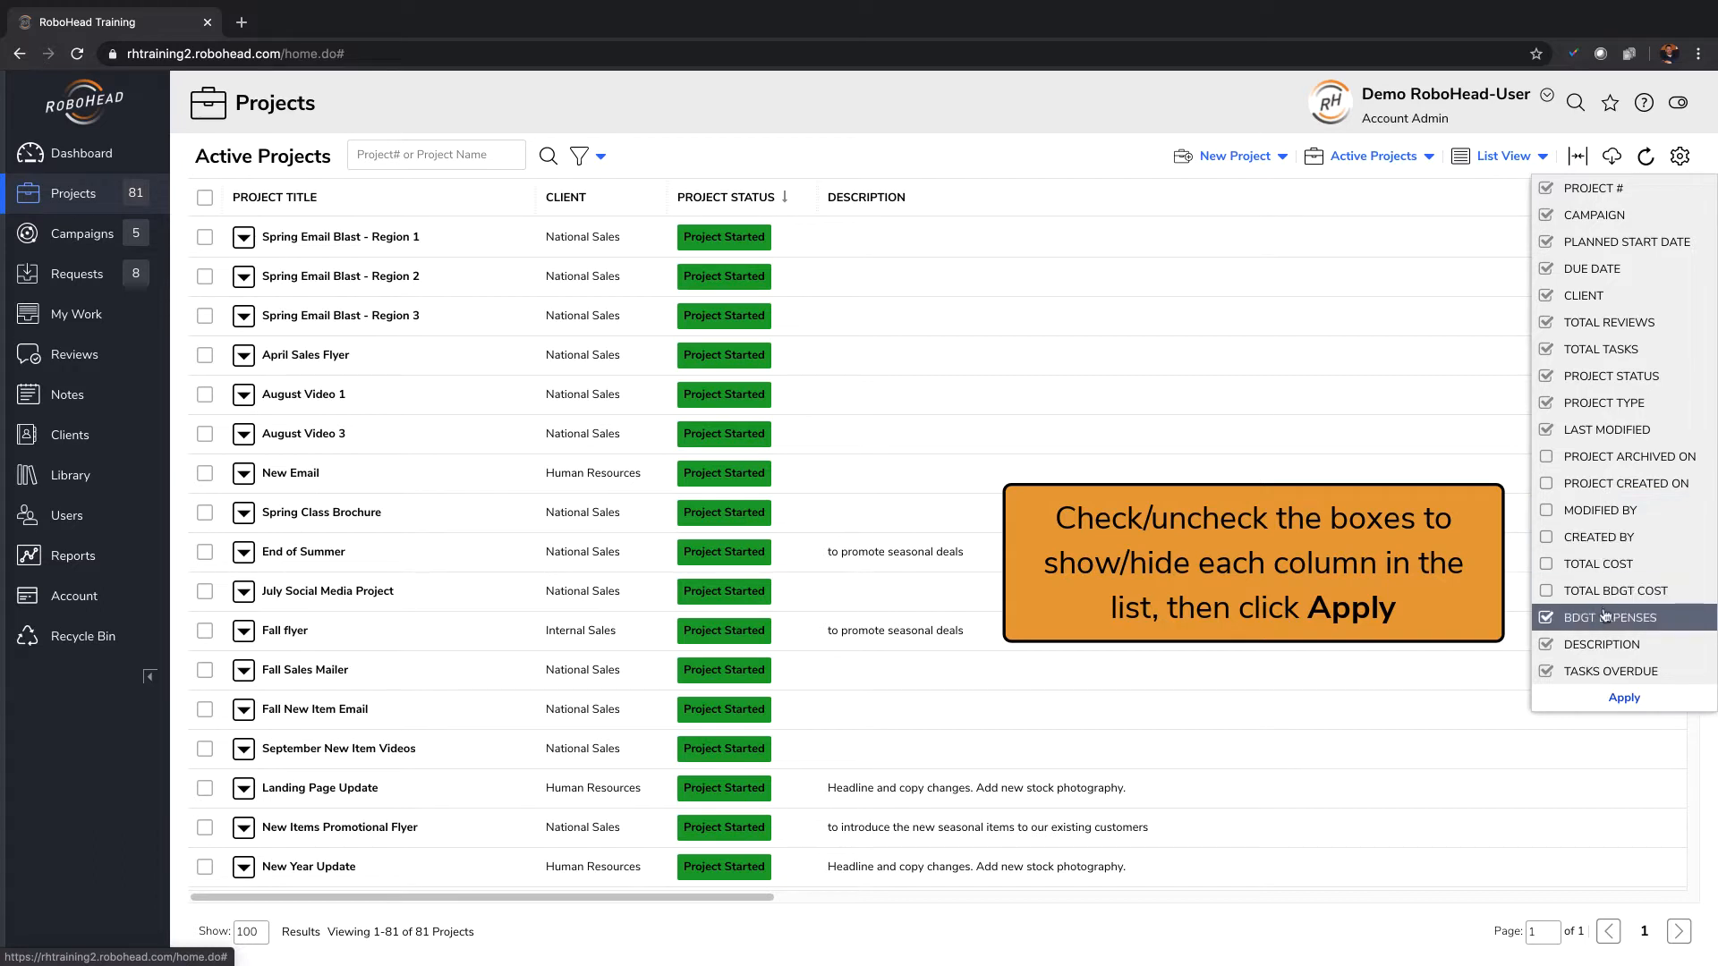
{"action": "left_click", "coordinate": [1547, 644]}
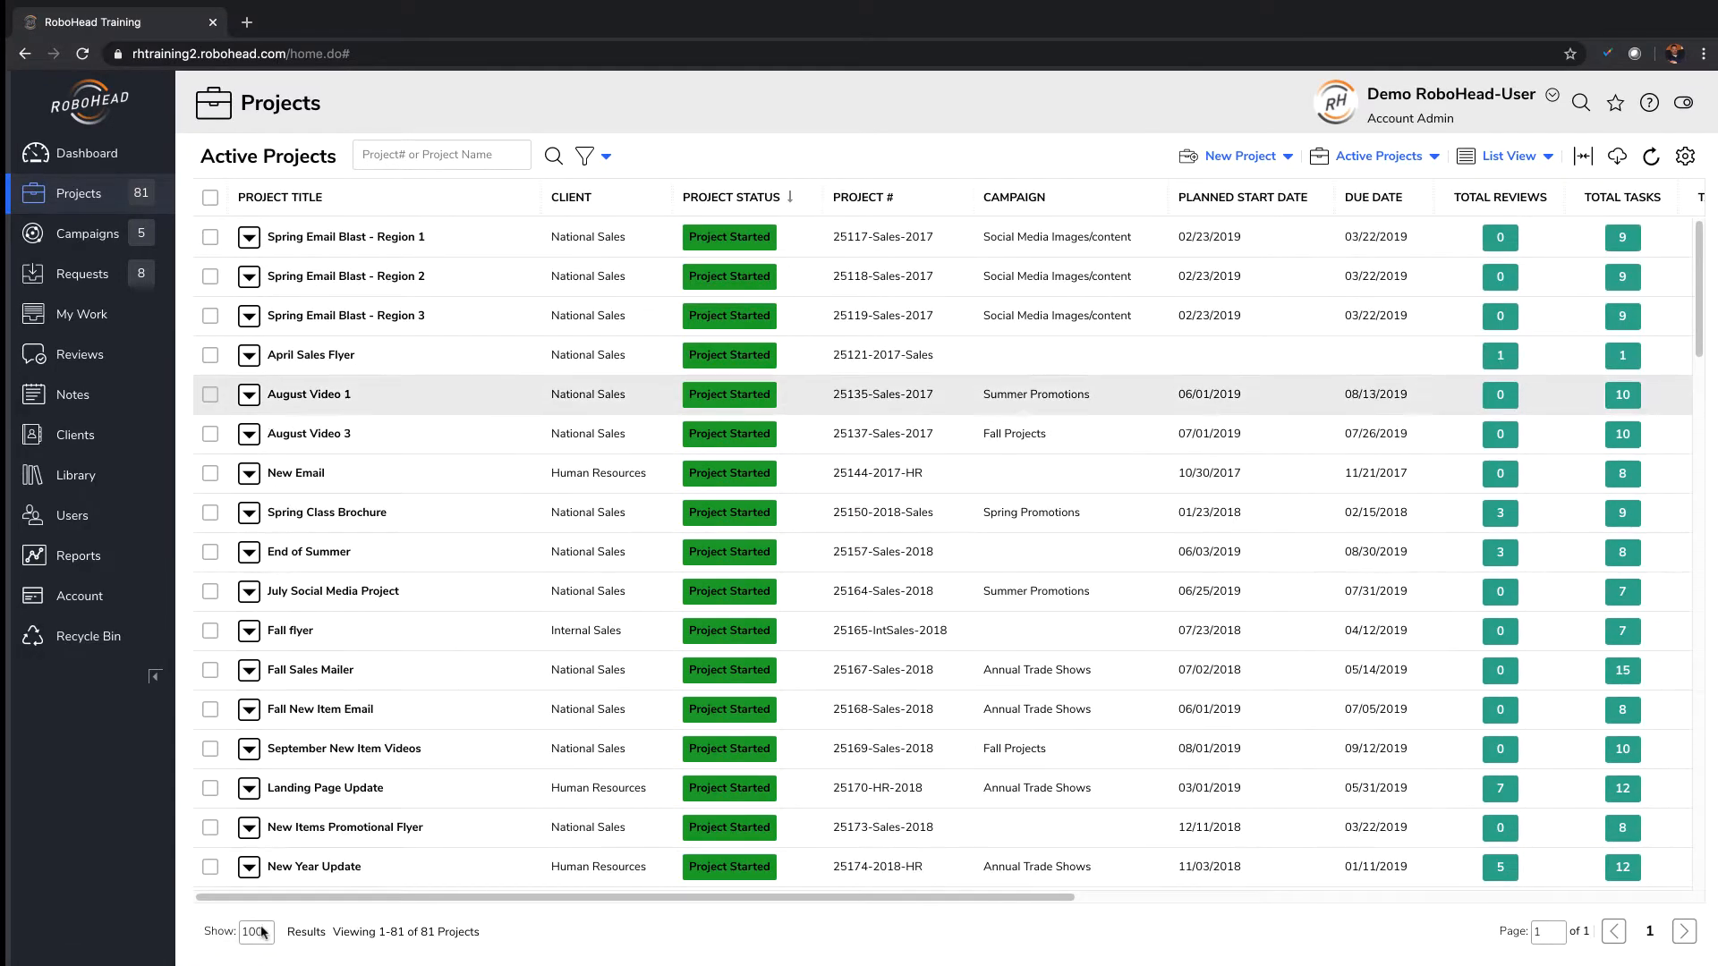
{"action": "left_click", "coordinate": [441, 155]}
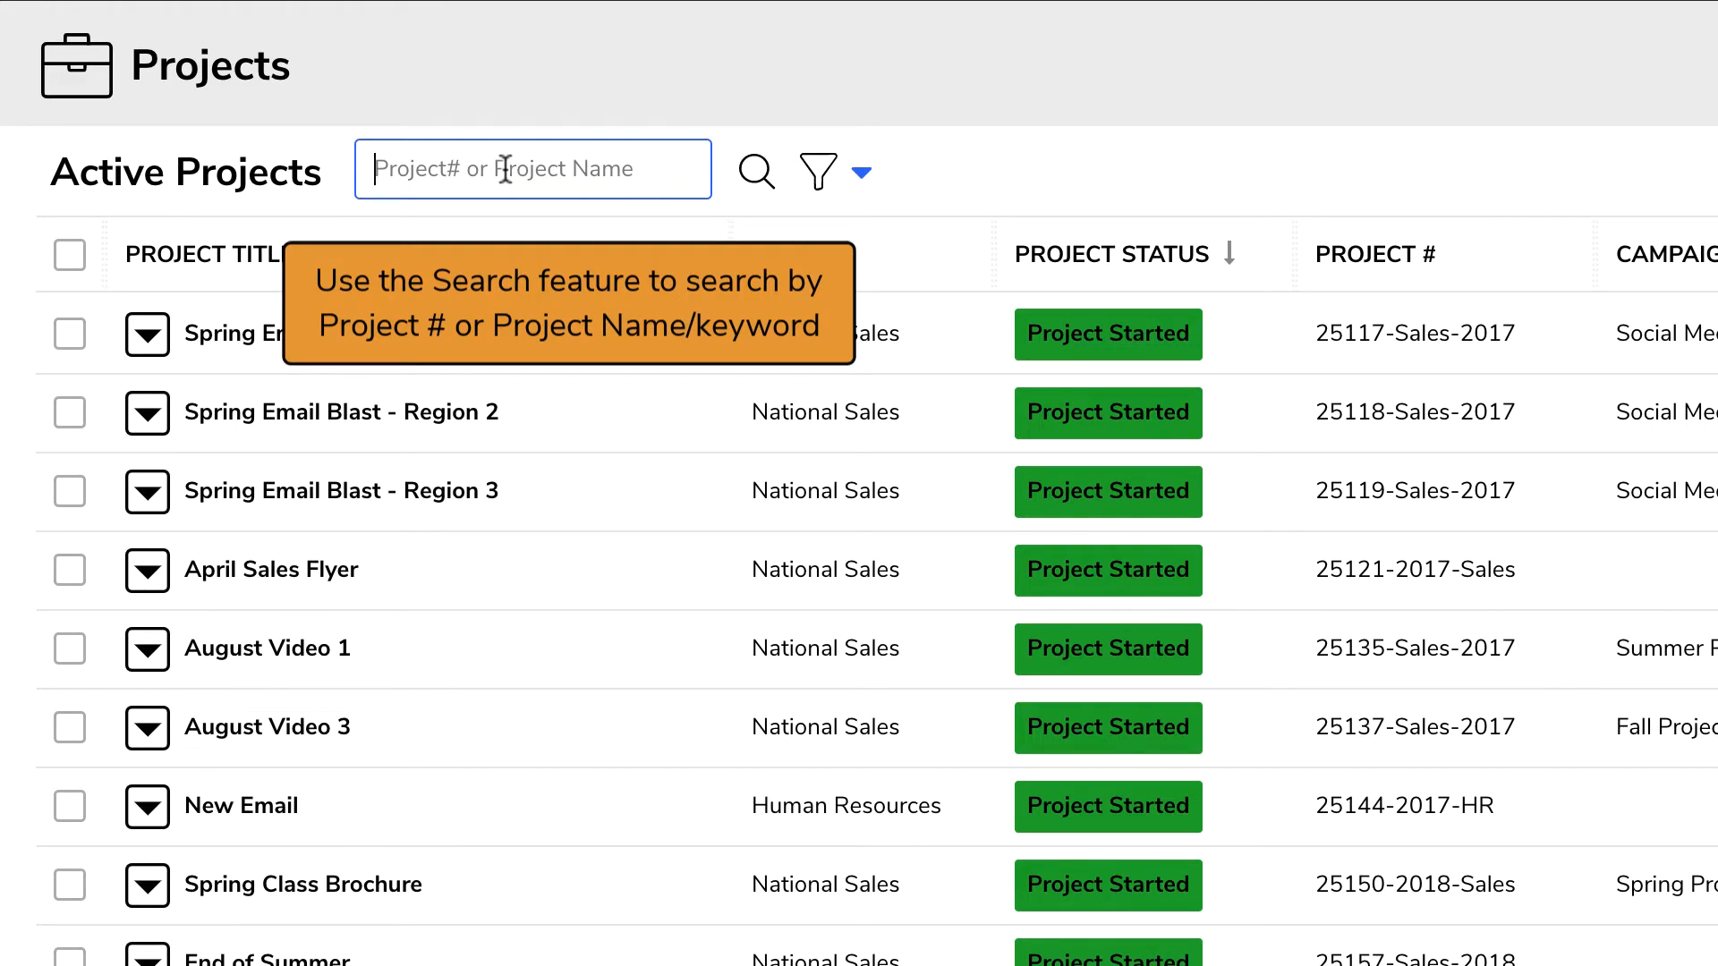
Step: Search projects for 'email', clear that keyword filter, and show the filter options
{"action": "type", "text": "email"}
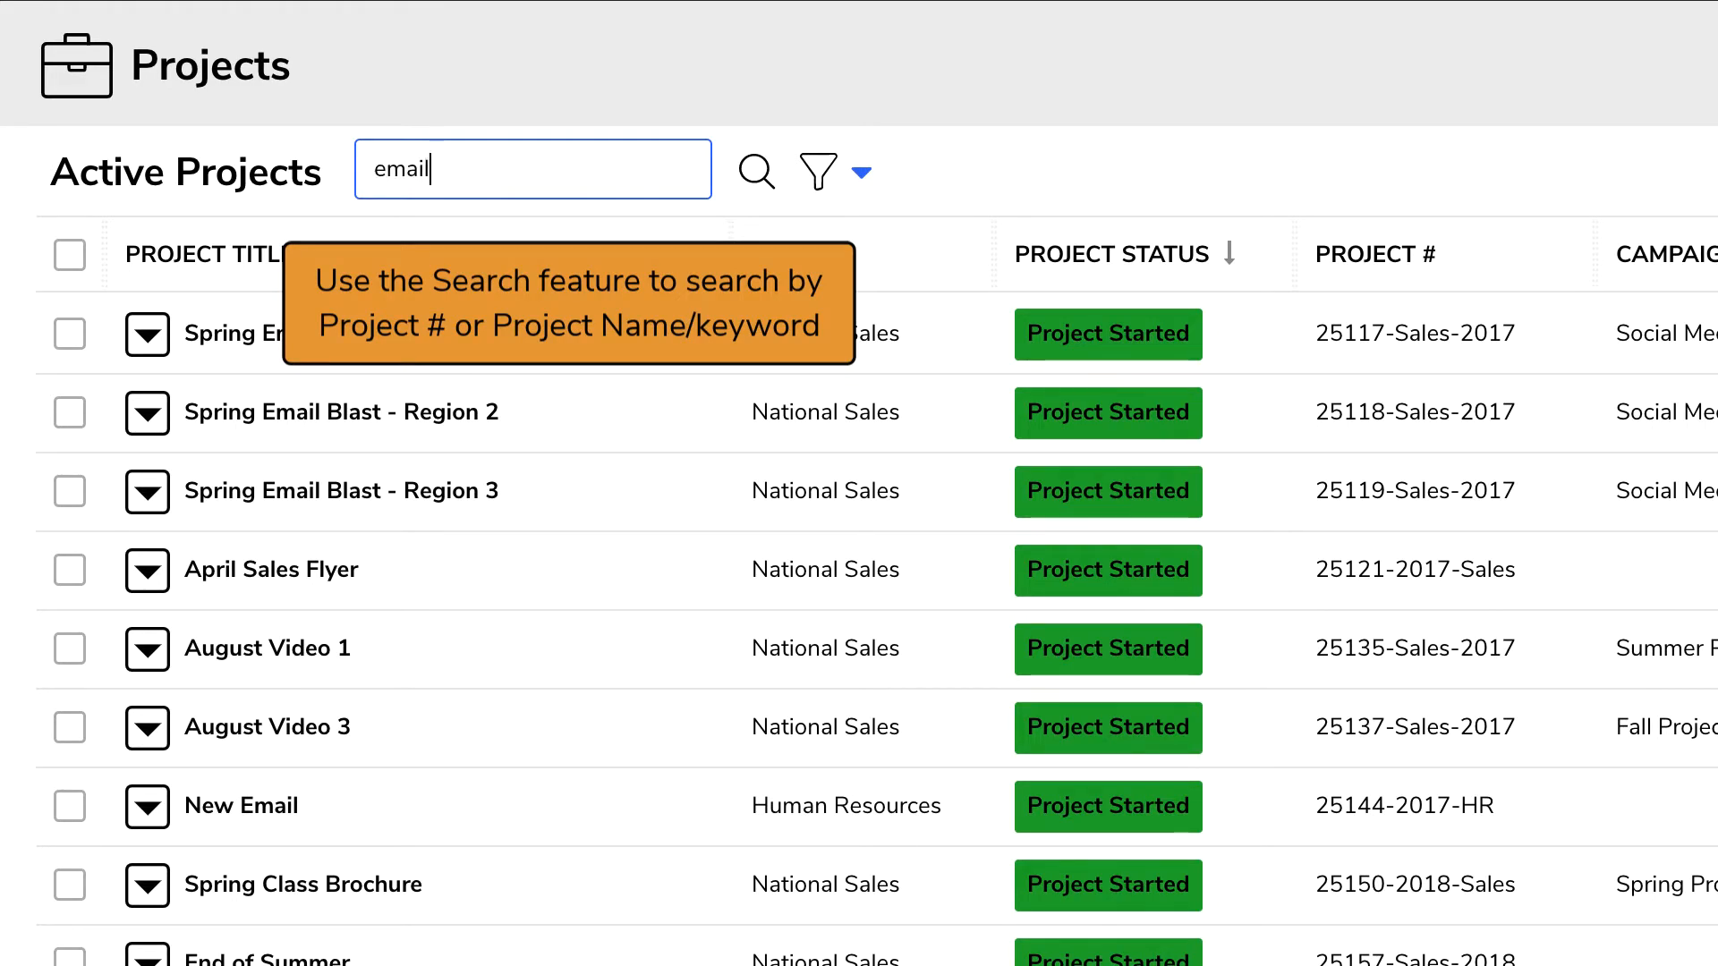
{"action": "left_click", "coordinate": [755, 170]}
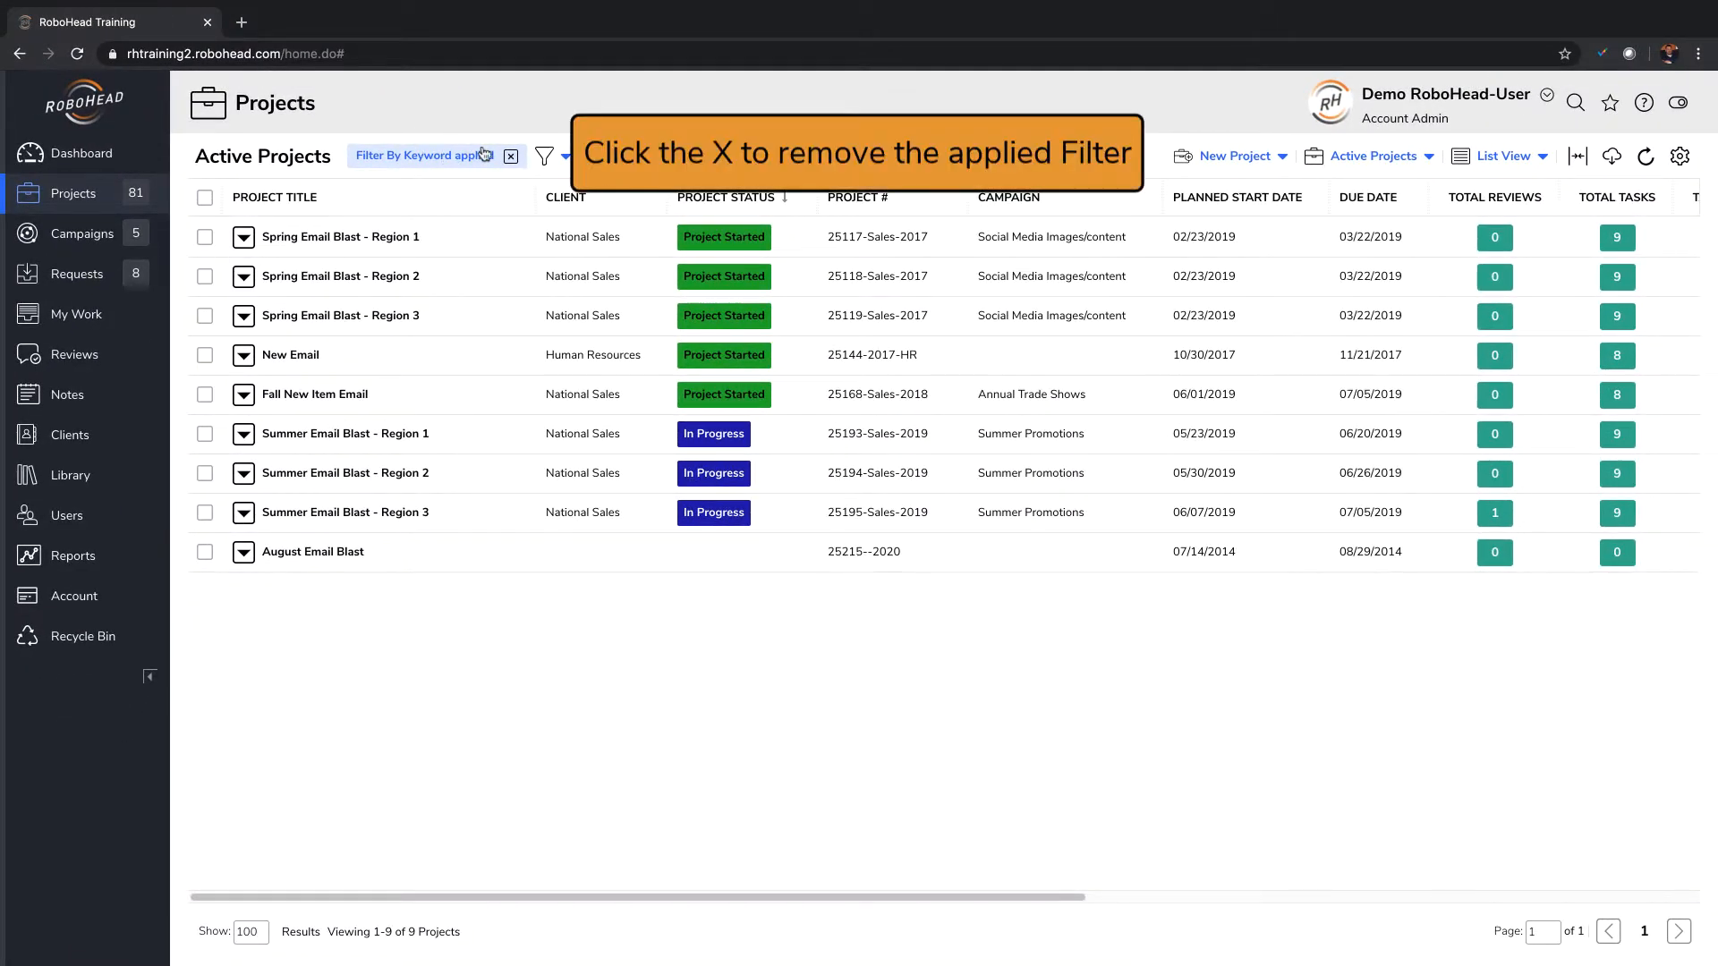
{"action": "left_click", "coordinate": [509, 156]}
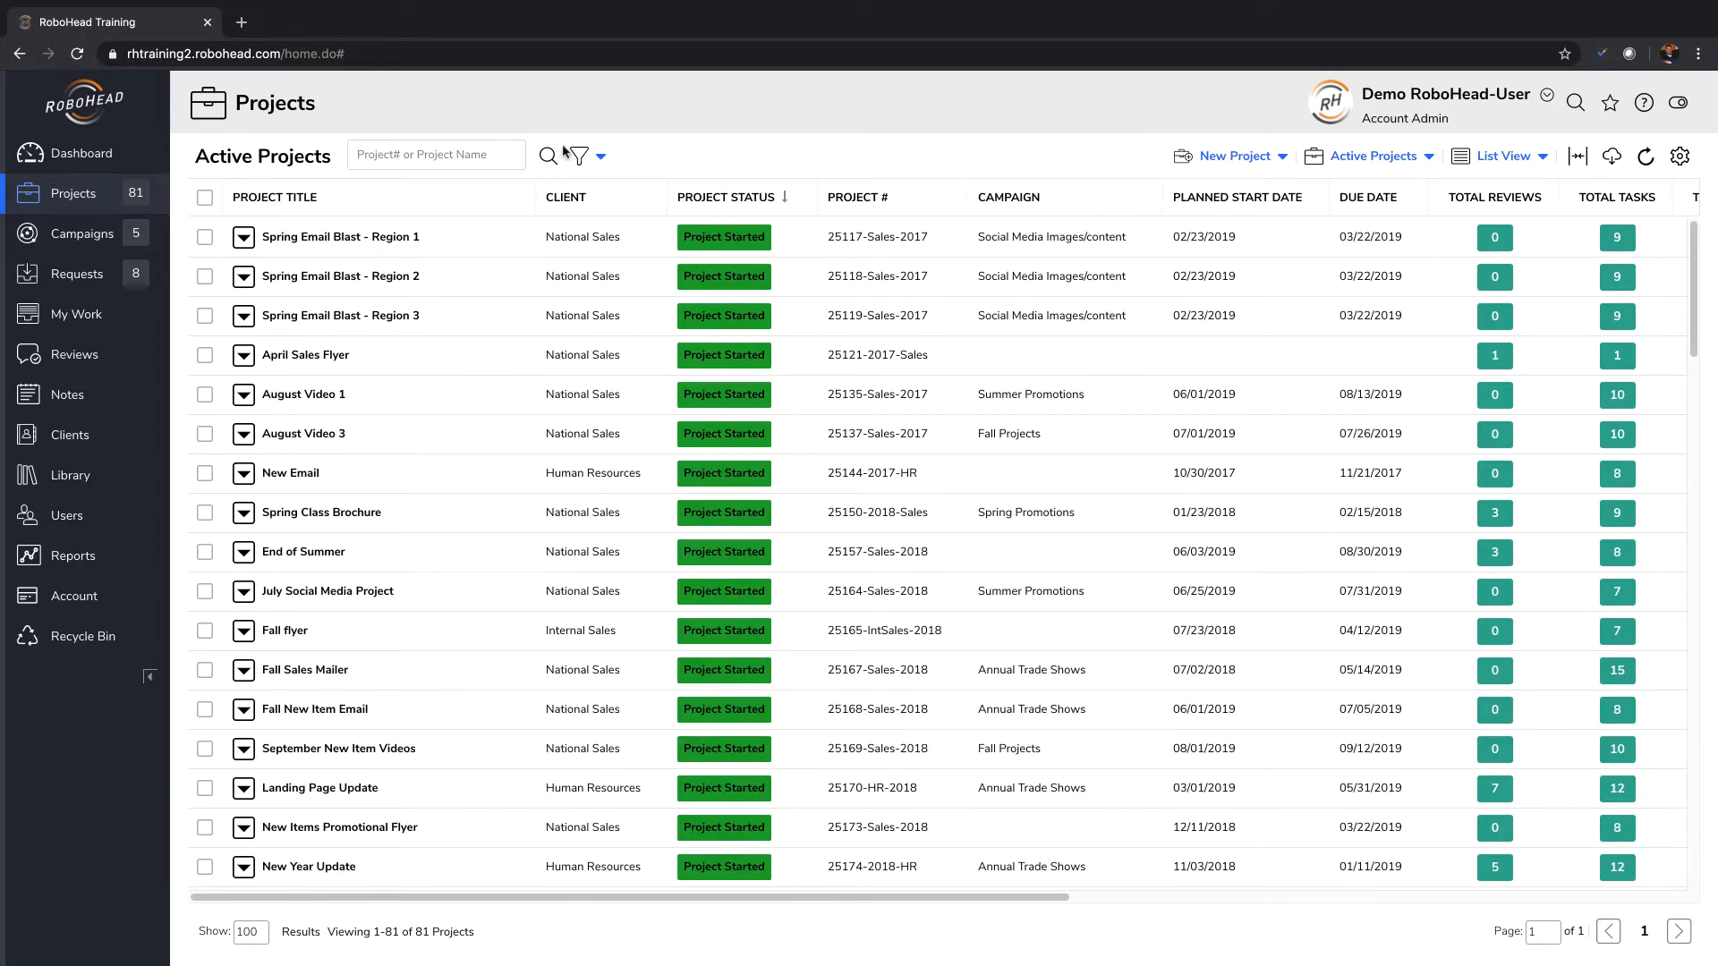
{"action": "left_click", "coordinate": [600, 156]}
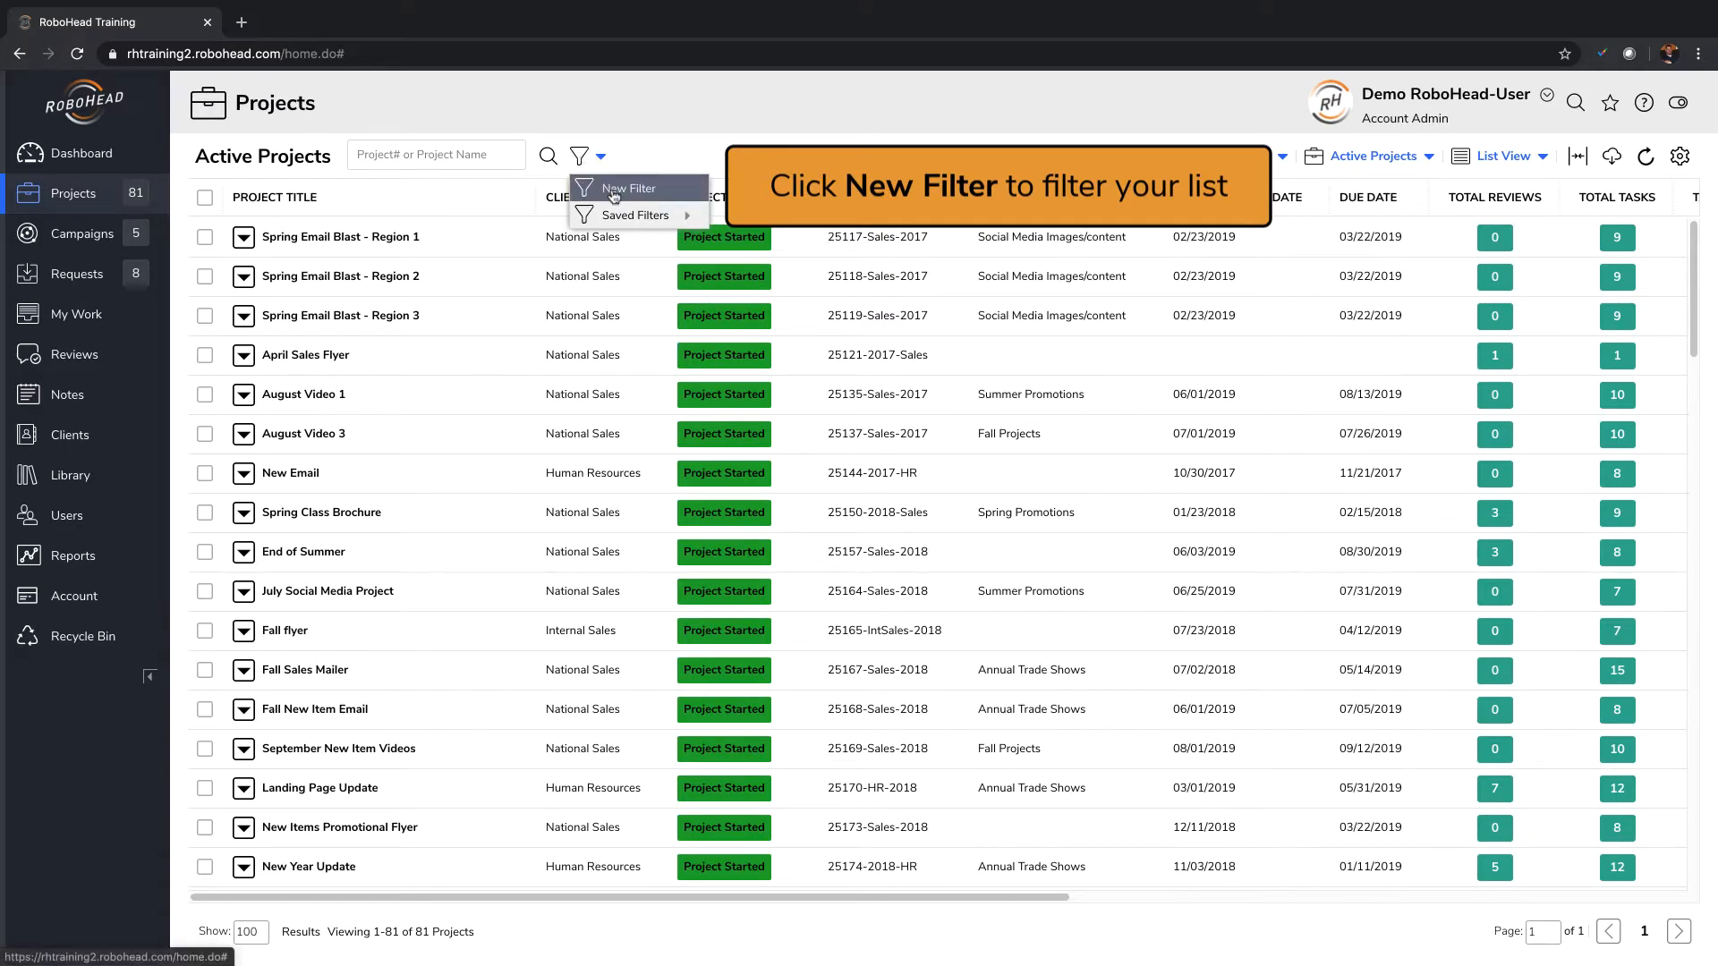
Step: Define a filter named 'National Sales' where CLIENT includes National Sales
{"action": "left_click", "coordinate": [628, 189]}
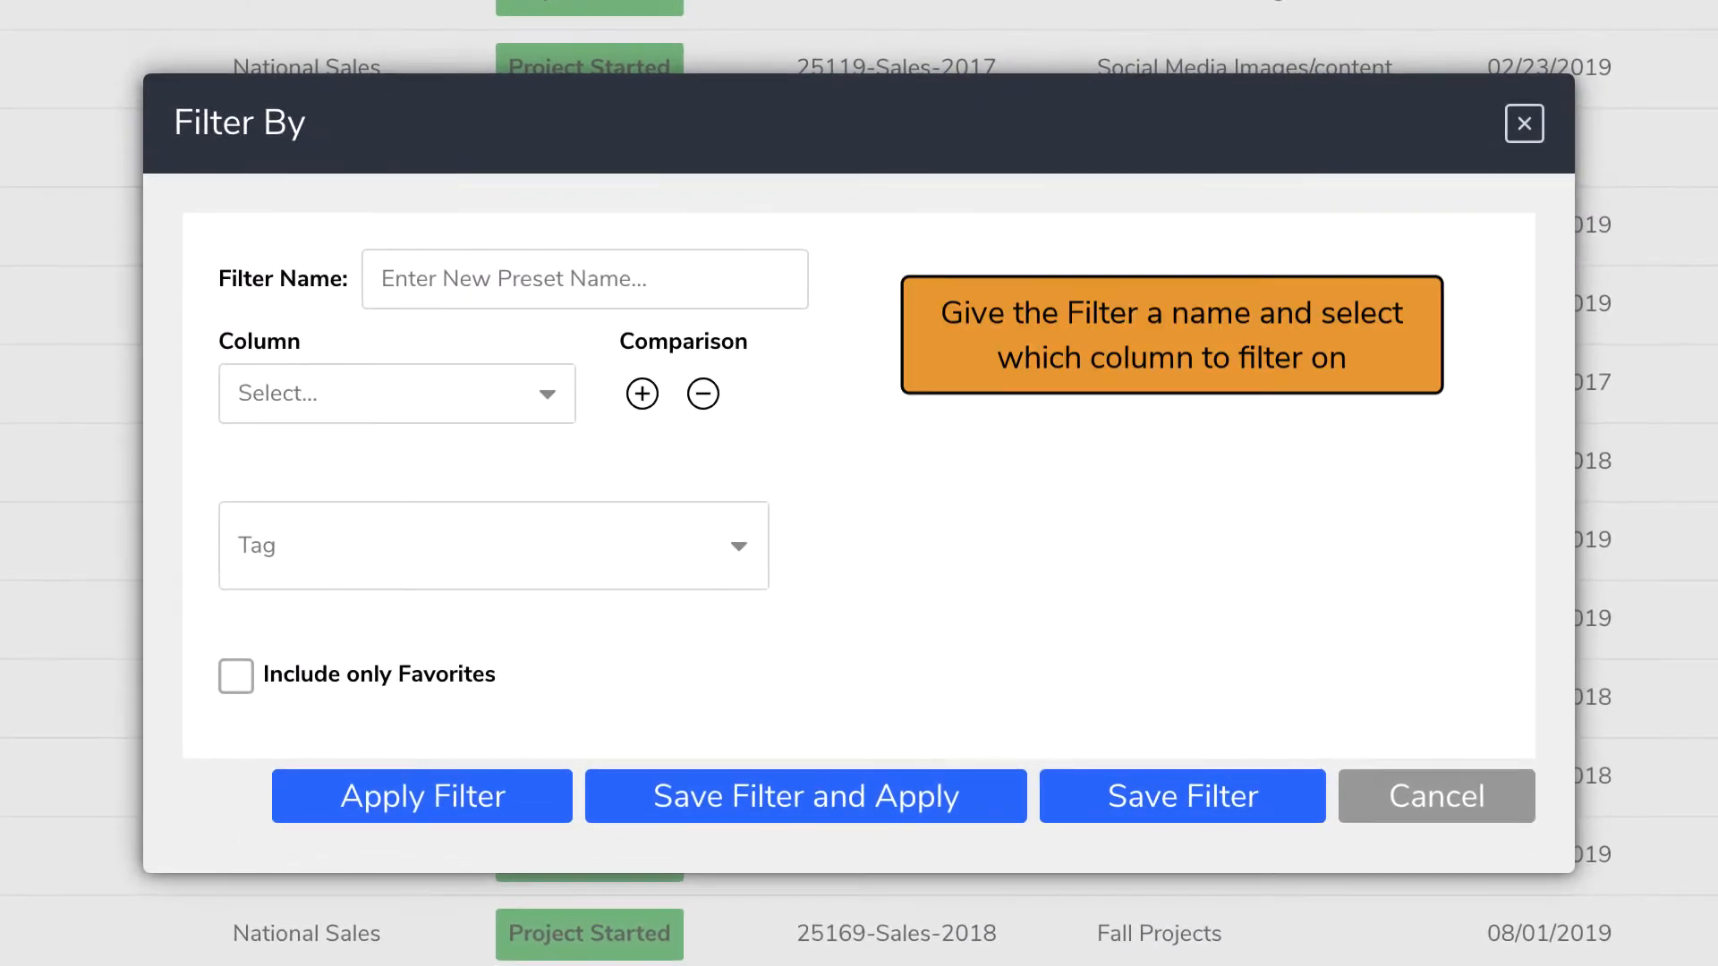
{"action": "left_click", "coordinate": [584, 278]}
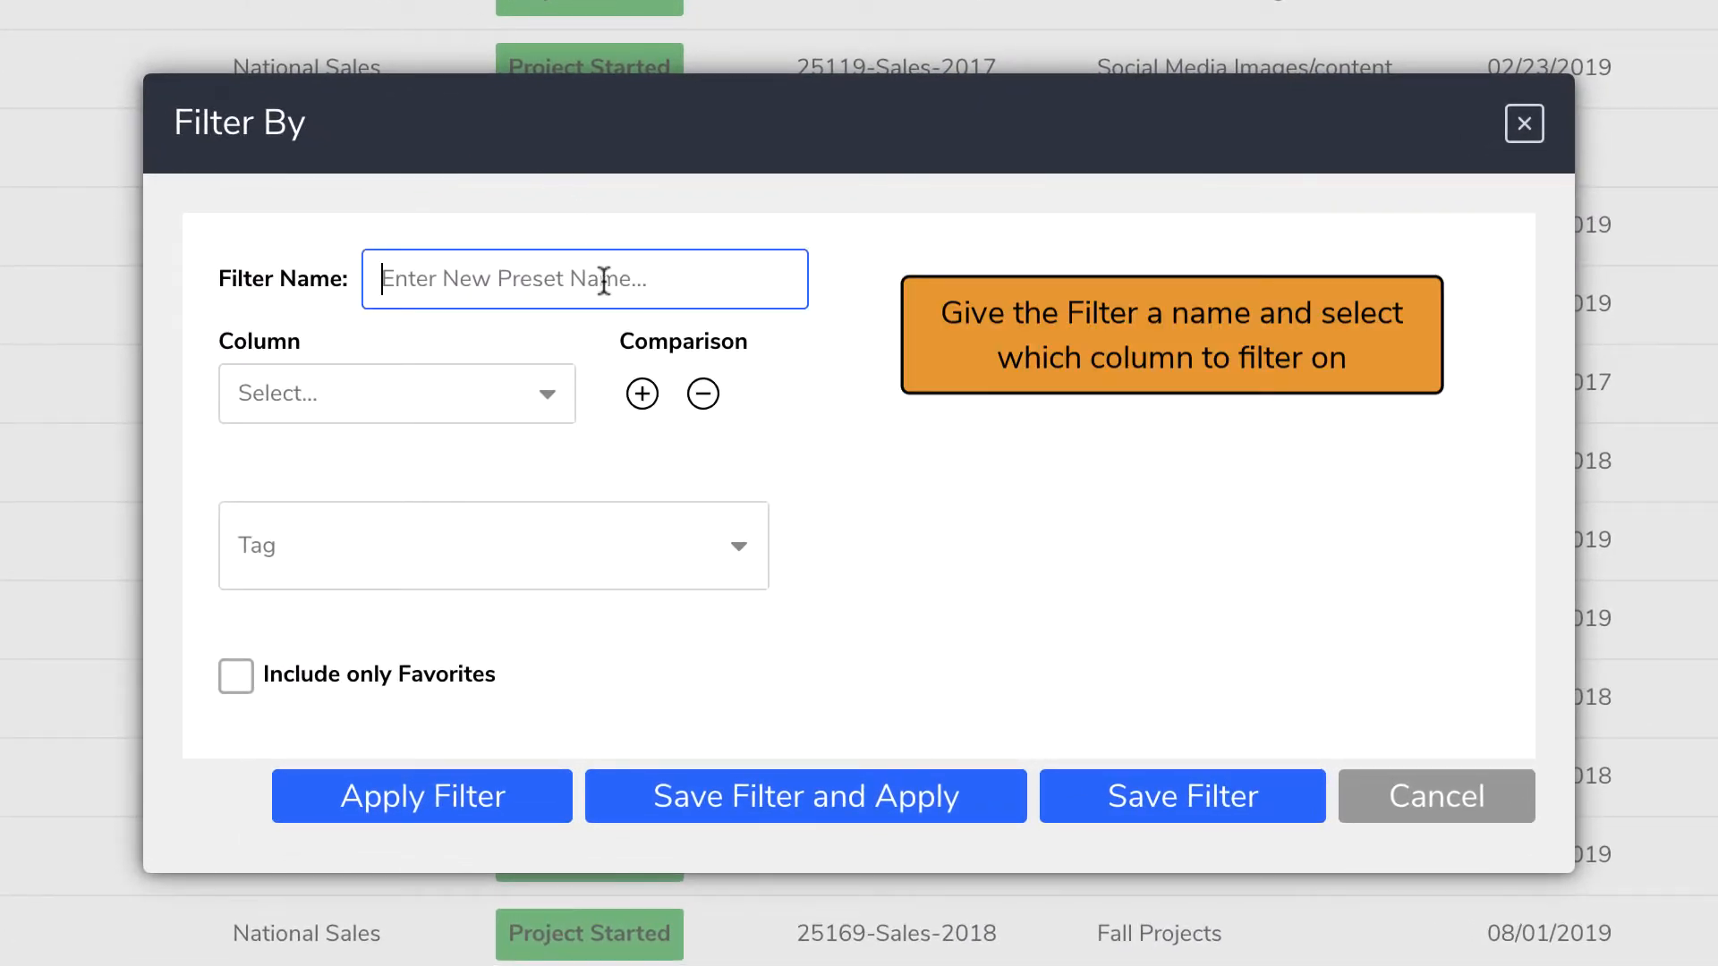
{"action": "type", "text": "National Sales"}
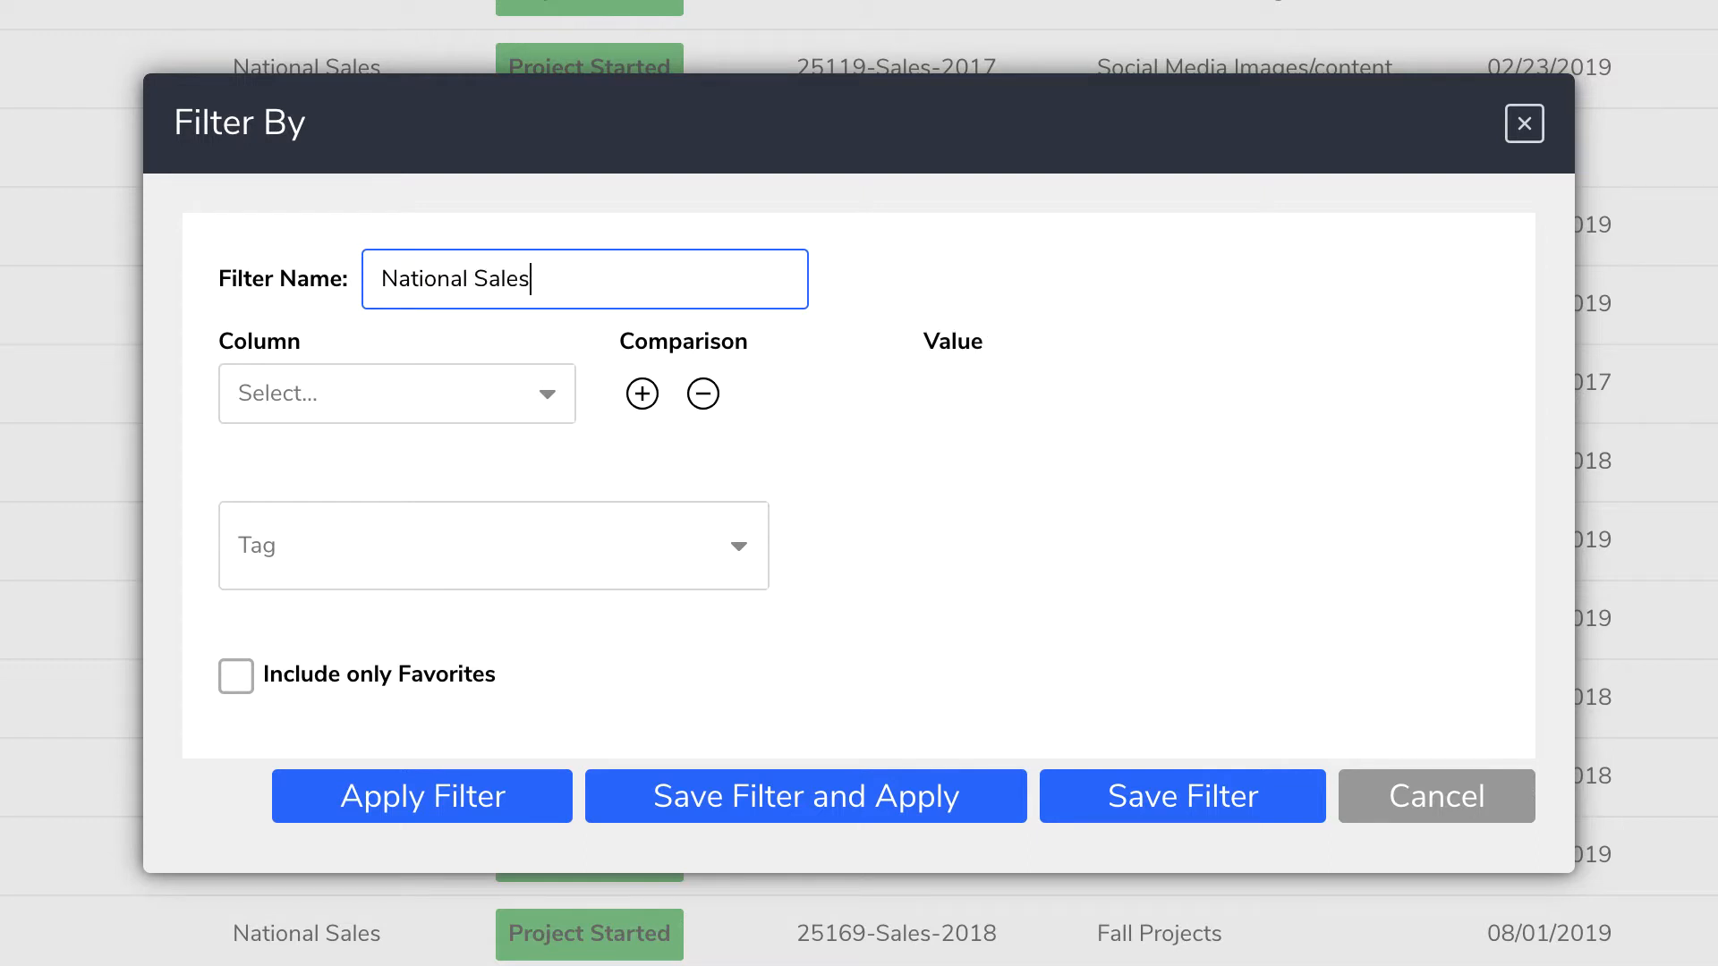
{"action": "mouse_move", "coordinate": [548, 364]}
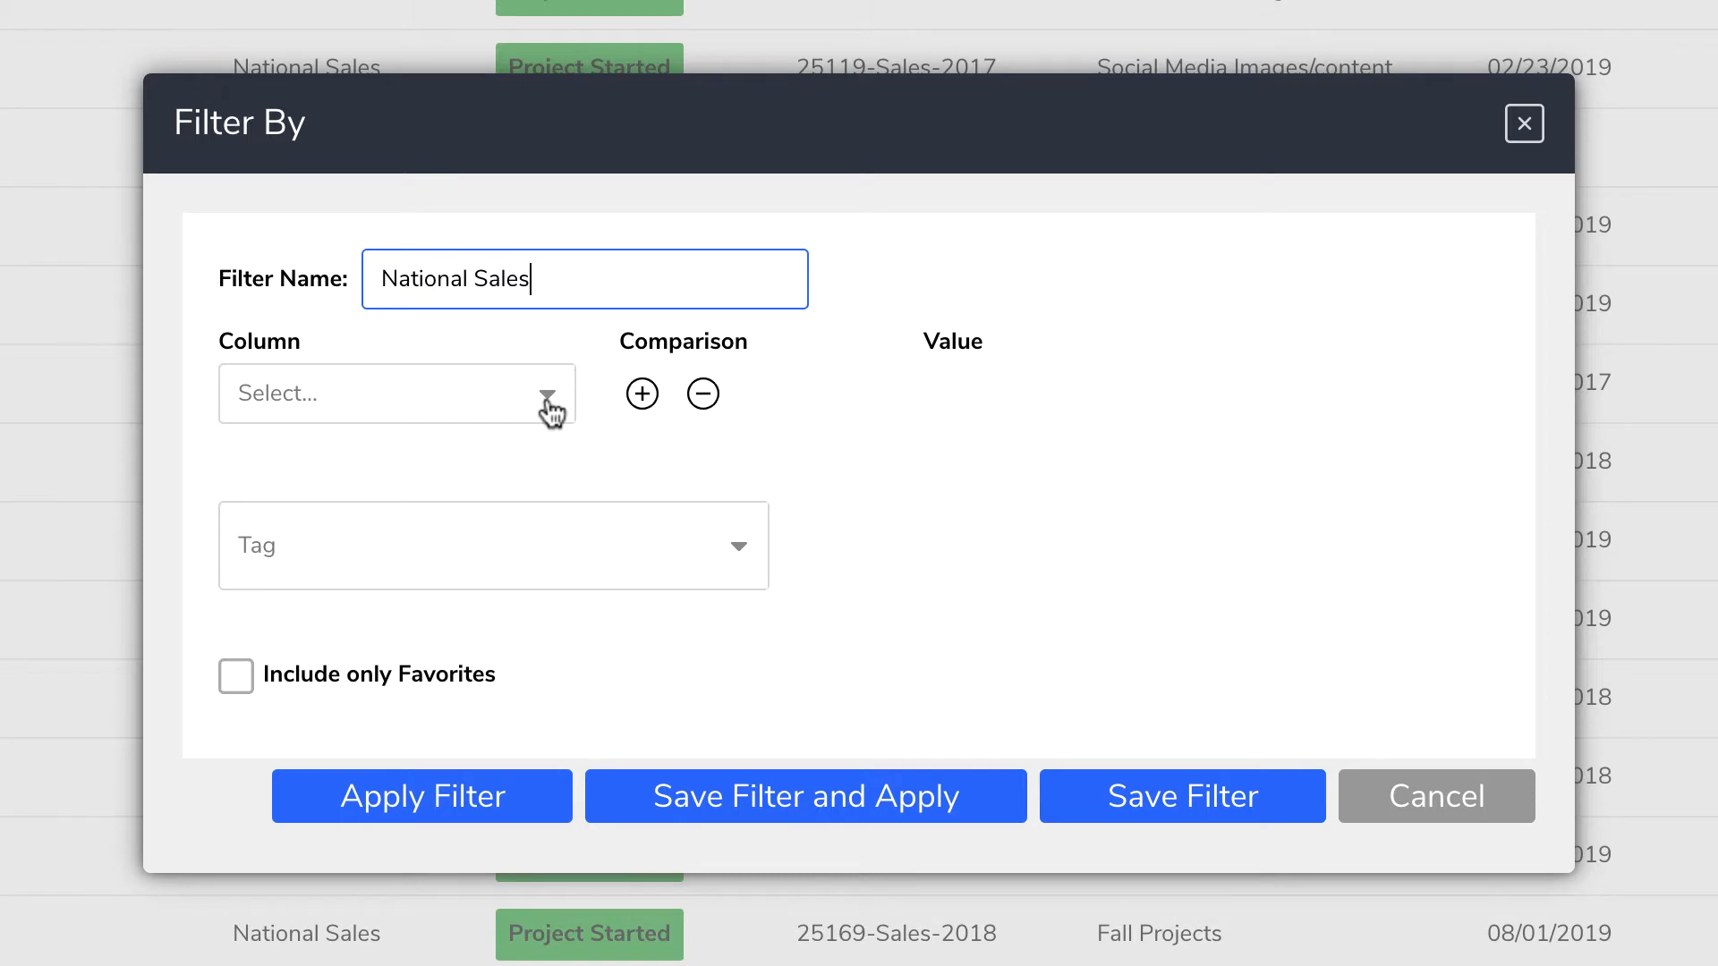
{"action": "left_click", "coordinate": [396, 394]}
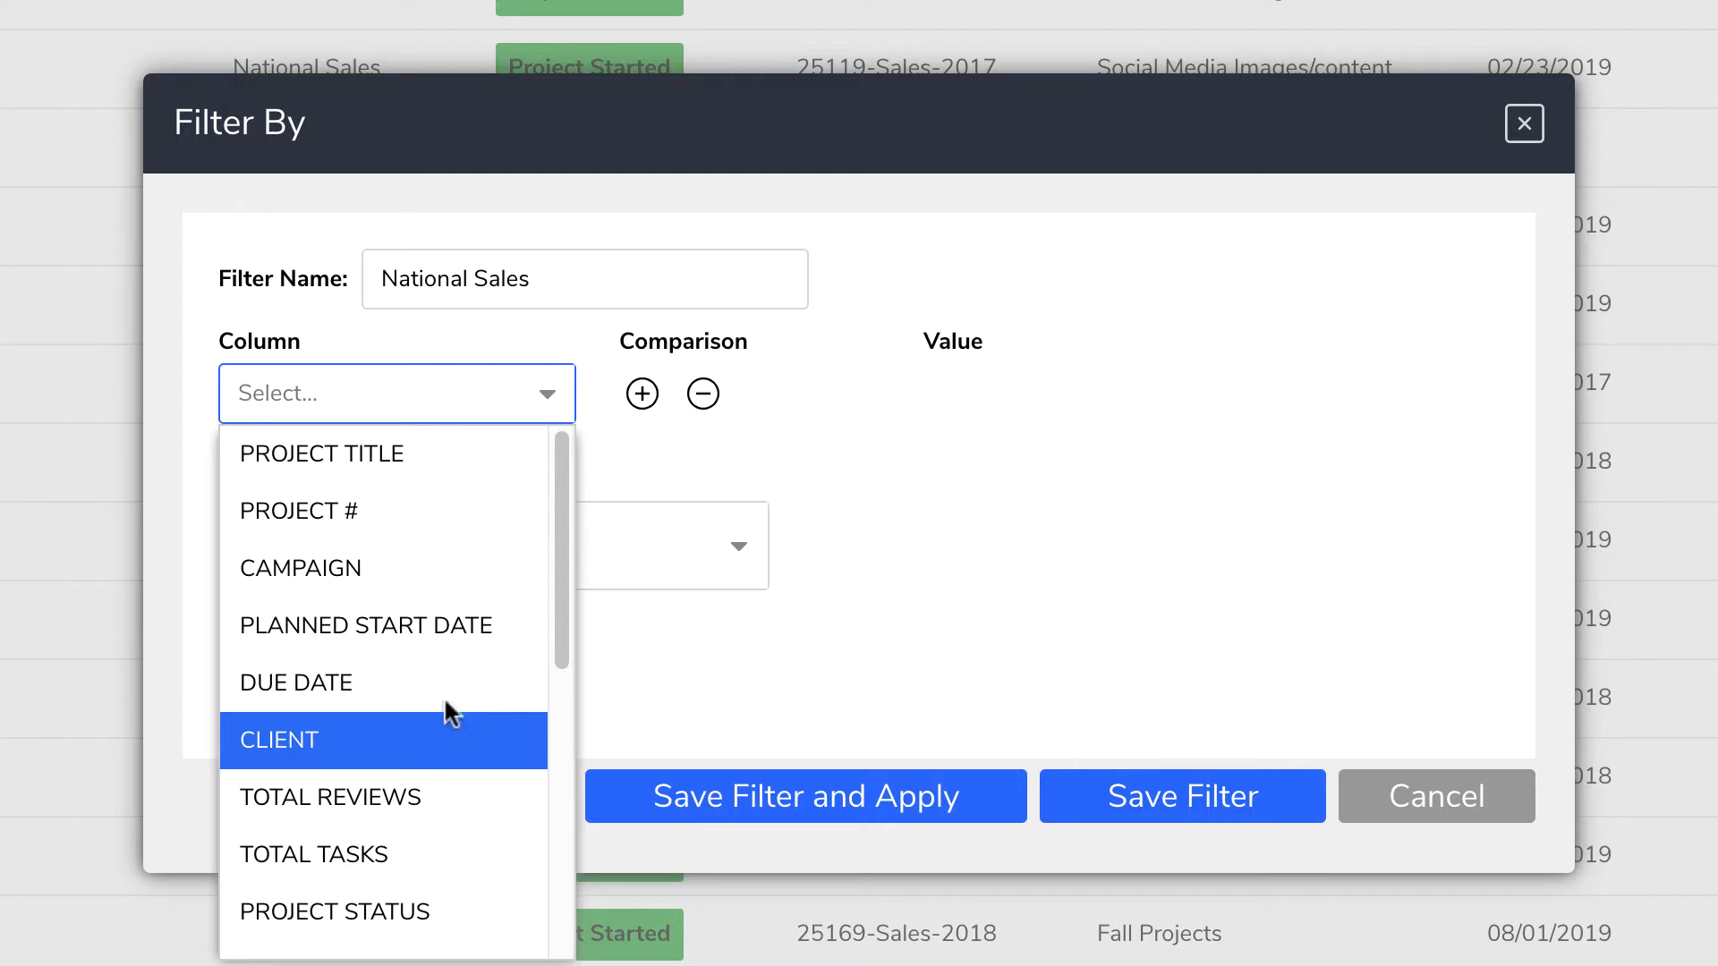
{"action": "left_click", "coordinate": [278, 740]}
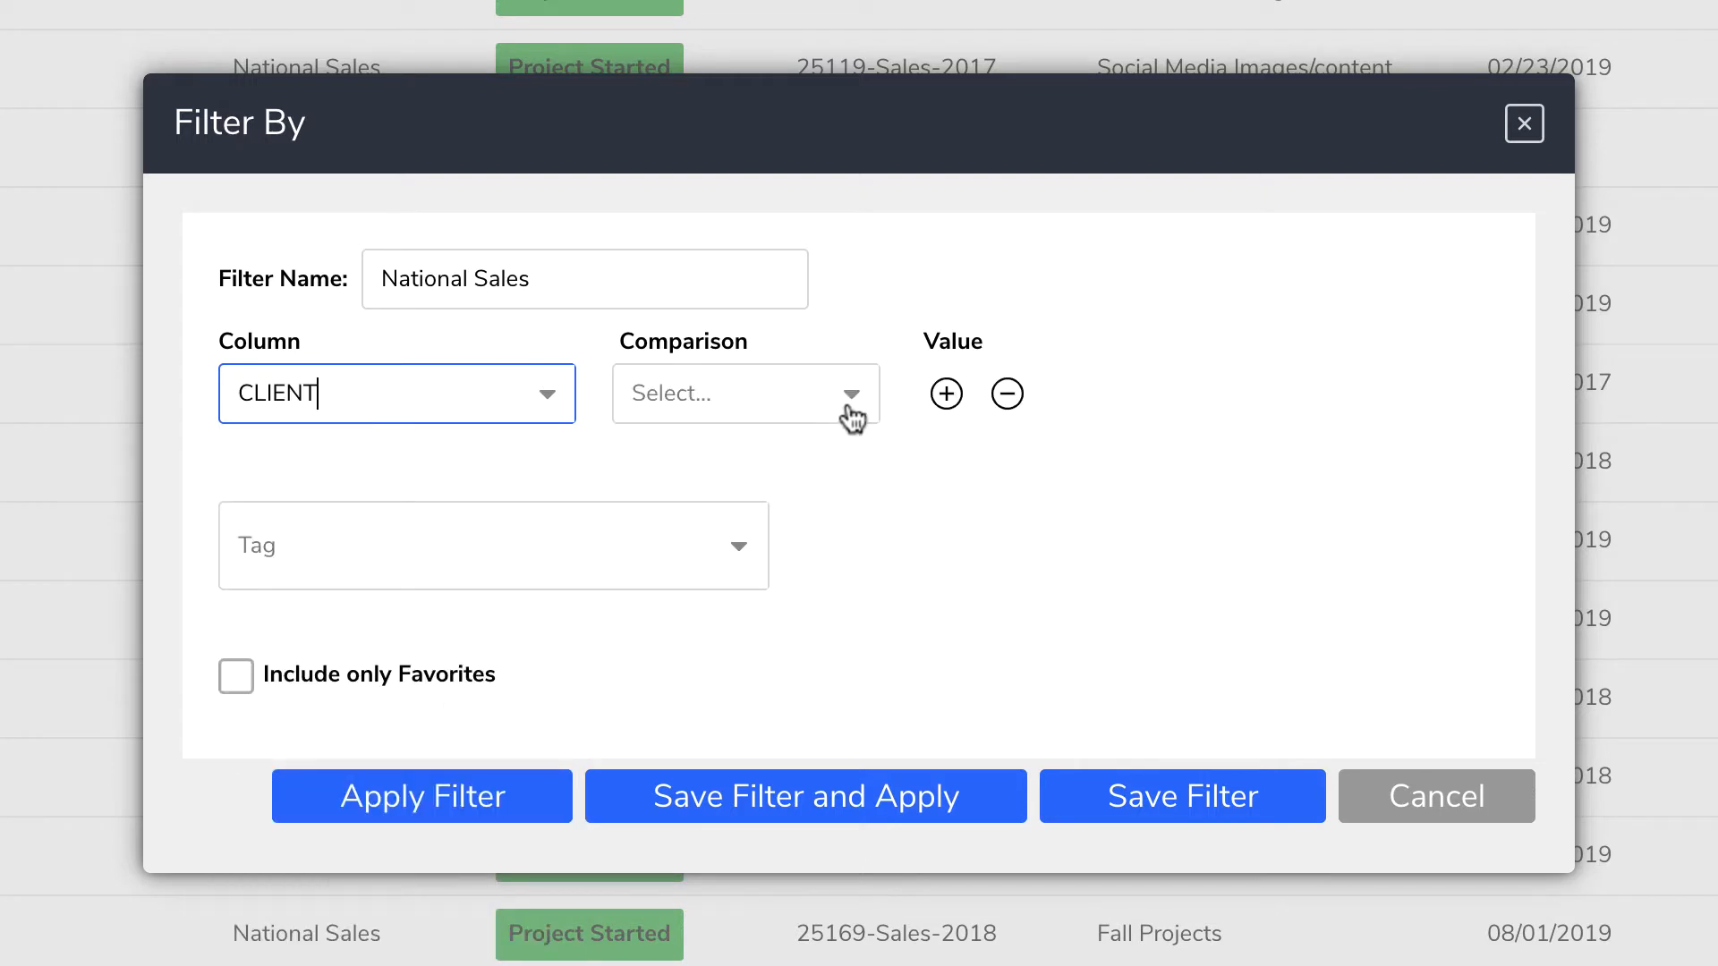
{"action": "left_click", "coordinate": [745, 394]}
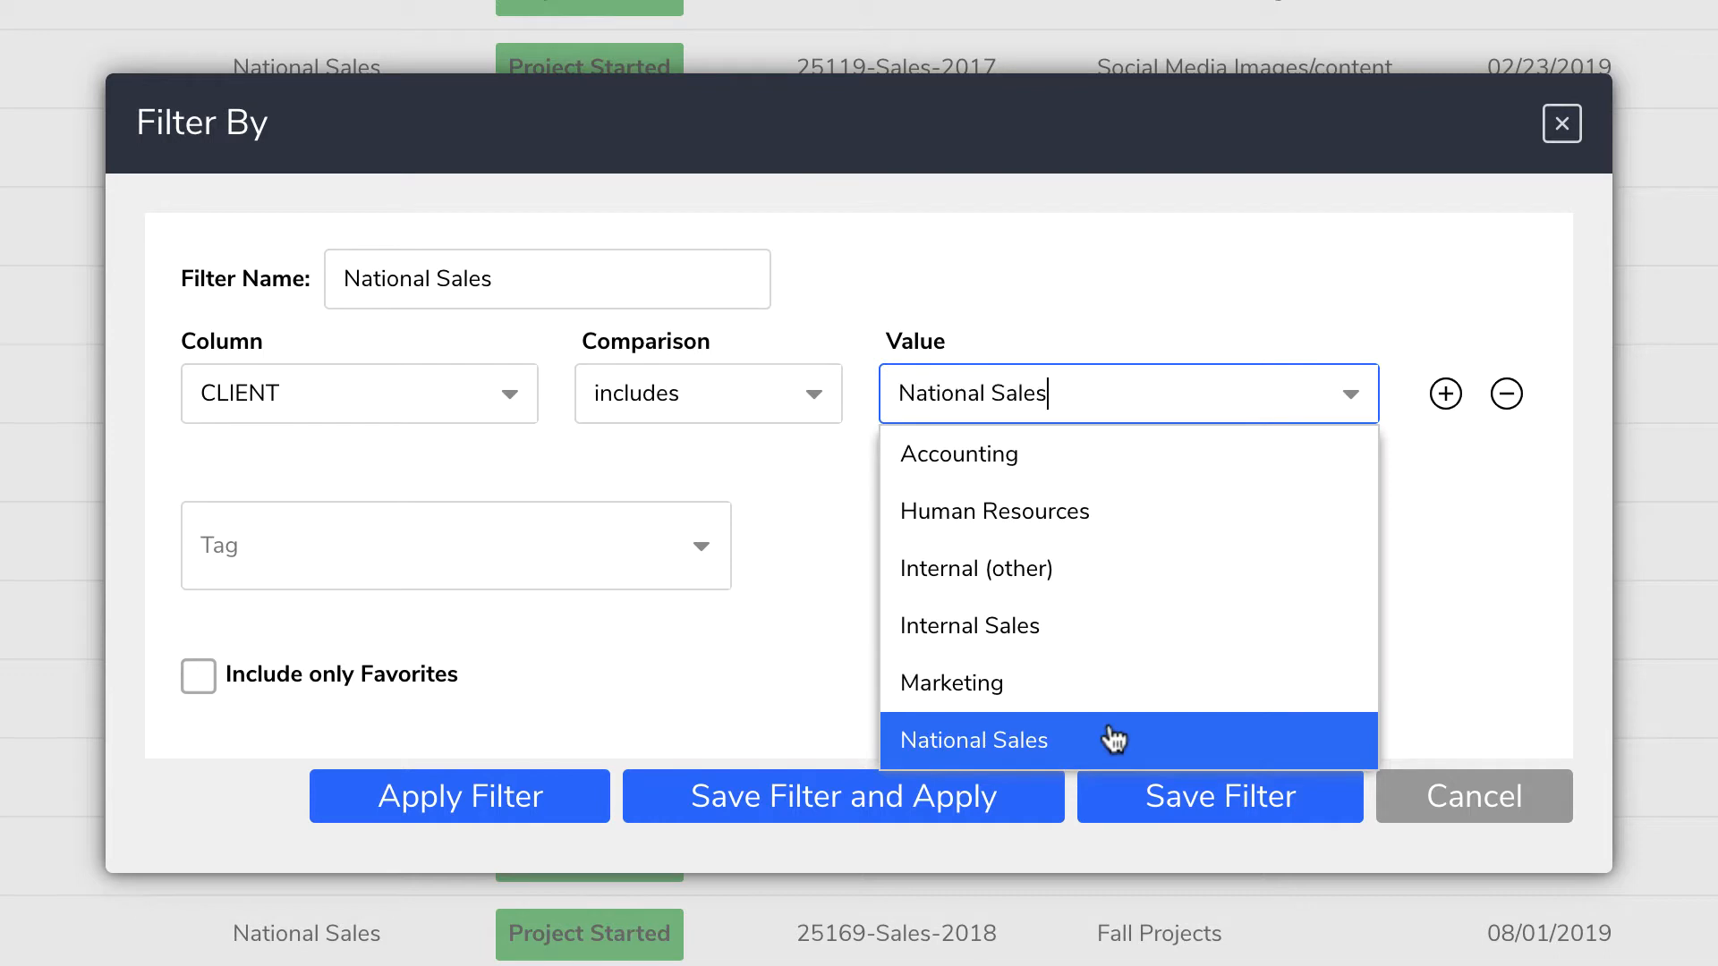
{"action": "left_click", "coordinate": [972, 740]}
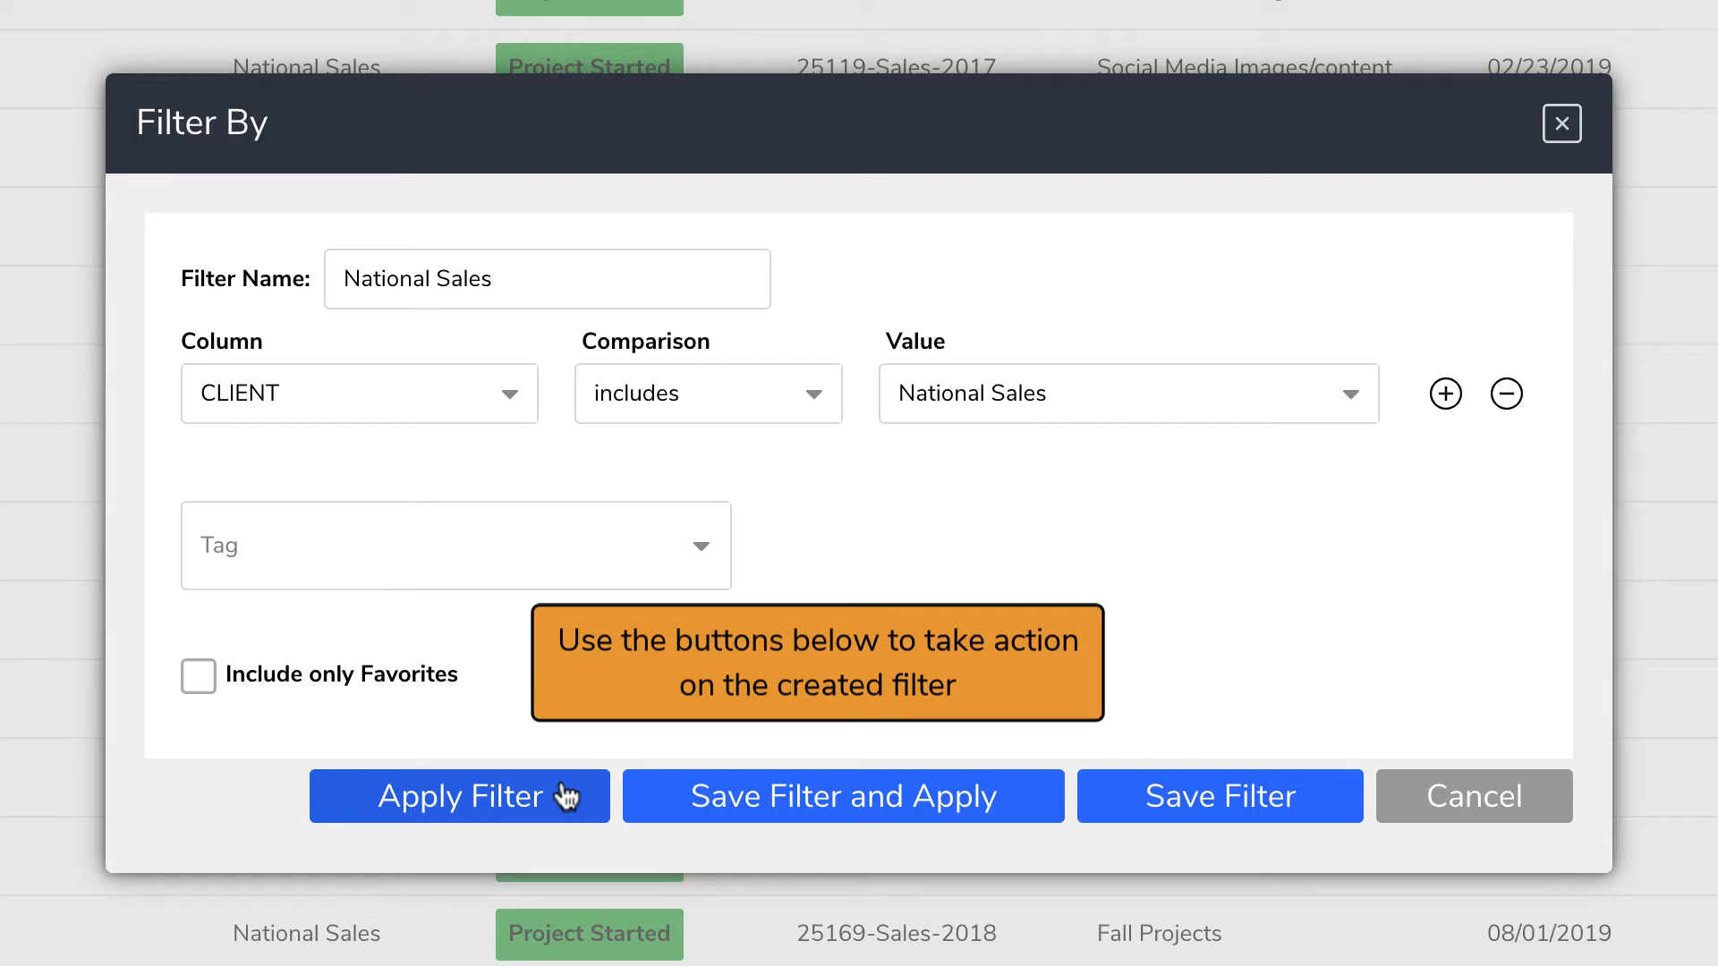
{"action": "mouse_move", "coordinate": [745, 783]}
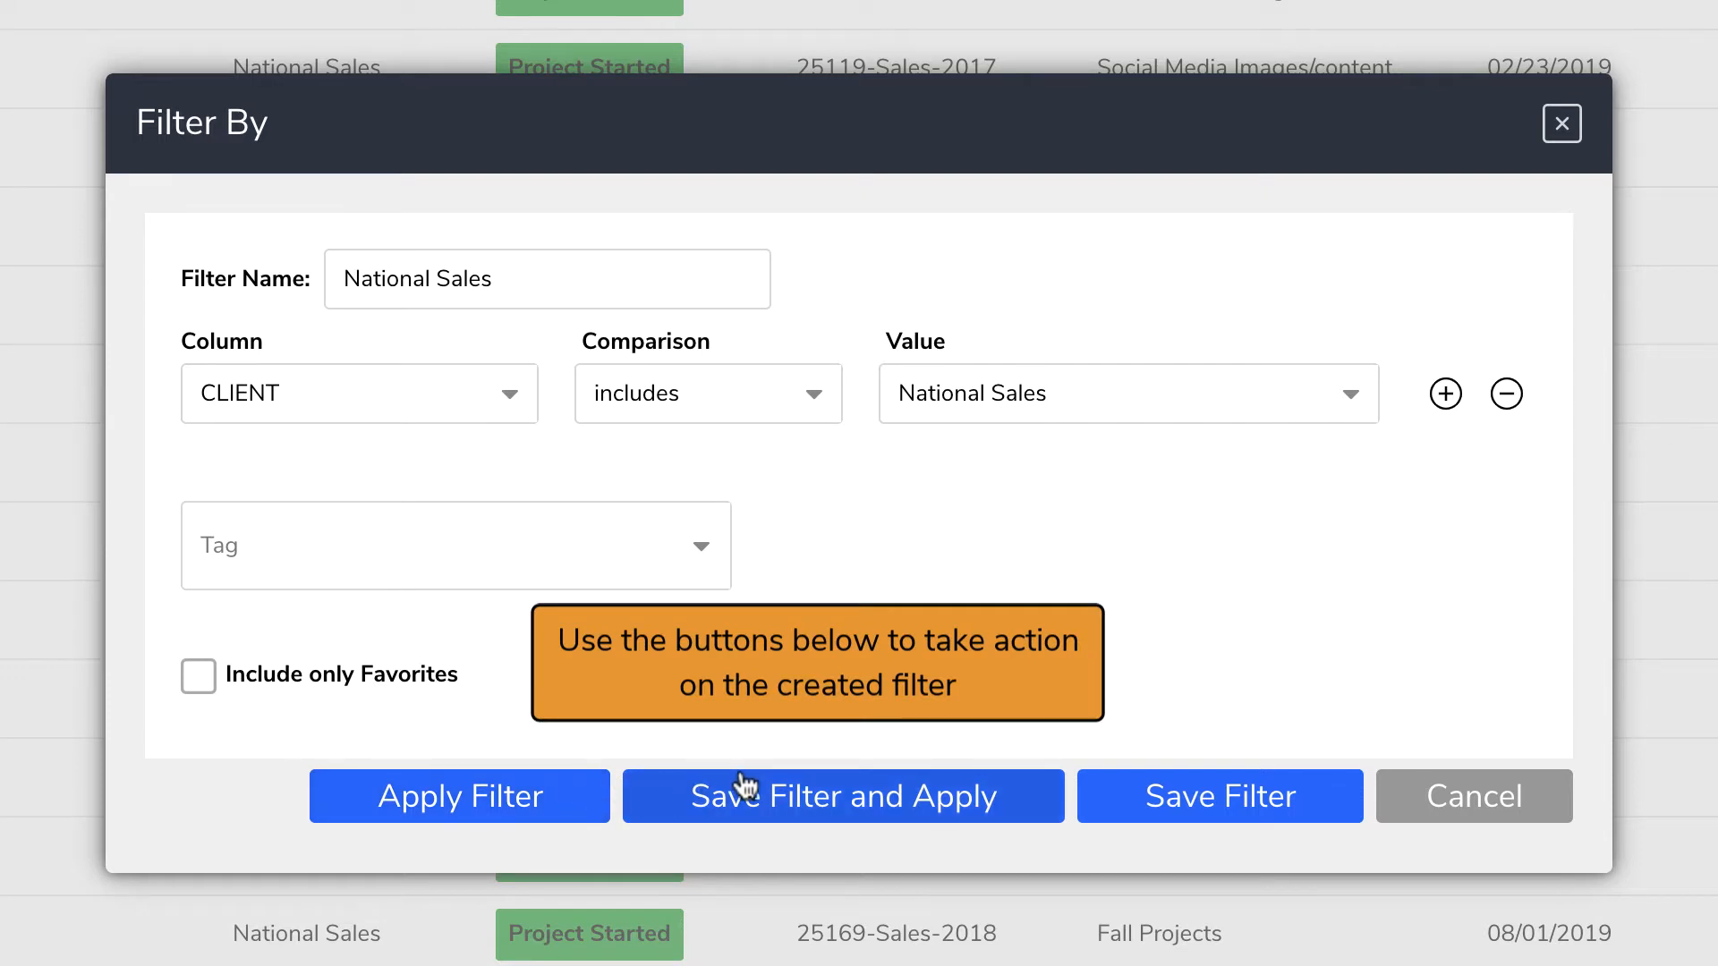
{"action": "mouse_move", "coordinate": [1138, 763]}
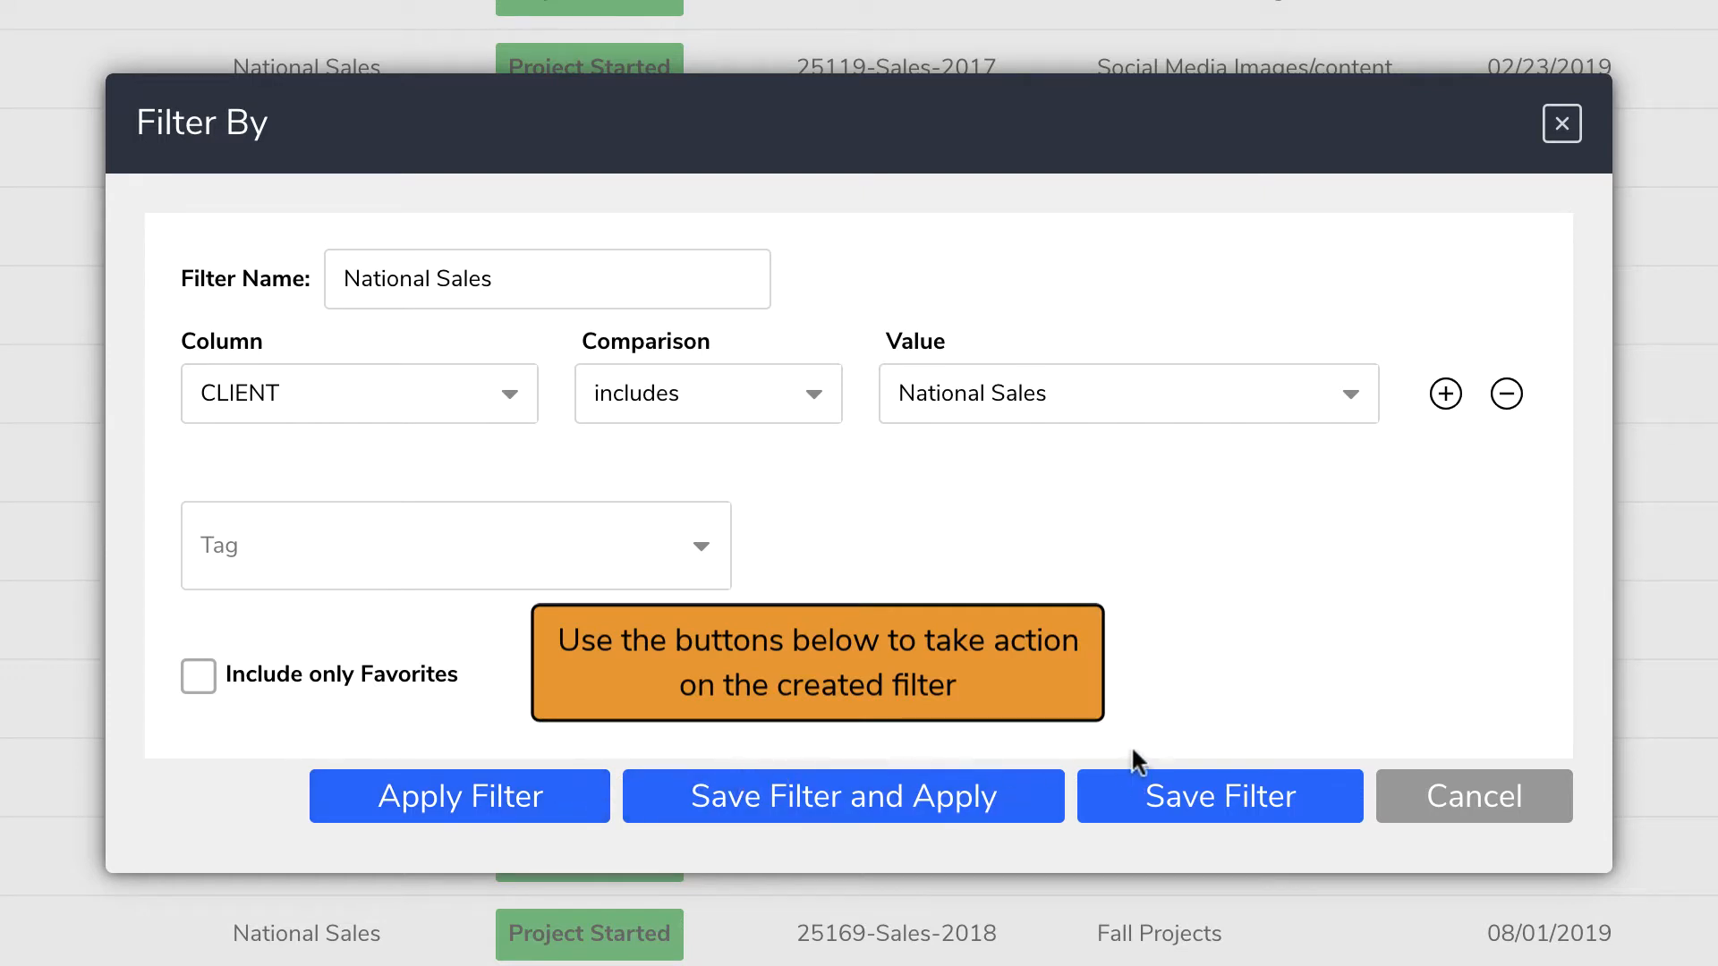
{"action": "mouse_move", "coordinate": [1138, 761]}
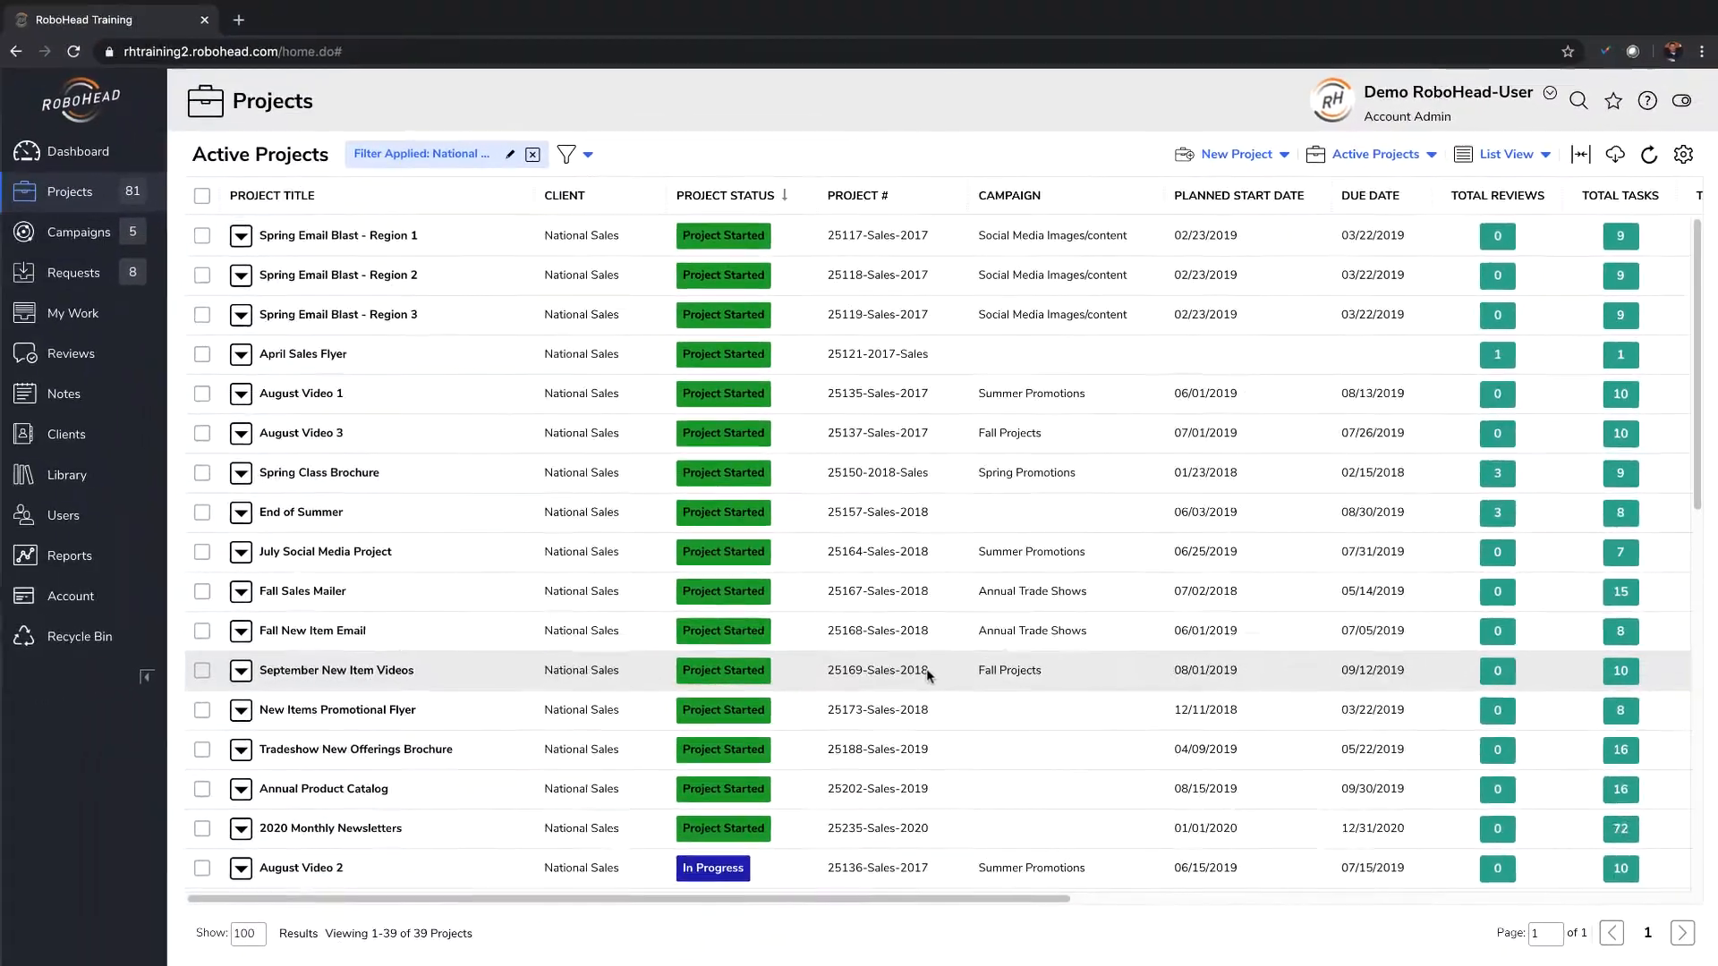
Step: Remove the applied National Sales filter and delete it from Saved Filters
{"action": "left_click", "coordinate": [588, 155]}
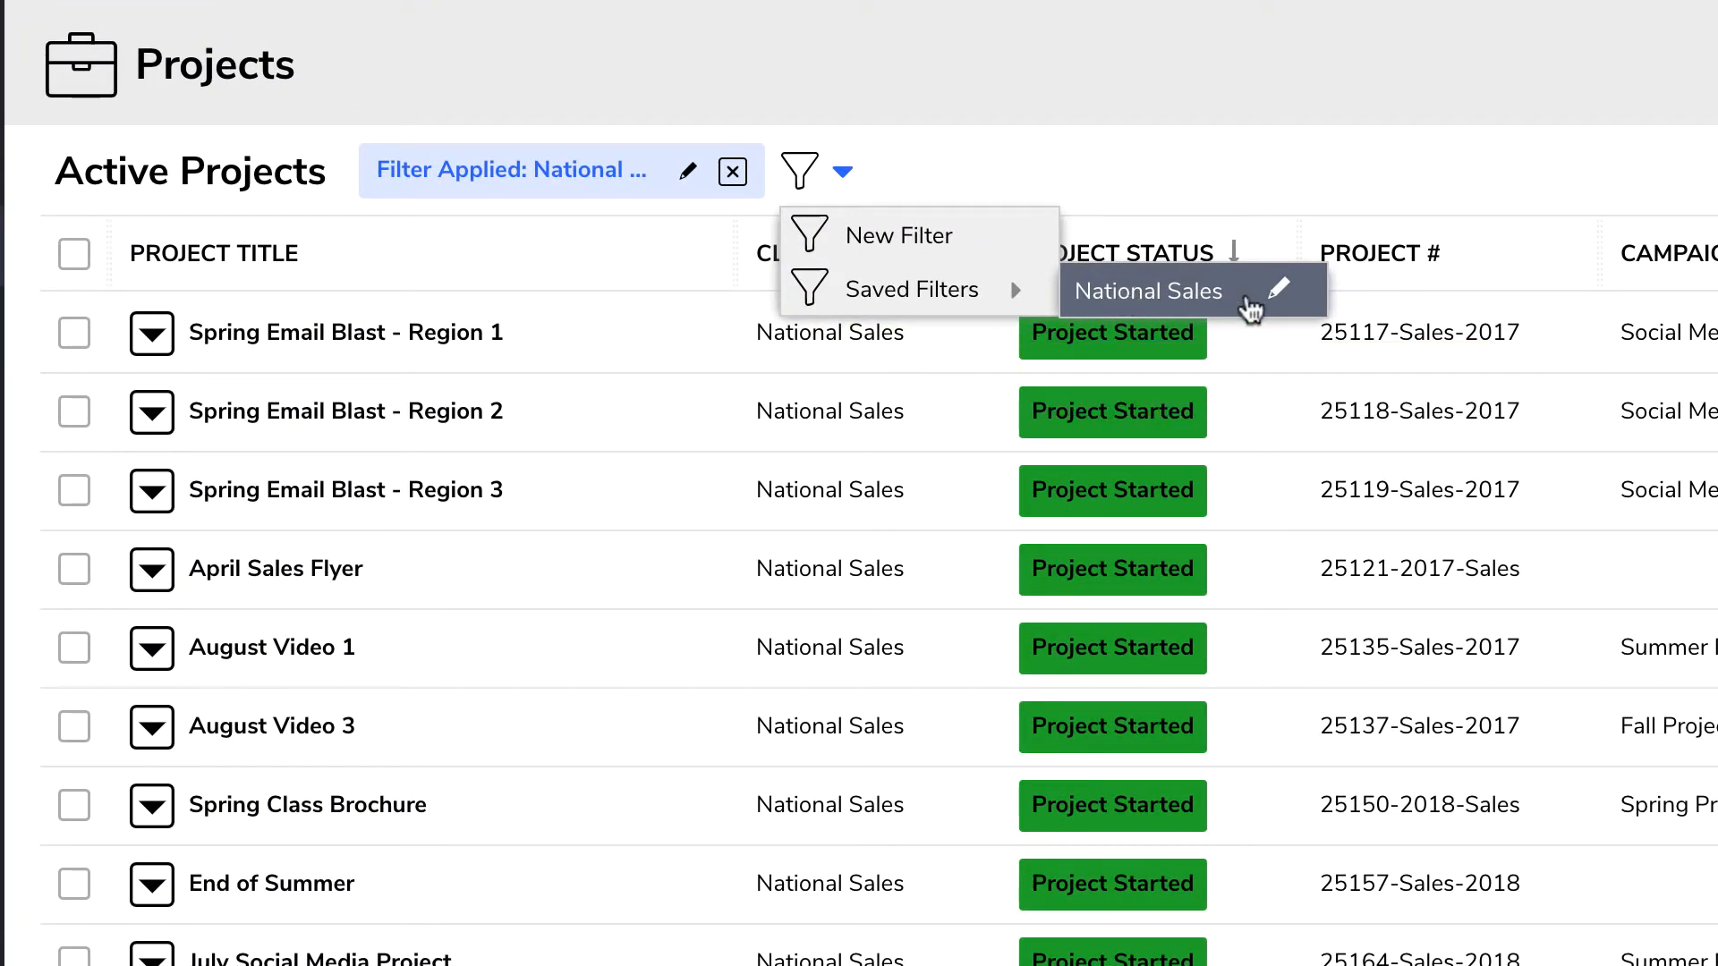
{"action": "left_click", "coordinate": [732, 170]}
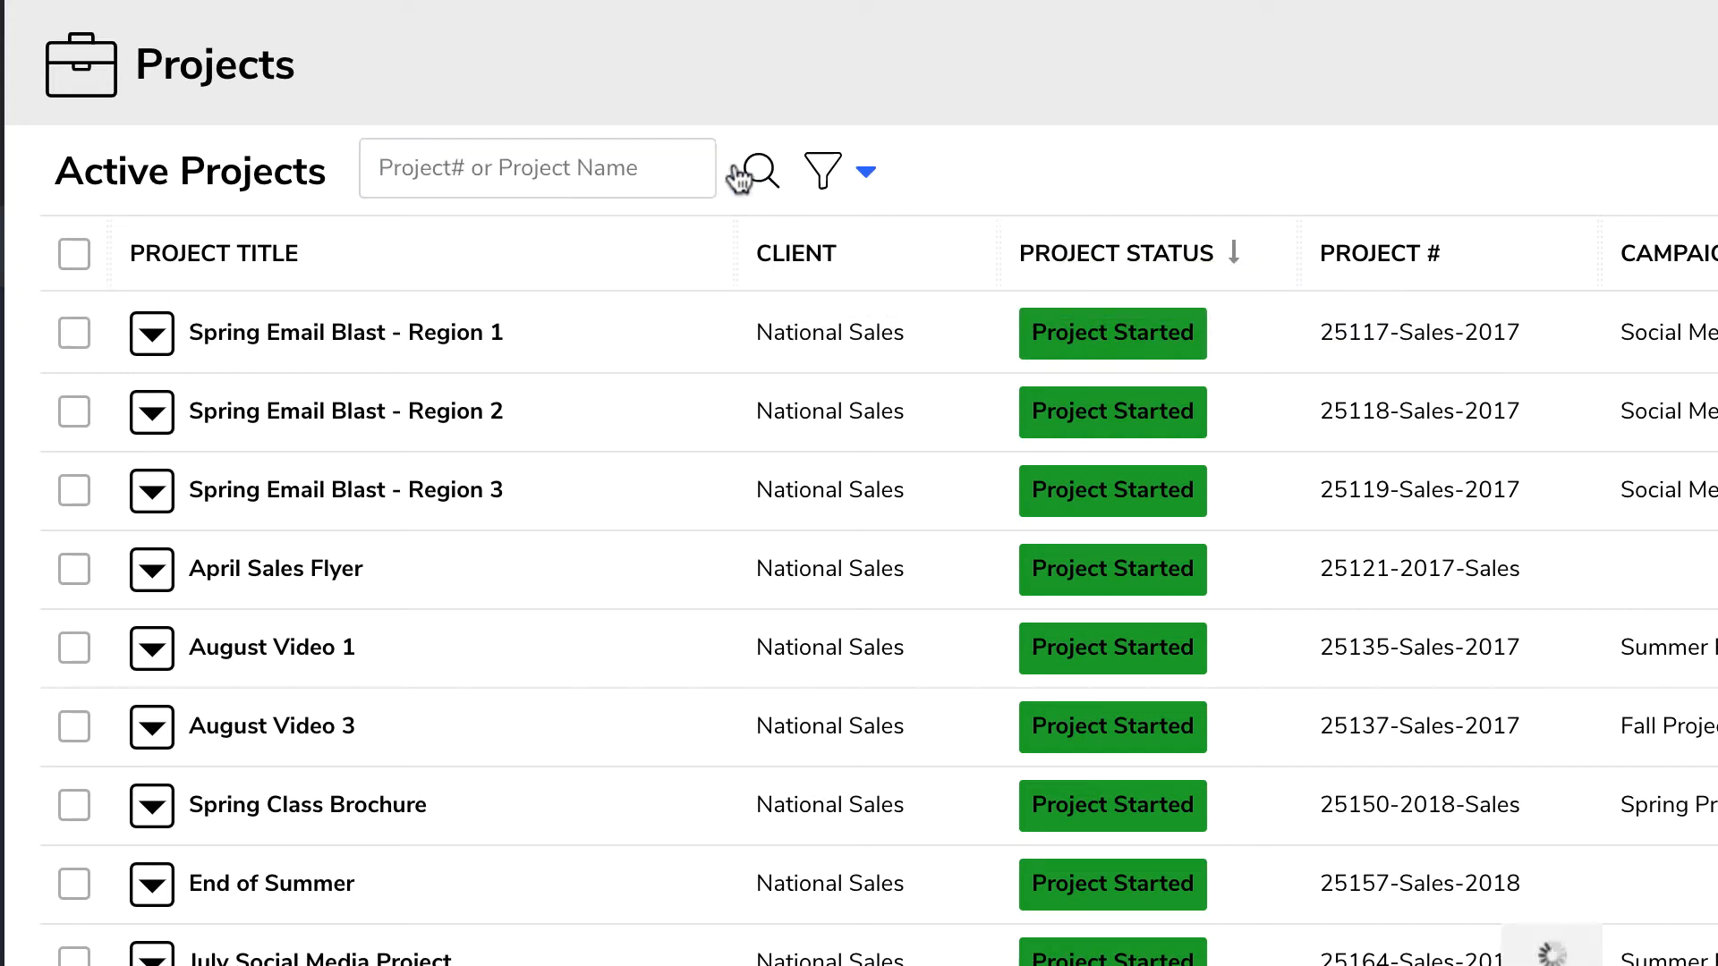
{"action": "left_click", "coordinate": [868, 170]}
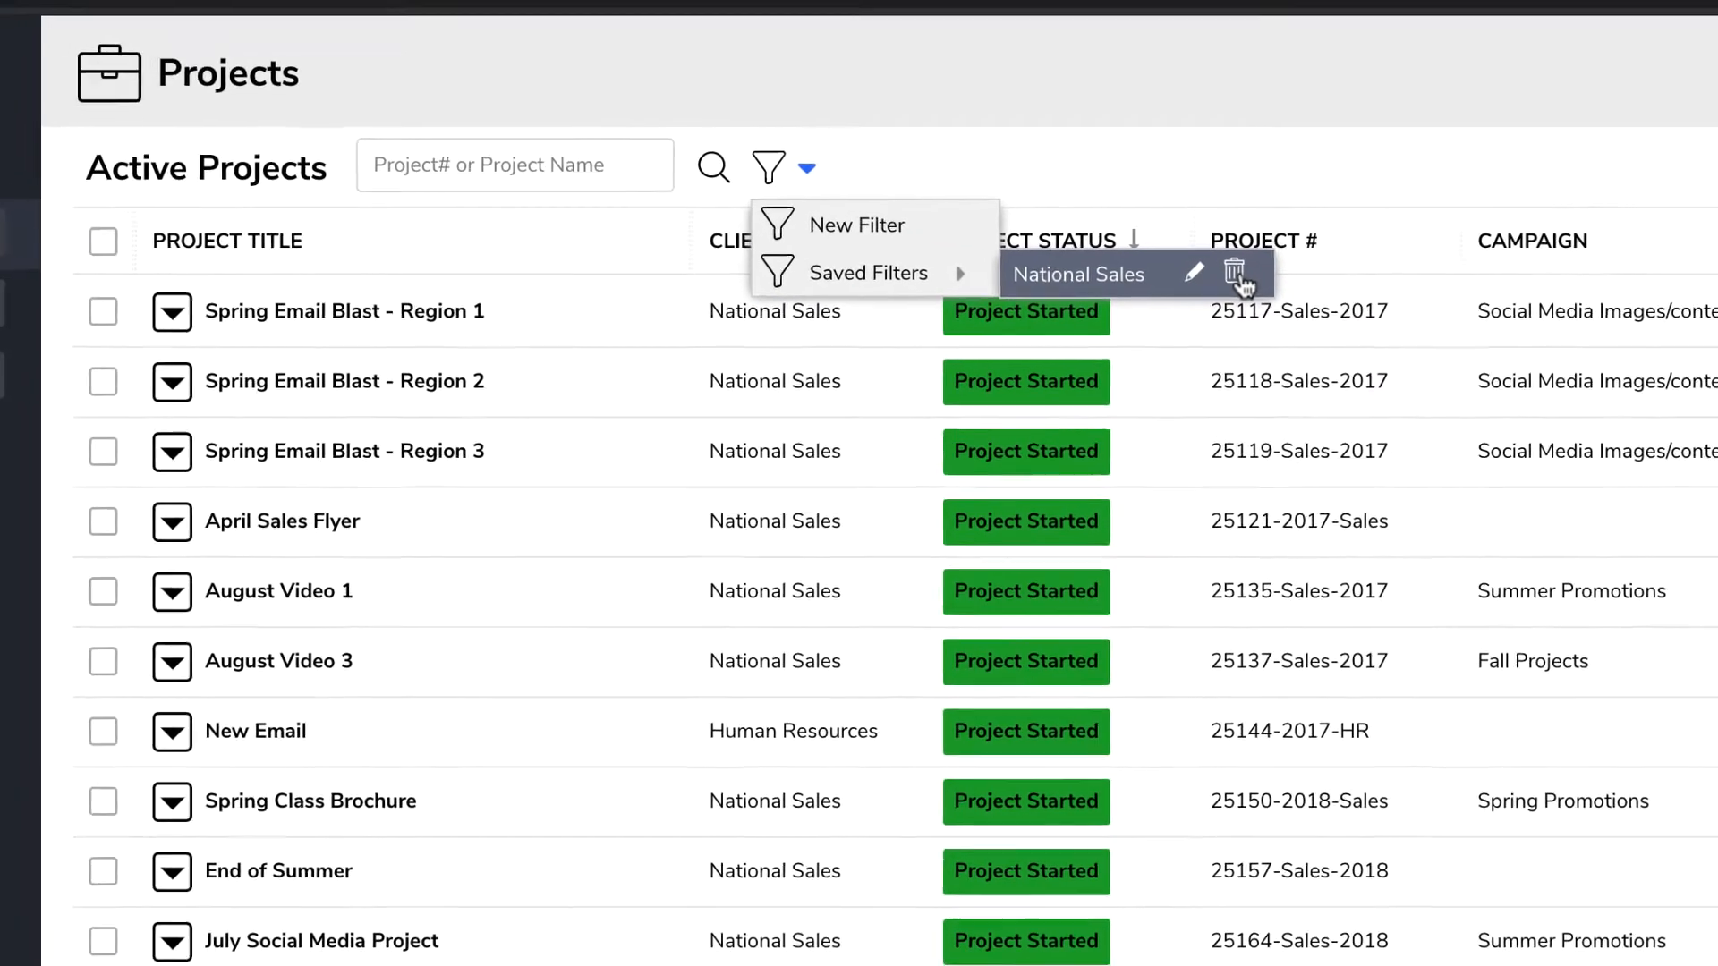
{"action": "left_click", "coordinate": [1238, 274]}
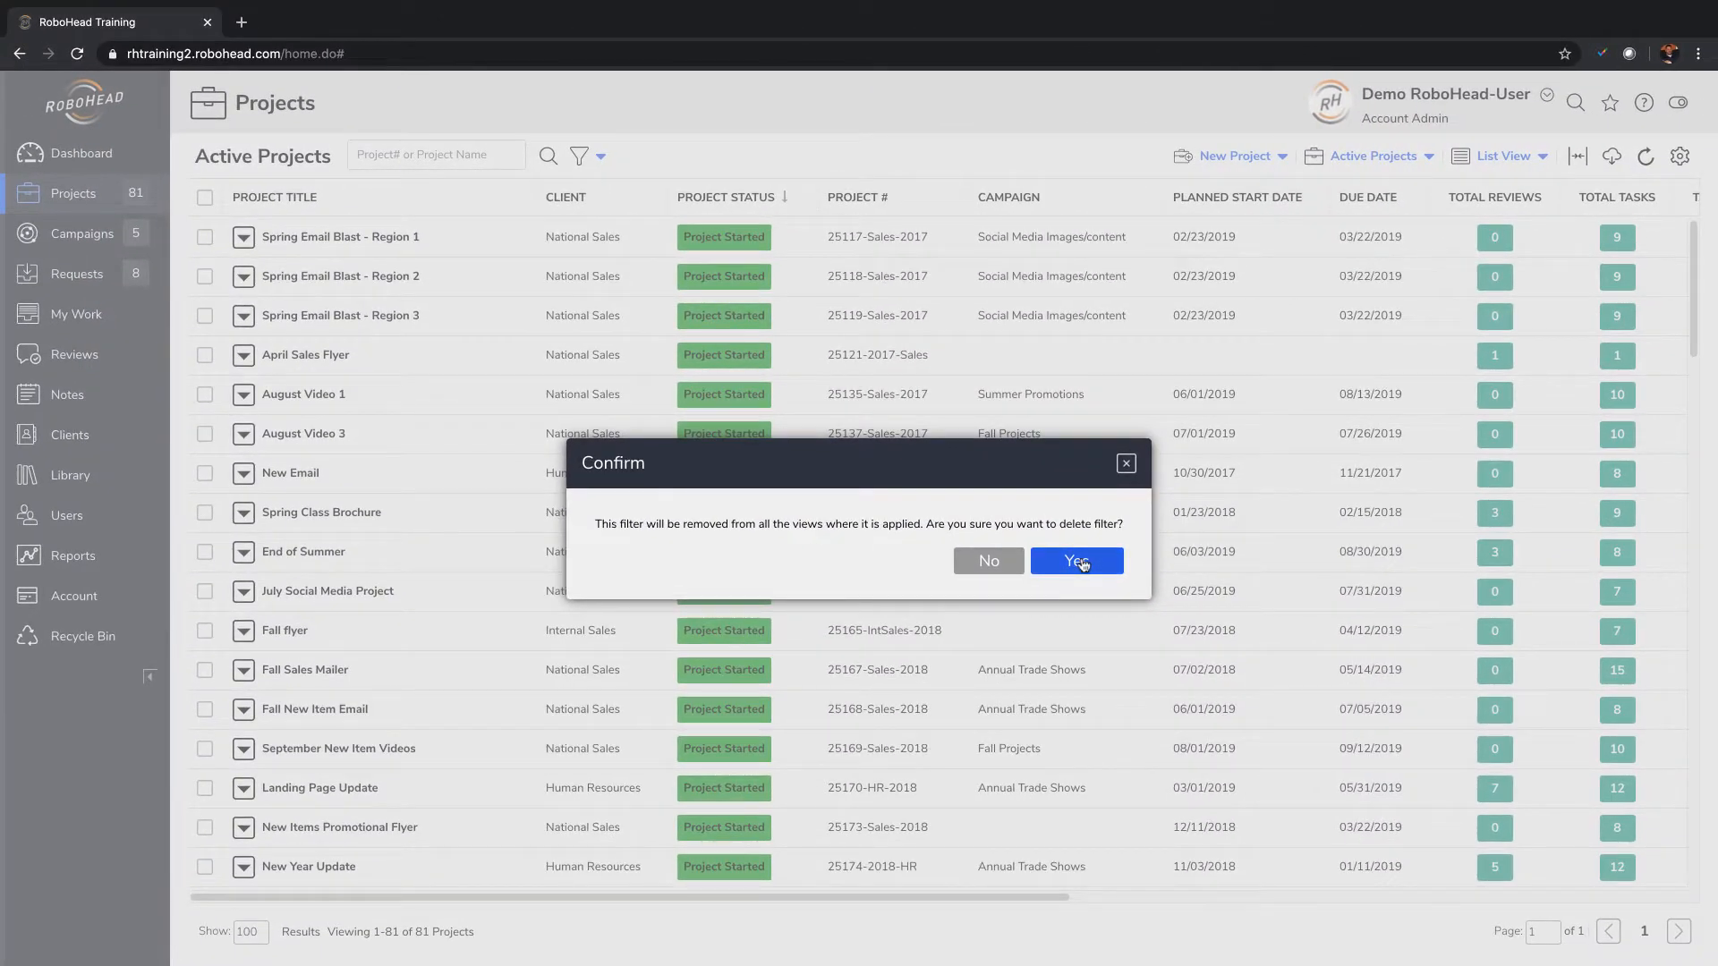
{"action": "left_click", "coordinate": [1075, 561]}
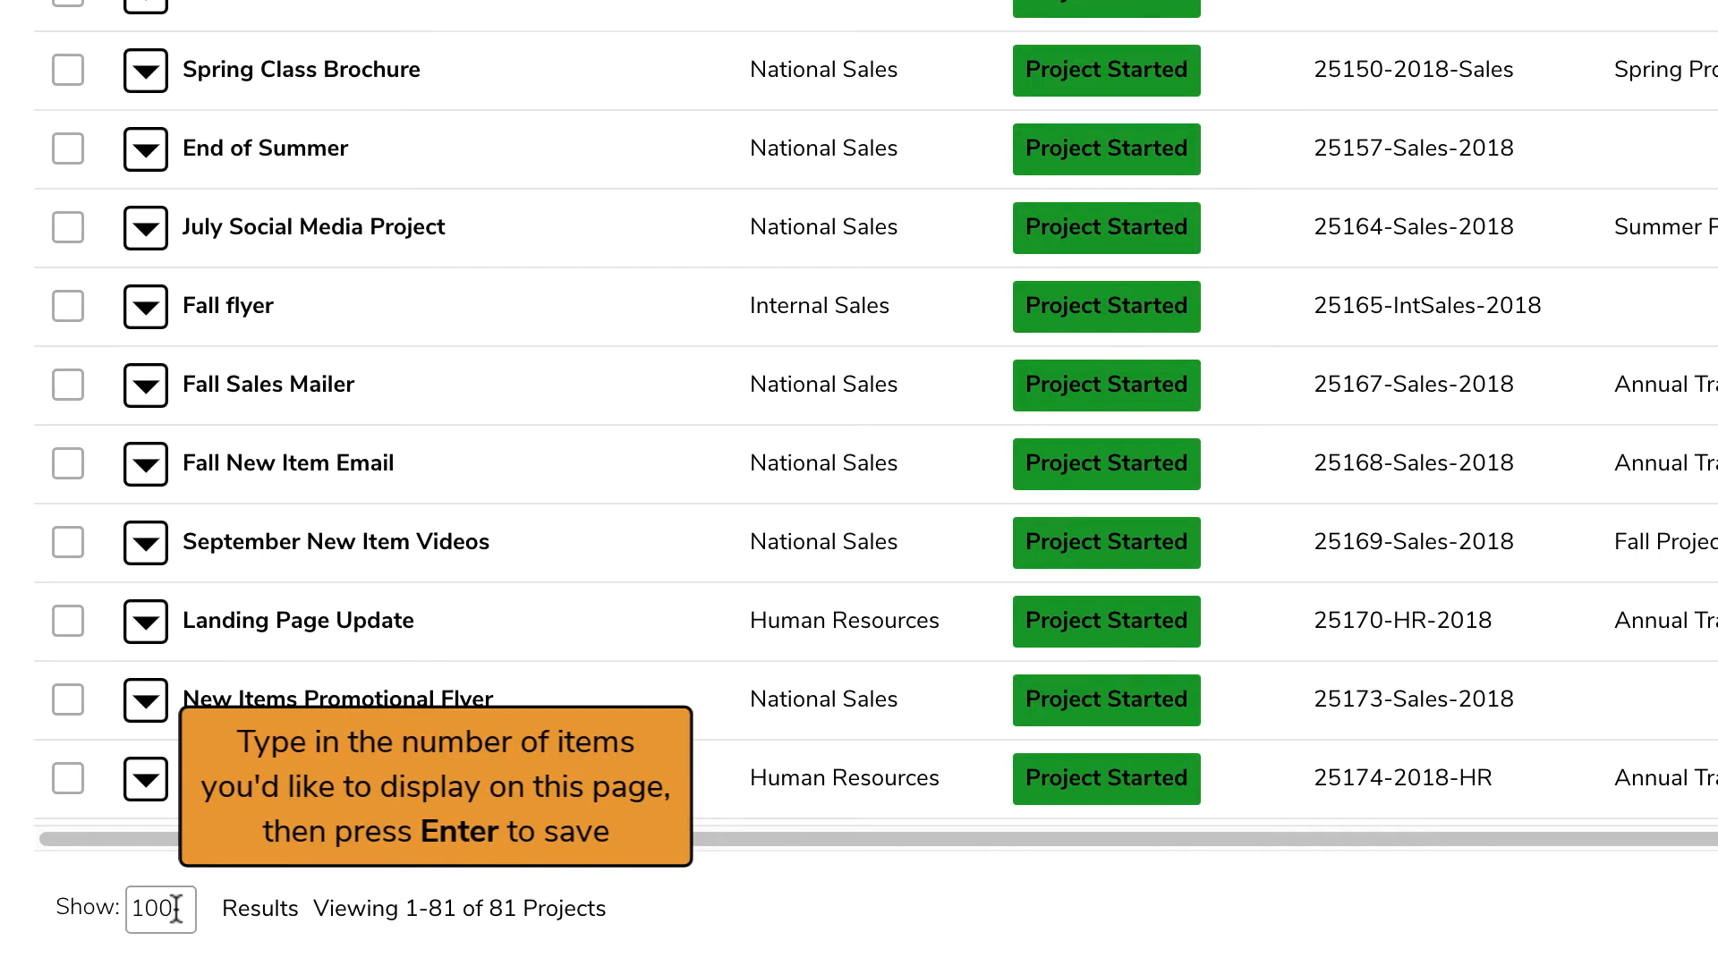
{"action": "type", "text": "10"}
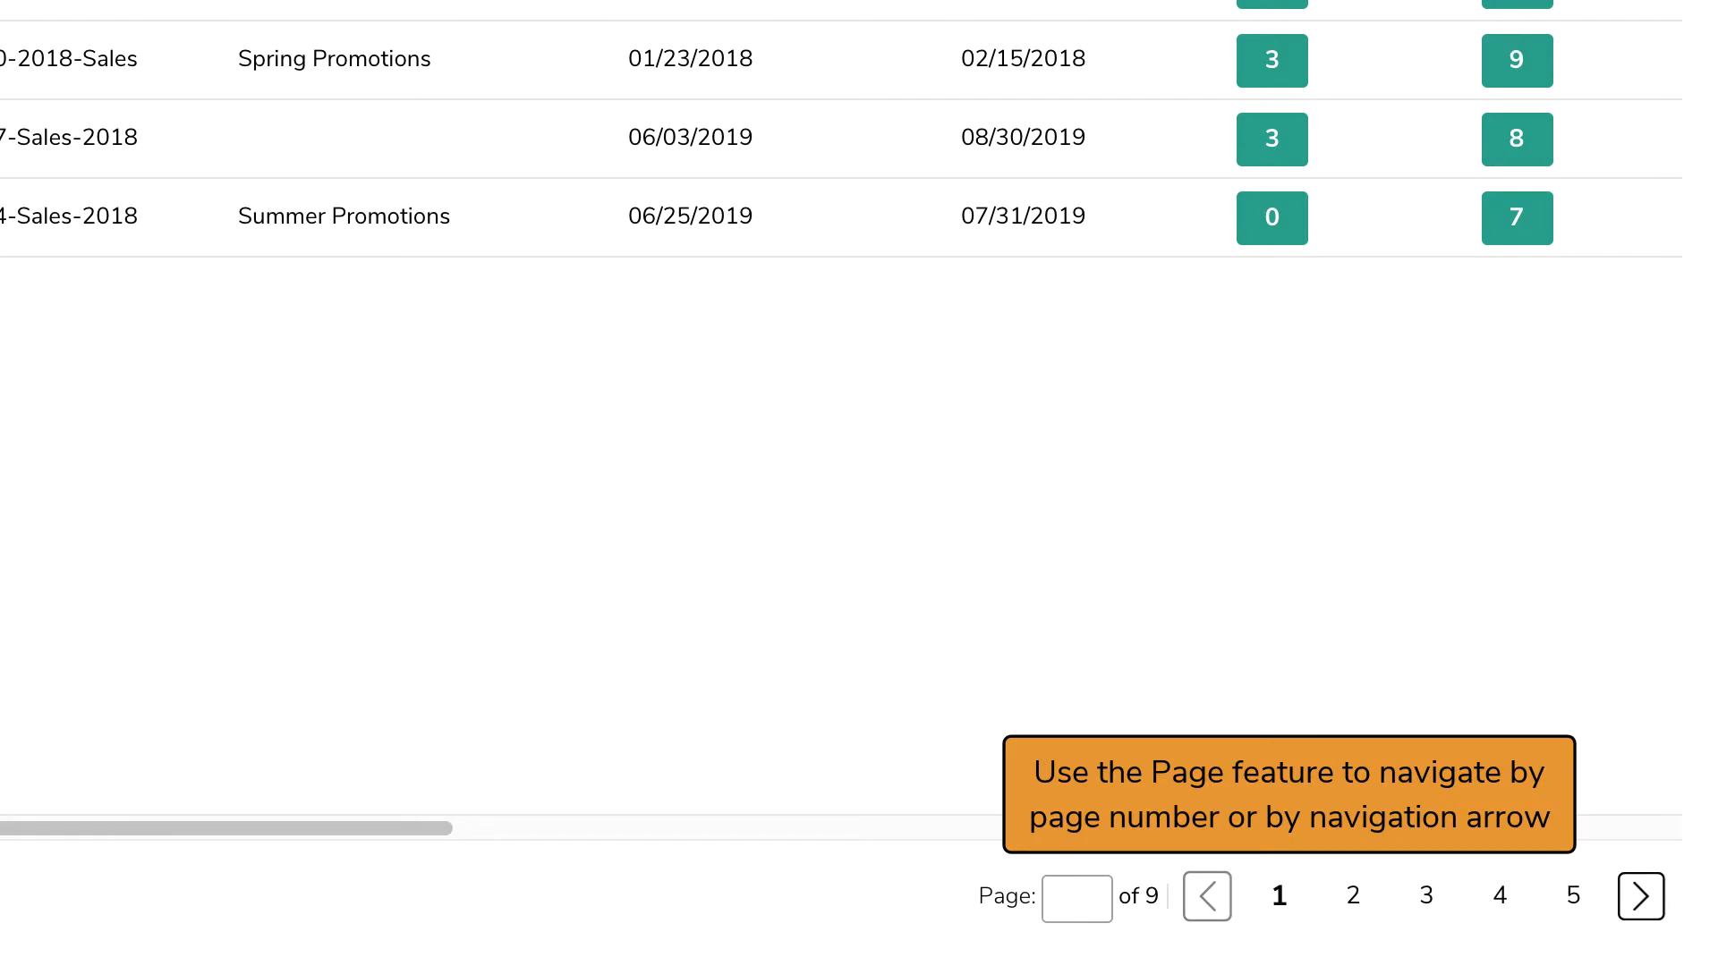
{"action": "type", "text": "5"}
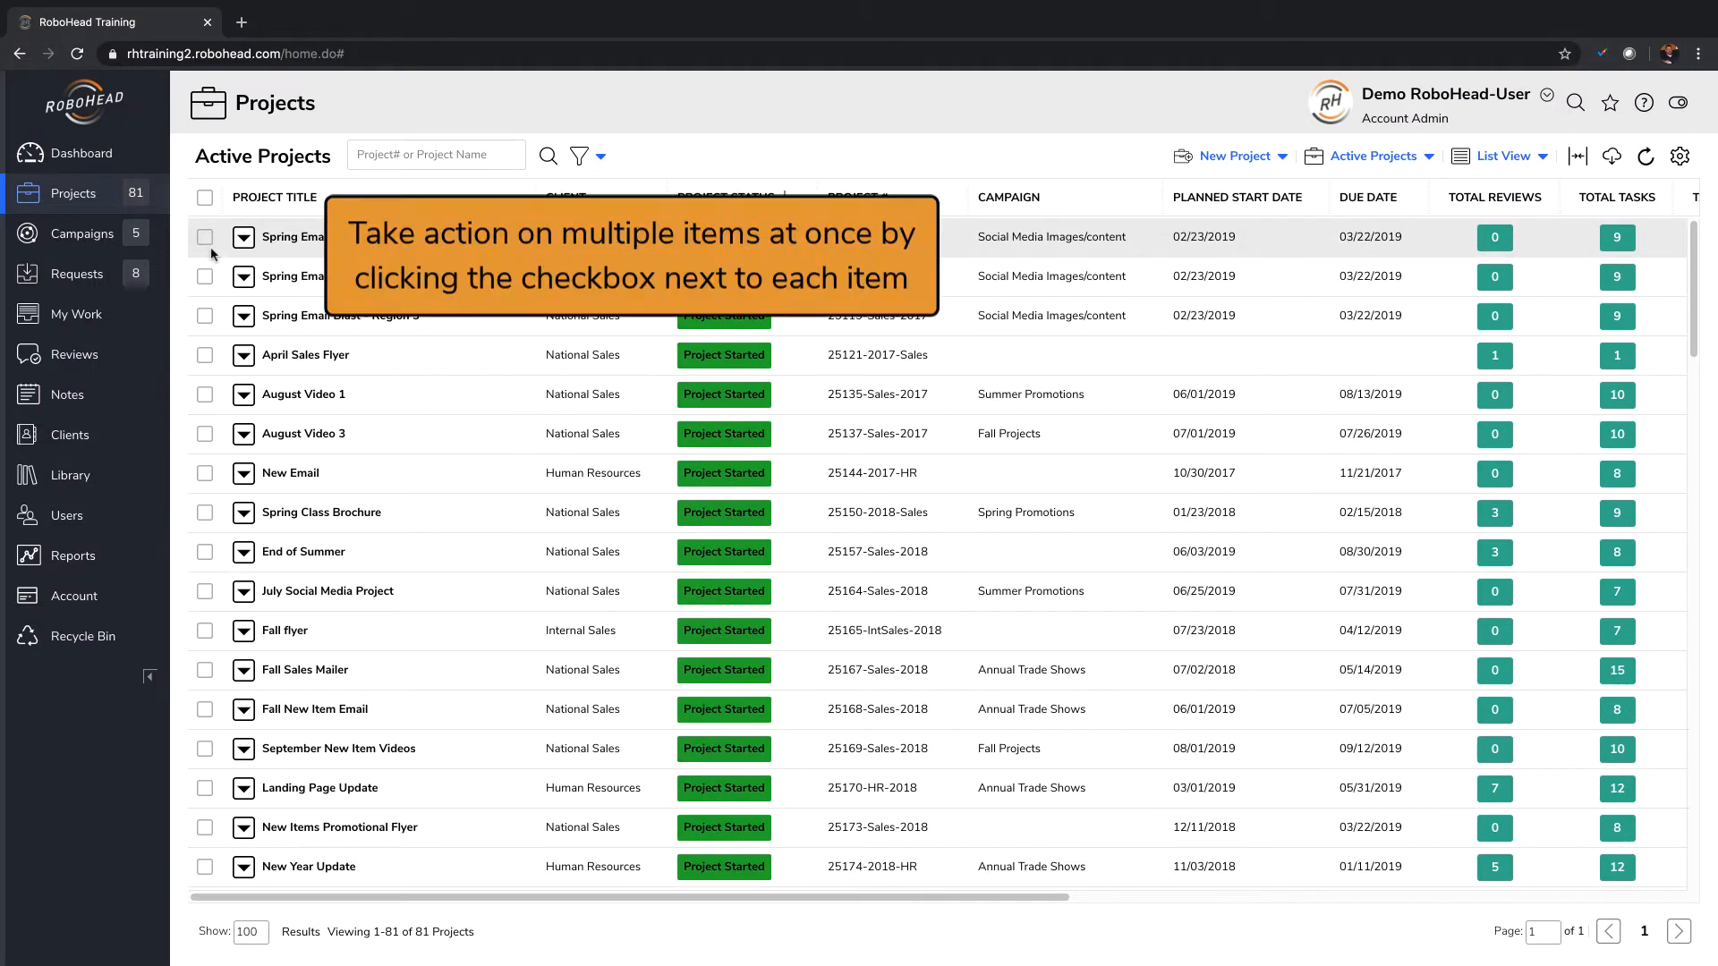
Step: Select Spring Email Blast Regions 1, 2 and 3 and show their bulk actions
{"action": "left_click", "coordinate": [205, 236]}
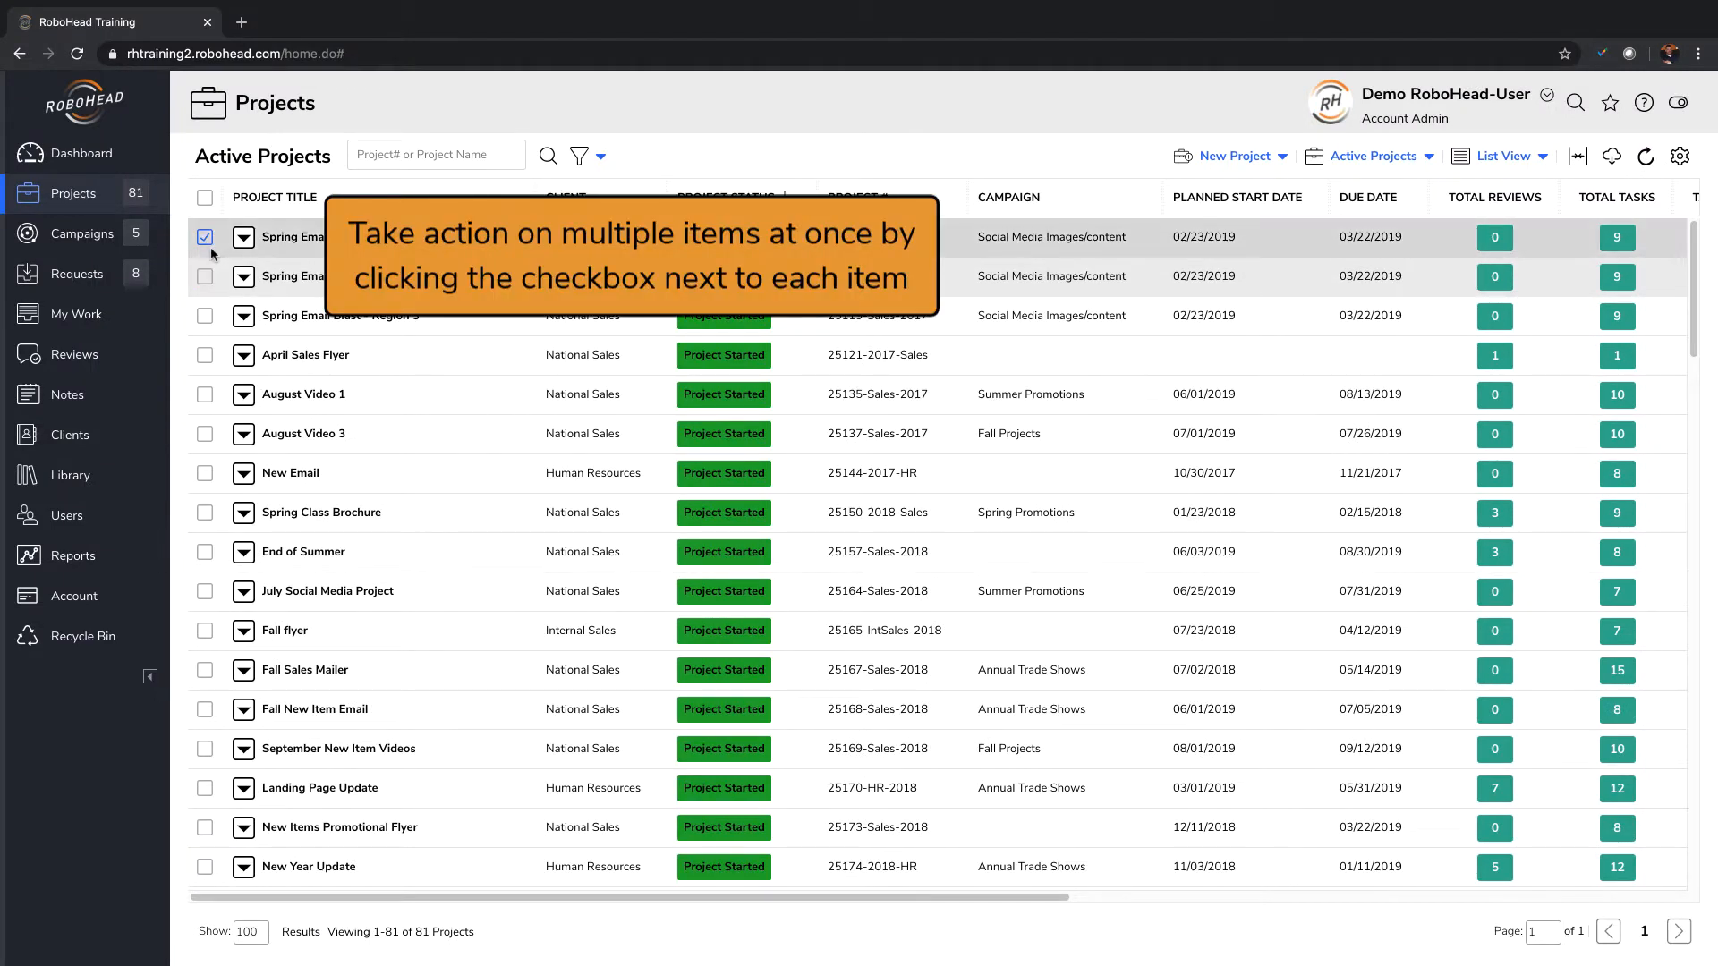
{"action": "left_click", "coordinate": [205, 276]}
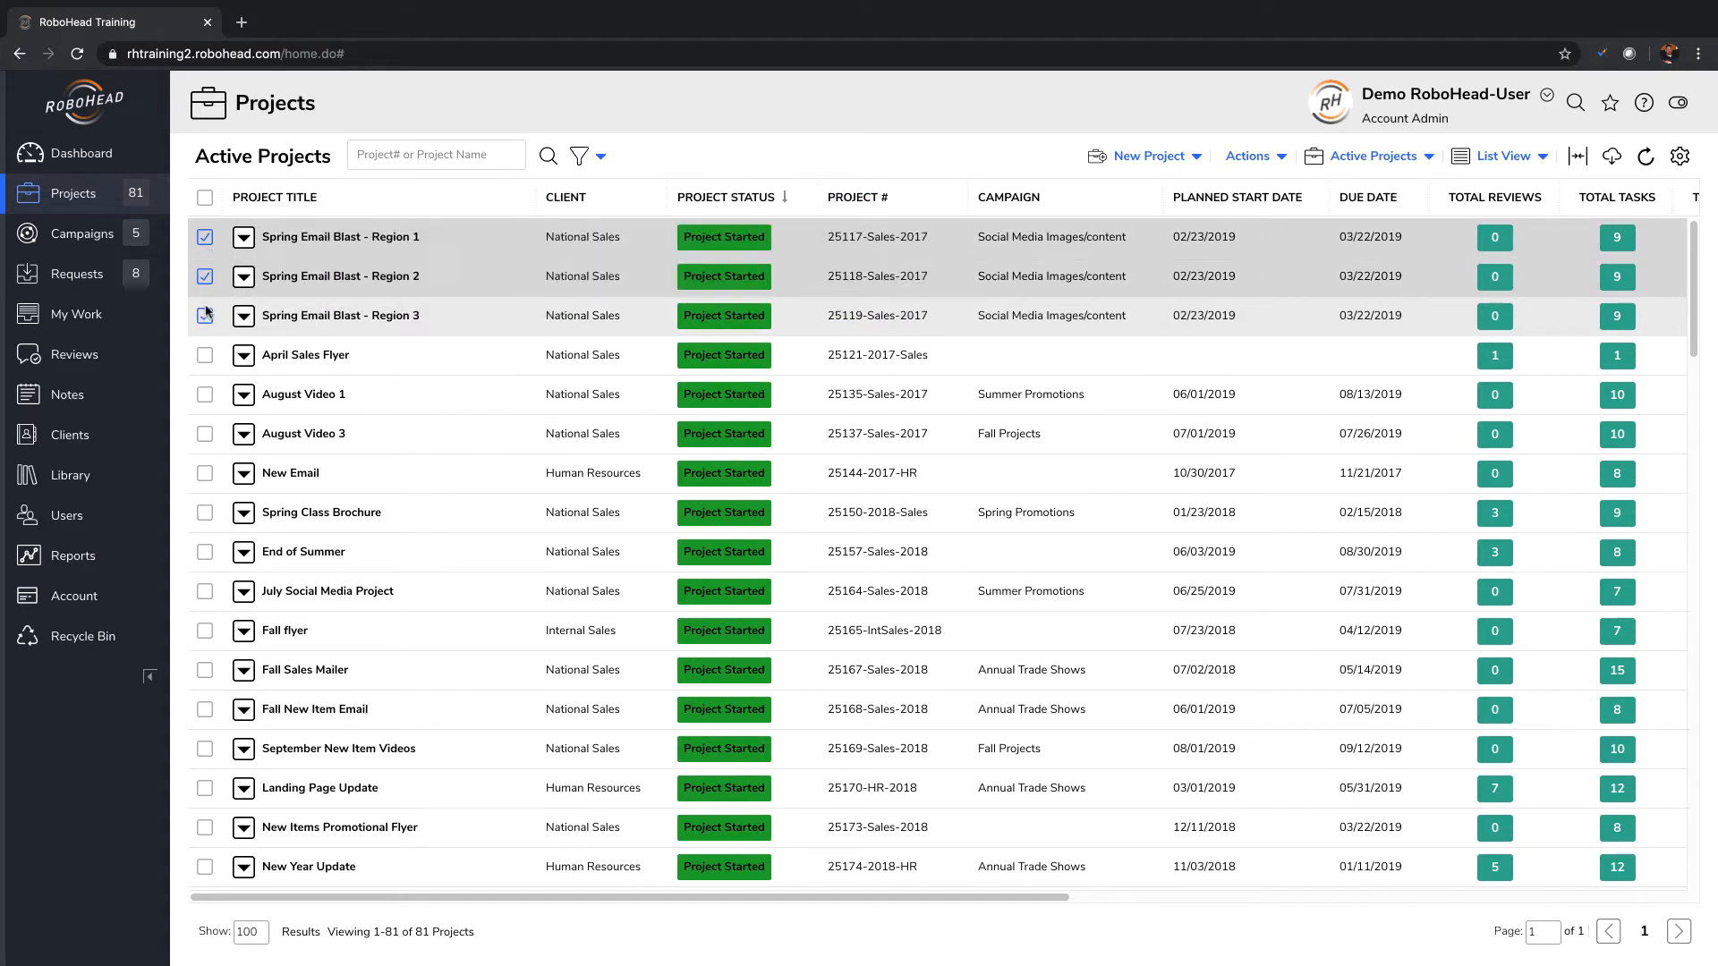
{"action": "left_click", "coordinate": [205, 315]}
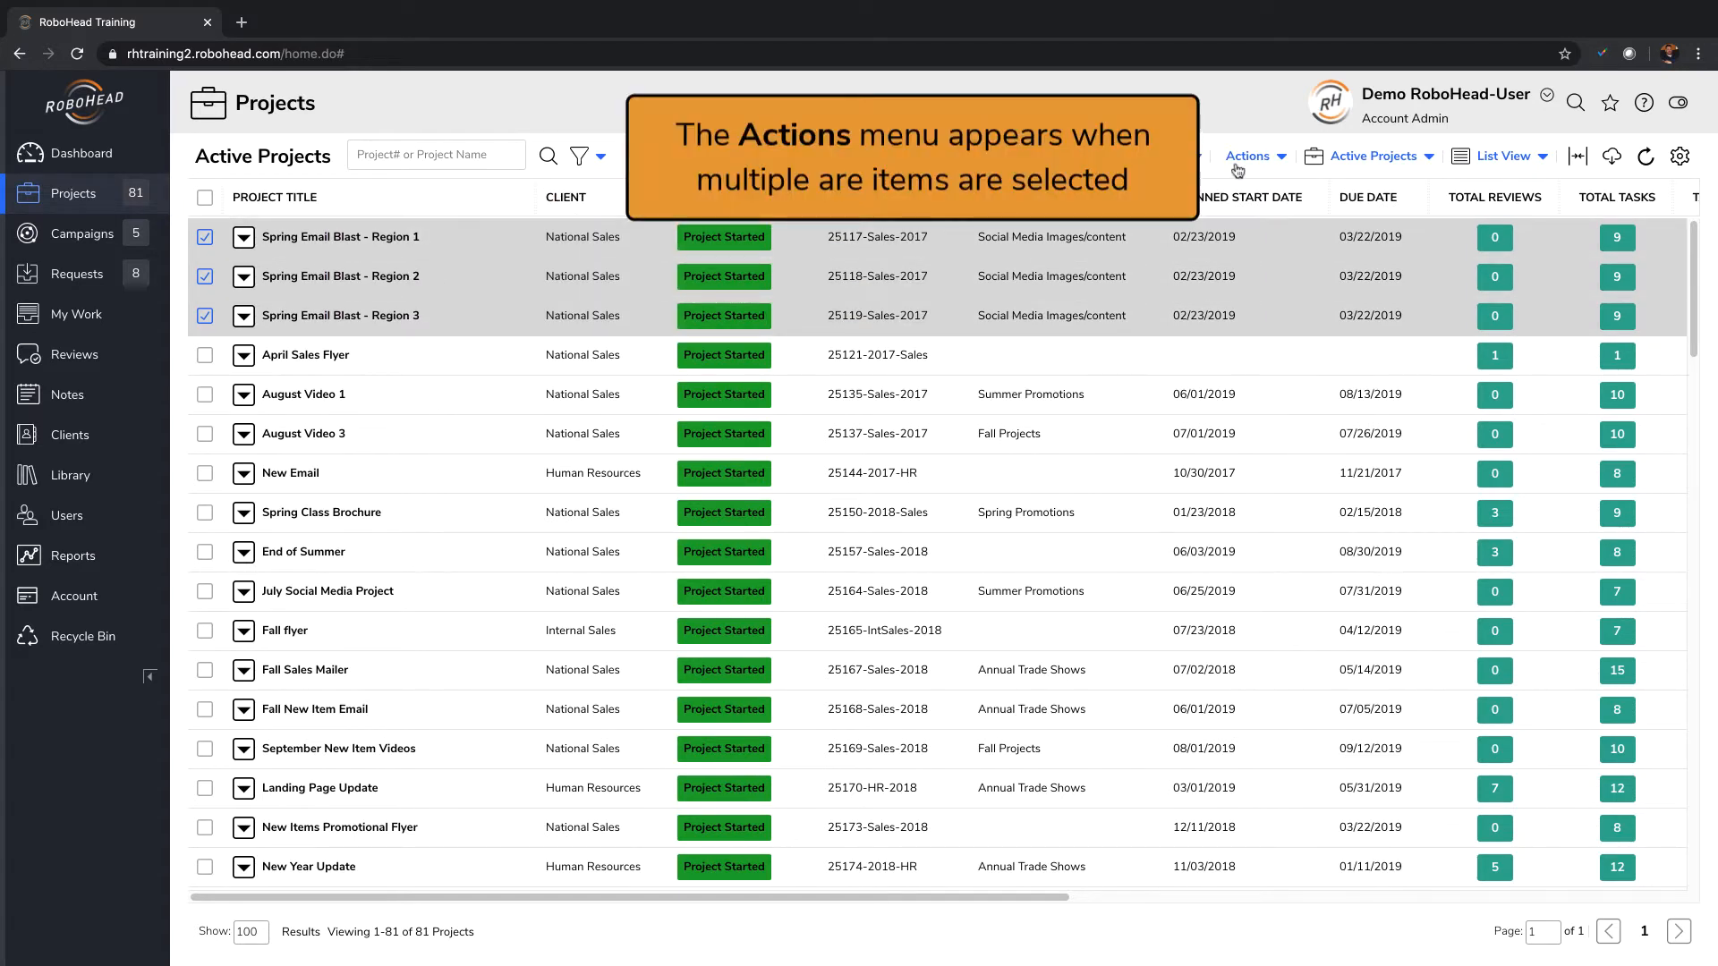
{"action": "left_click", "coordinate": [1249, 155]}
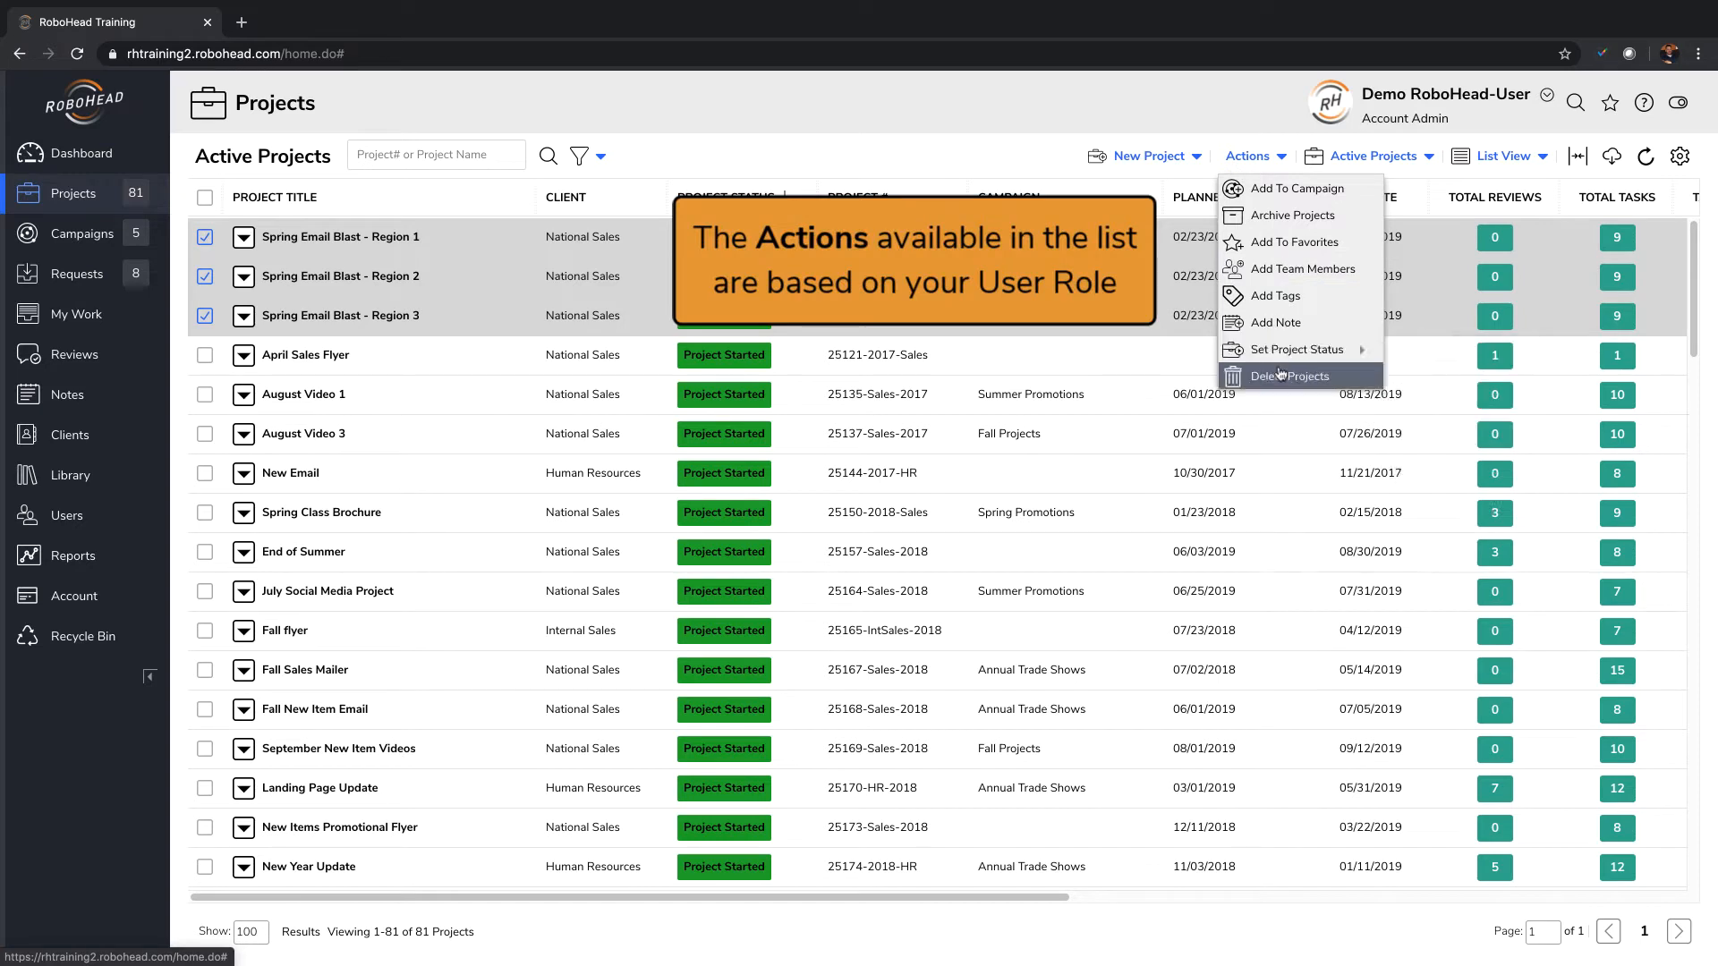
{"action": "mouse_move", "coordinate": [1298, 348]}
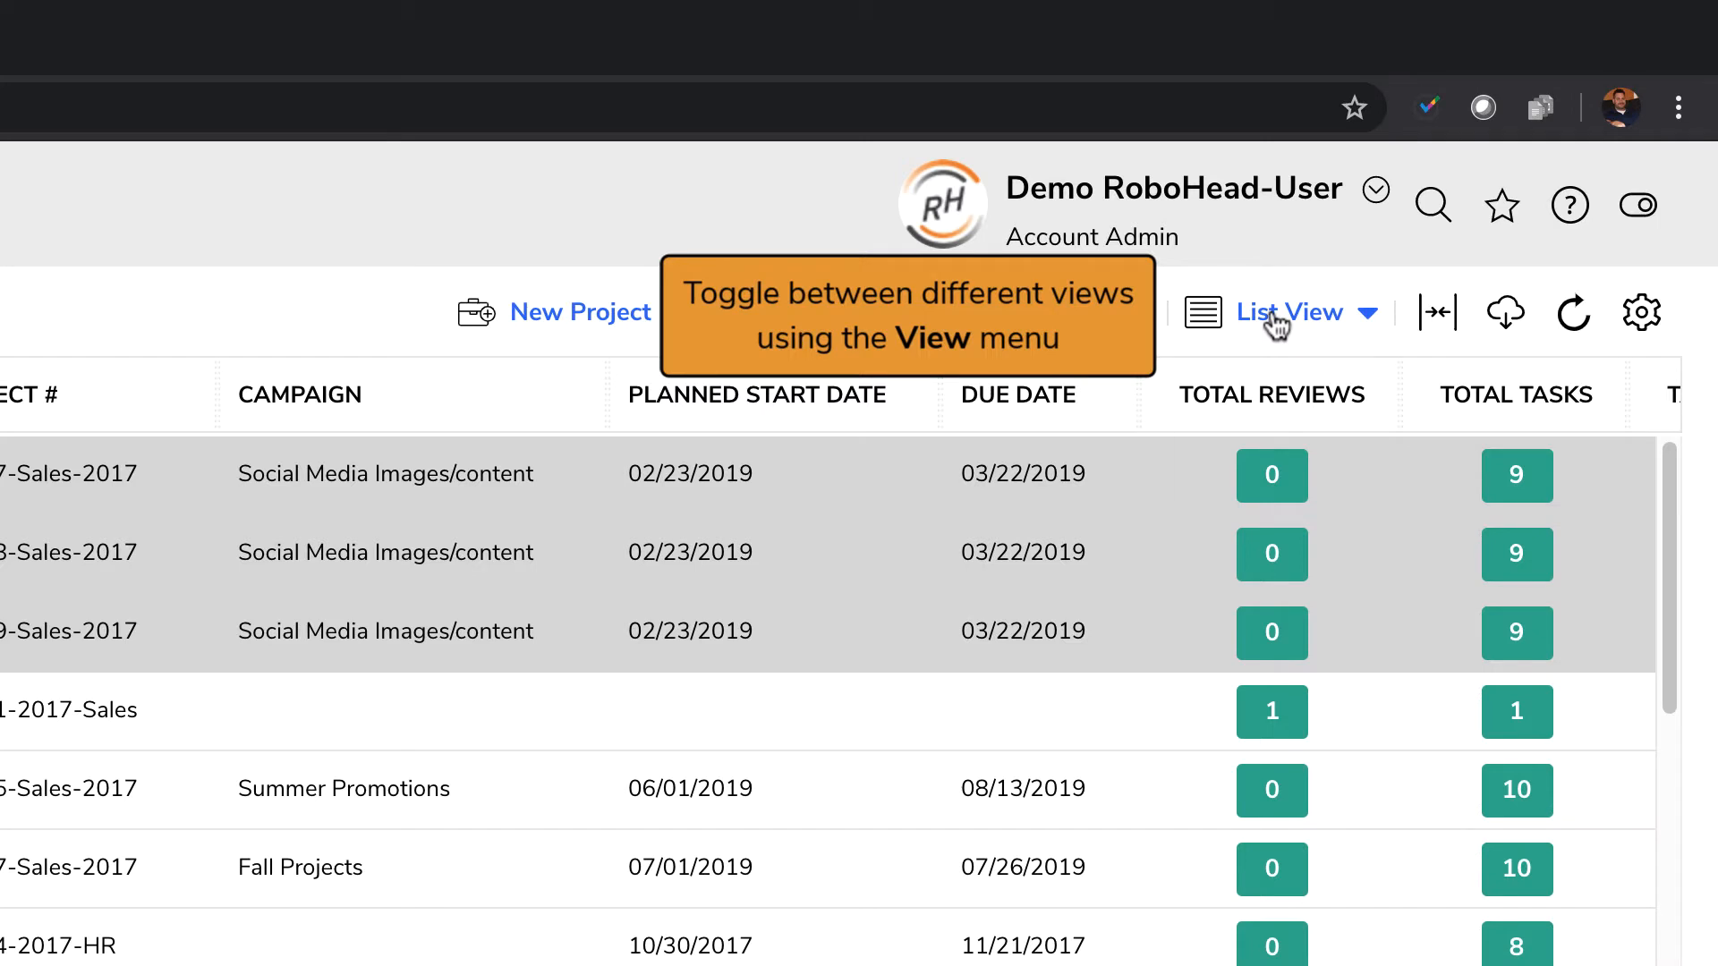
Step: Switch the project view to Calendar, then Kanban, then Gantt Chart
{"action": "left_click", "coordinate": [1307, 312]}
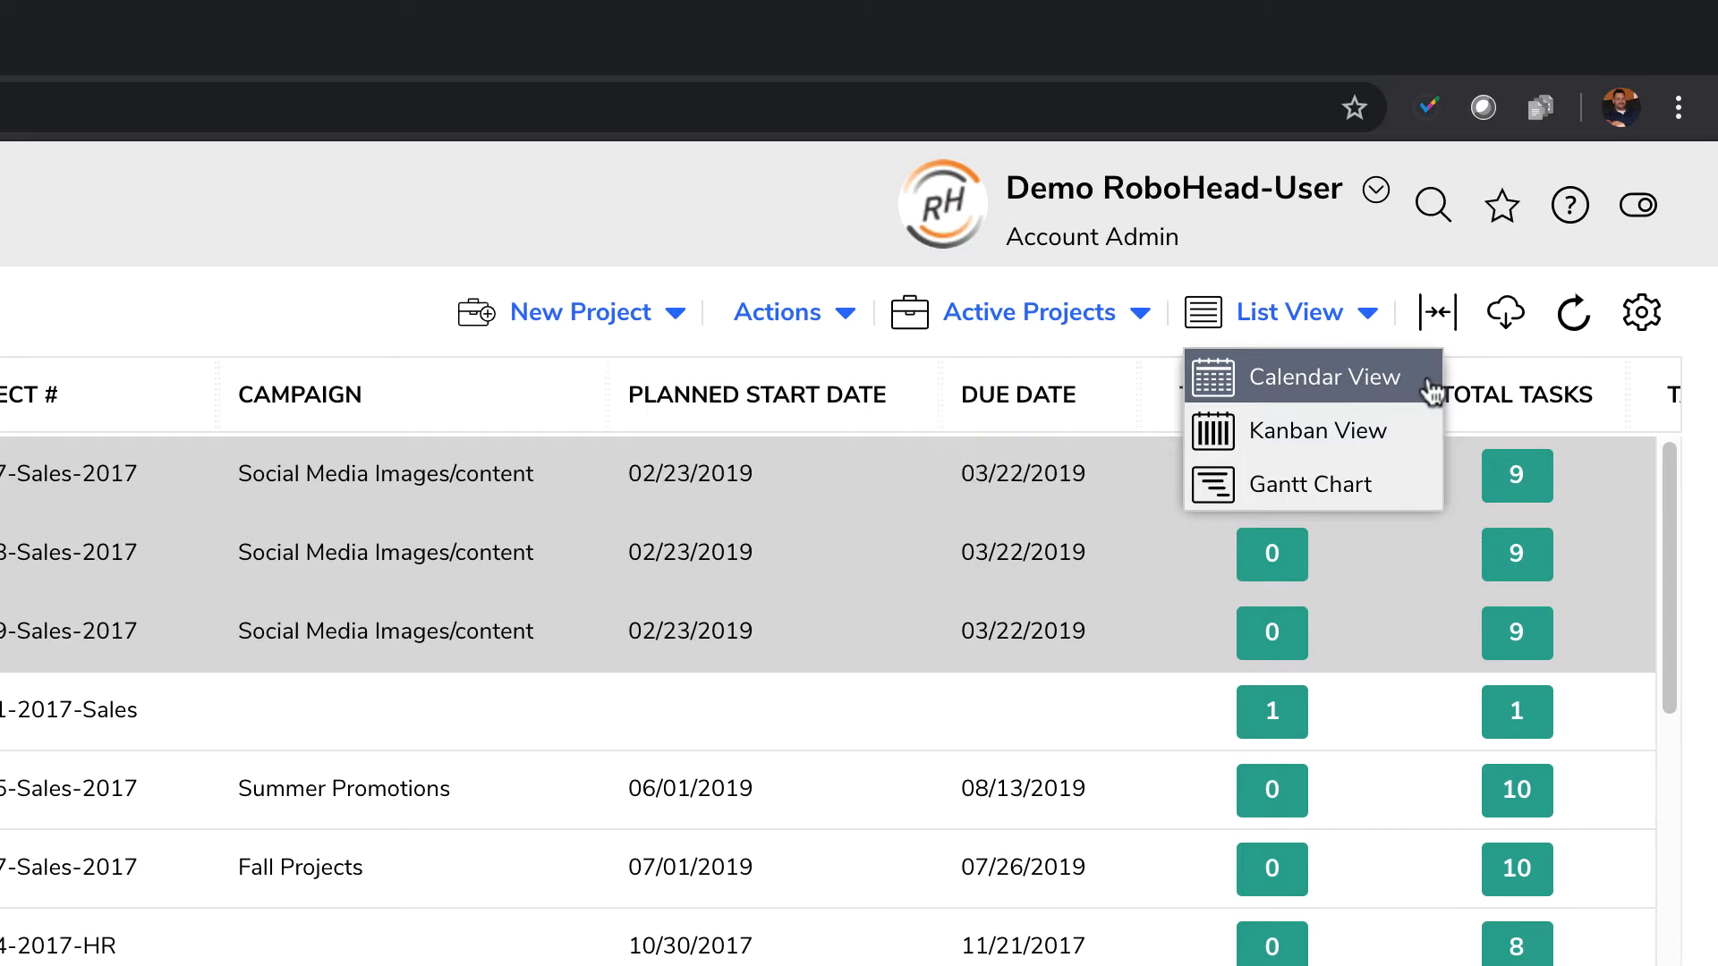
{"action": "left_click", "coordinate": [1319, 377]}
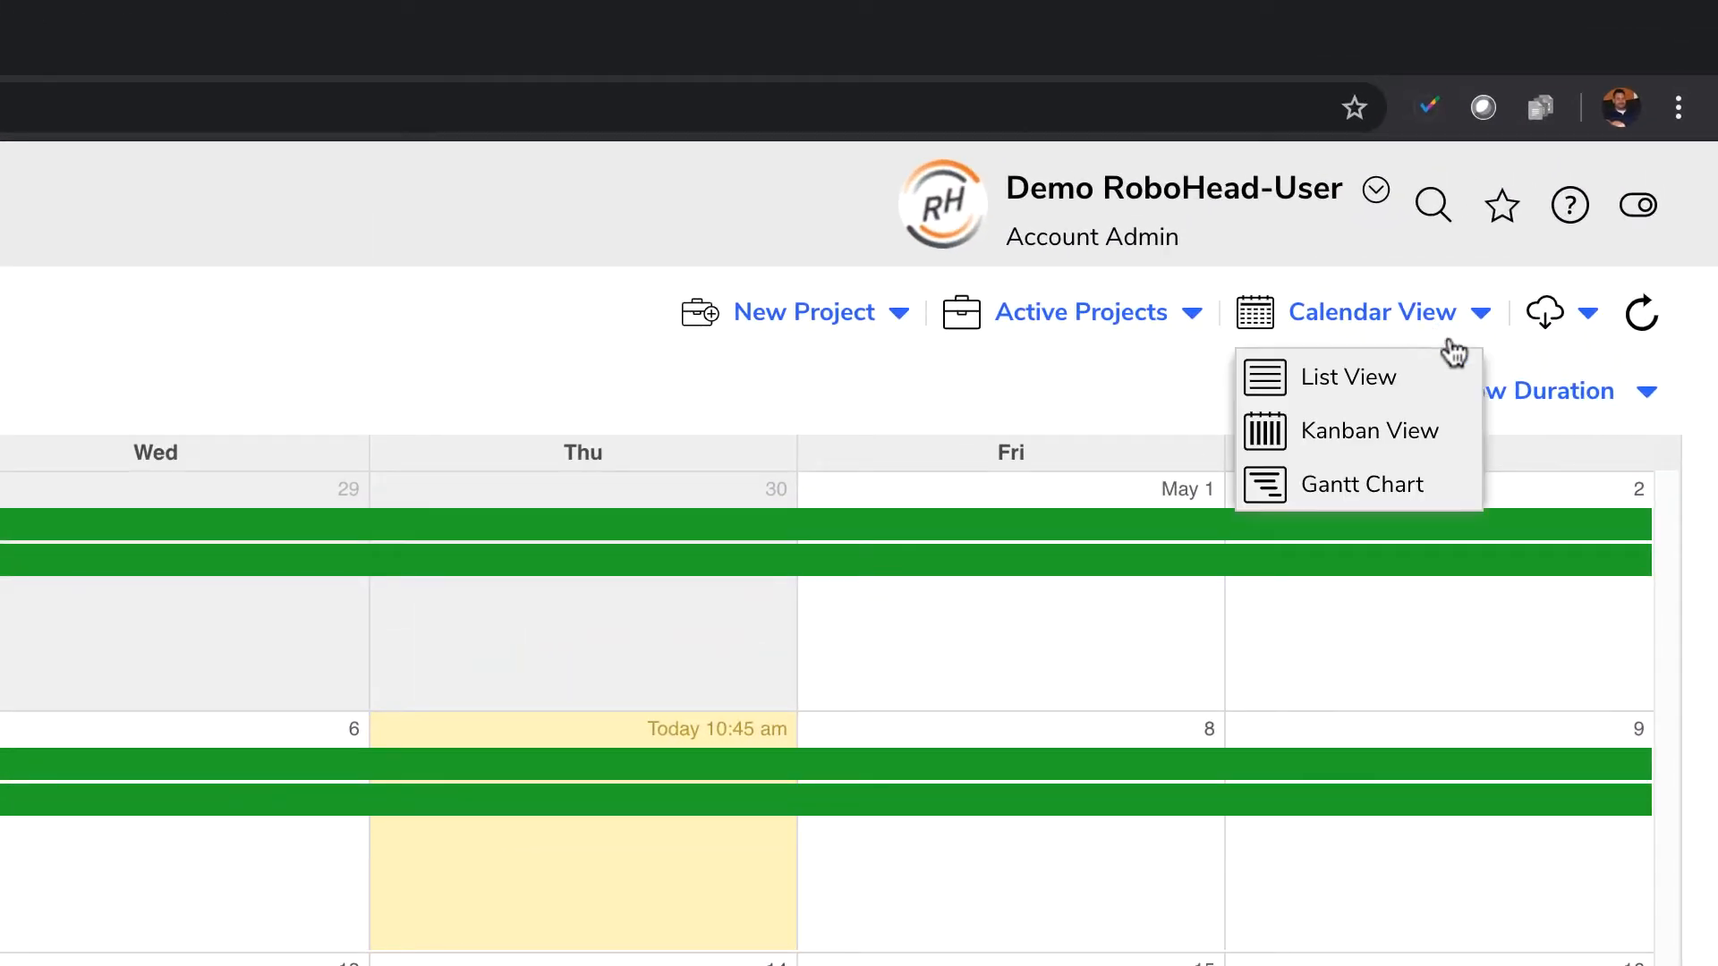
{"action": "mouse_move", "coordinate": [1367, 430]}
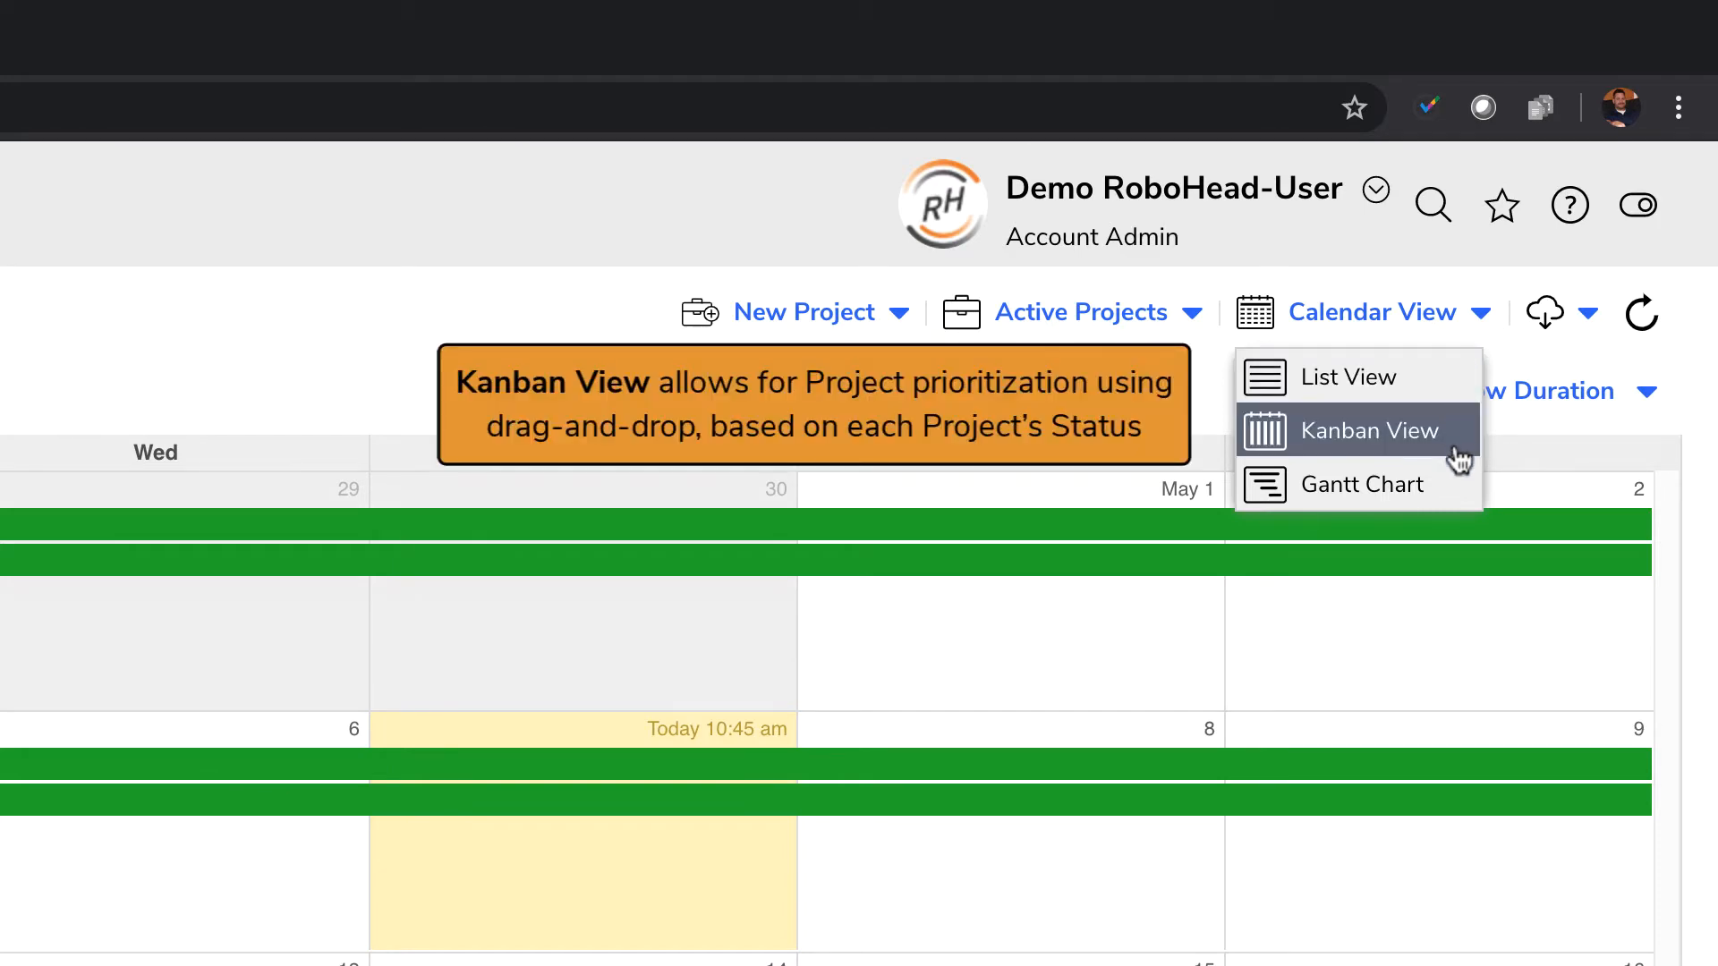
{"action": "left_click", "coordinate": [1355, 431]}
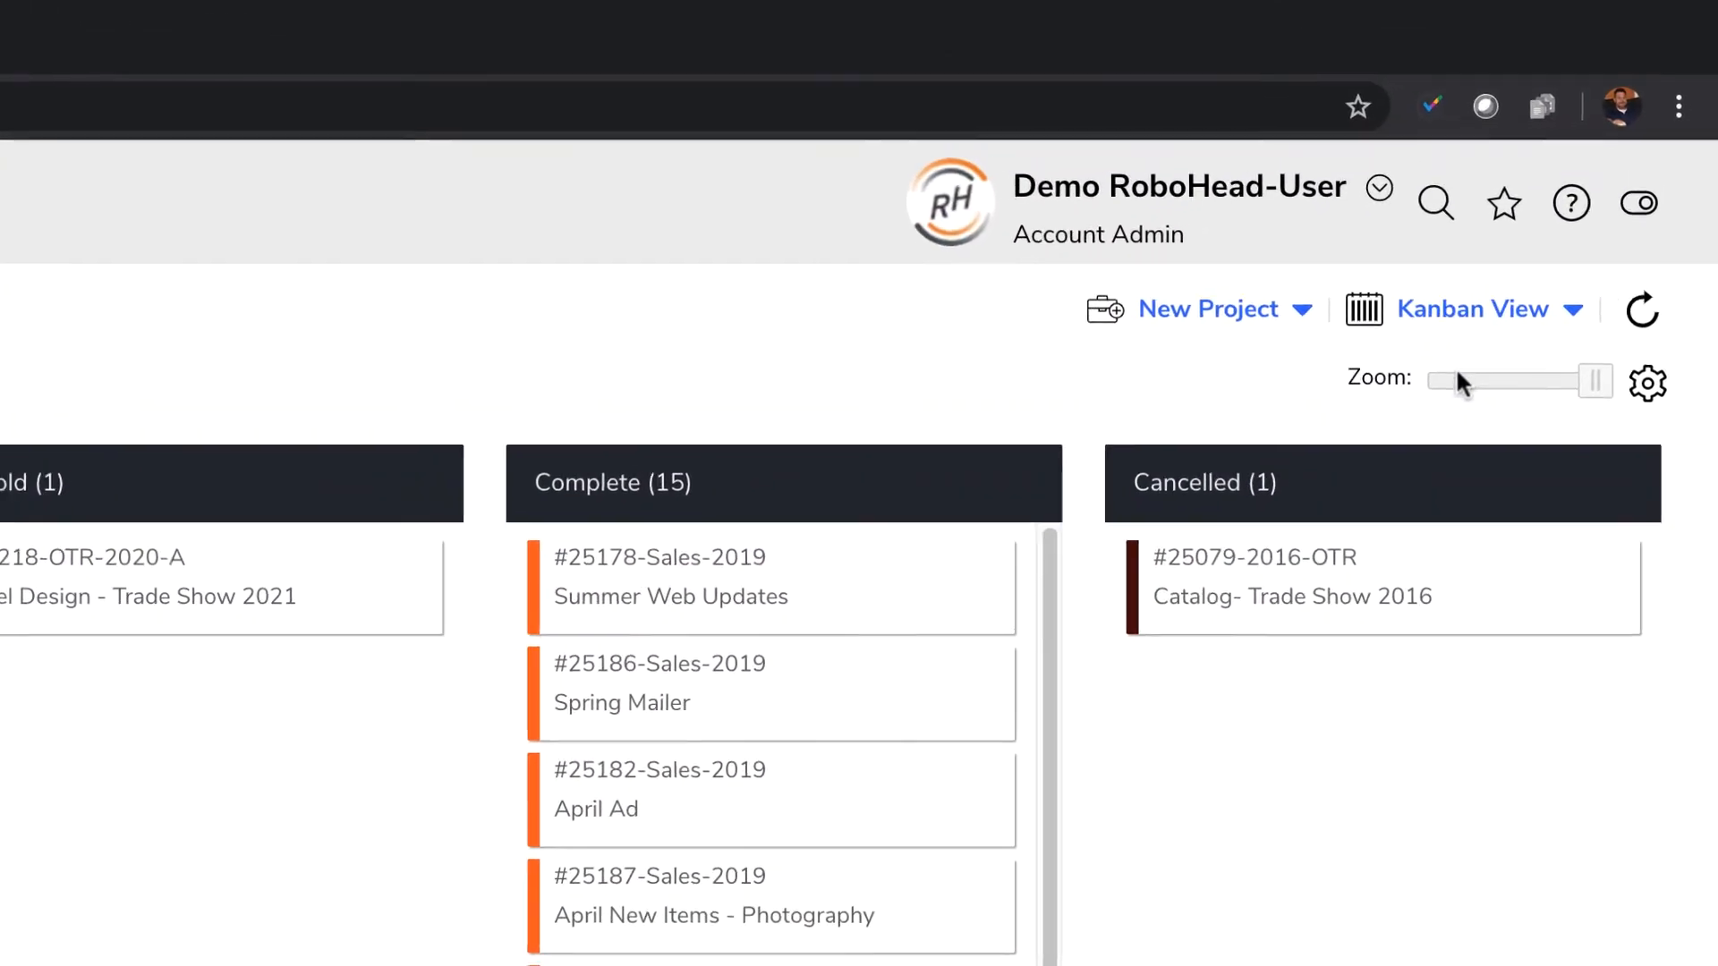
{"action": "left_click", "coordinate": [1474, 309]}
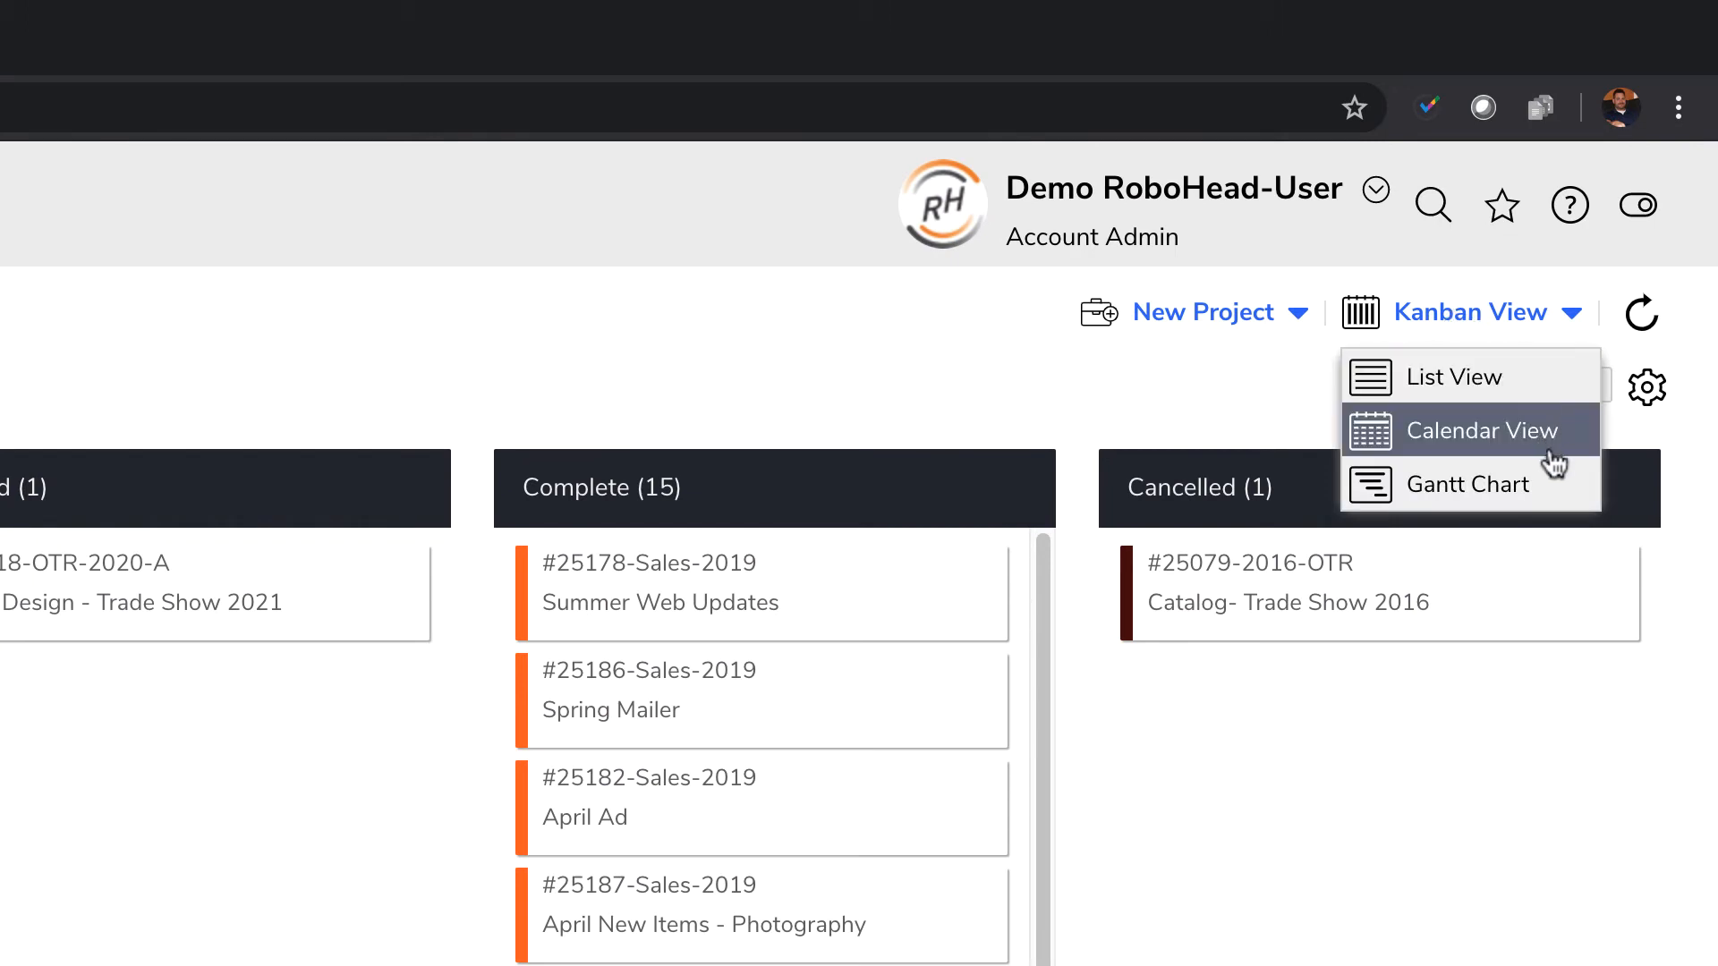
{"action": "mouse_move", "coordinate": [1460, 484]}
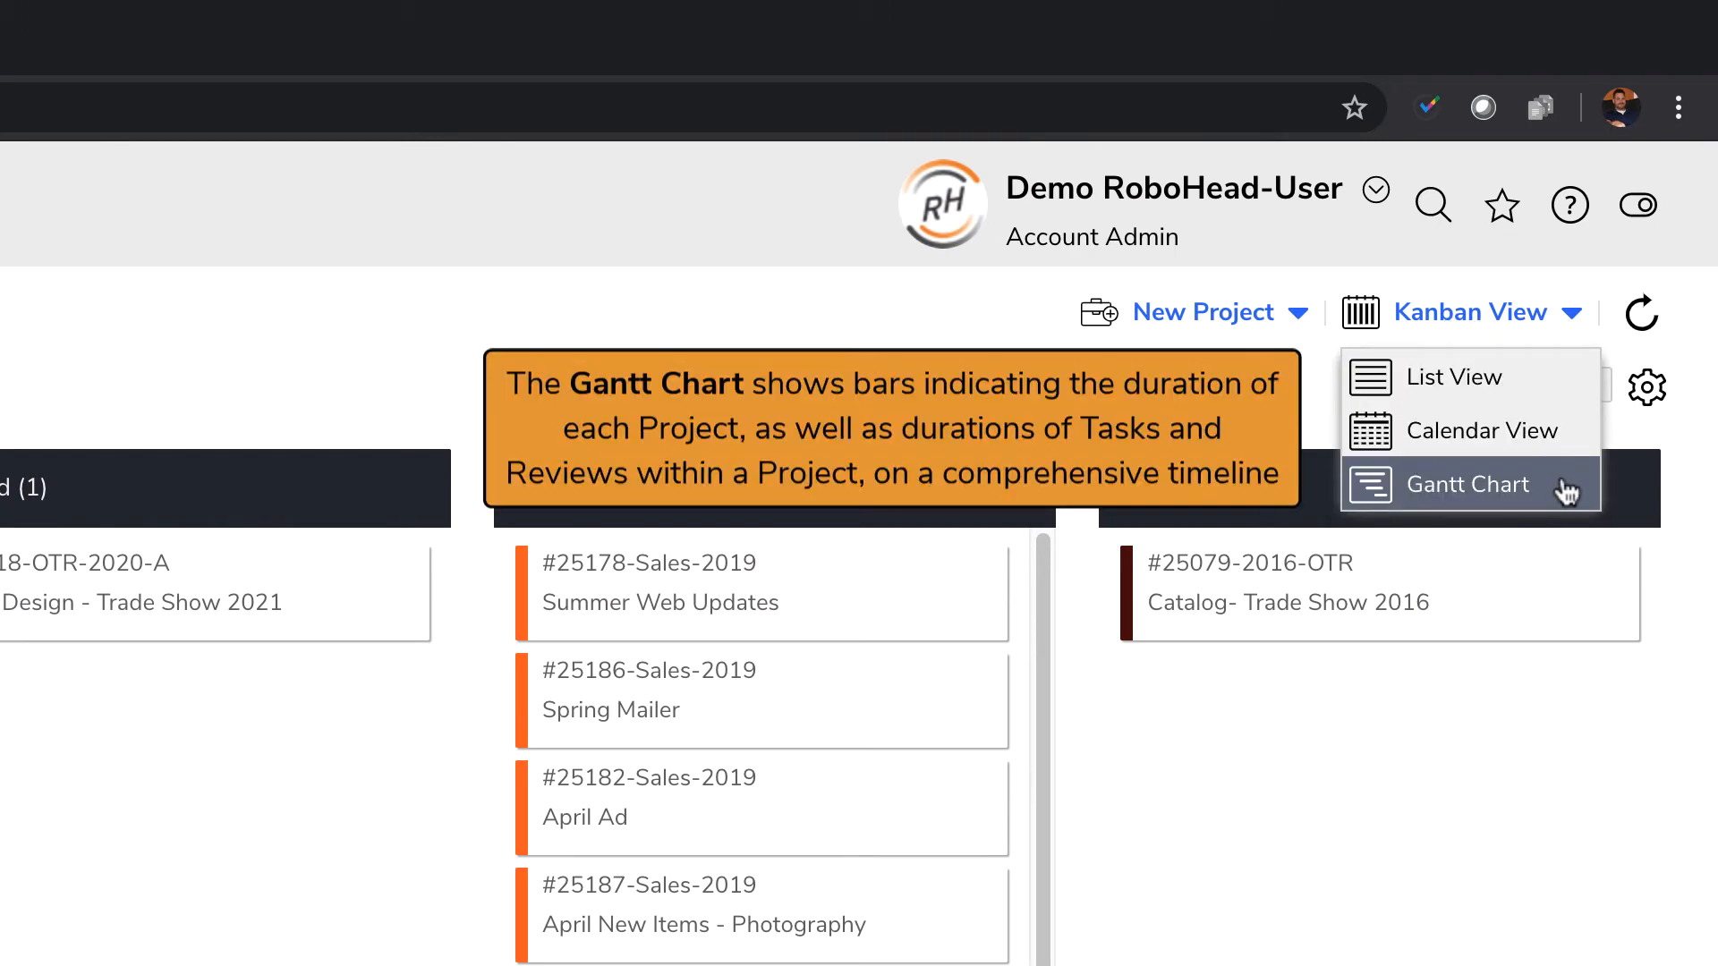
{"action": "left_click", "coordinate": [1460, 484]}
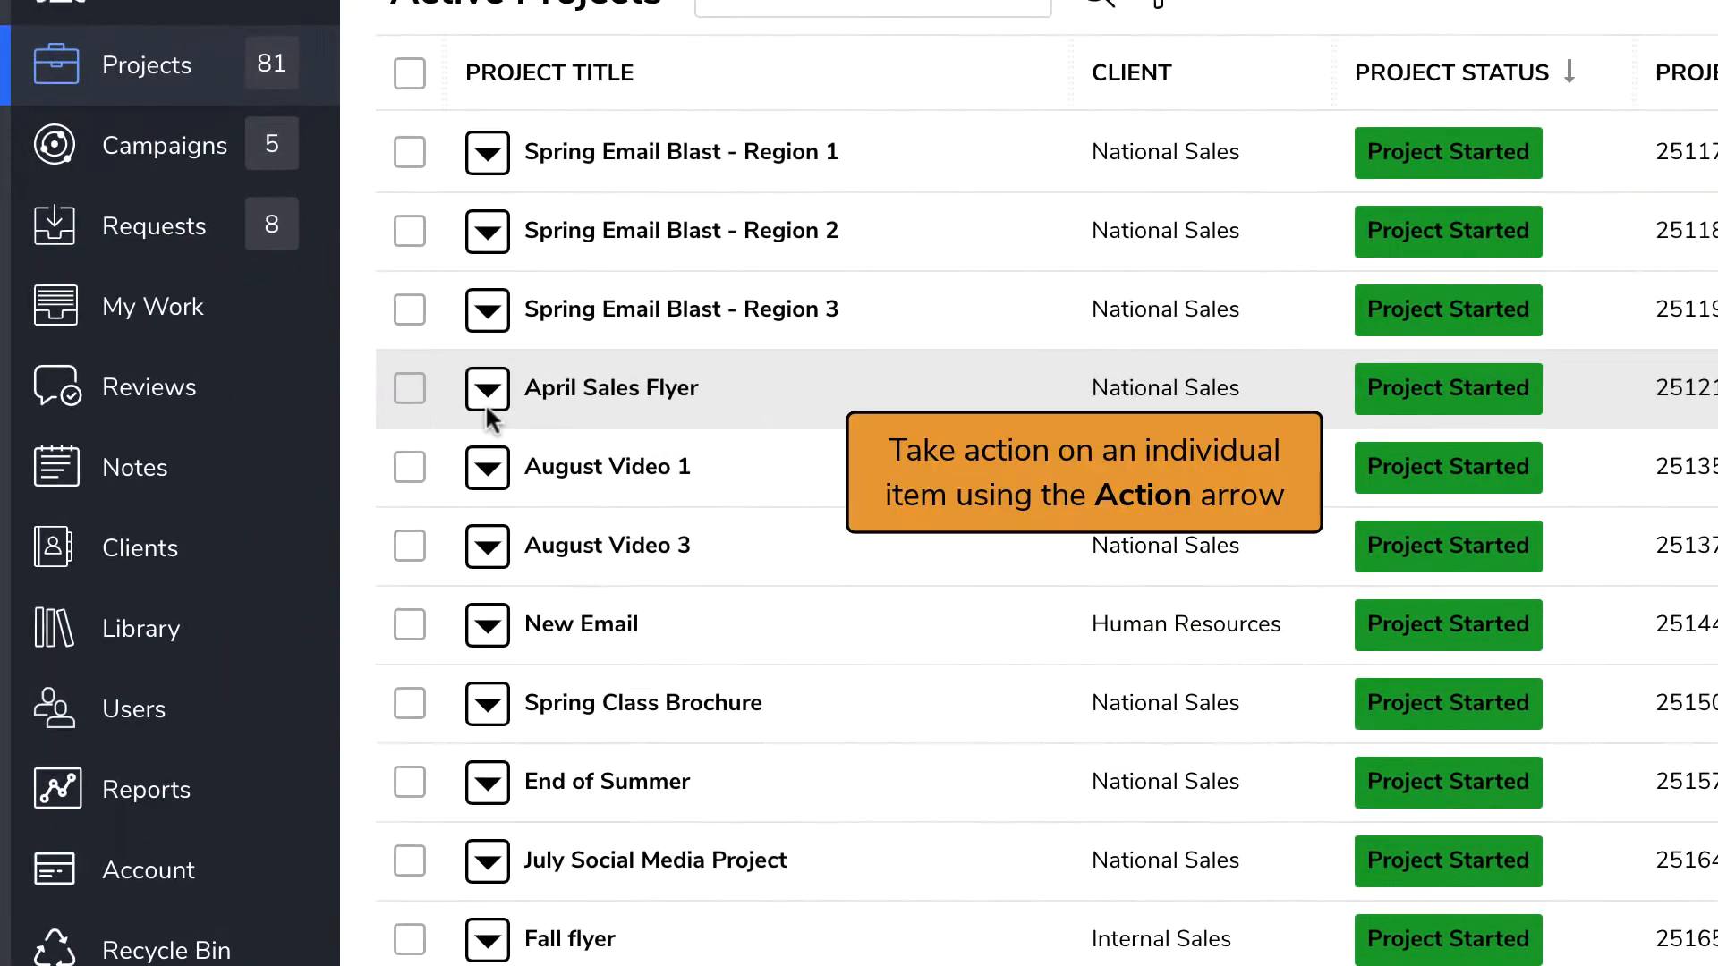
Step: Add April Sales Flyer to Favorites, check the favorites list, then dismiss it
{"action": "left_click", "coordinate": [487, 388]}
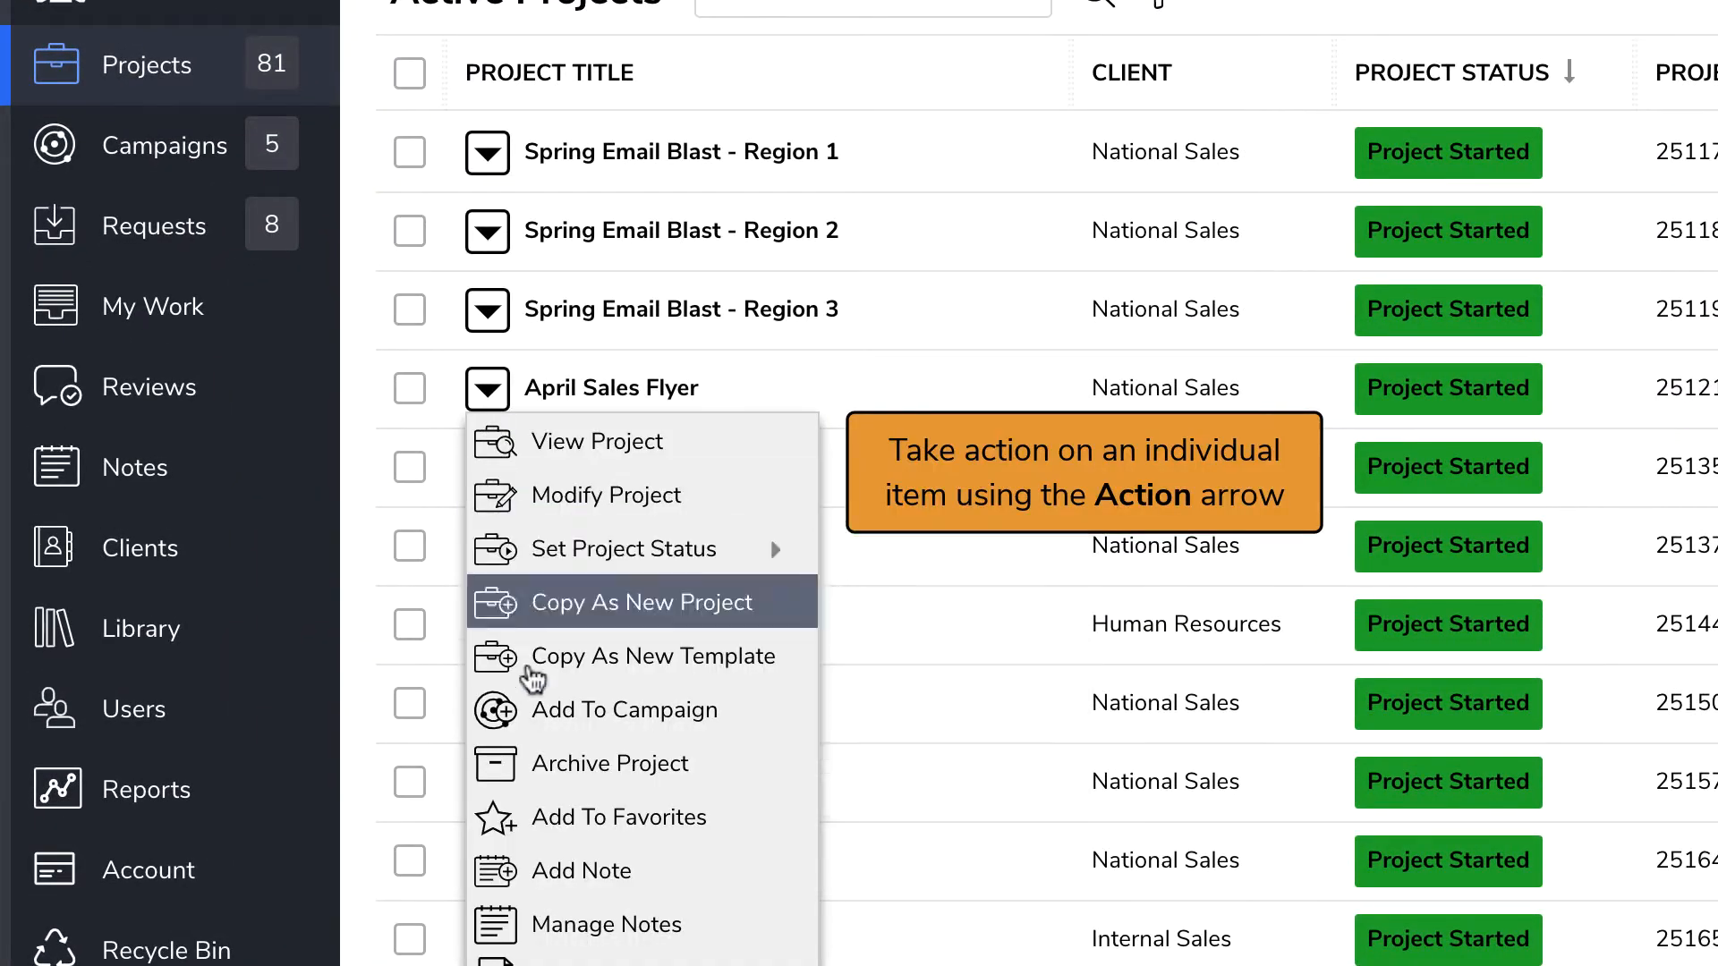
{"action": "mouse_move", "coordinate": [547, 786]}
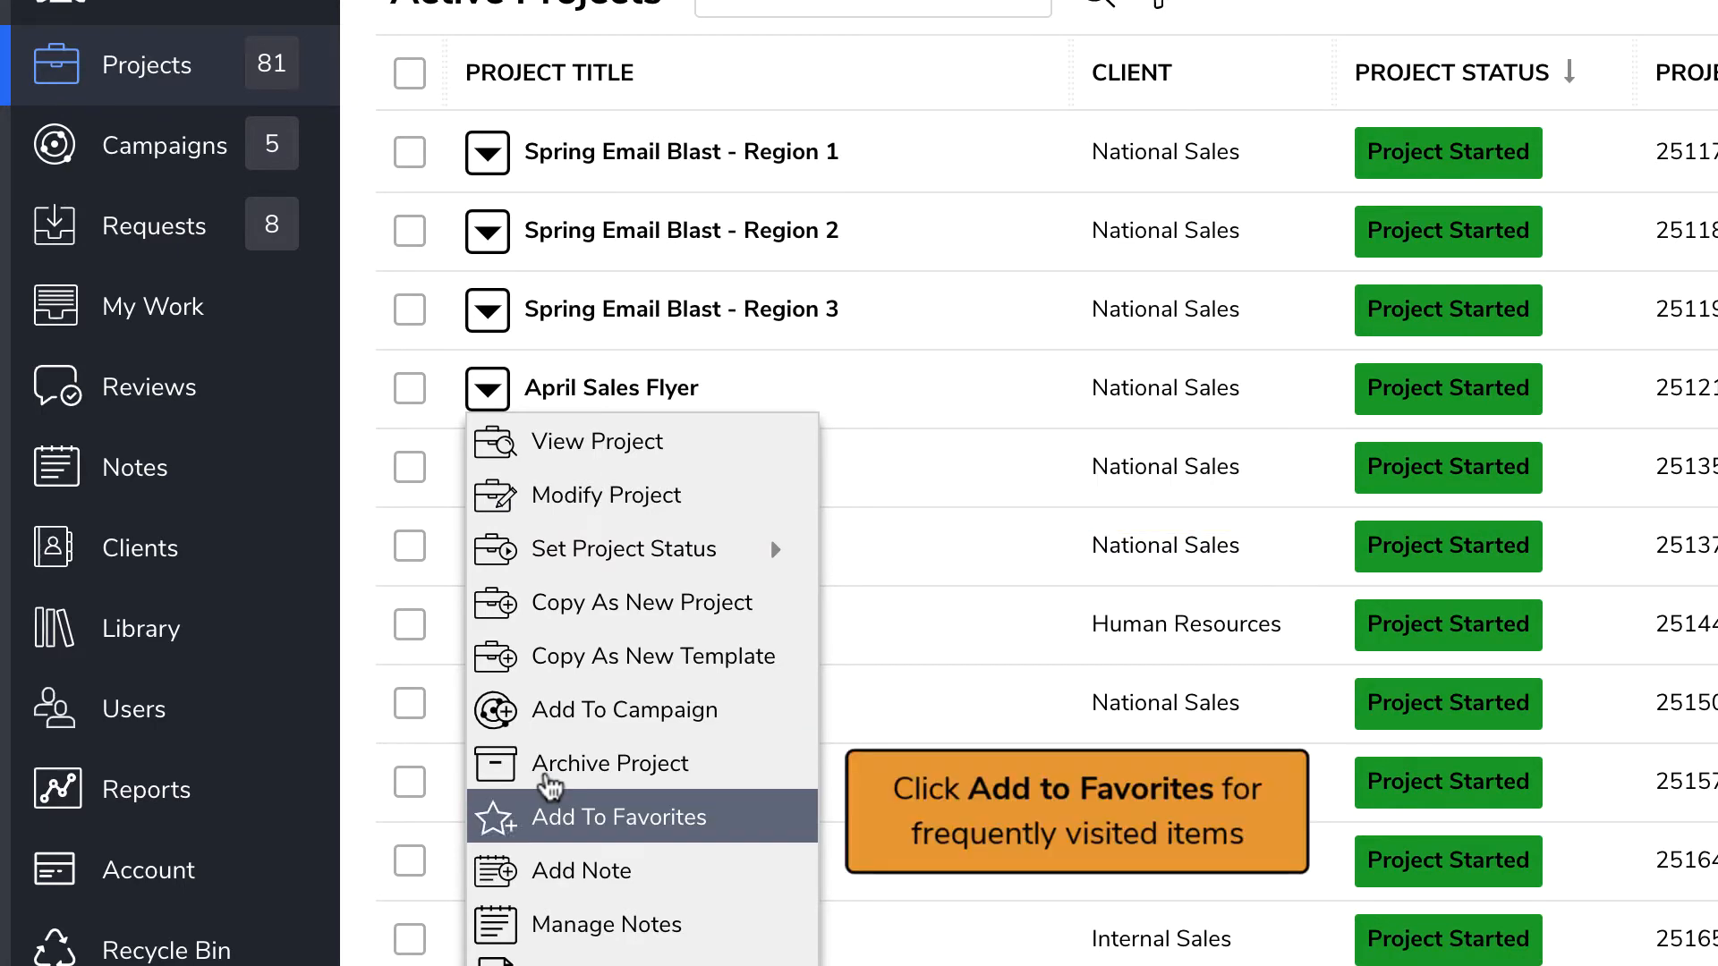
{"action": "left_click", "coordinate": [618, 816]}
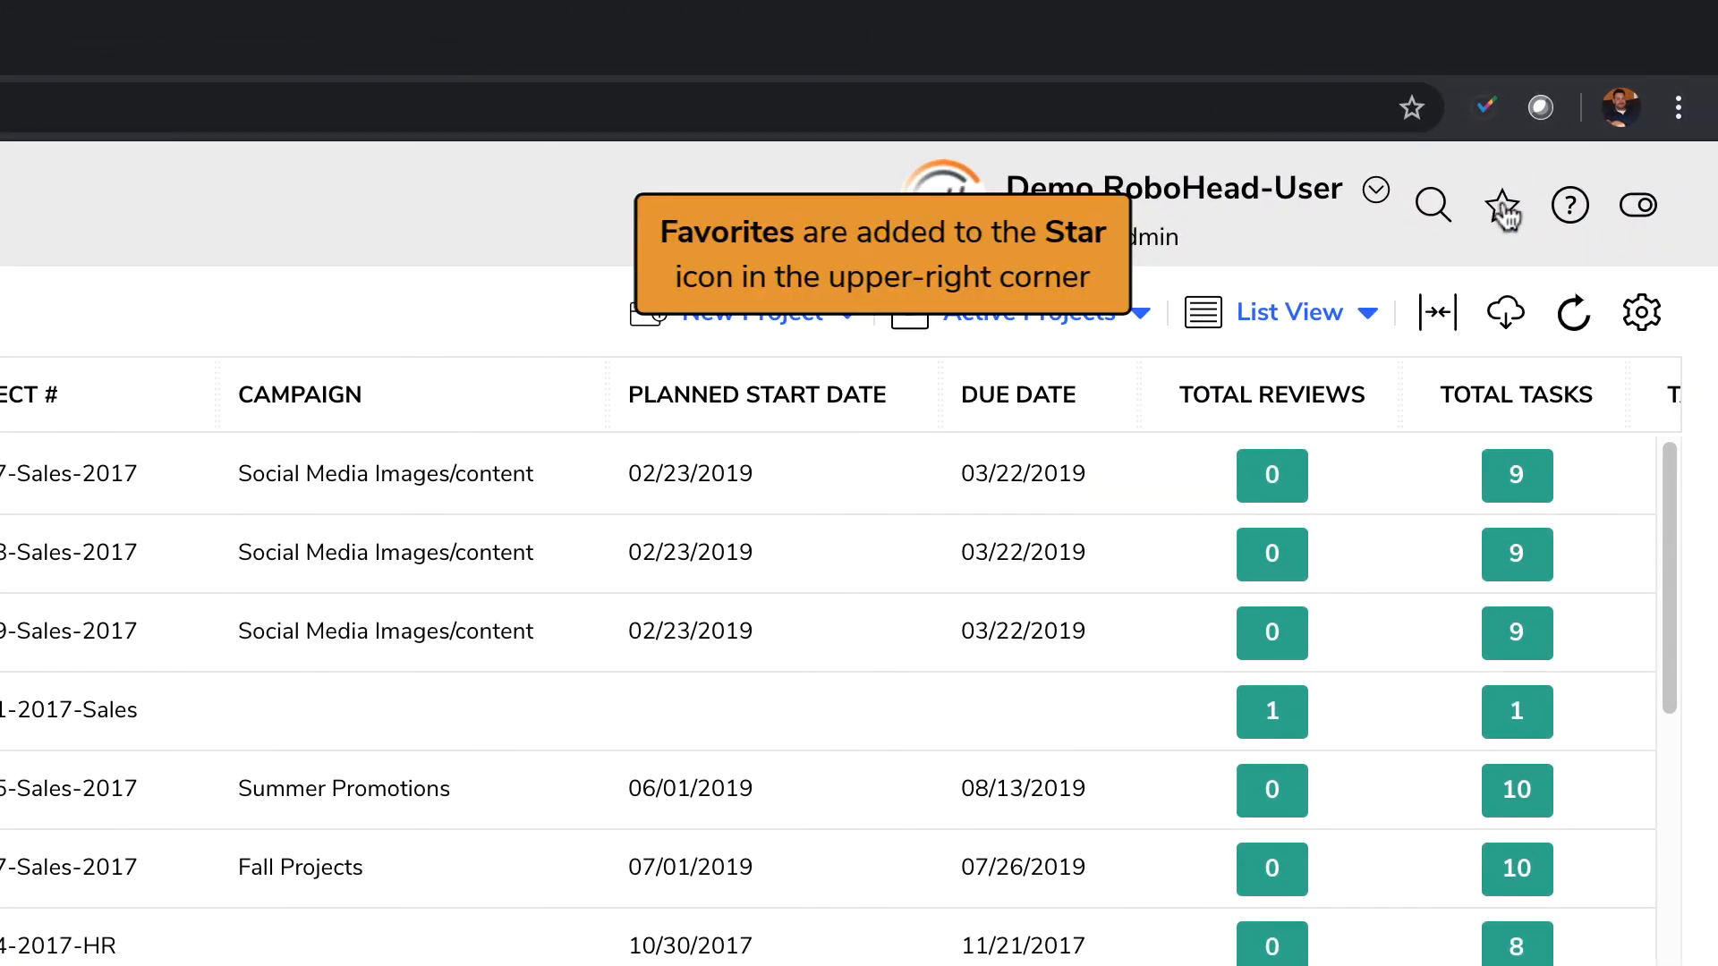
{"action": "left_click", "coordinate": [1502, 203]}
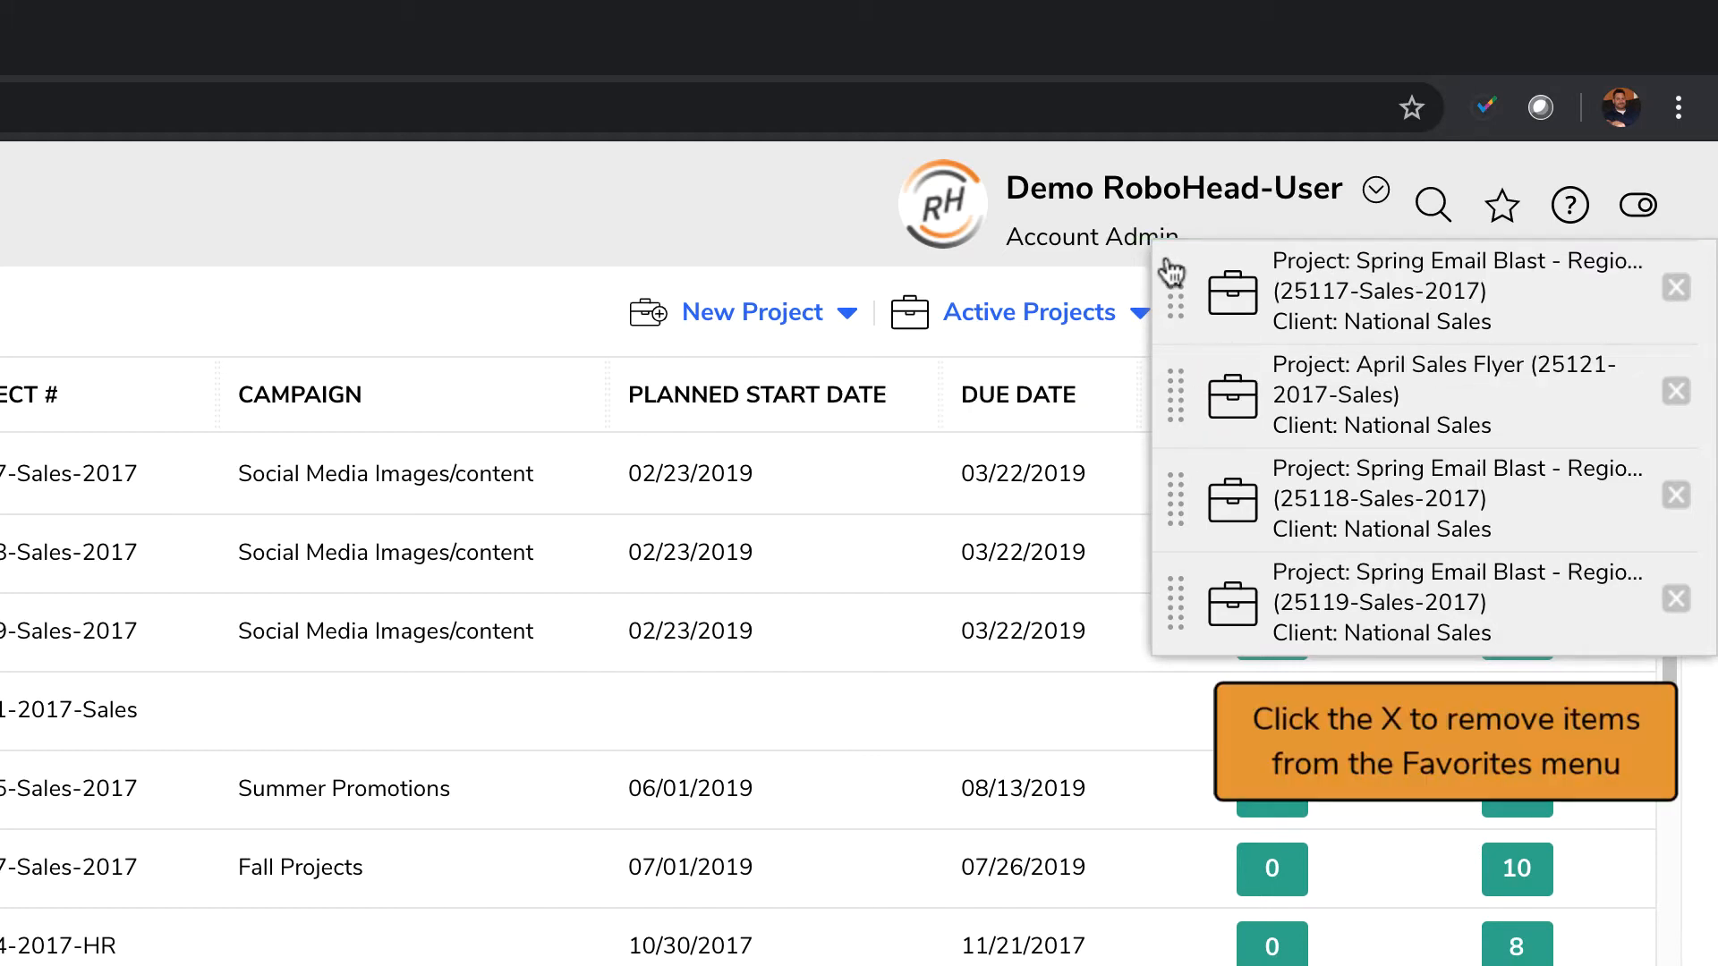
{"action": "left_click", "coordinate": [1675, 599]}
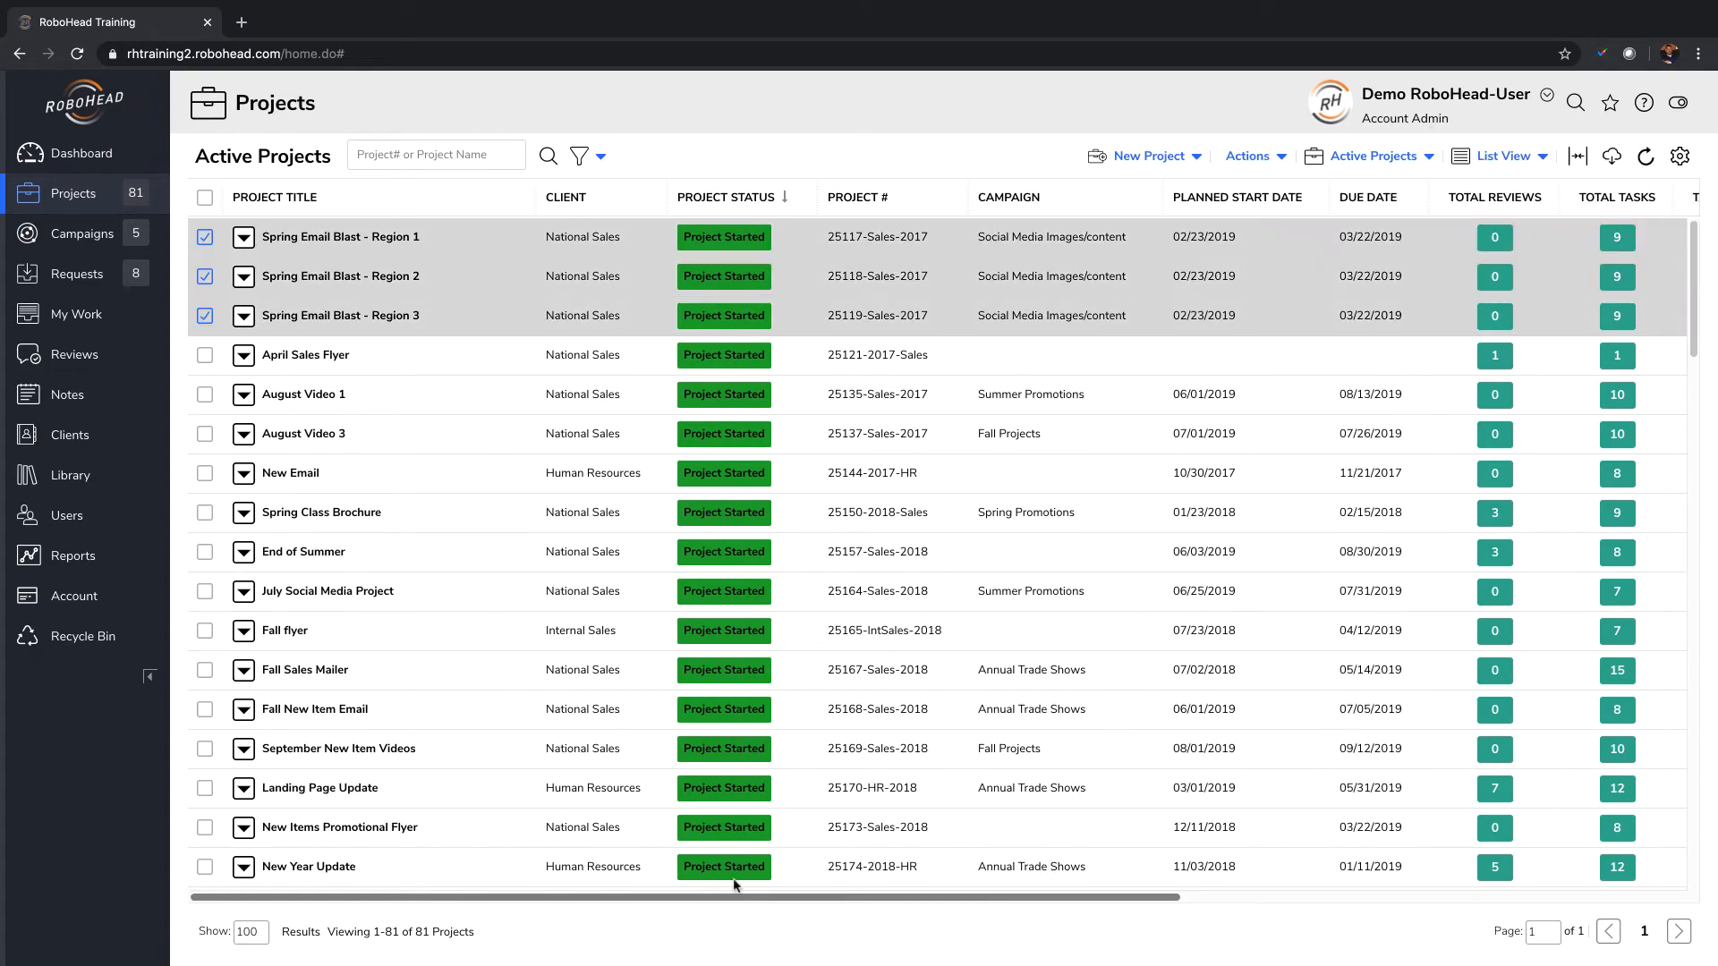
Step: Scroll the grid right and open Tags for Spring Email Blast - Region 1
{"action": "scroll", "scroll_direction": "right", "scroll_amount": 3}
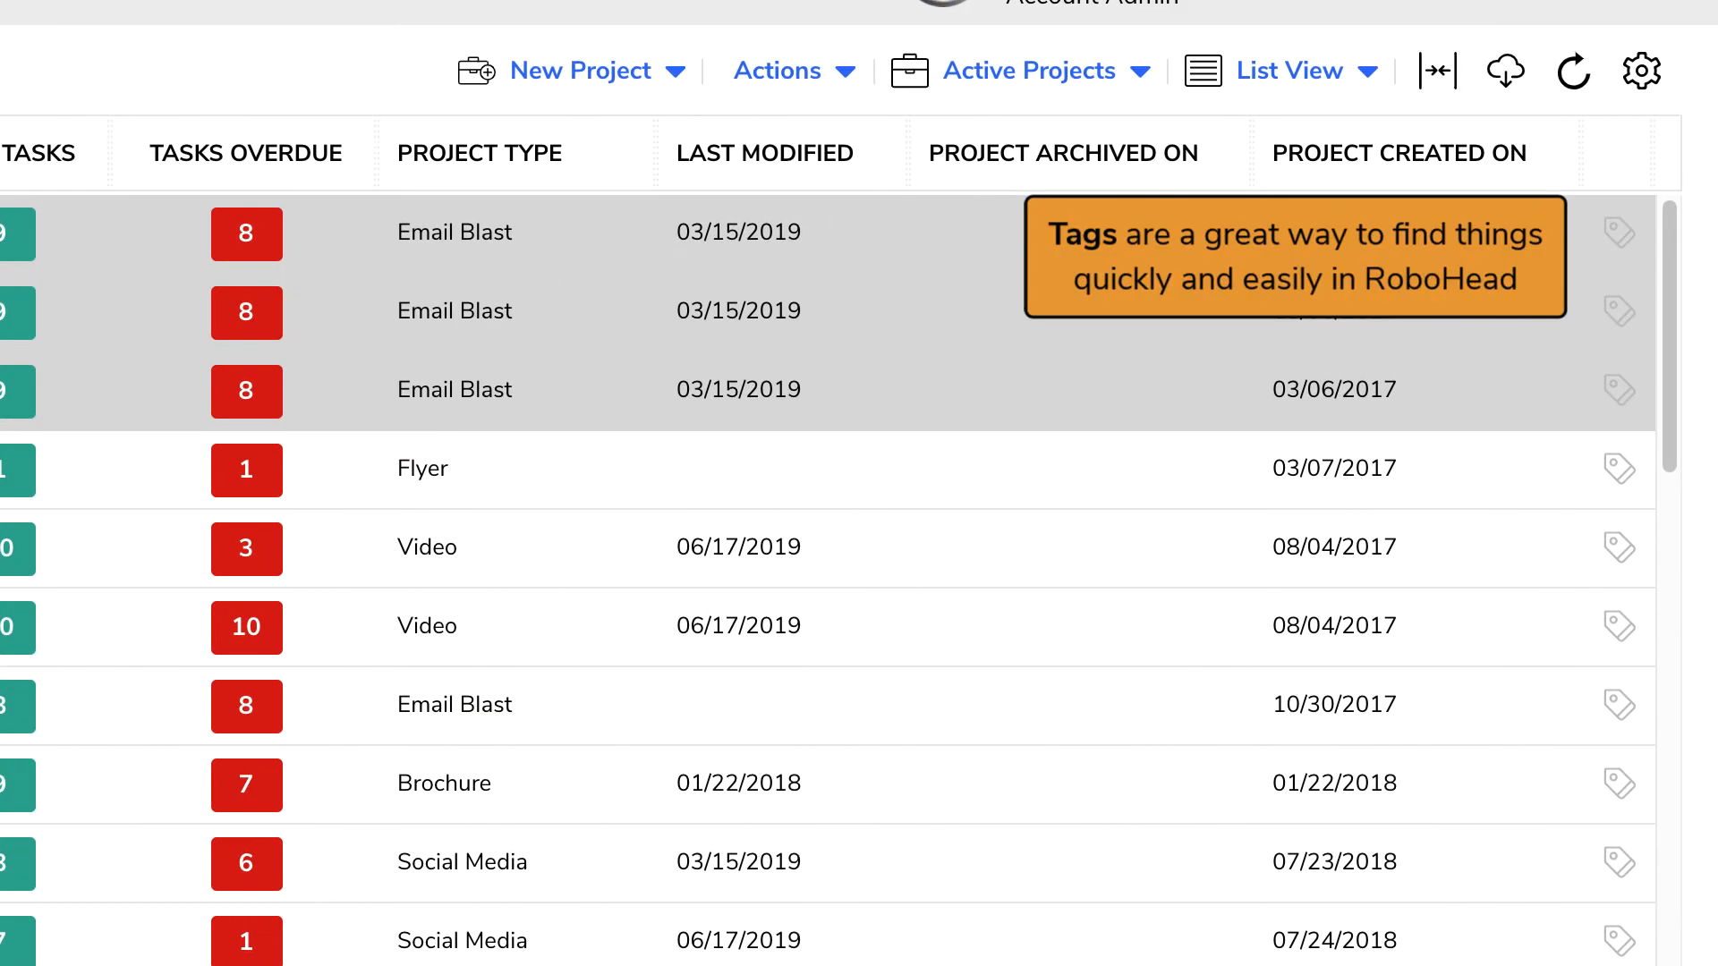
{"action": "mouse_move", "coordinate": [1619, 233]}
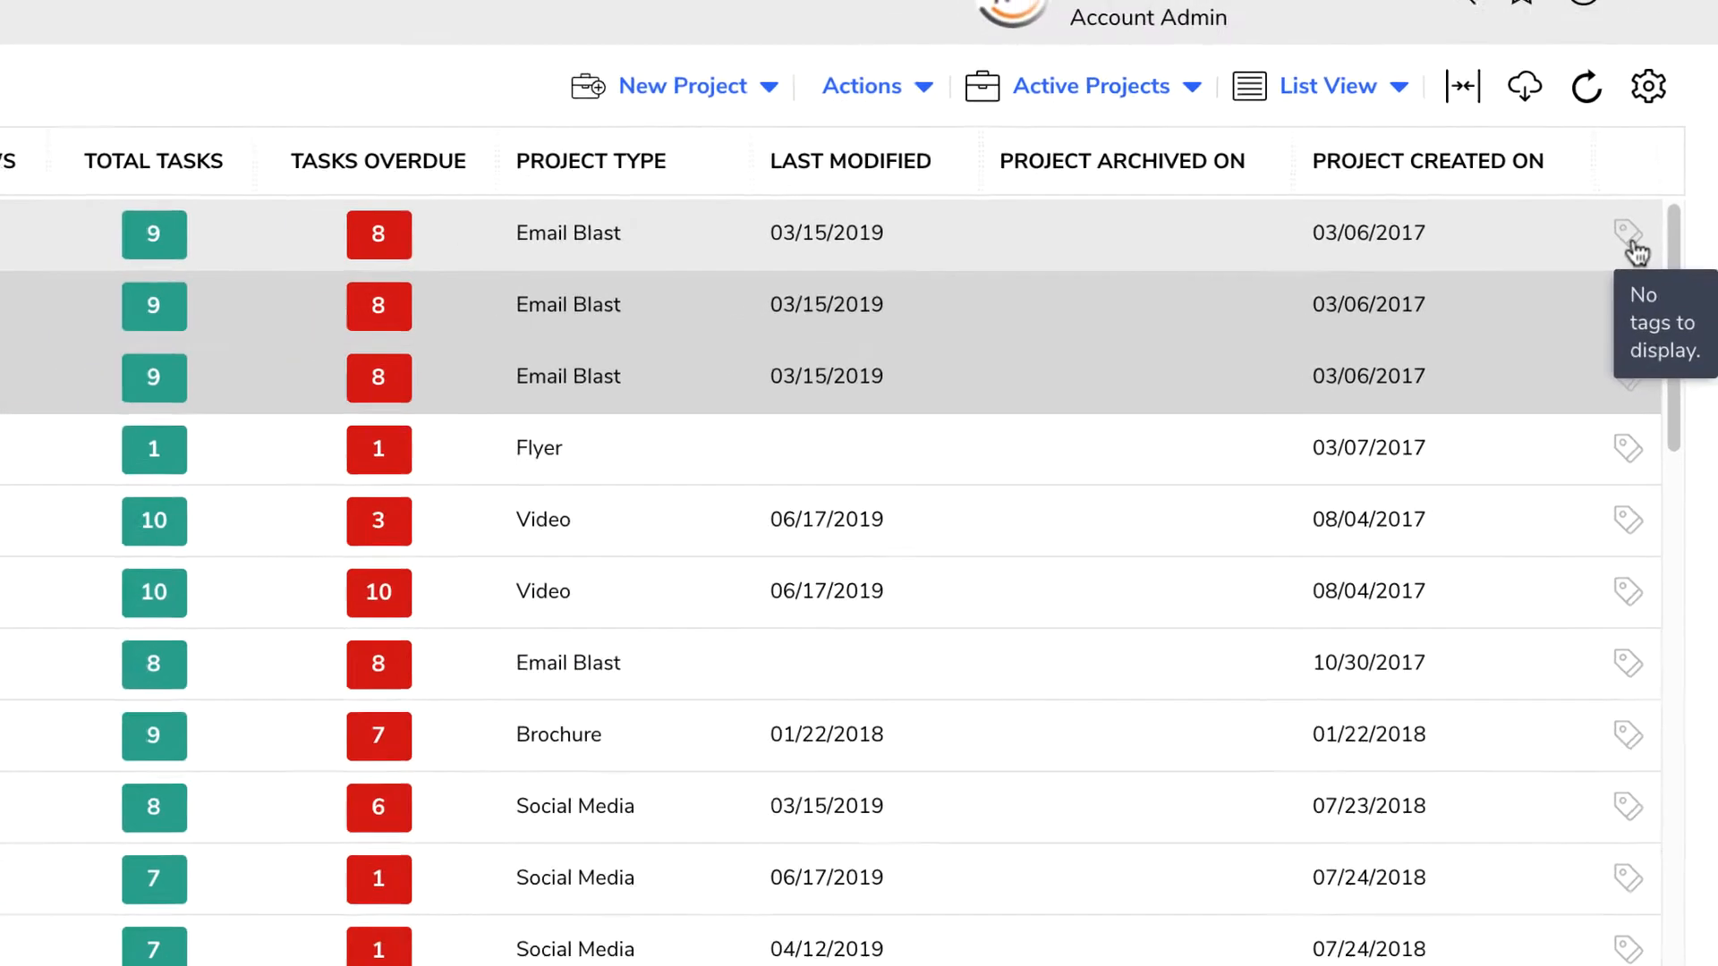
{"action": "left_click", "coordinate": [1628, 233]}
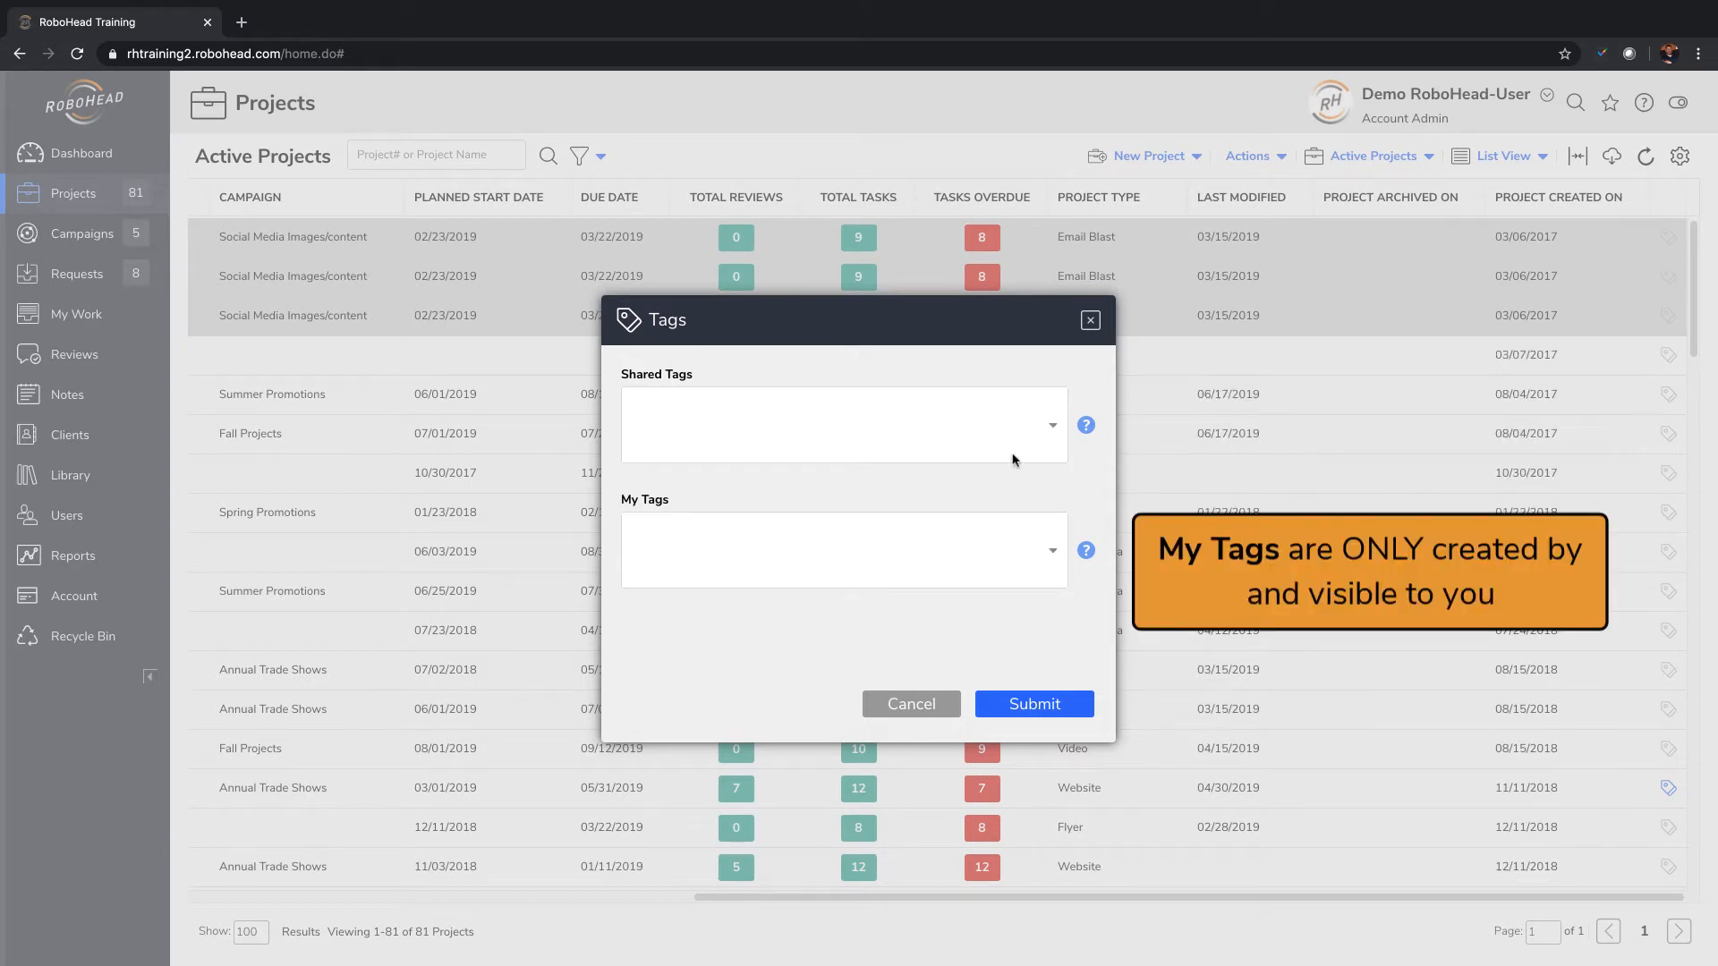
Step: Add the personal tag 'Priority' to each of the three Spring Email Blast - Region projects
{"action": "left_click", "coordinate": [838, 550]}
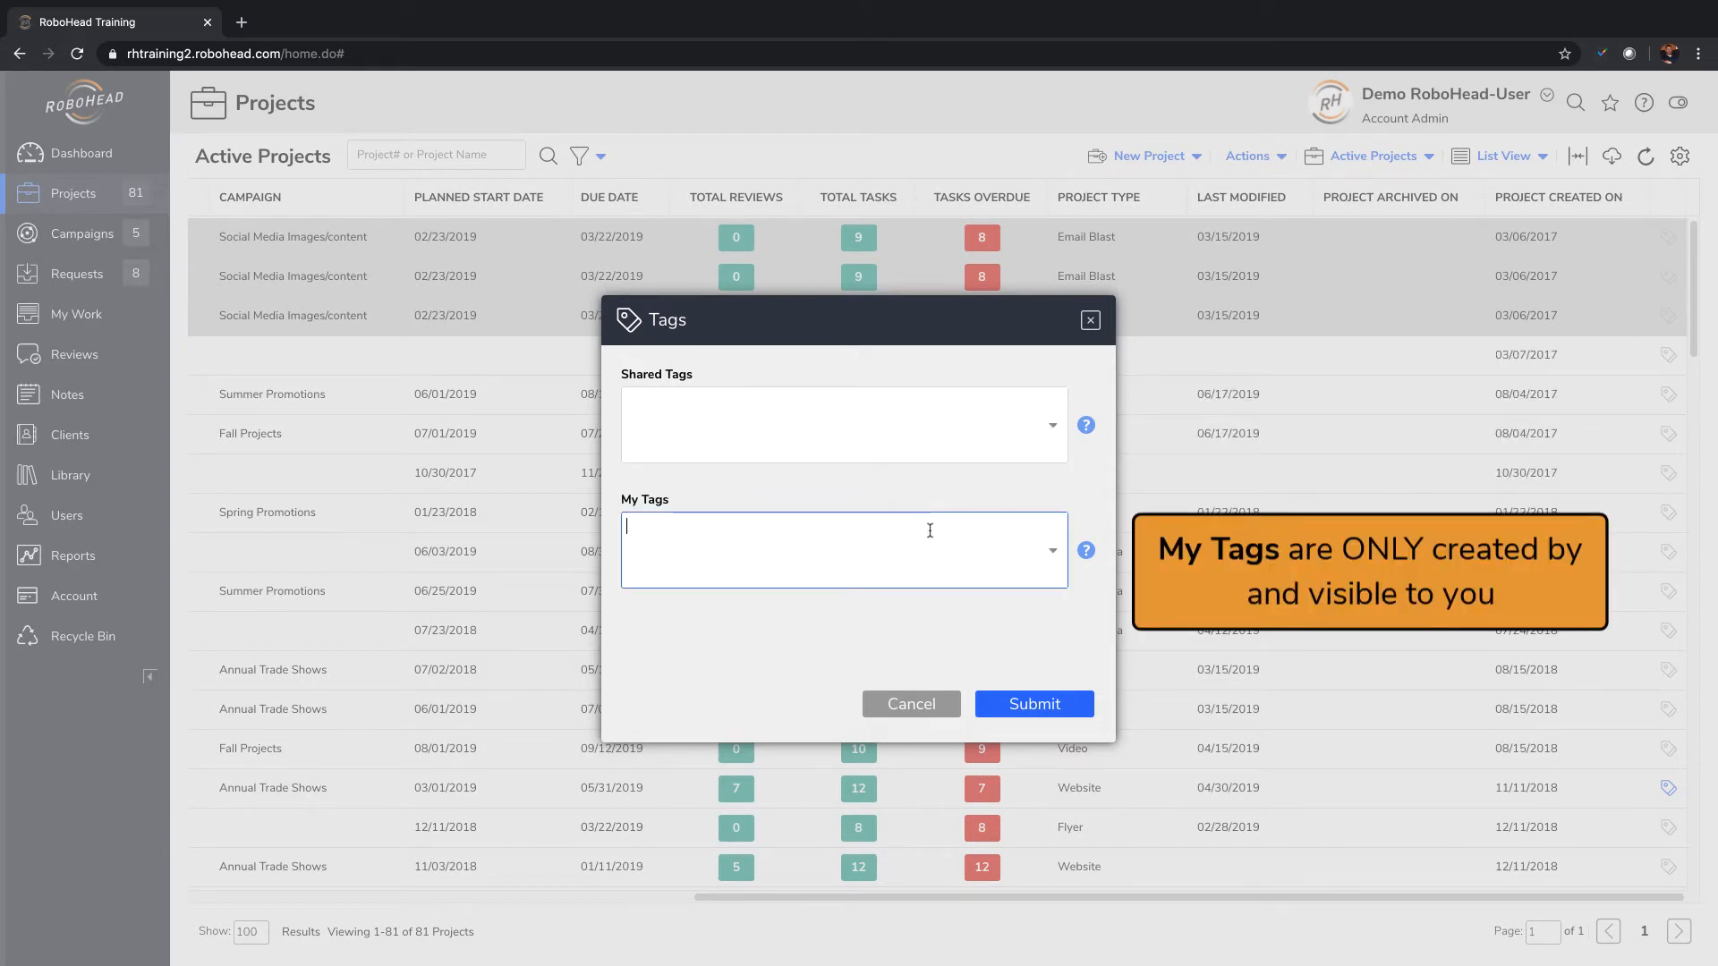
{"action": "type", "text": "Priority"}
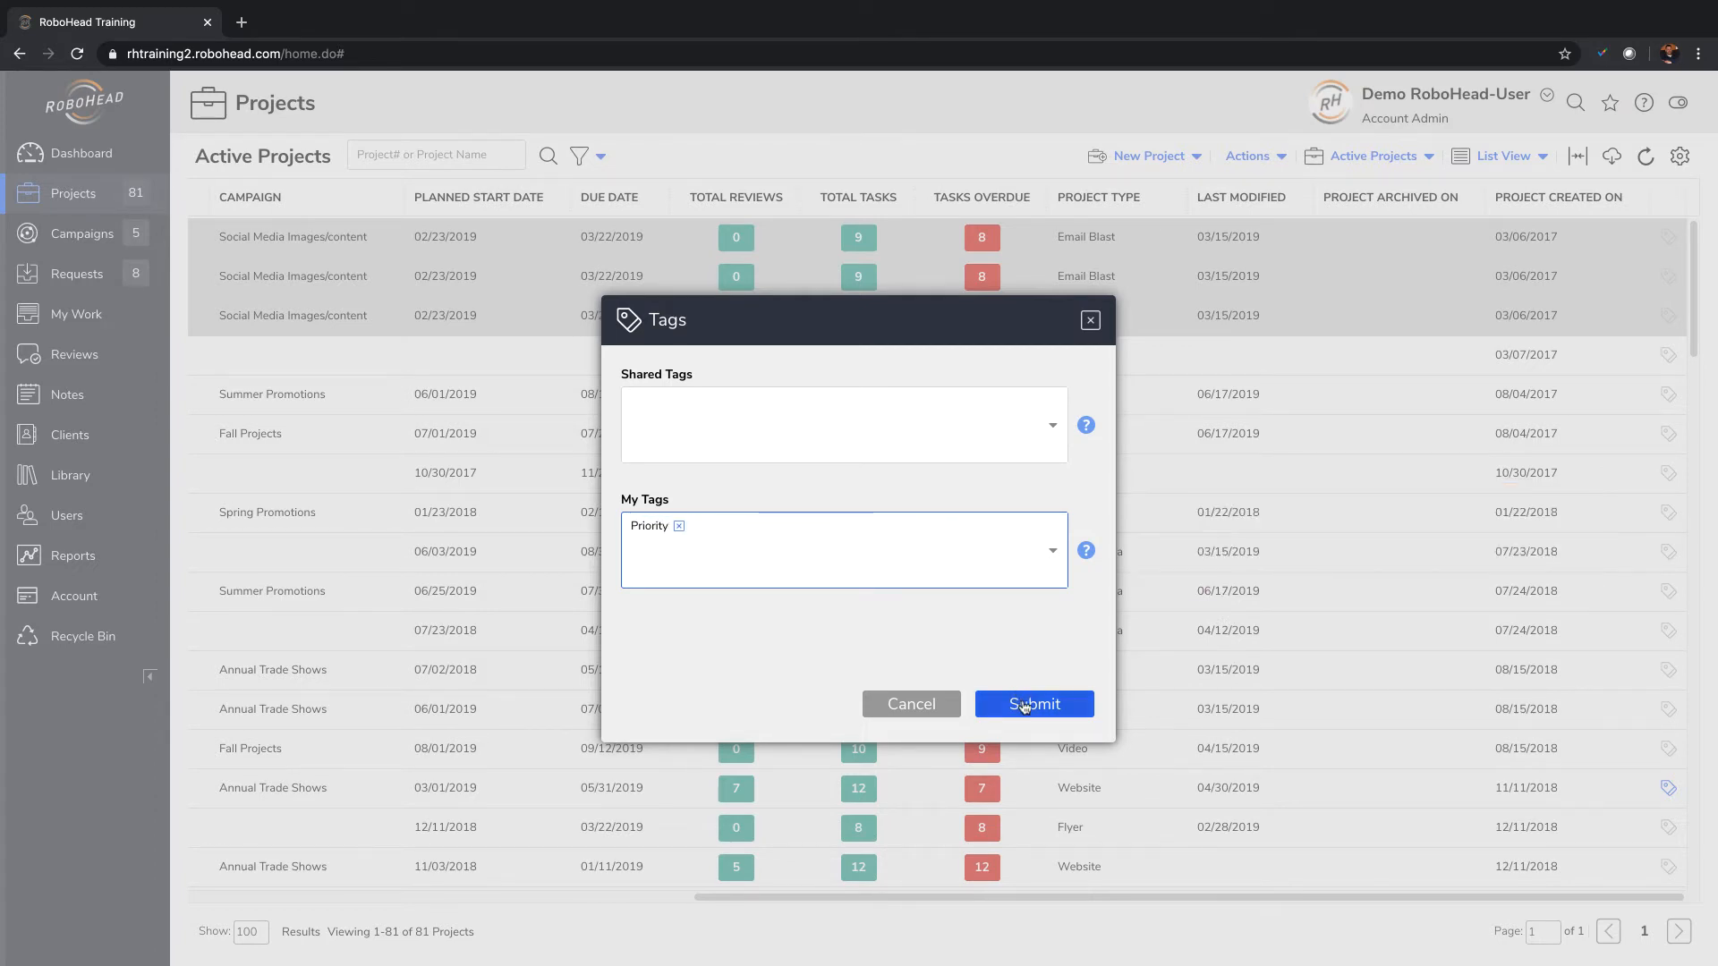
{"action": "left_click", "coordinate": [1031, 703]}
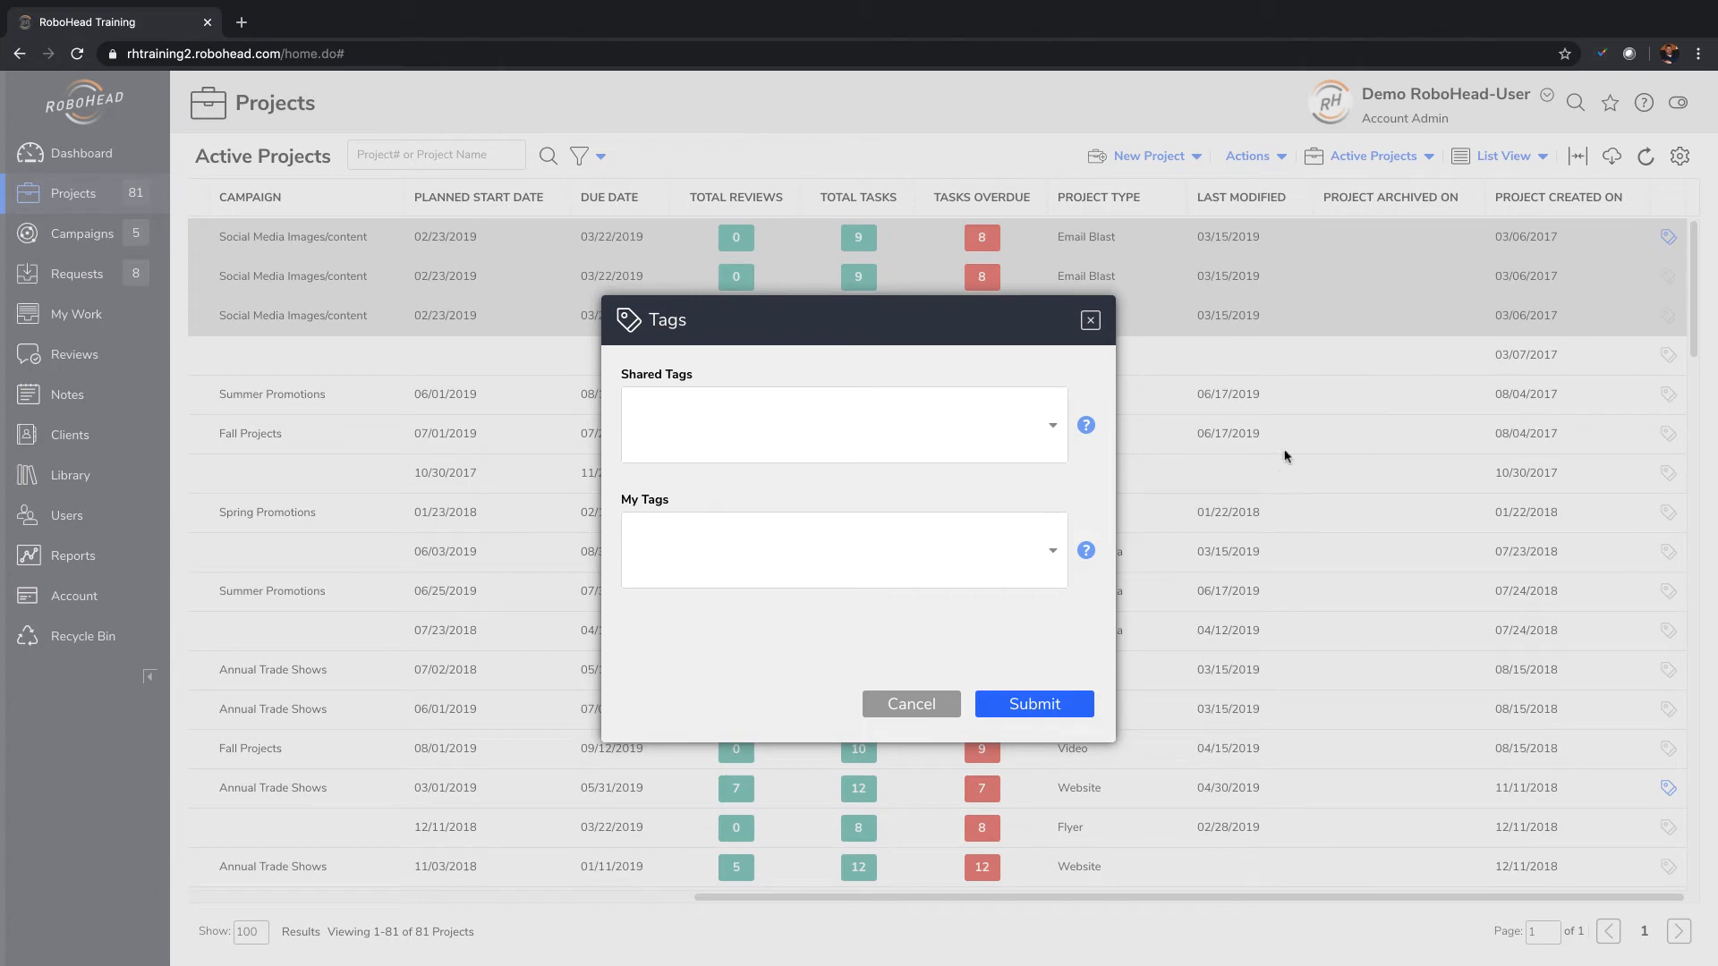
{"action": "left_click", "coordinate": [844, 550]}
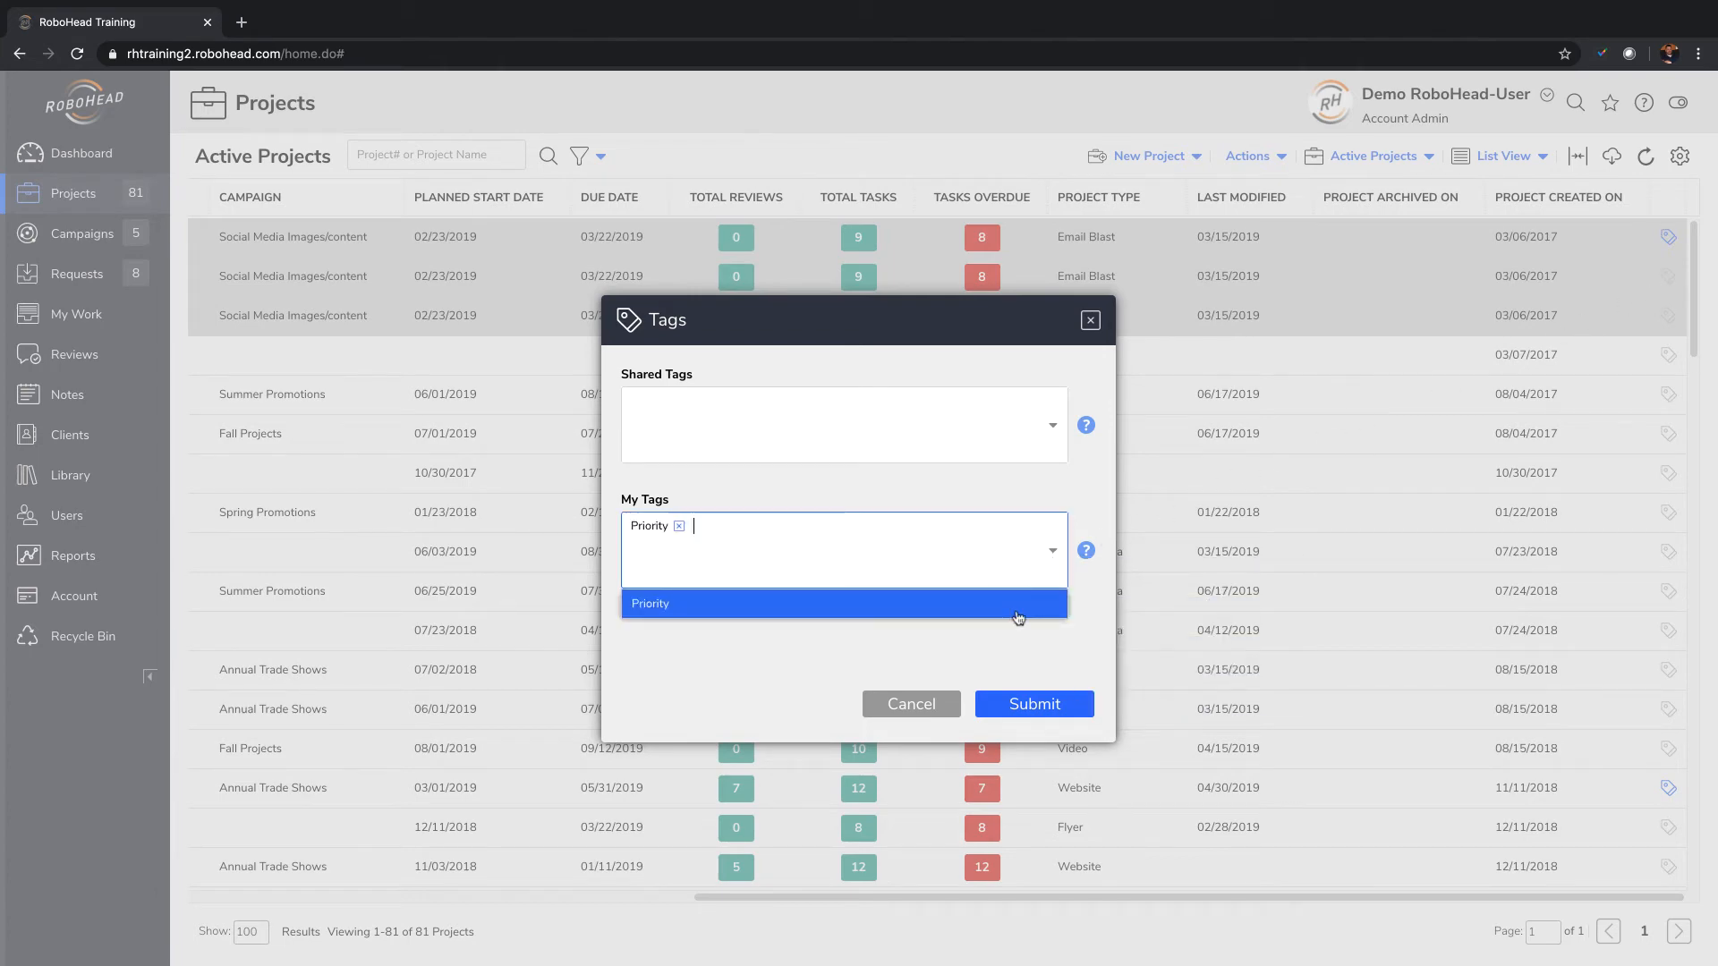
{"action": "left_click", "coordinate": [1030, 704]}
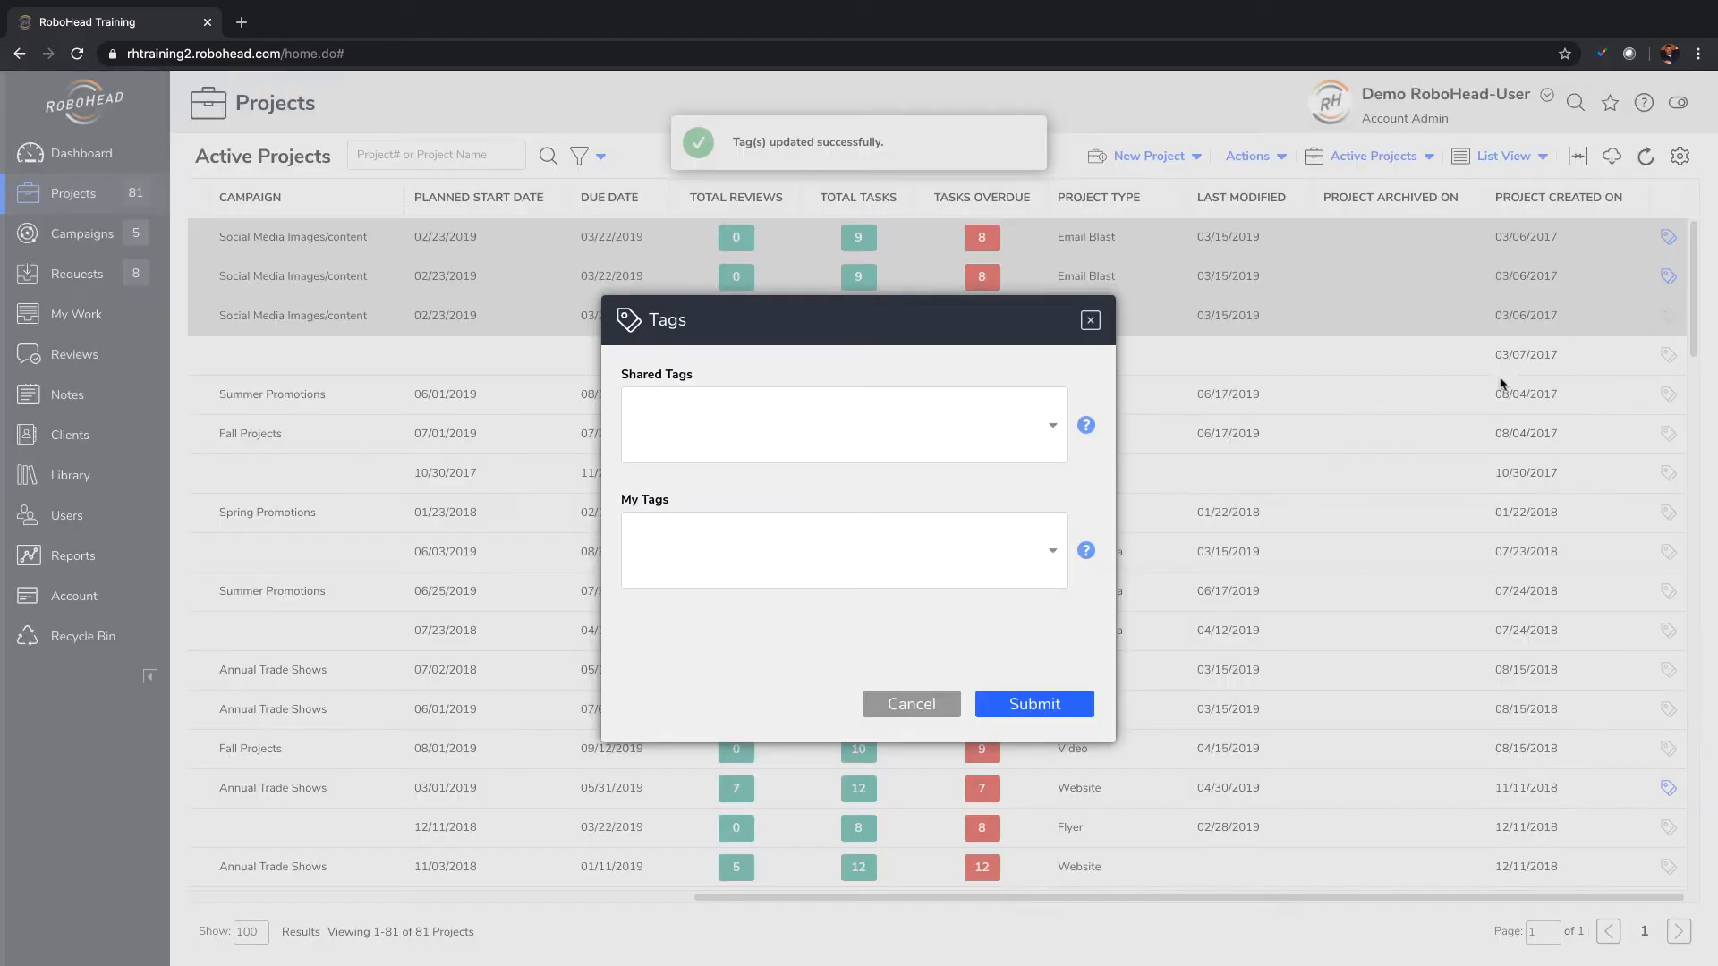
{"action": "left_click", "coordinate": [841, 550]}
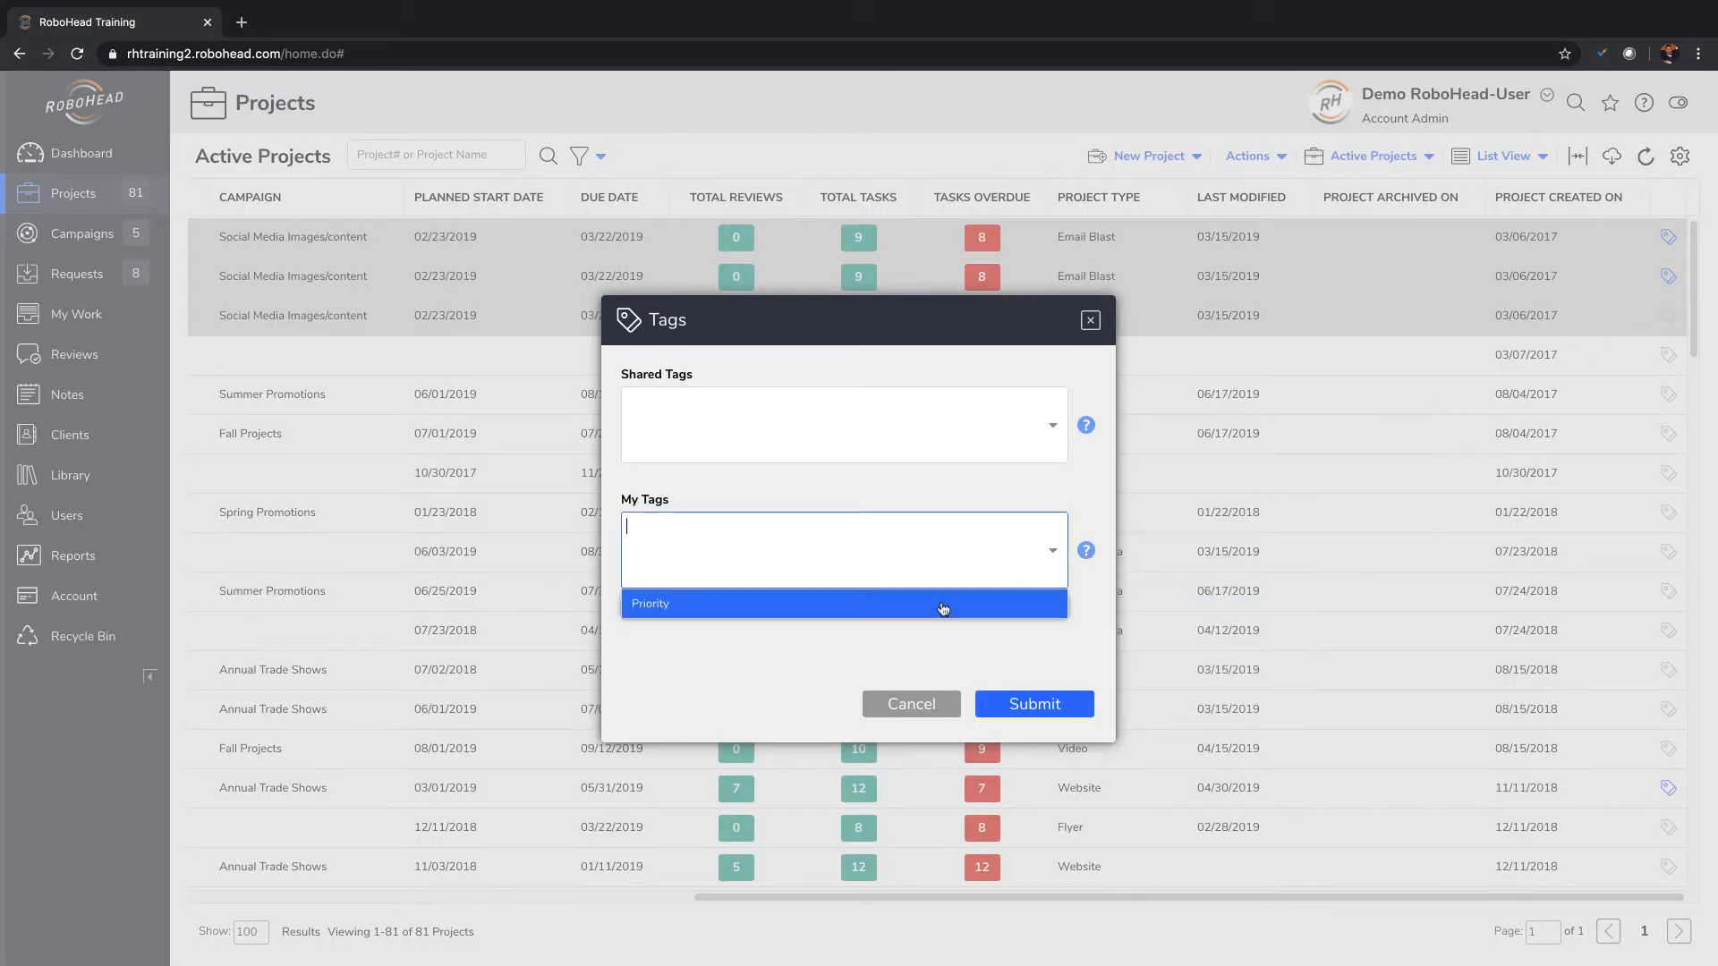
{"action": "left_click", "coordinate": [1031, 703]}
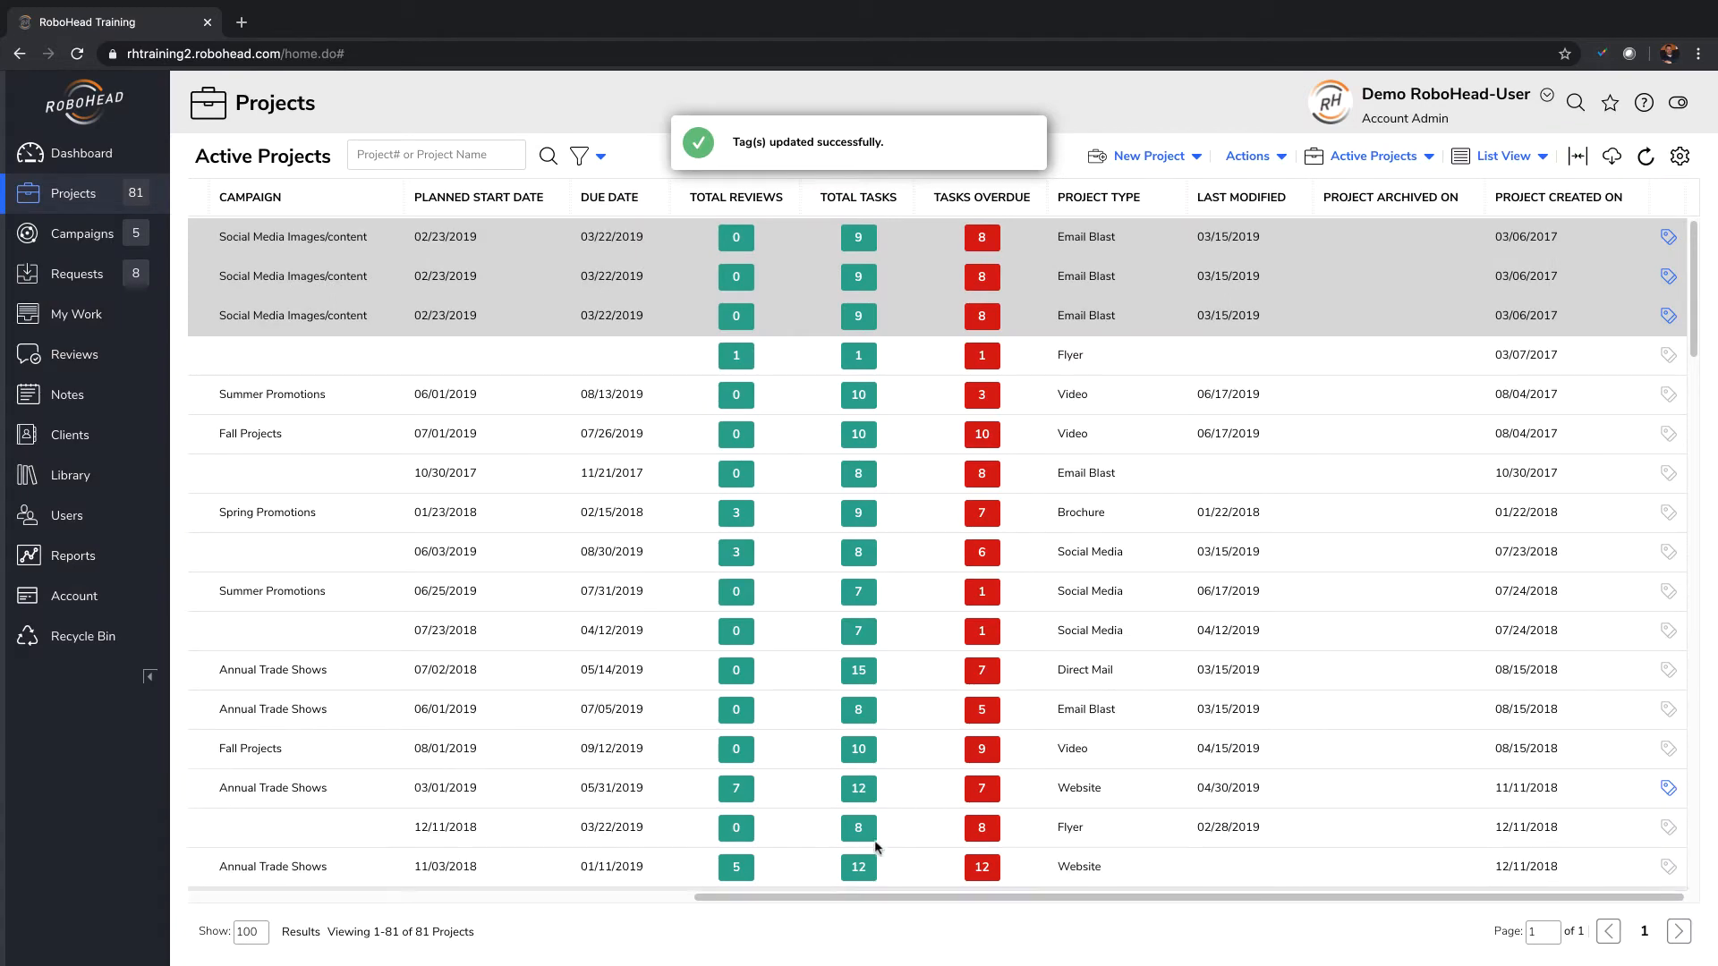
{"action": "scroll", "scroll_direction": "right", "scroll_amount": 3}
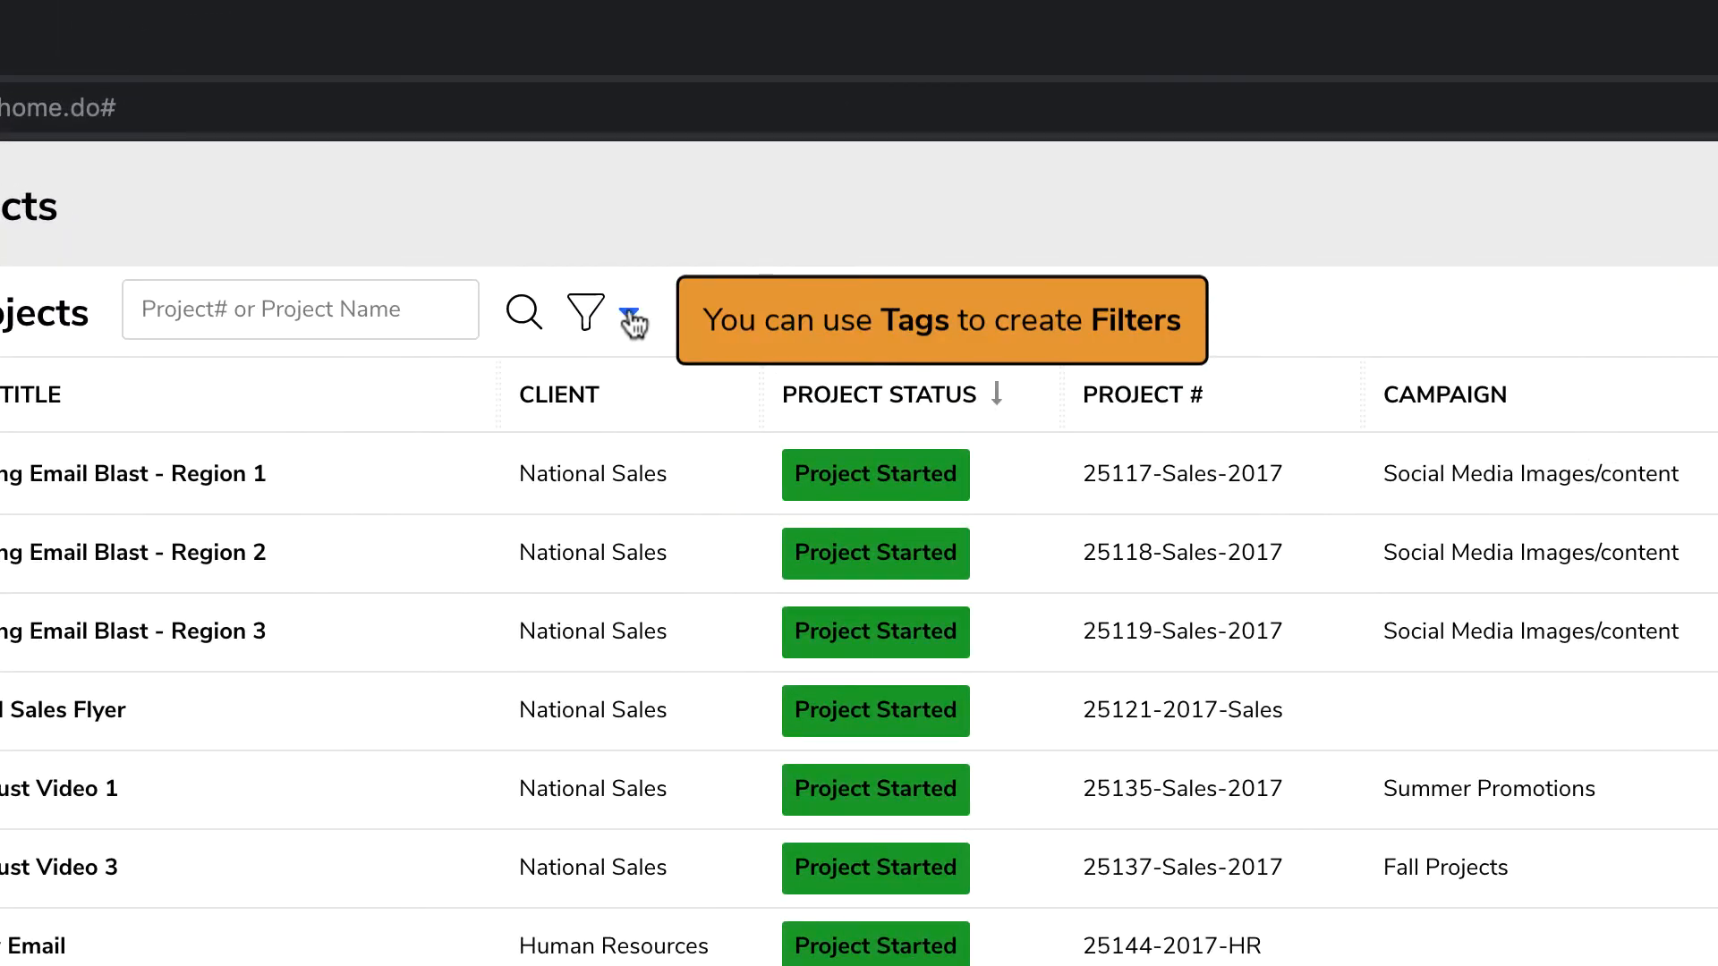
Step: Save and apply a filter named 'Priority' on the Priority tag, then clear it
{"action": "left_click", "coordinate": [629, 319]}
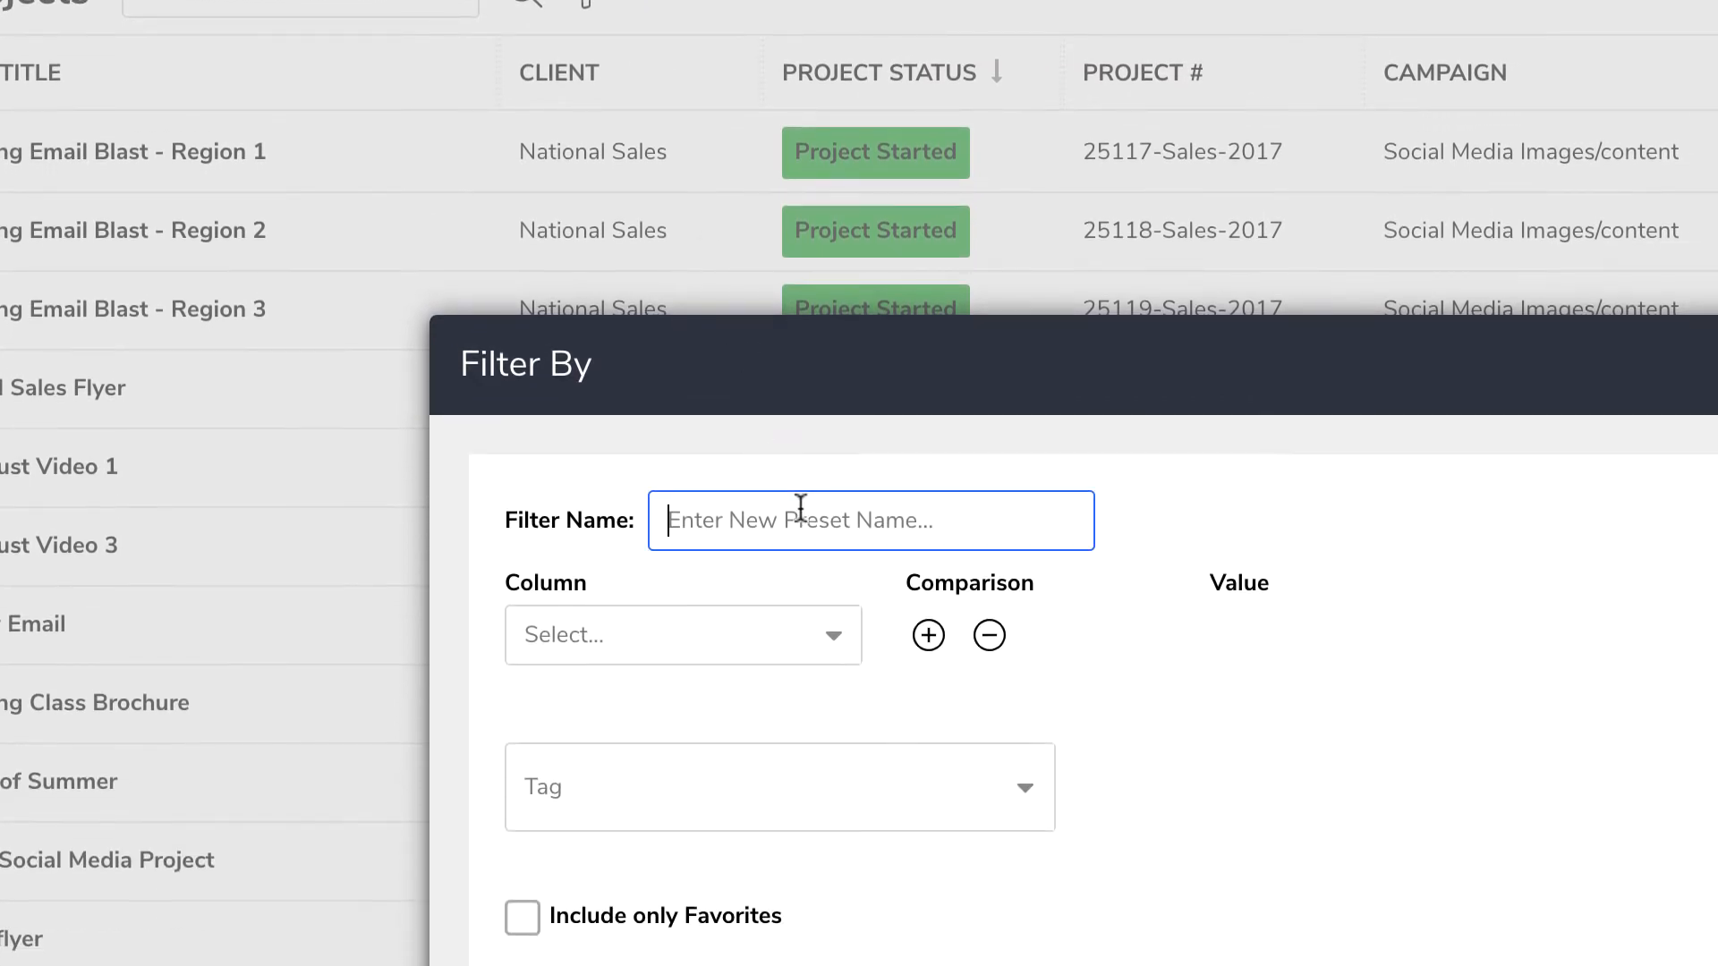
{"action": "type", "text": "Priority"}
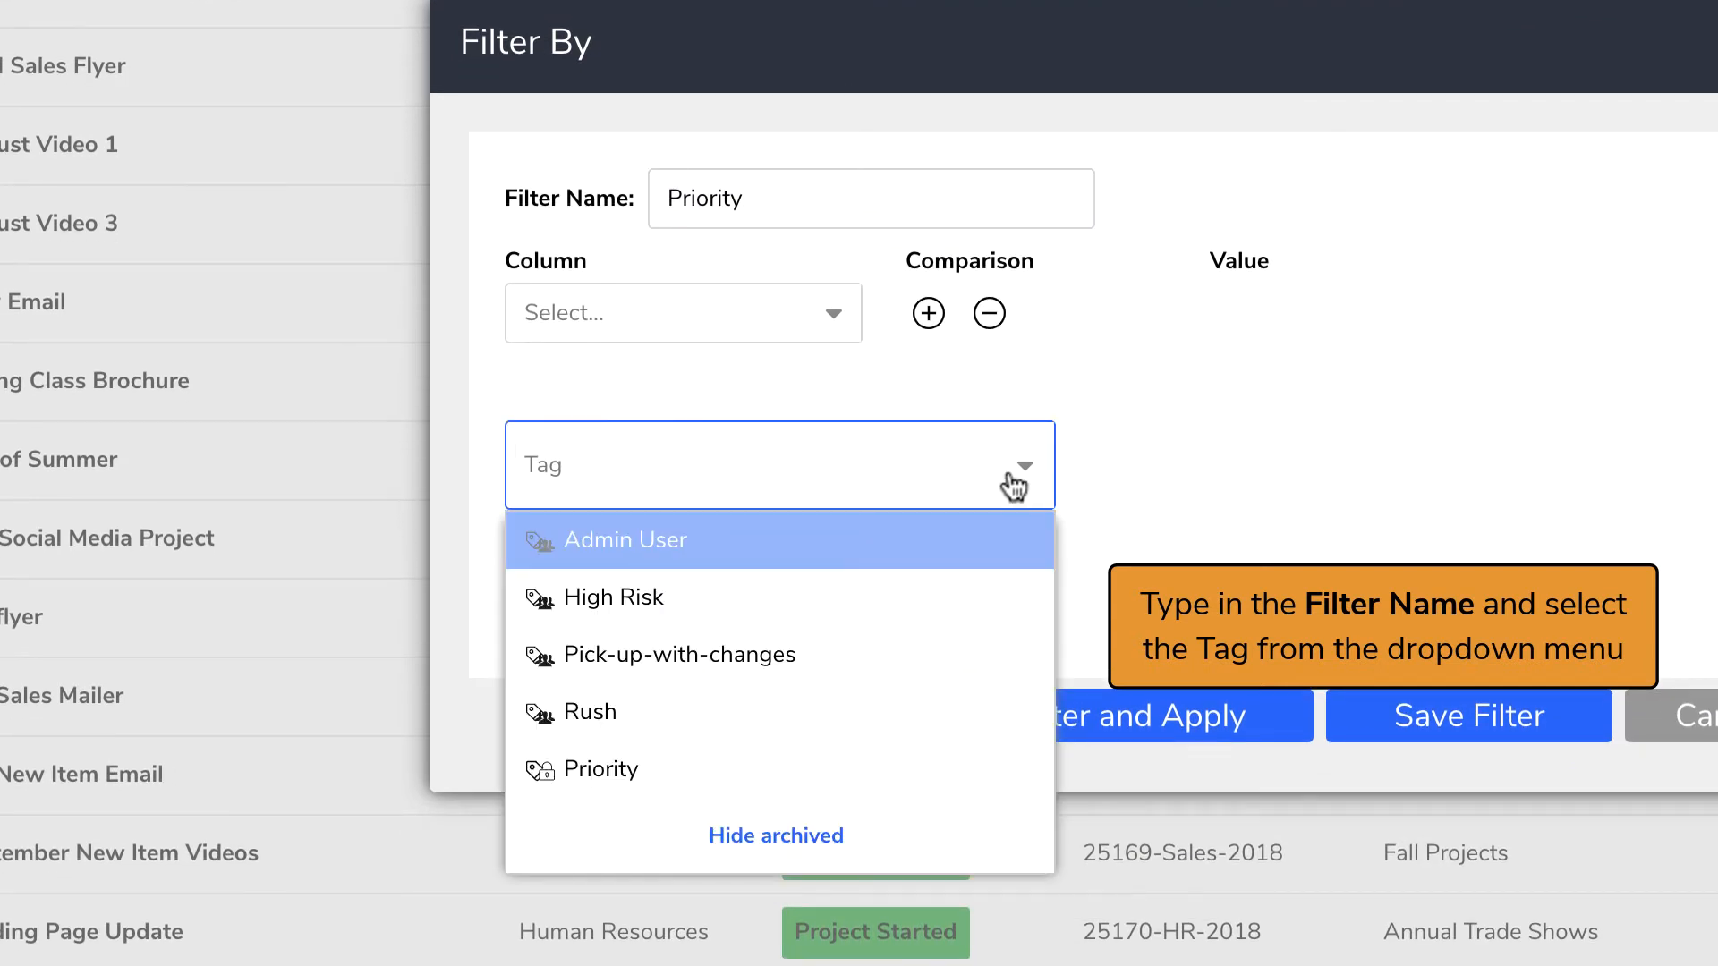
{"action": "left_click", "coordinate": [607, 767]}
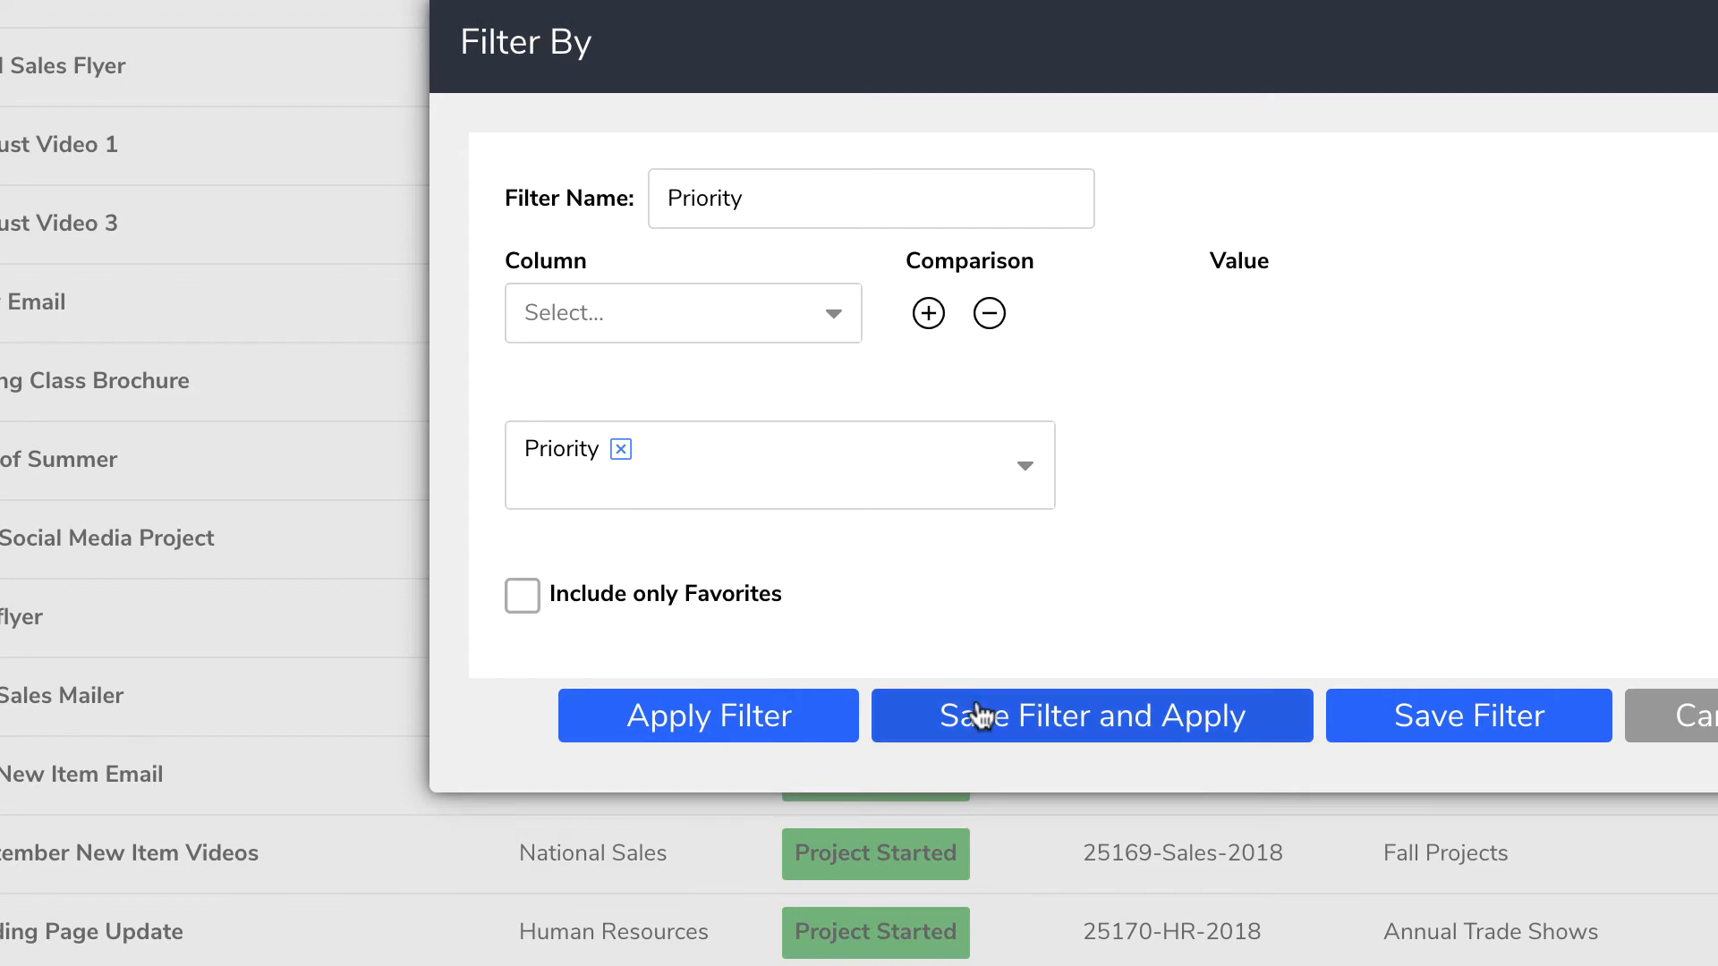
{"action": "left_click", "coordinate": [1089, 716]}
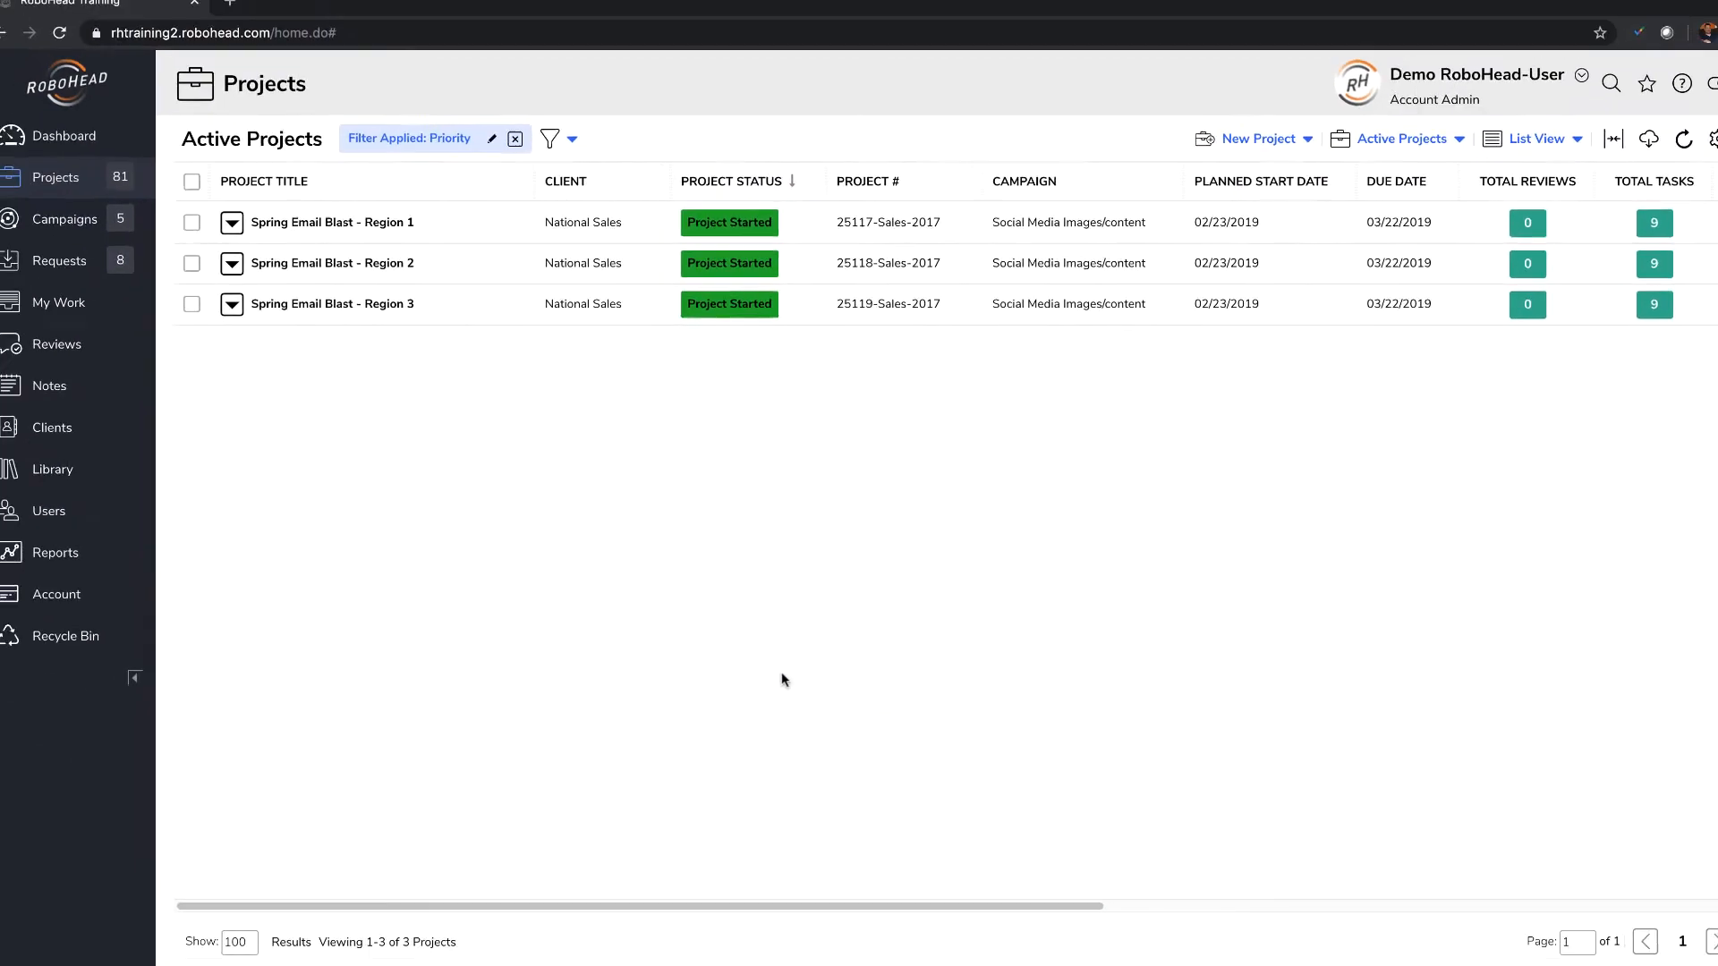
{"action": "left_click", "coordinate": [515, 138]}
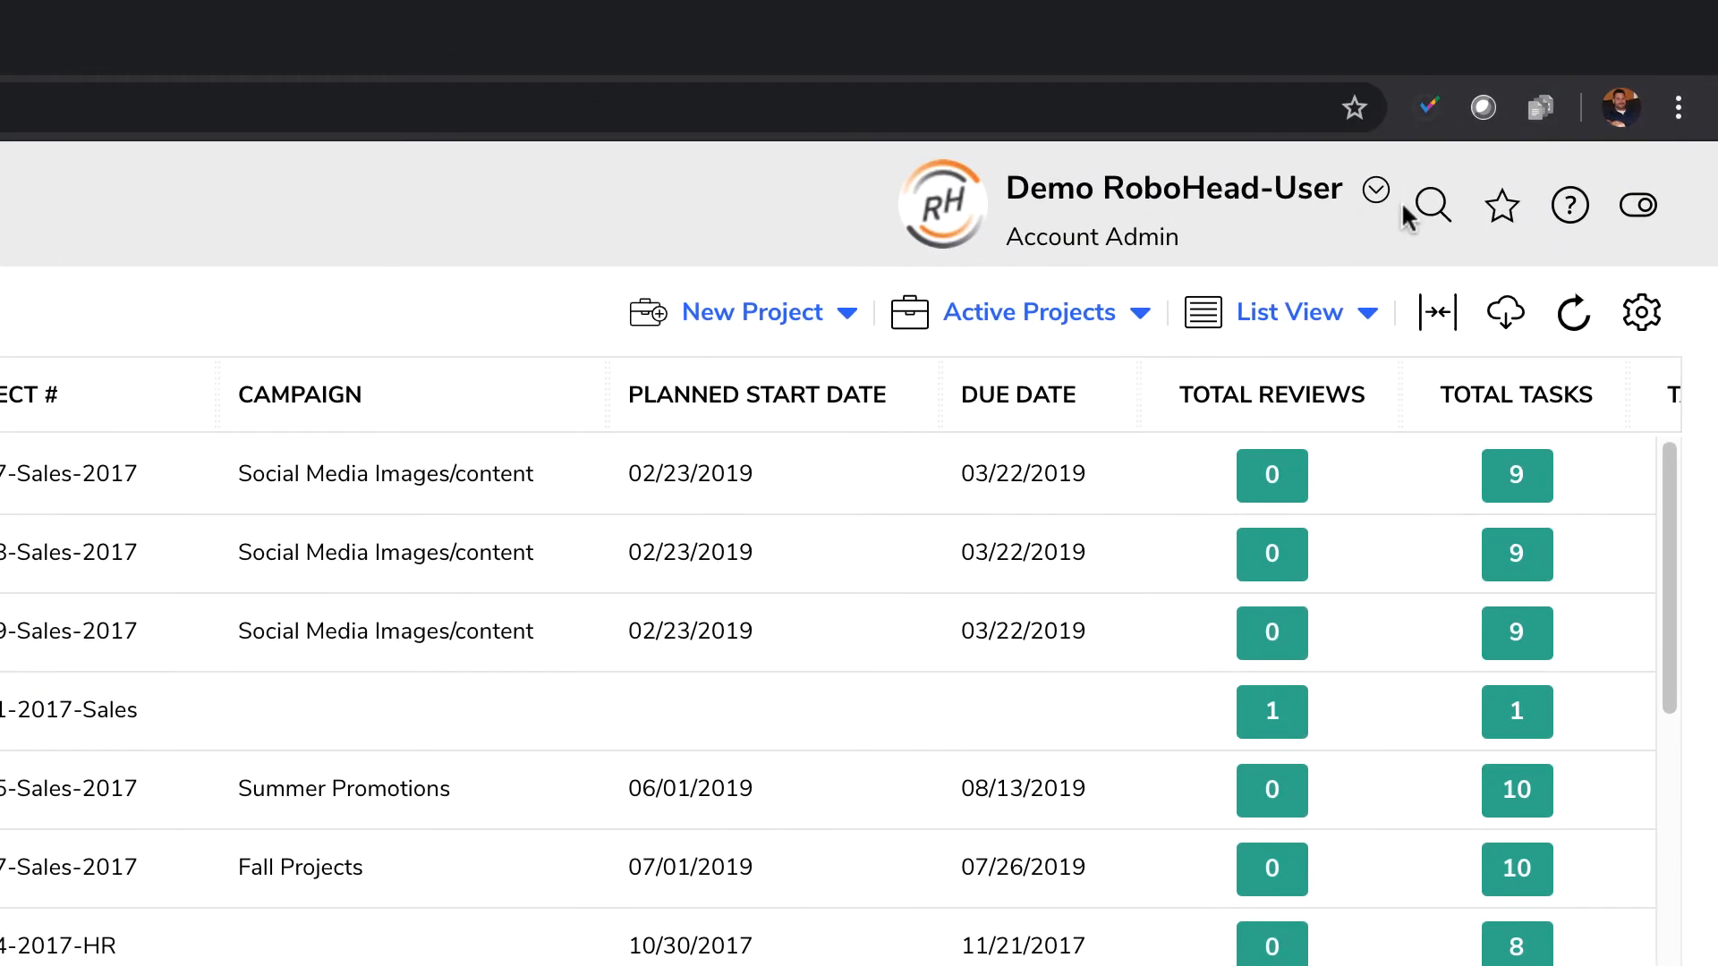
{"action": "mouse_move", "coordinate": [1430, 205]}
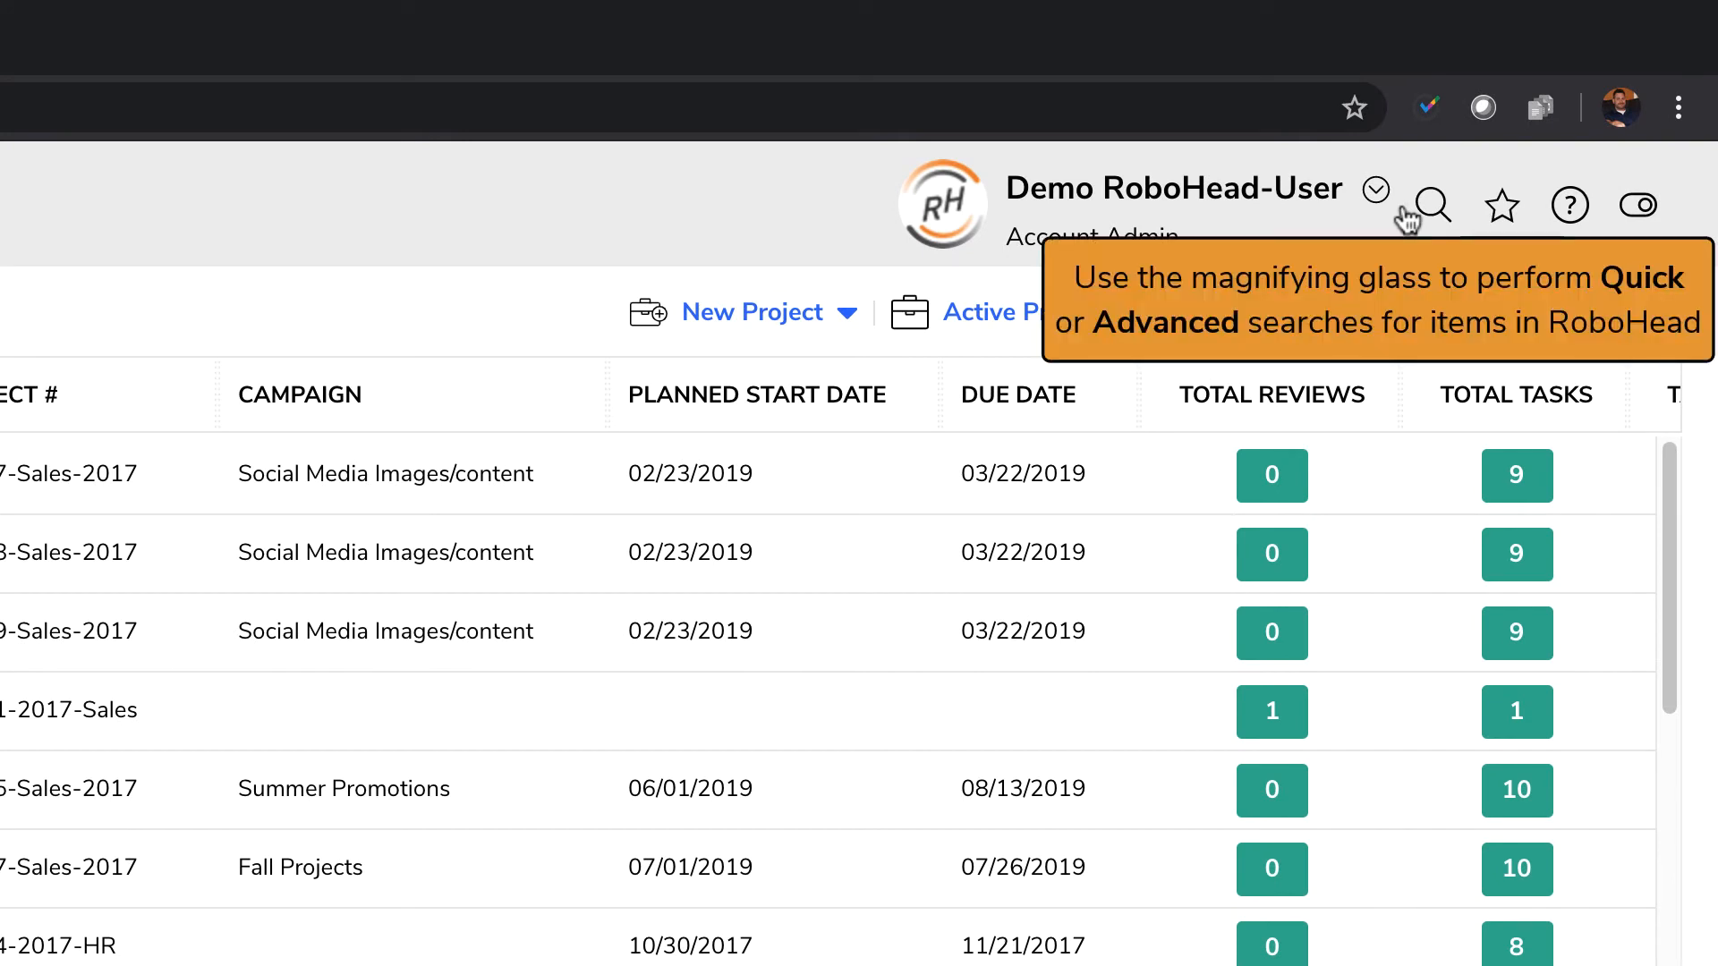
Step: Quick-search Projects for 'Email Blast' to list 13 results, then reopen the search panel
{"action": "left_click", "coordinate": [1430, 205]}
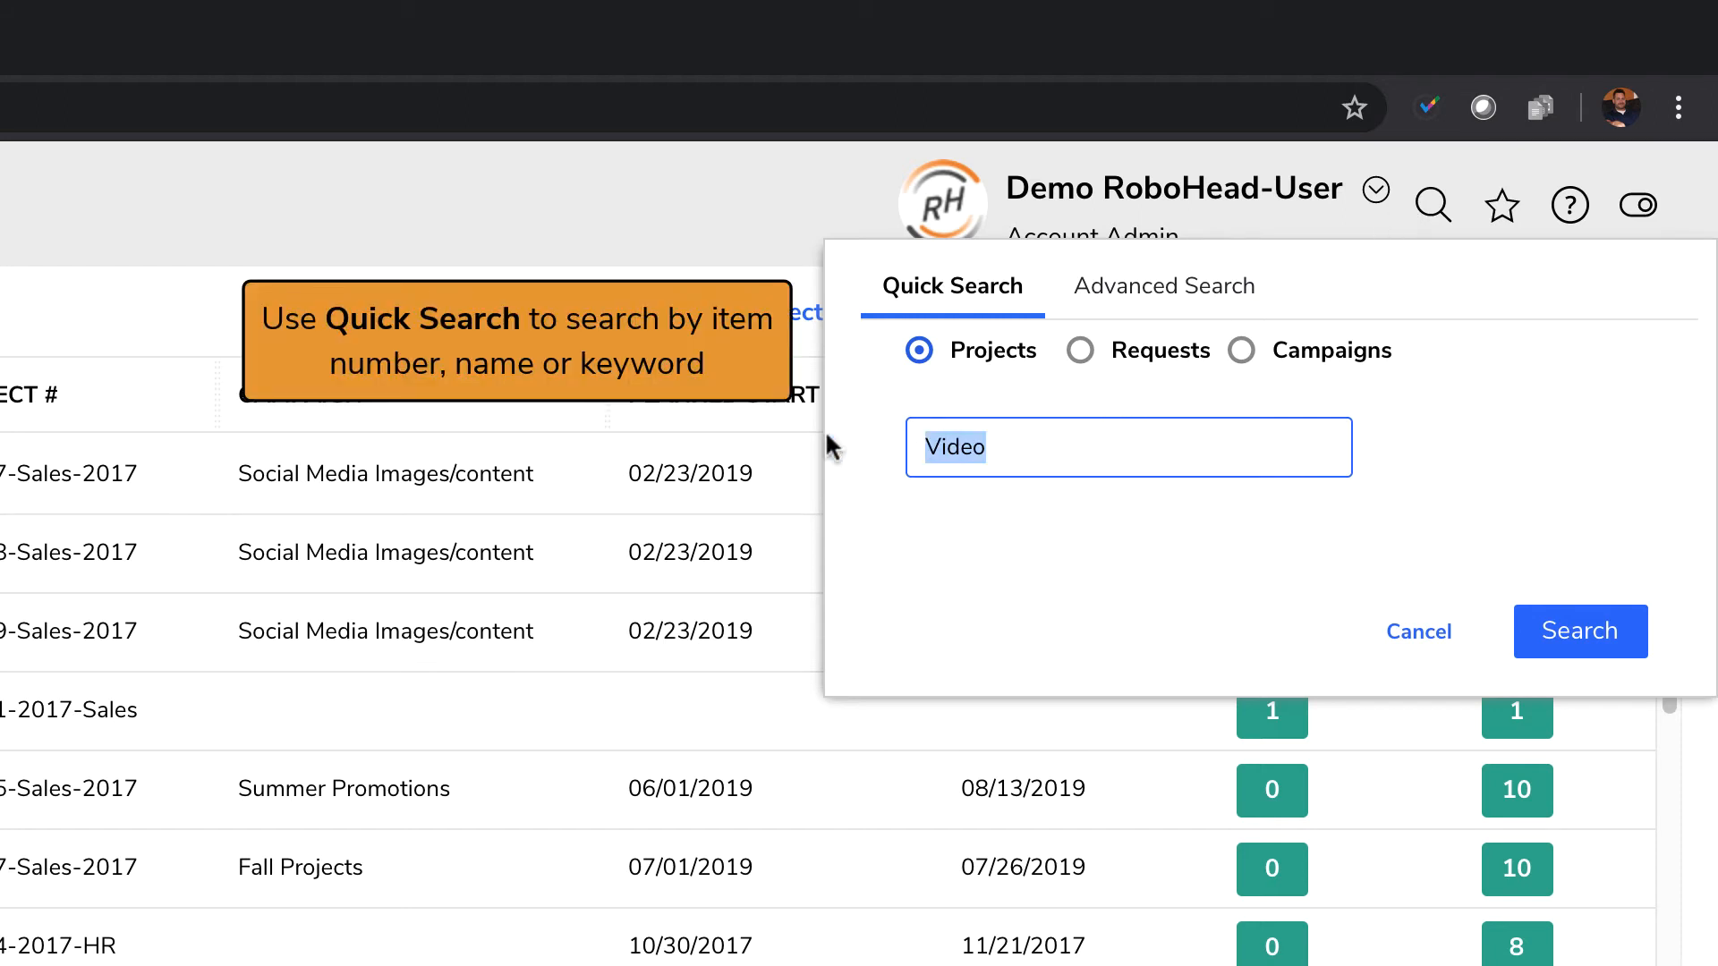
{"action": "type", "text": "Email Blast"}
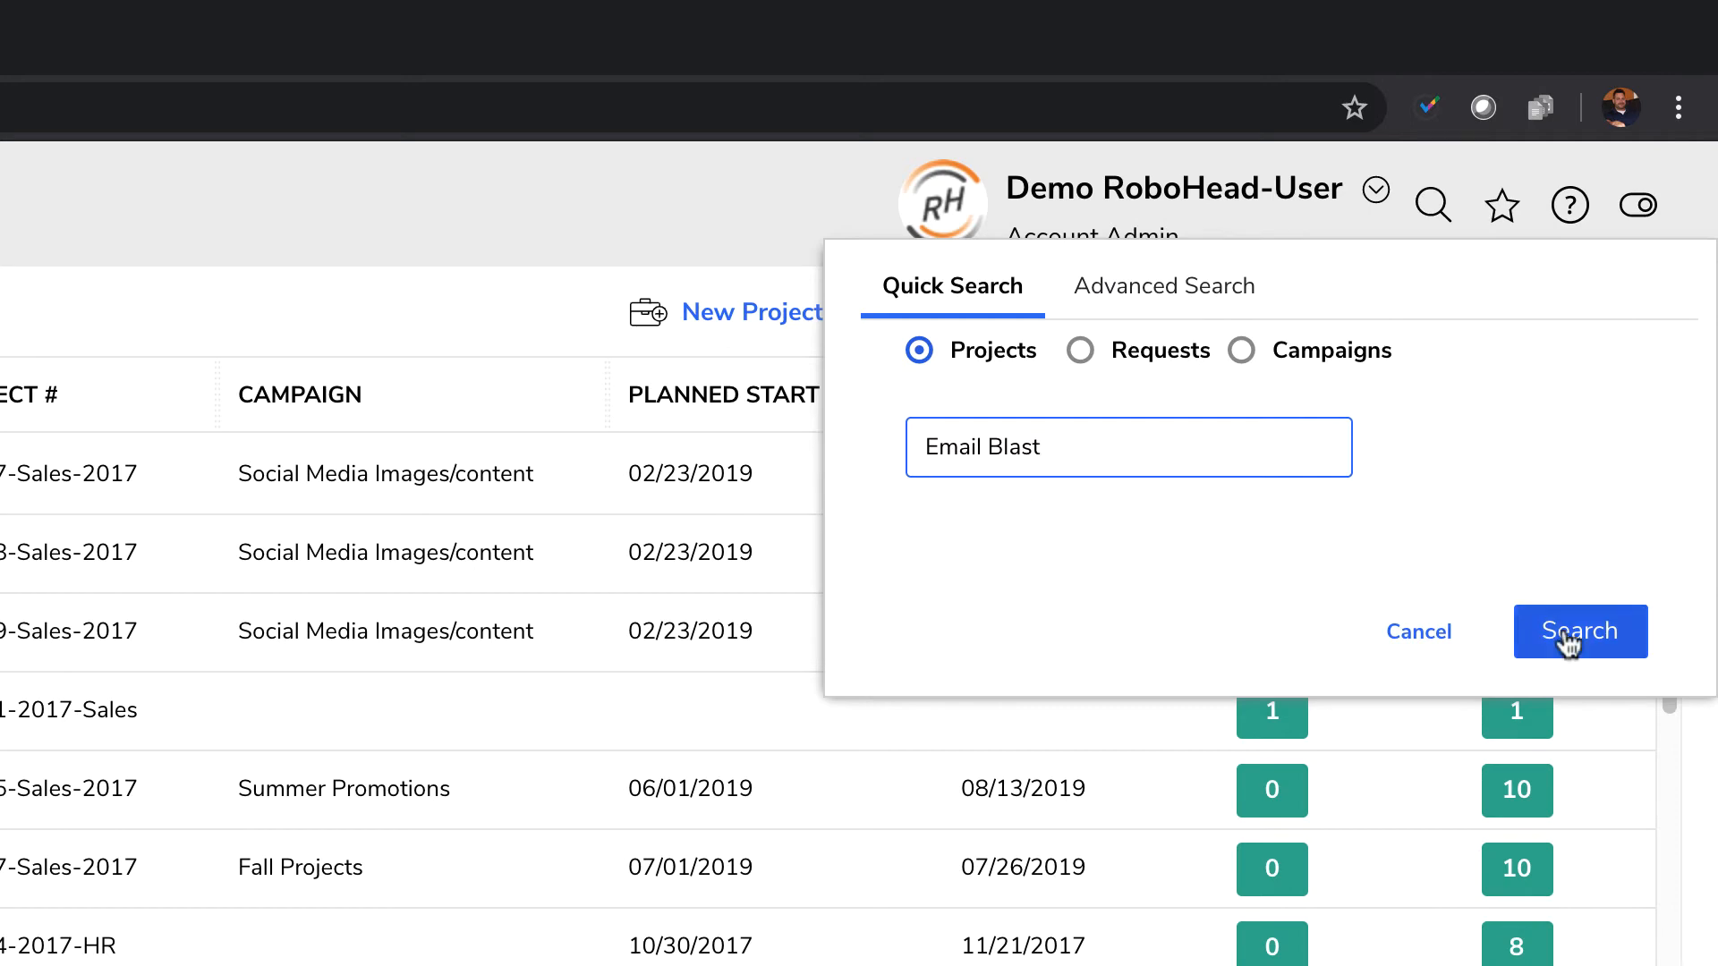
{"action": "left_click", "coordinate": [1578, 631]}
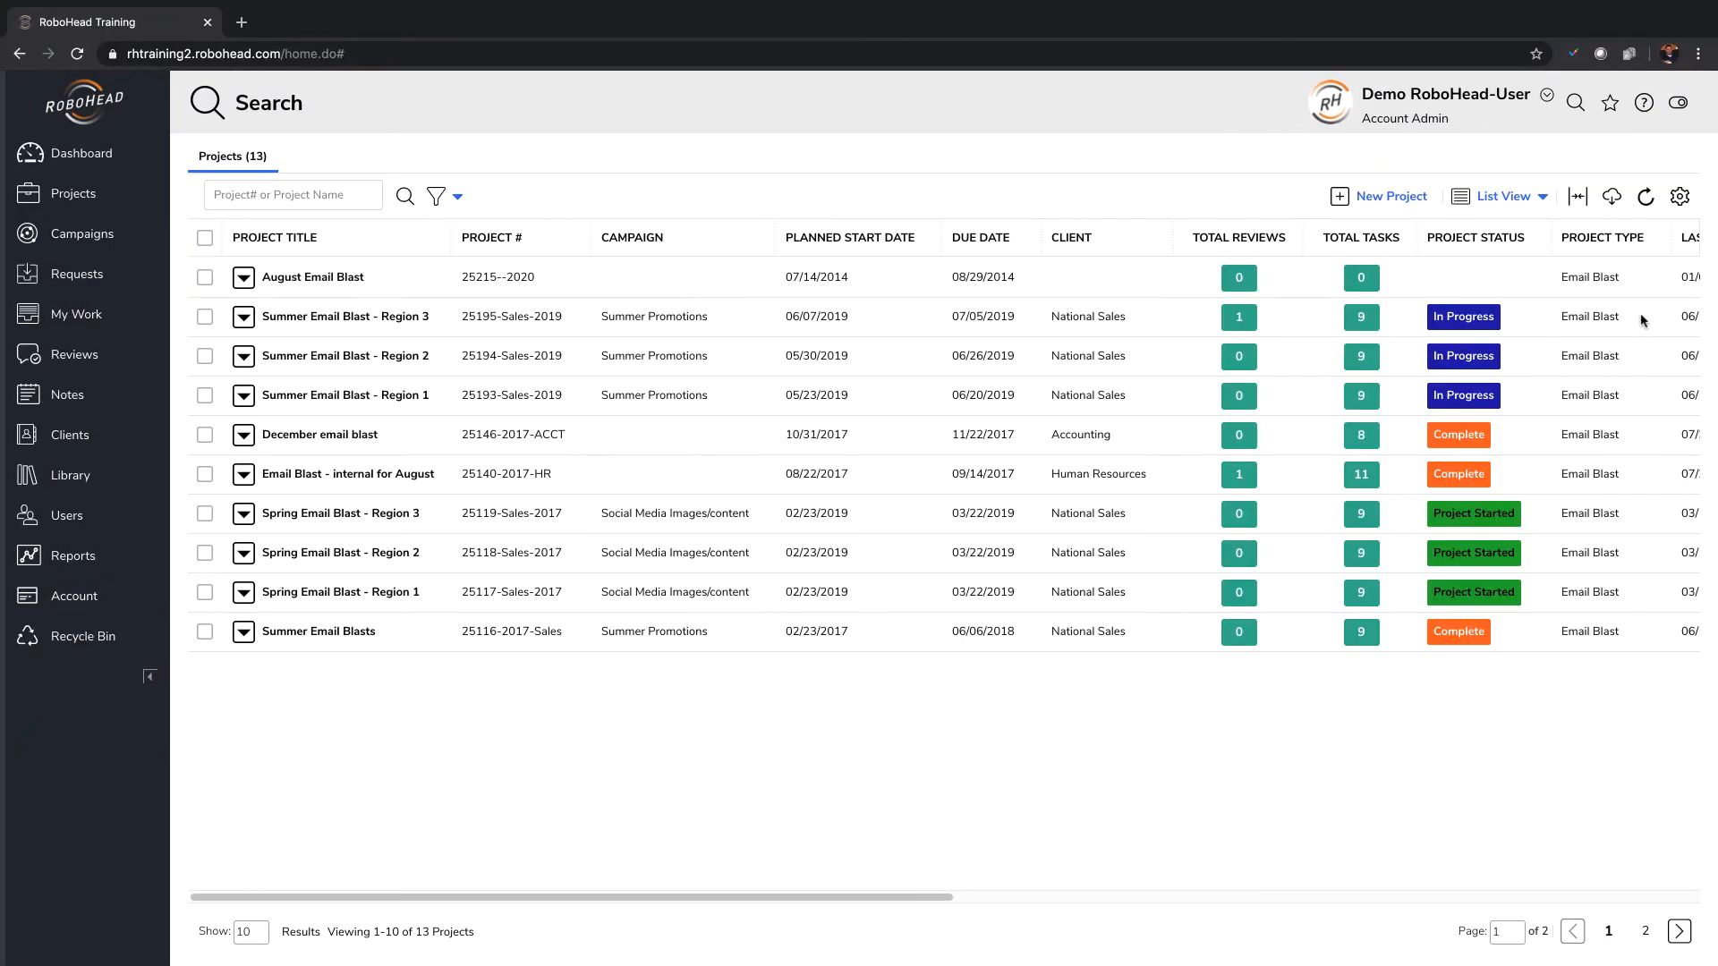
{"action": "left_click", "coordinate": [1575, 102]}
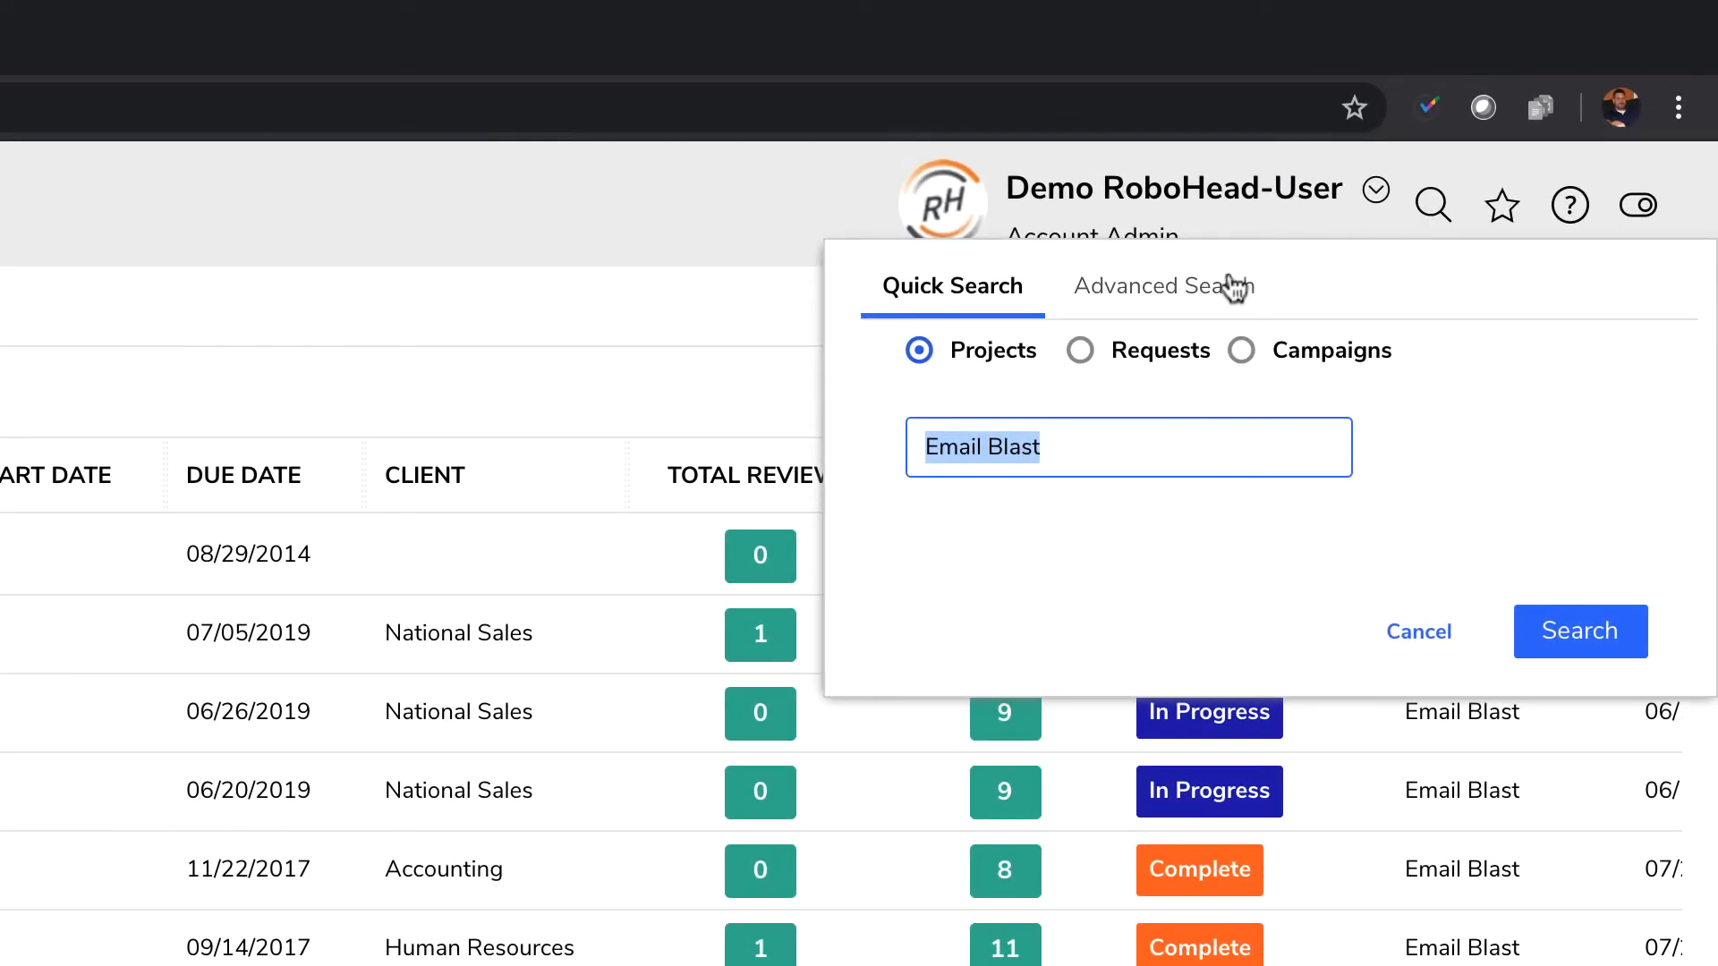
Step: In Advanced Search, remove the Priority tag and search Projects for 'video'
{"action": "left_click", "coordinate": [1162, 286]}
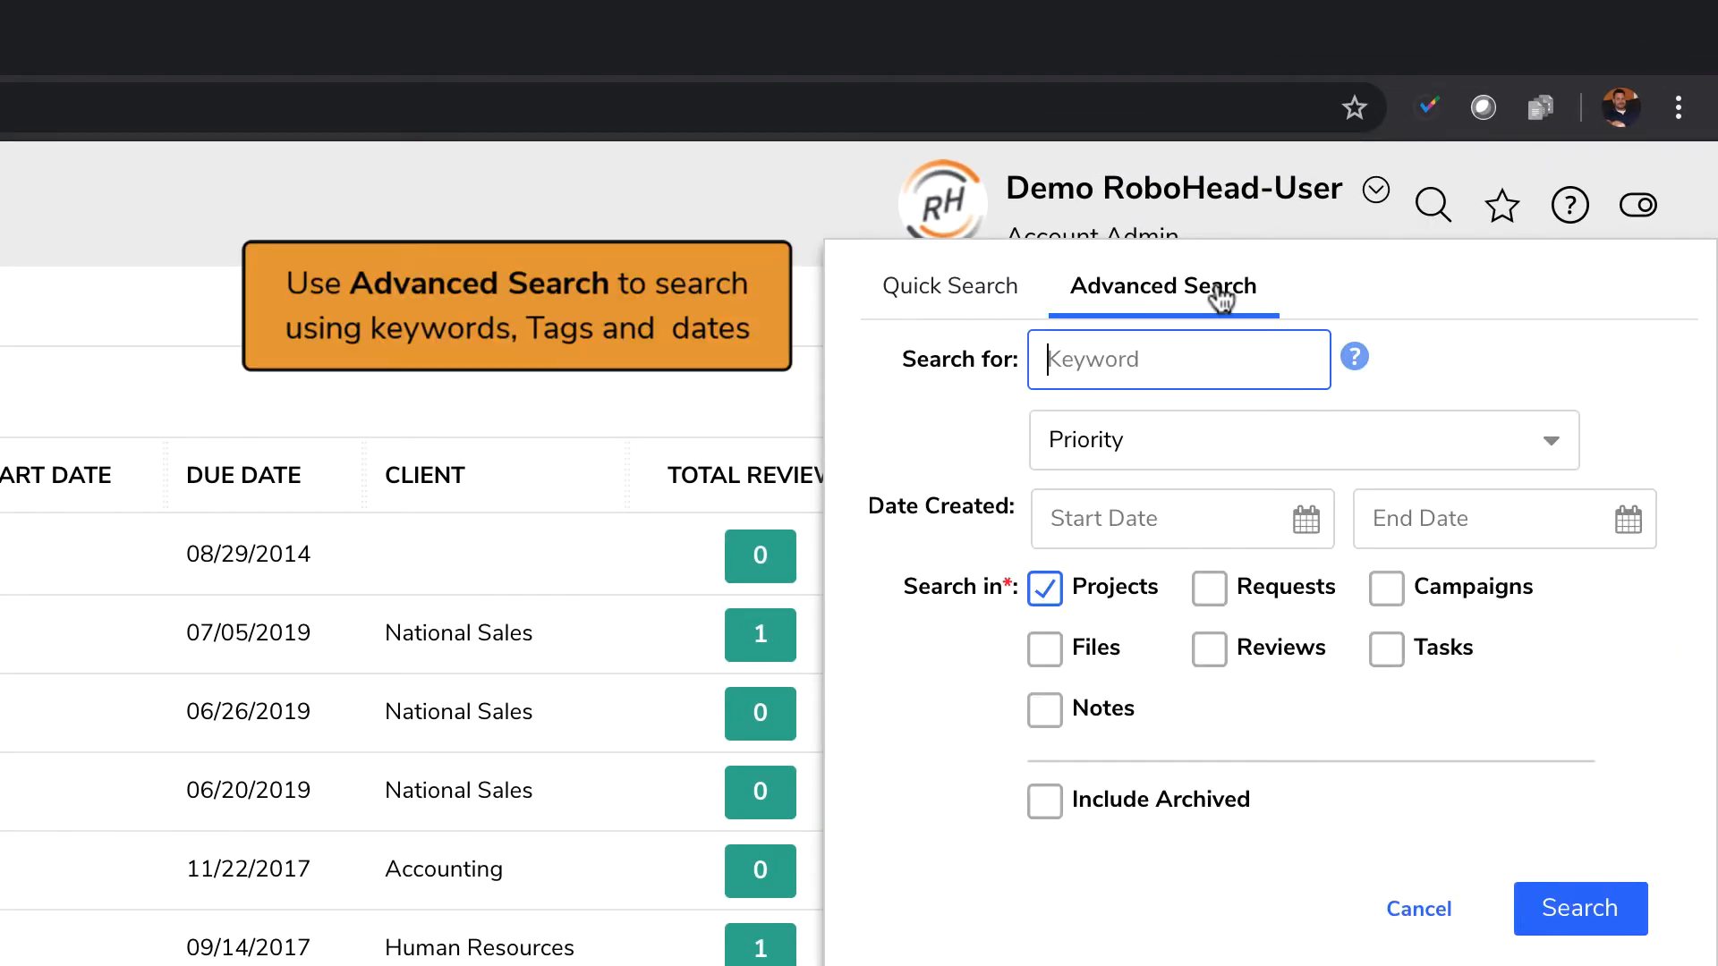
{"action": "left_click", "coordinate": [1303, 439]}
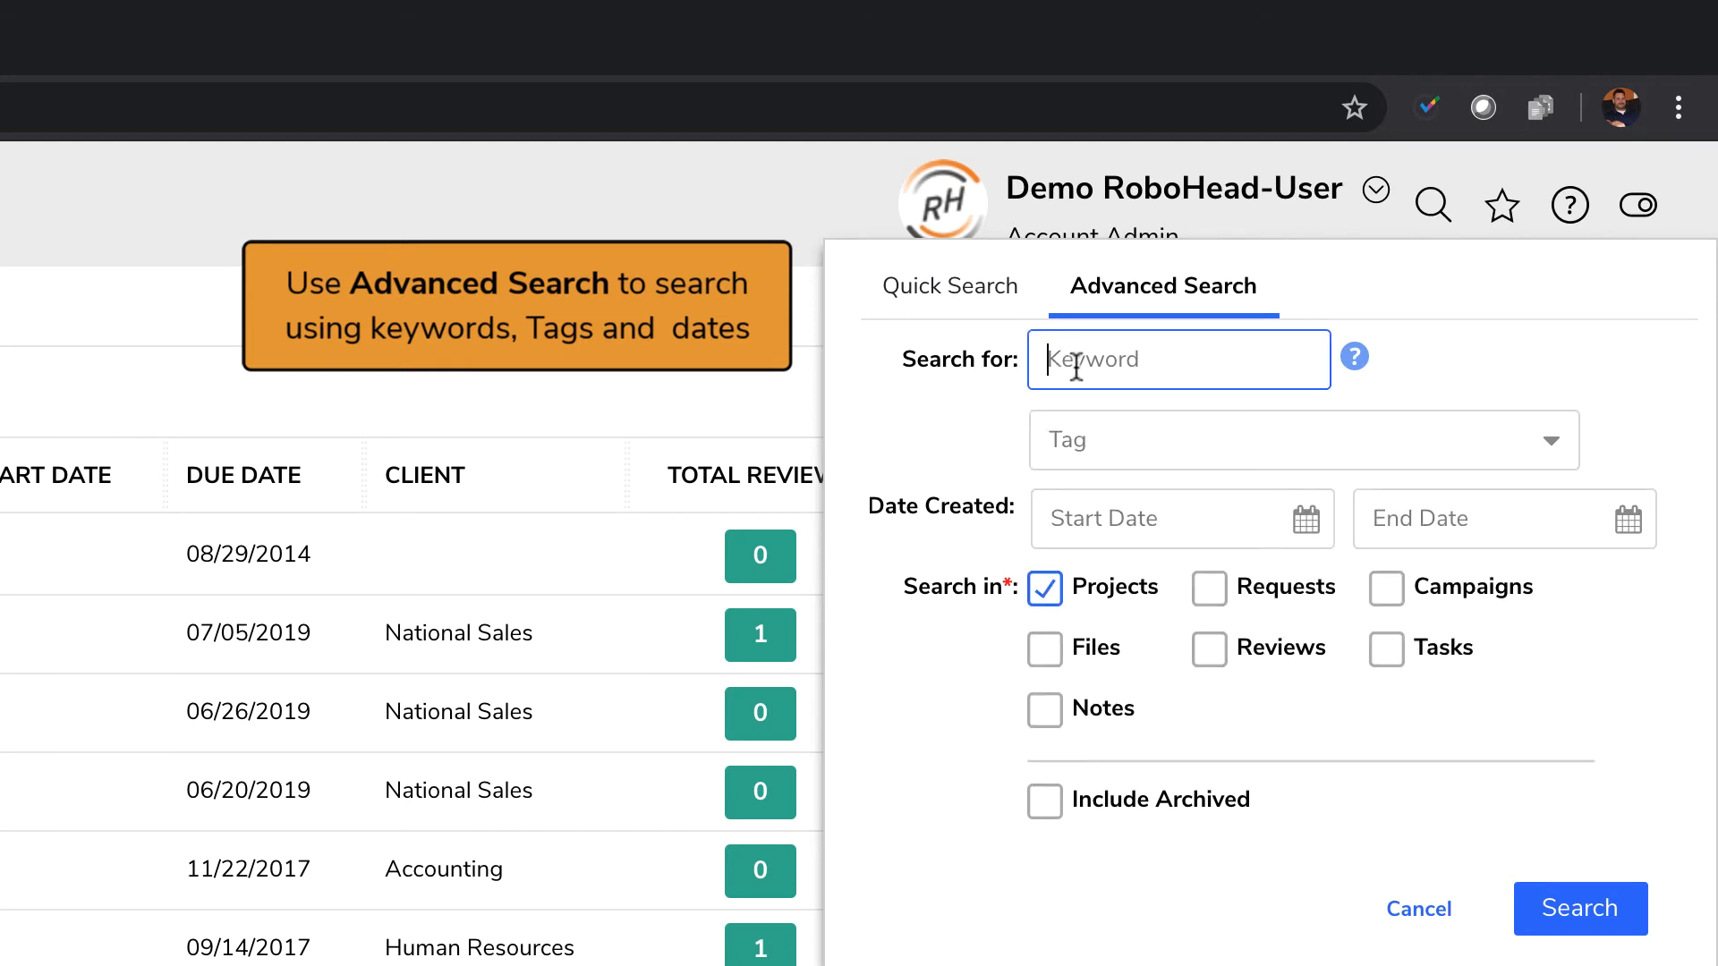
{"action": "type", "text": "video"}
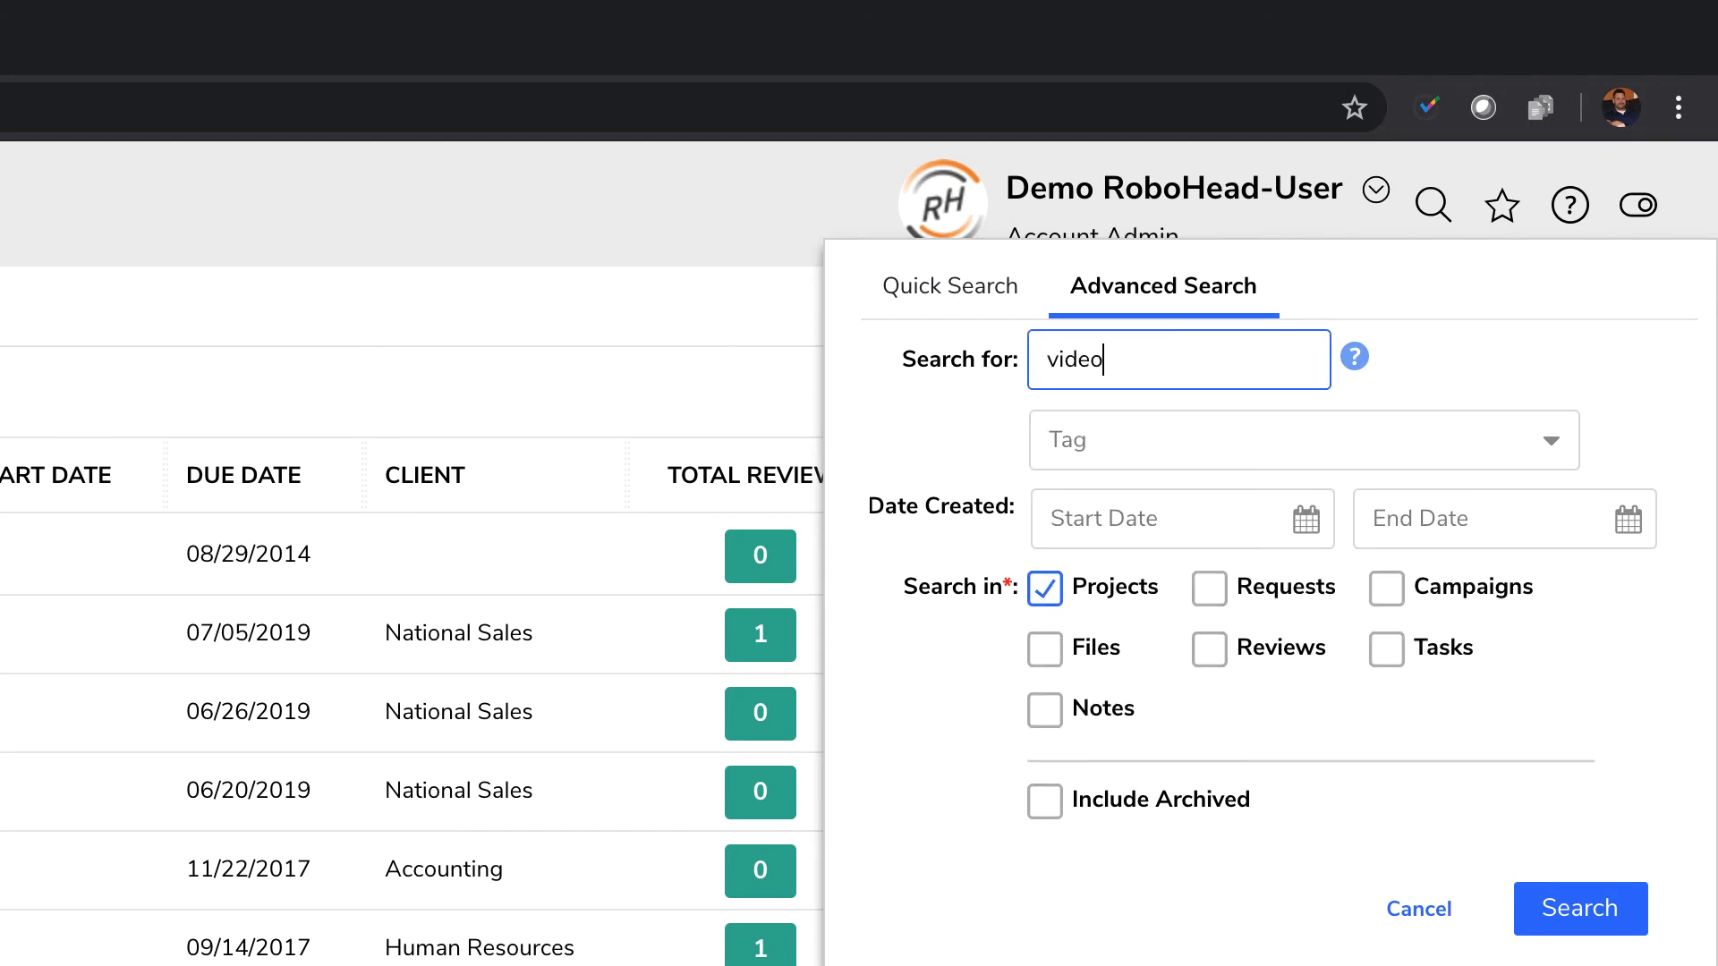
{"action": "mouse_move", "coordinate": [1336, 557]}
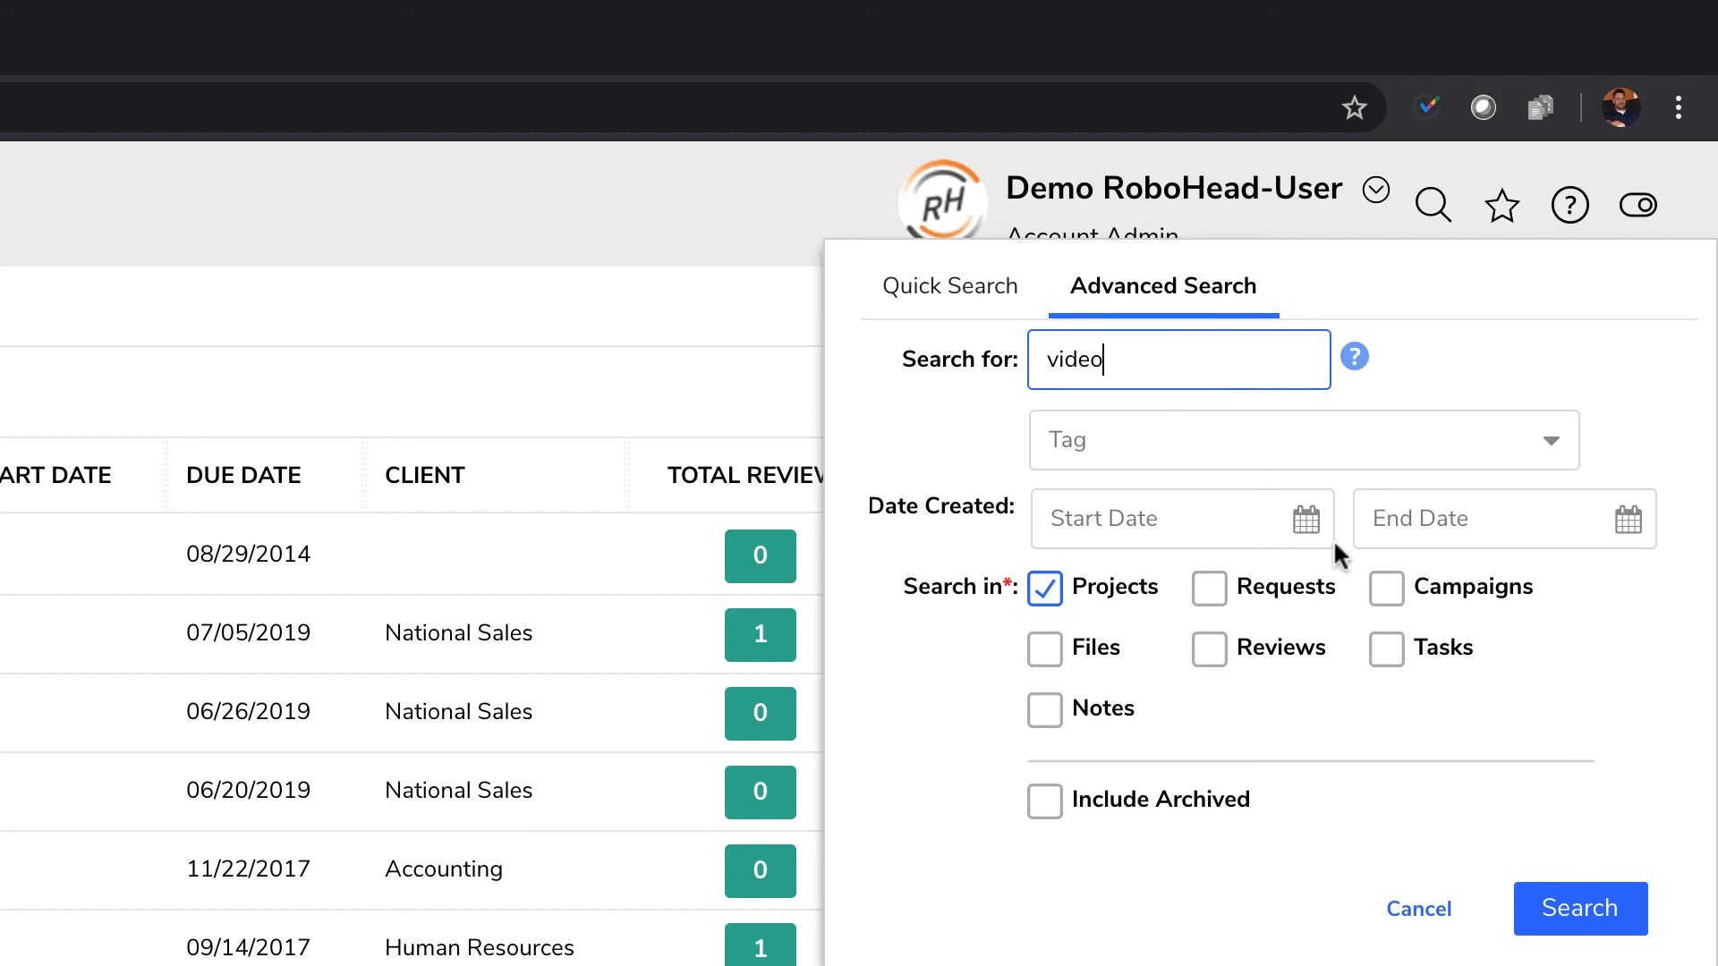
{"action": "left_click", "coordinate": [1581, 909]}
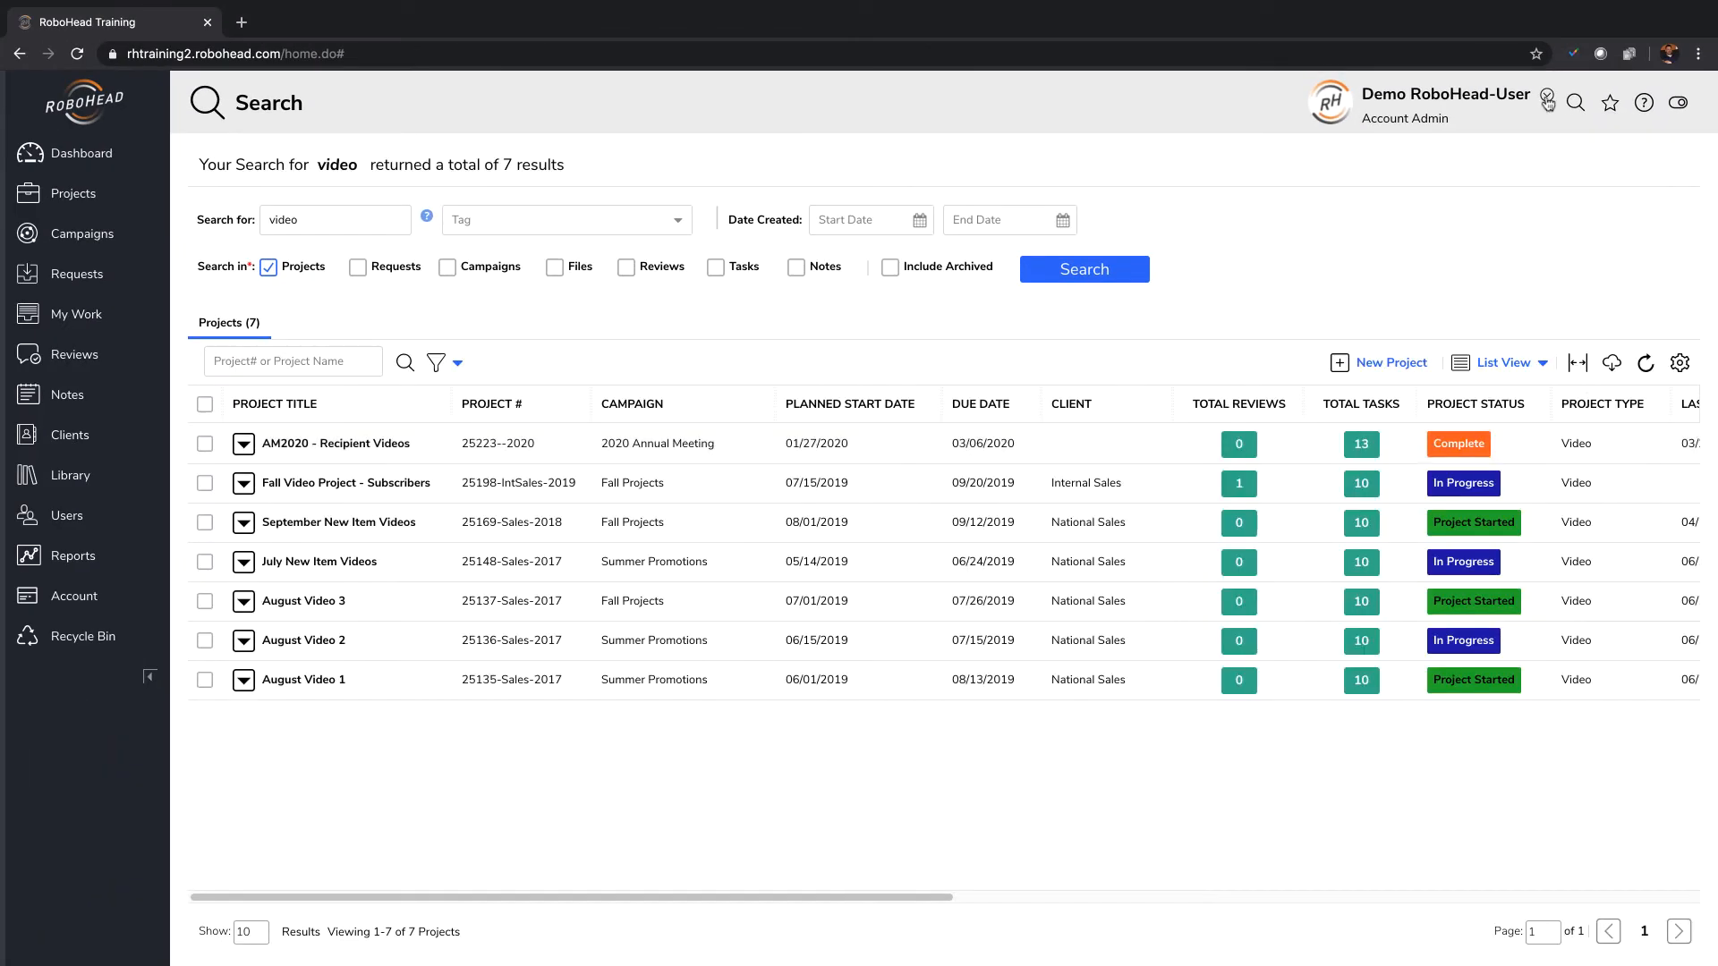
Step: Open Modify My Profile from the user menu and browse the Modify User form fields
{"action": "left_click", "coordinate": [1547, 102]}
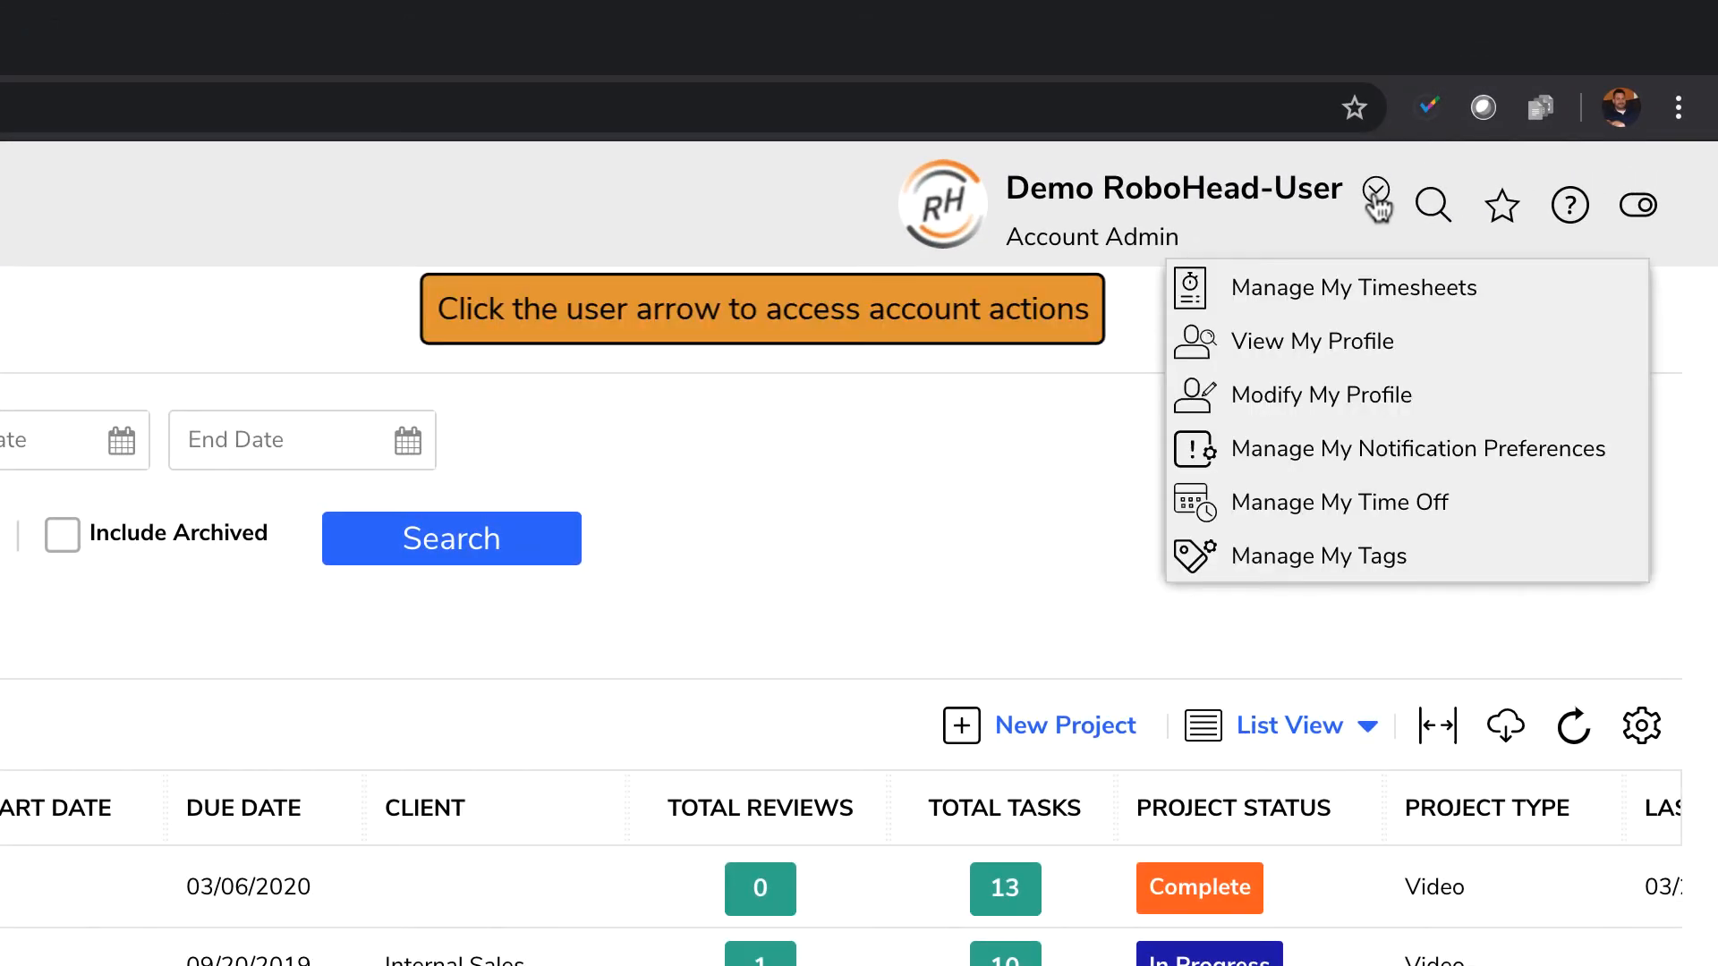
{"action": "mouse_move", "coordinate": [1311, 341]}
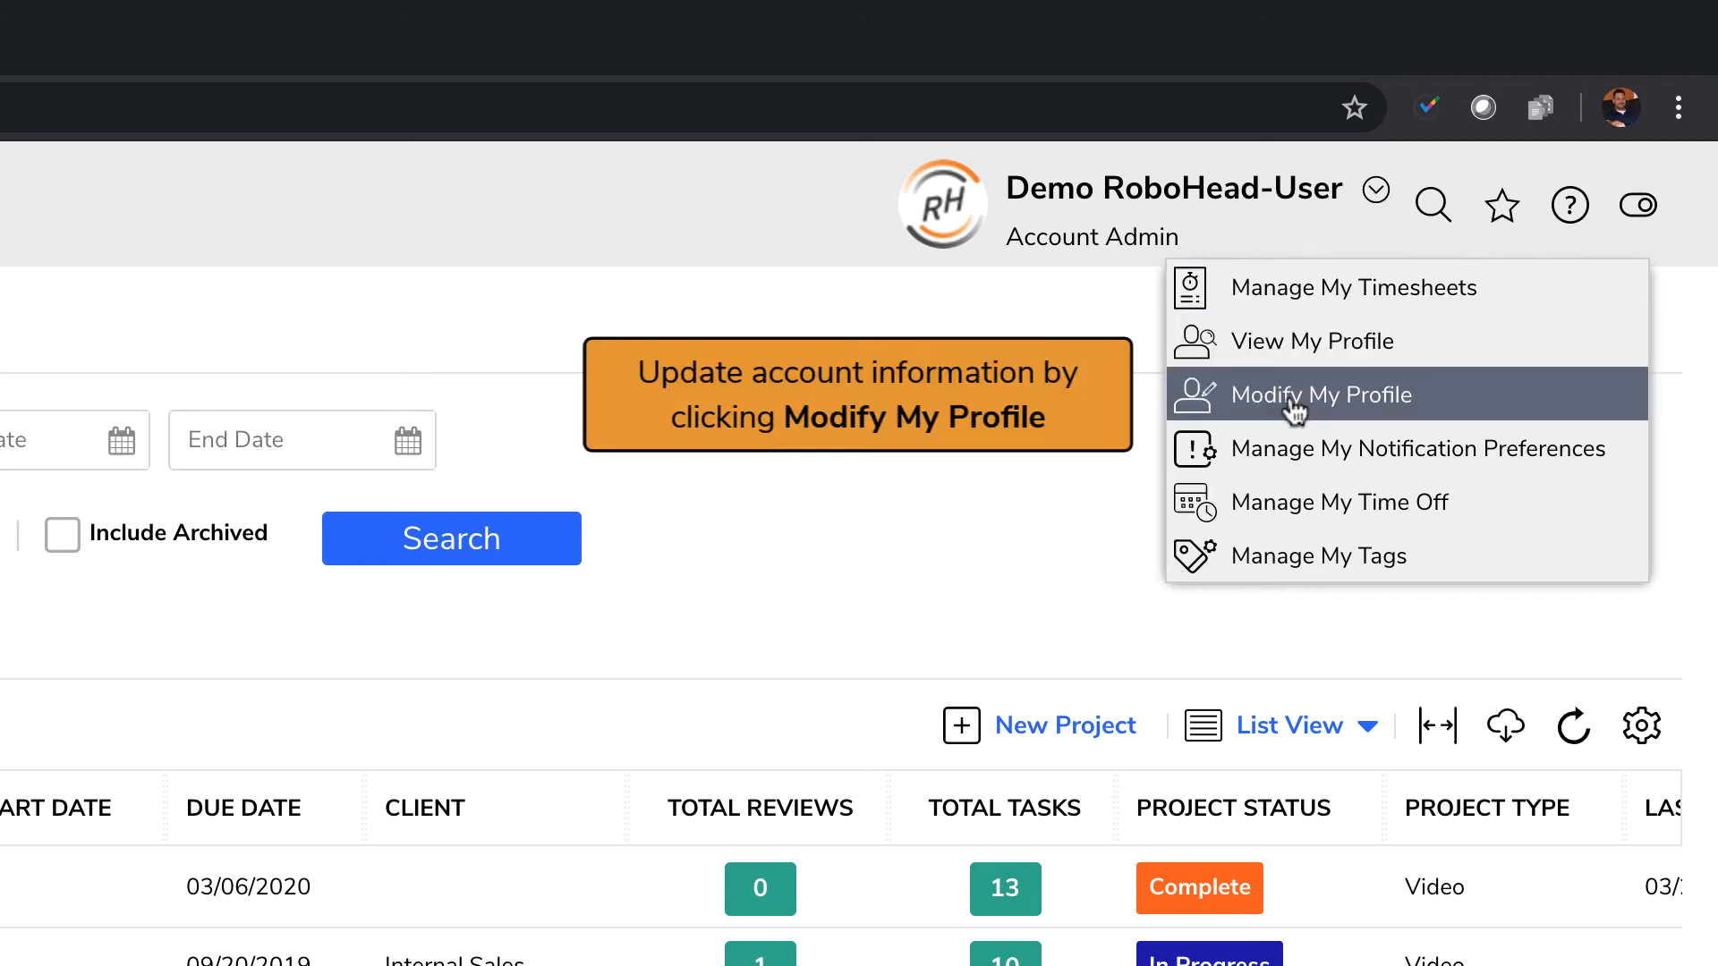
{"action": "left_click", "coordinate": [1320, 395]}
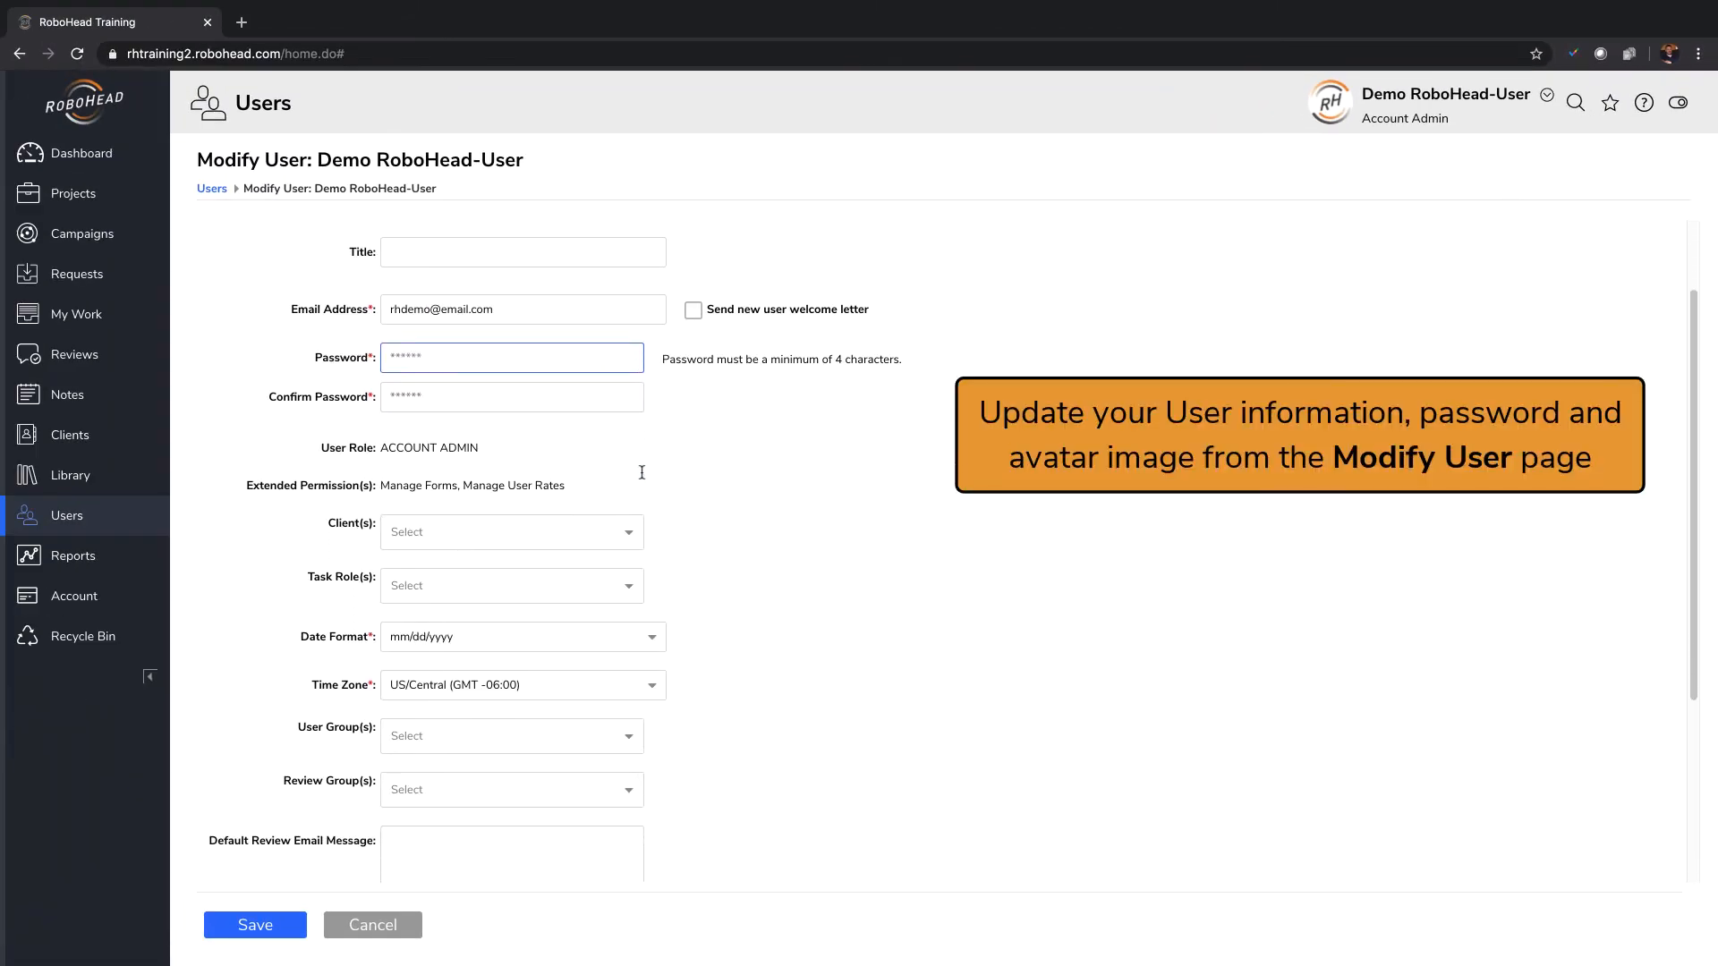
{"action": "scroll", "scroll_direction": "down", "scroll_amount": 3}
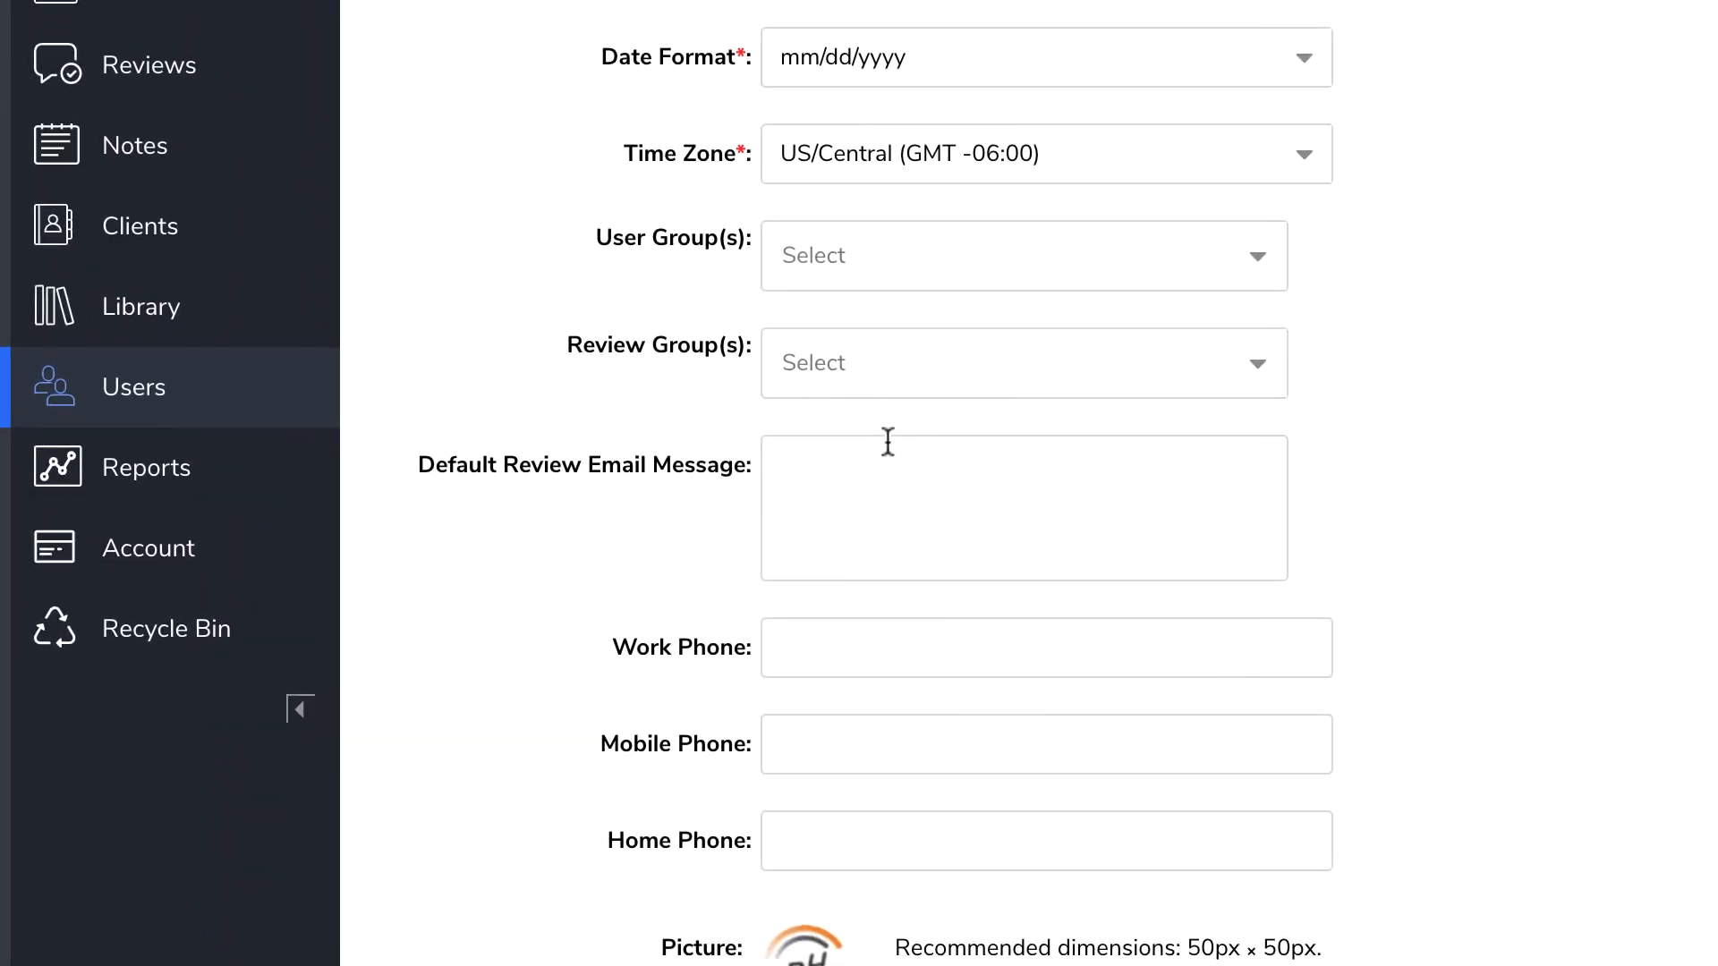
{"action": "left_click", "coordinate": [1021, 508]}
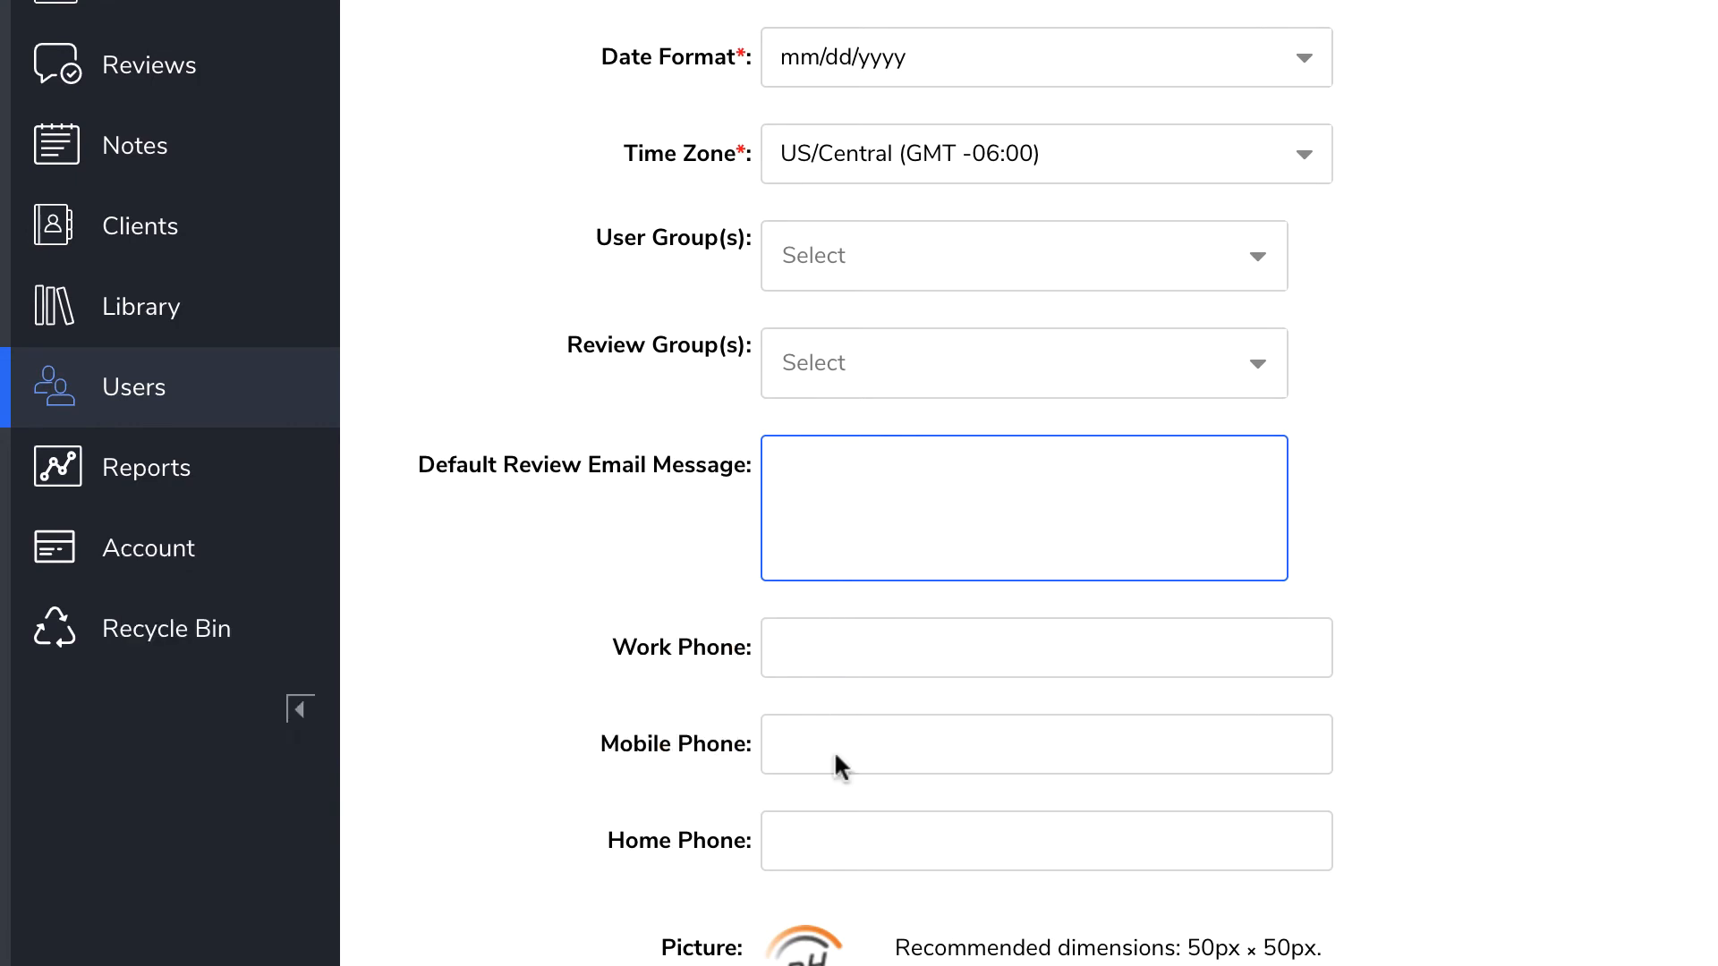
{"action": "left_click", "coordinate": [858, 755]}
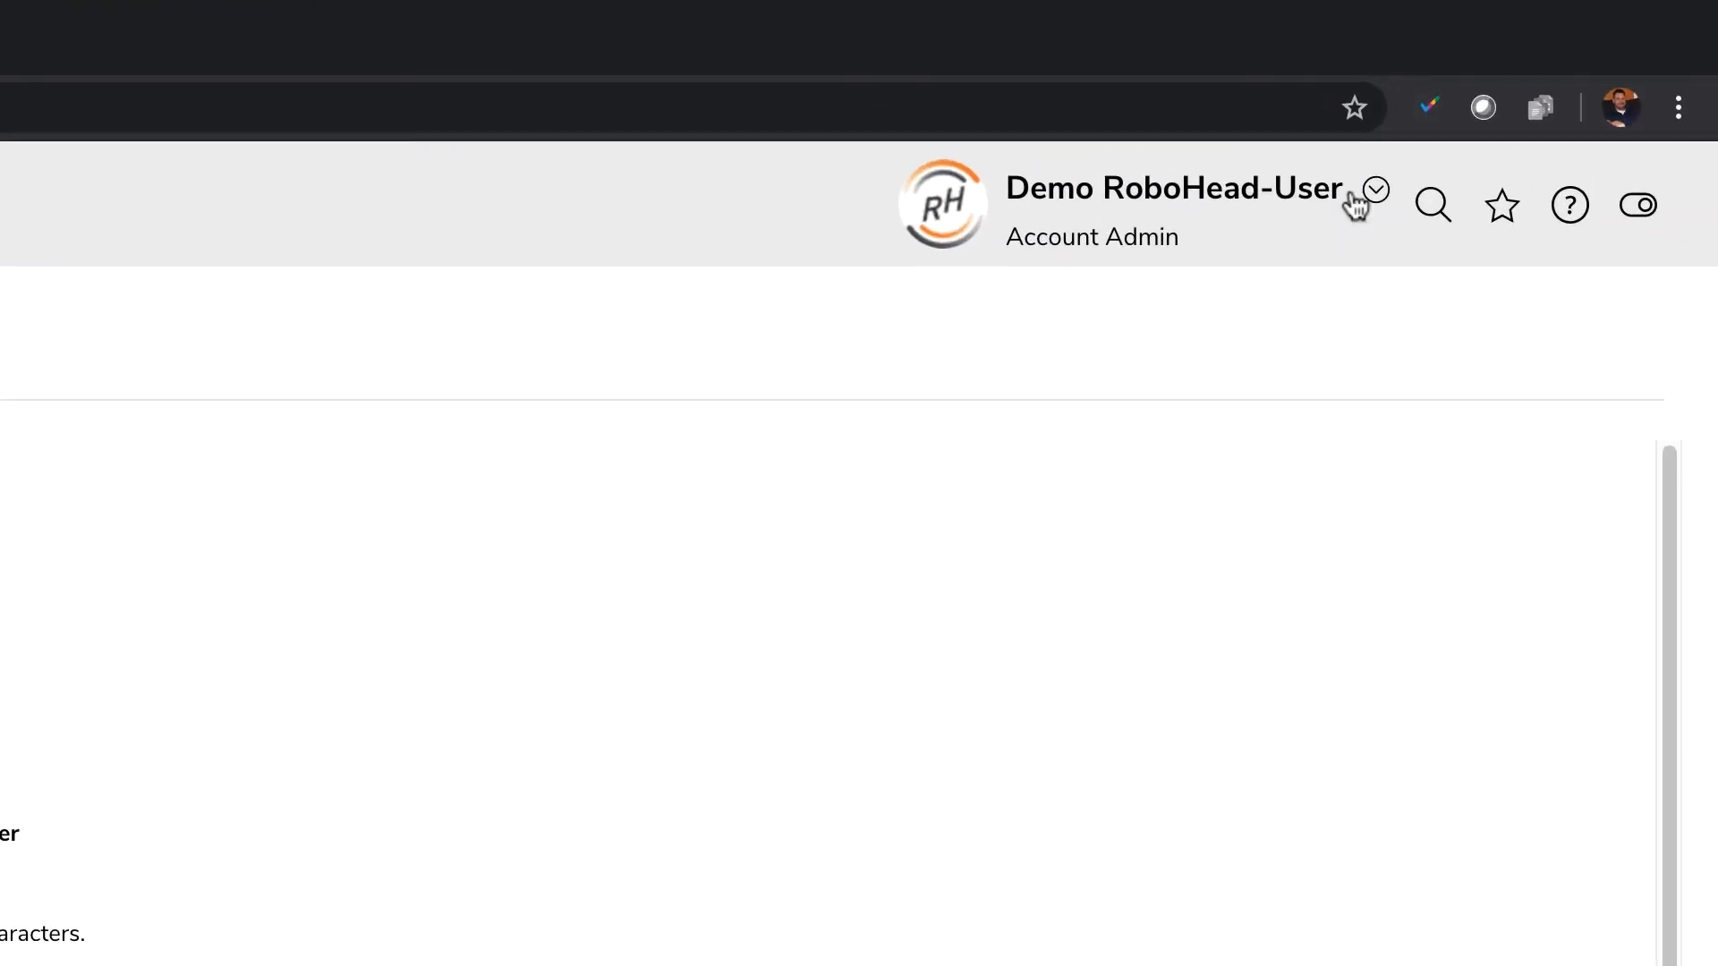
Step: Open Manage My Notification Preferences and expand the Project module's events
{"action": "left_click", "coordinate": [1376, 189]}
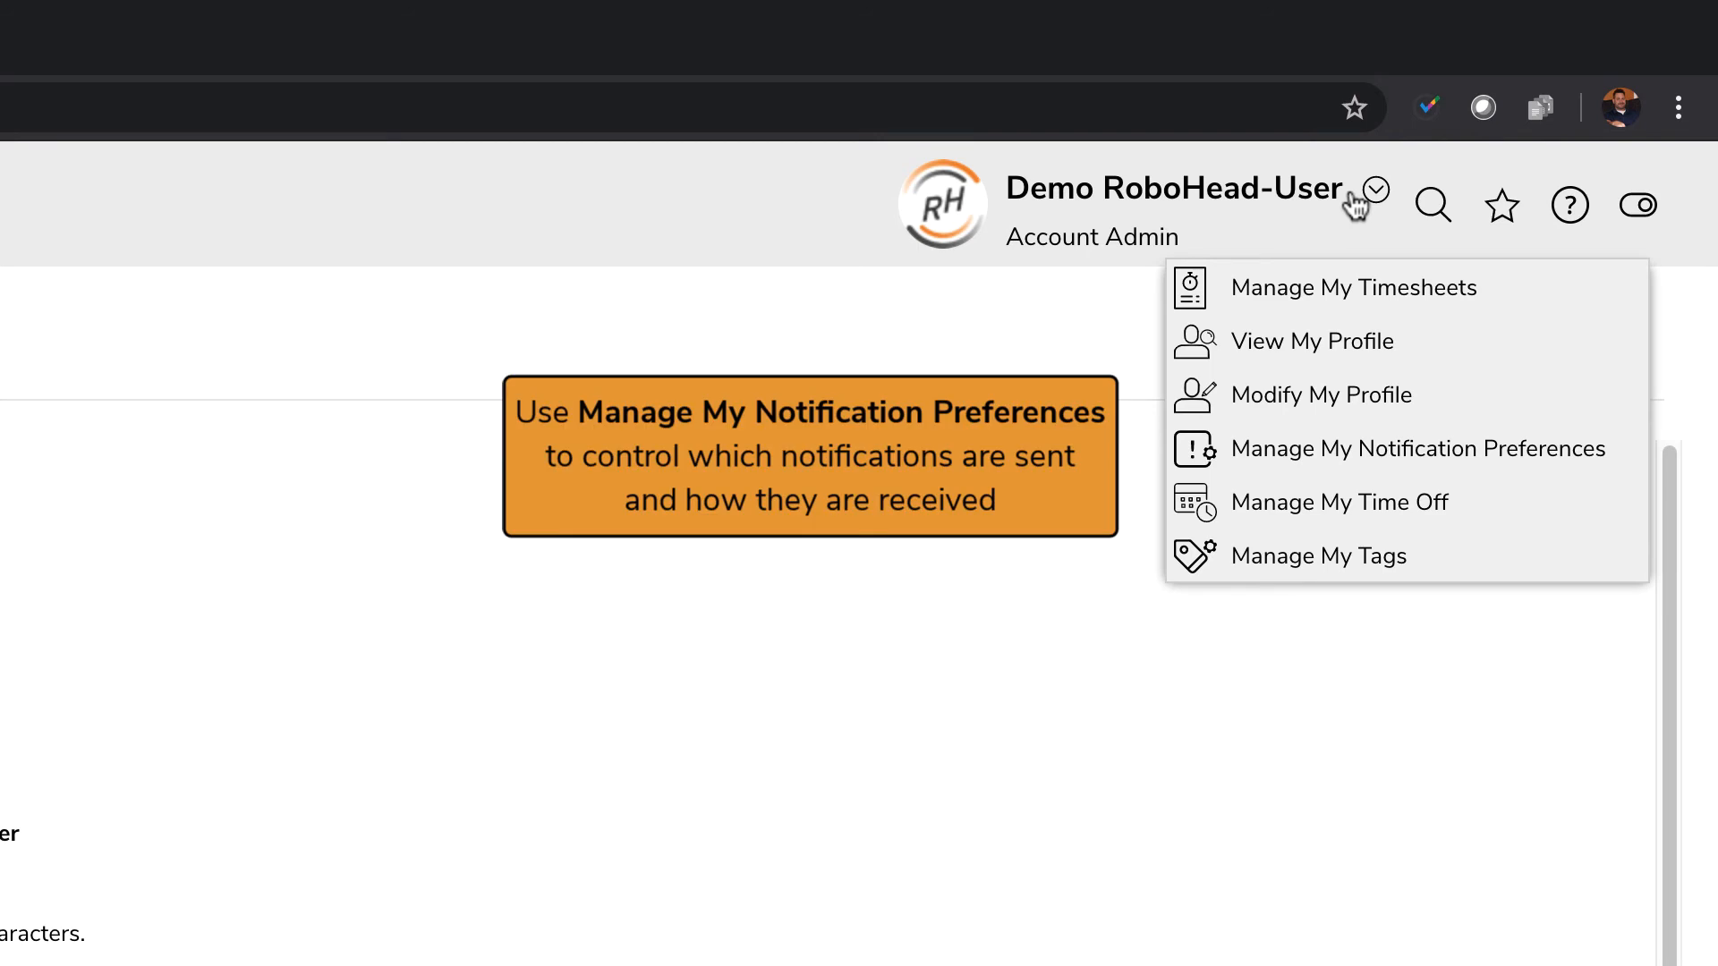
{"action": "mouse_move", "coordinate": [1325, 448]}
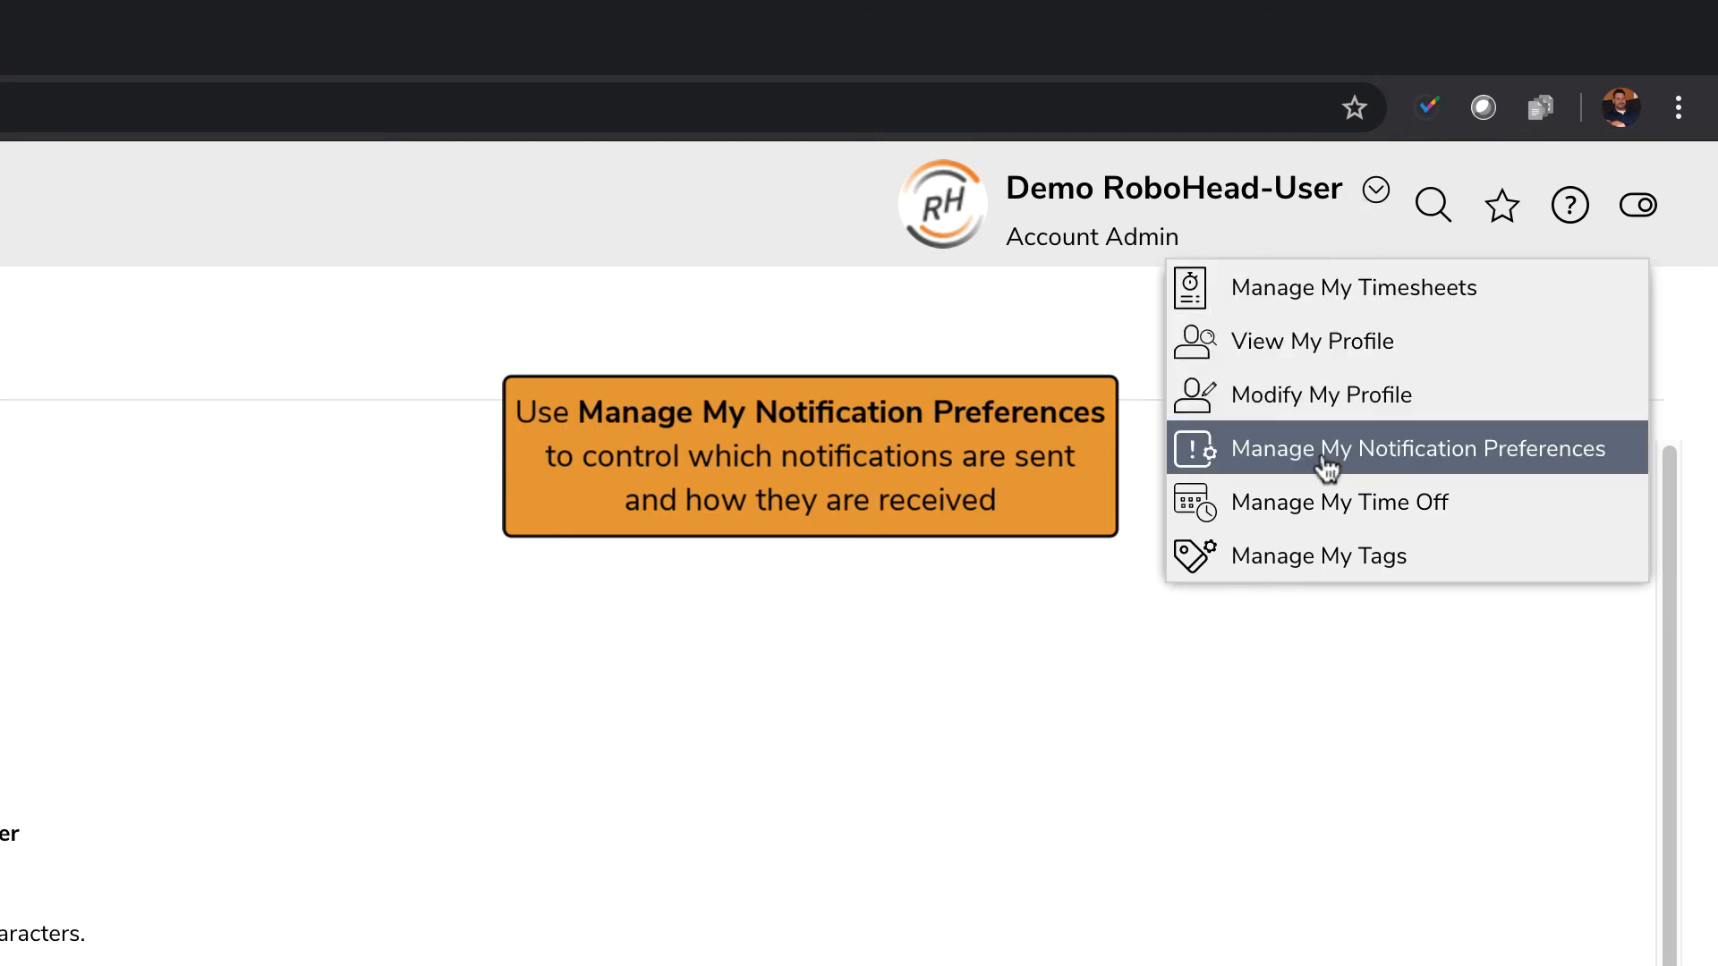
{"action": "left_click", "coordinate": [1416, 448]}
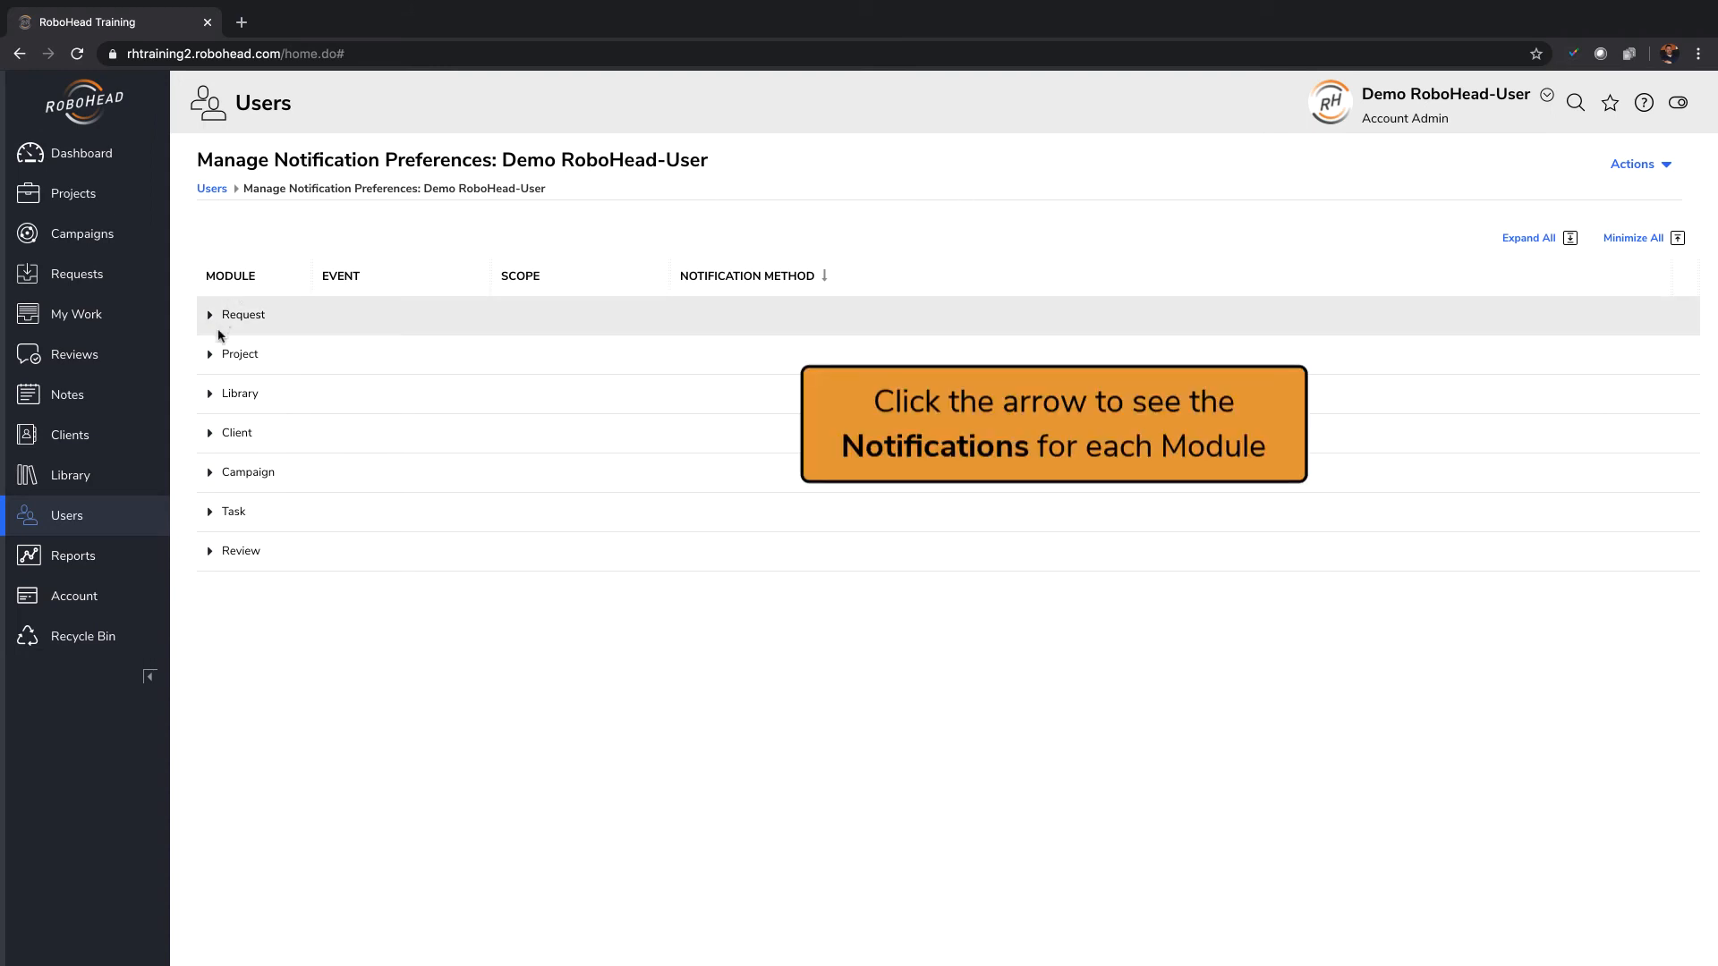
{"action": "left_click", "coordinate": [209, 354]}
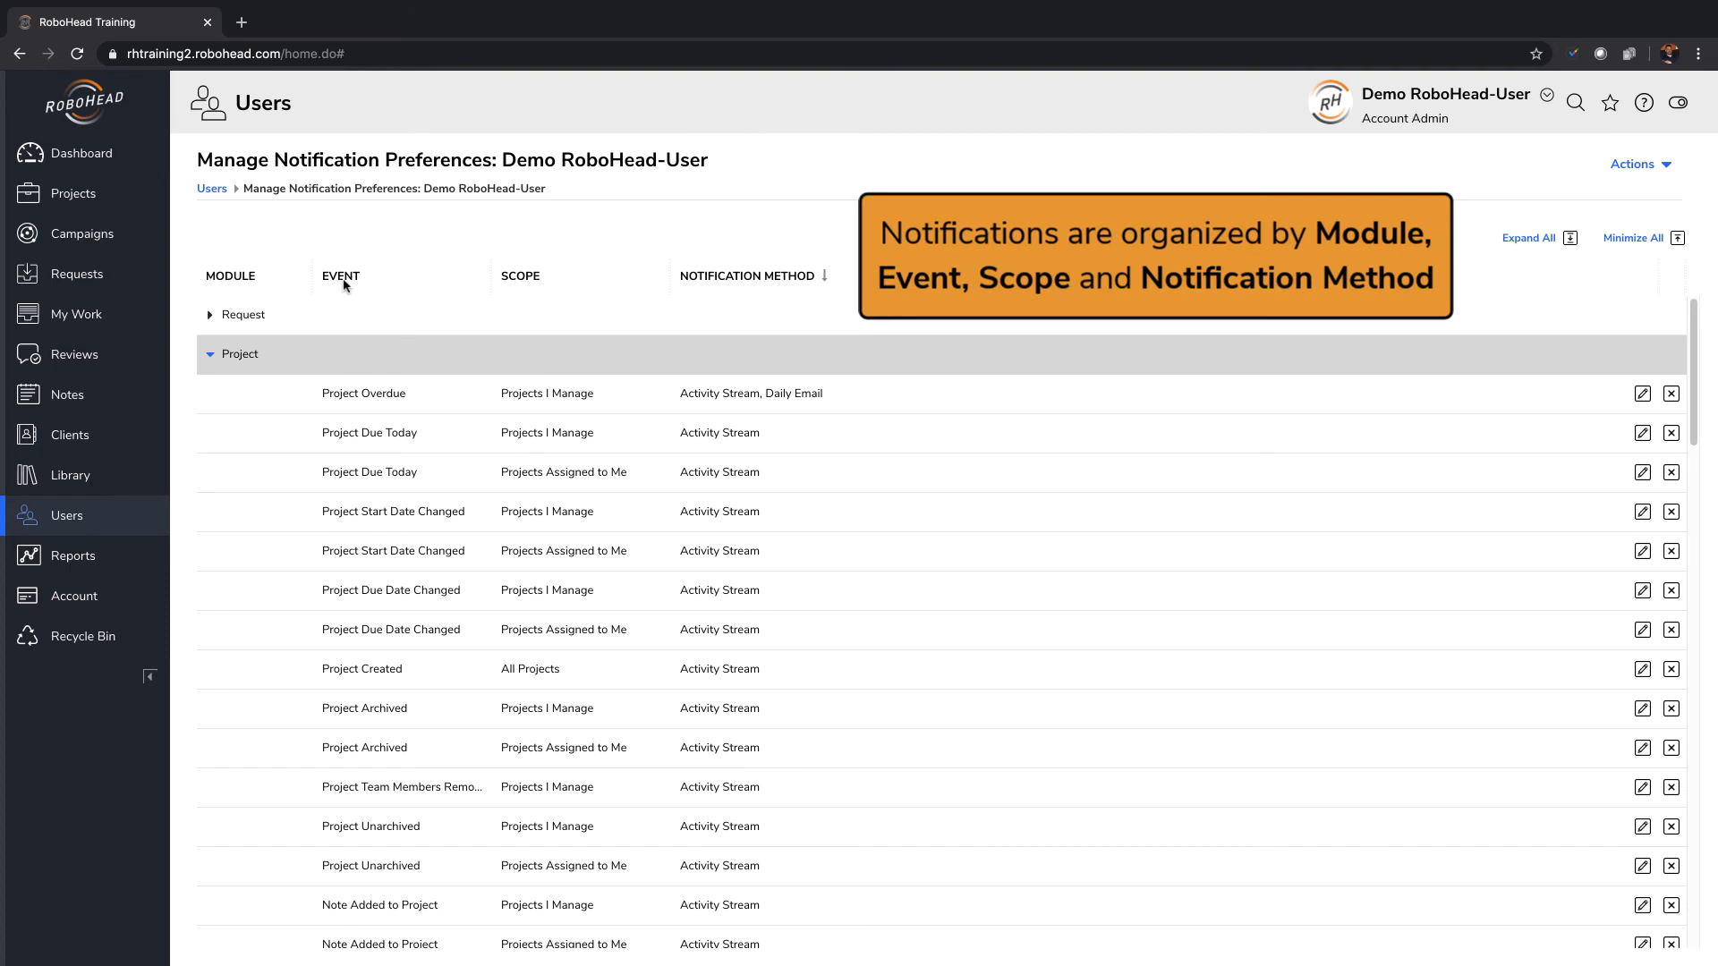
{"action": "mouse_move", "coordinate": [518, 290]}
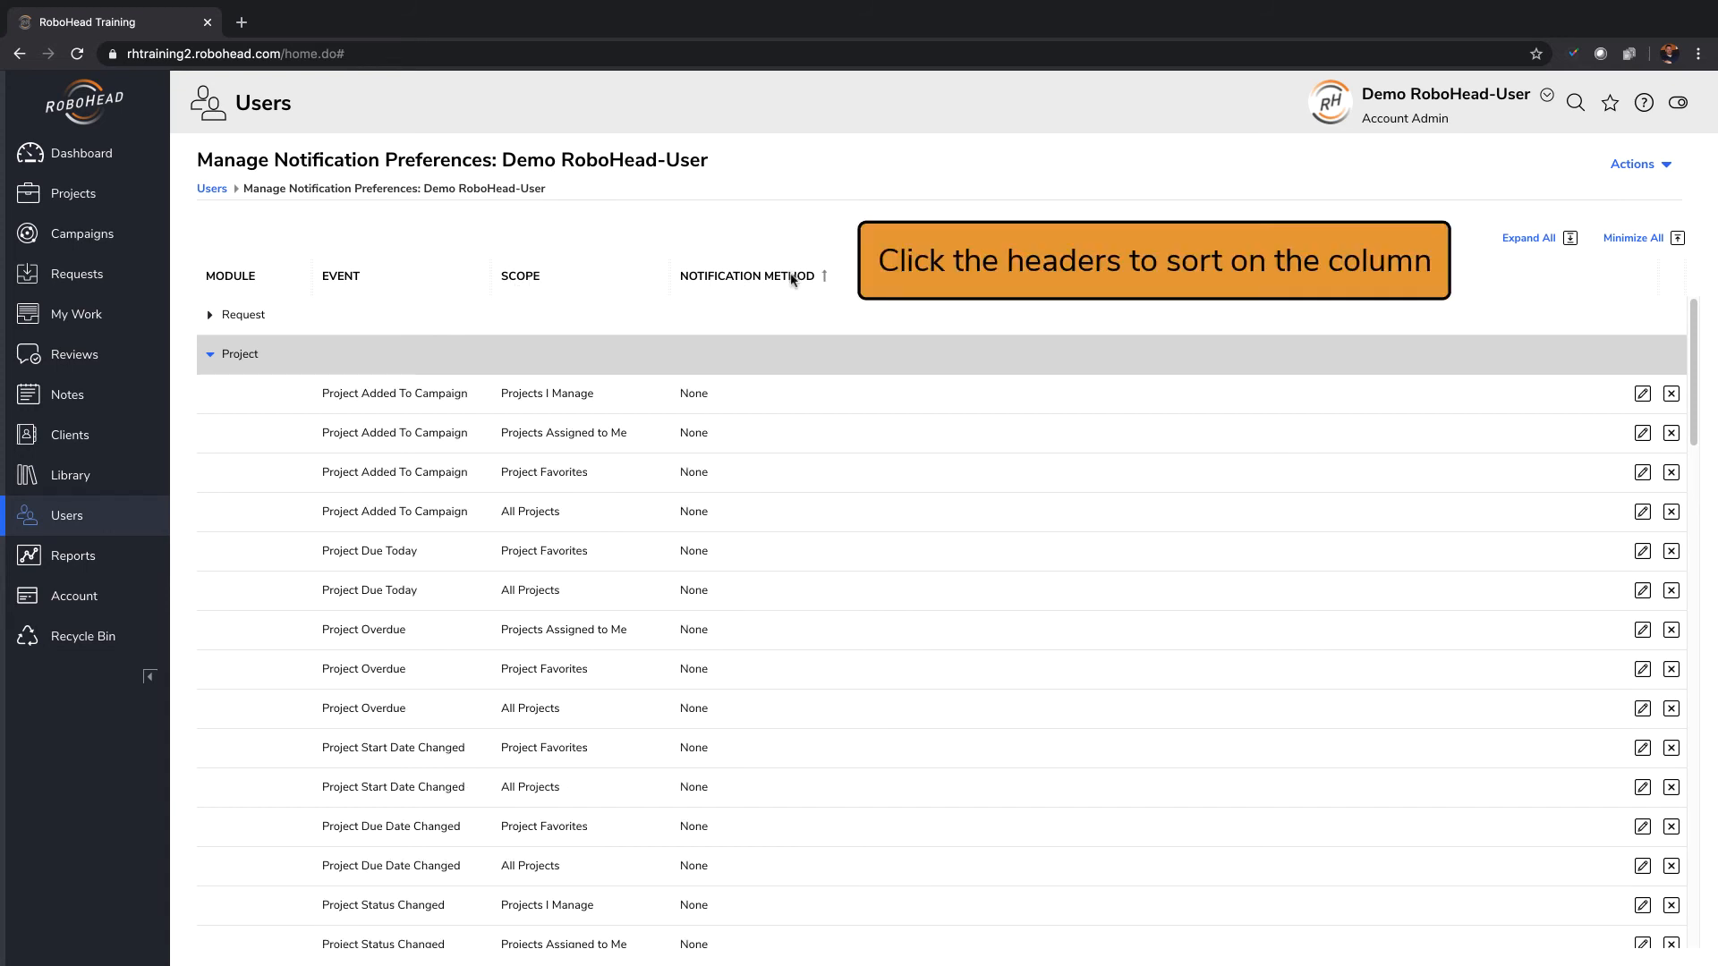
{"action": "mouse_move", "coordinate": [800, 508]}
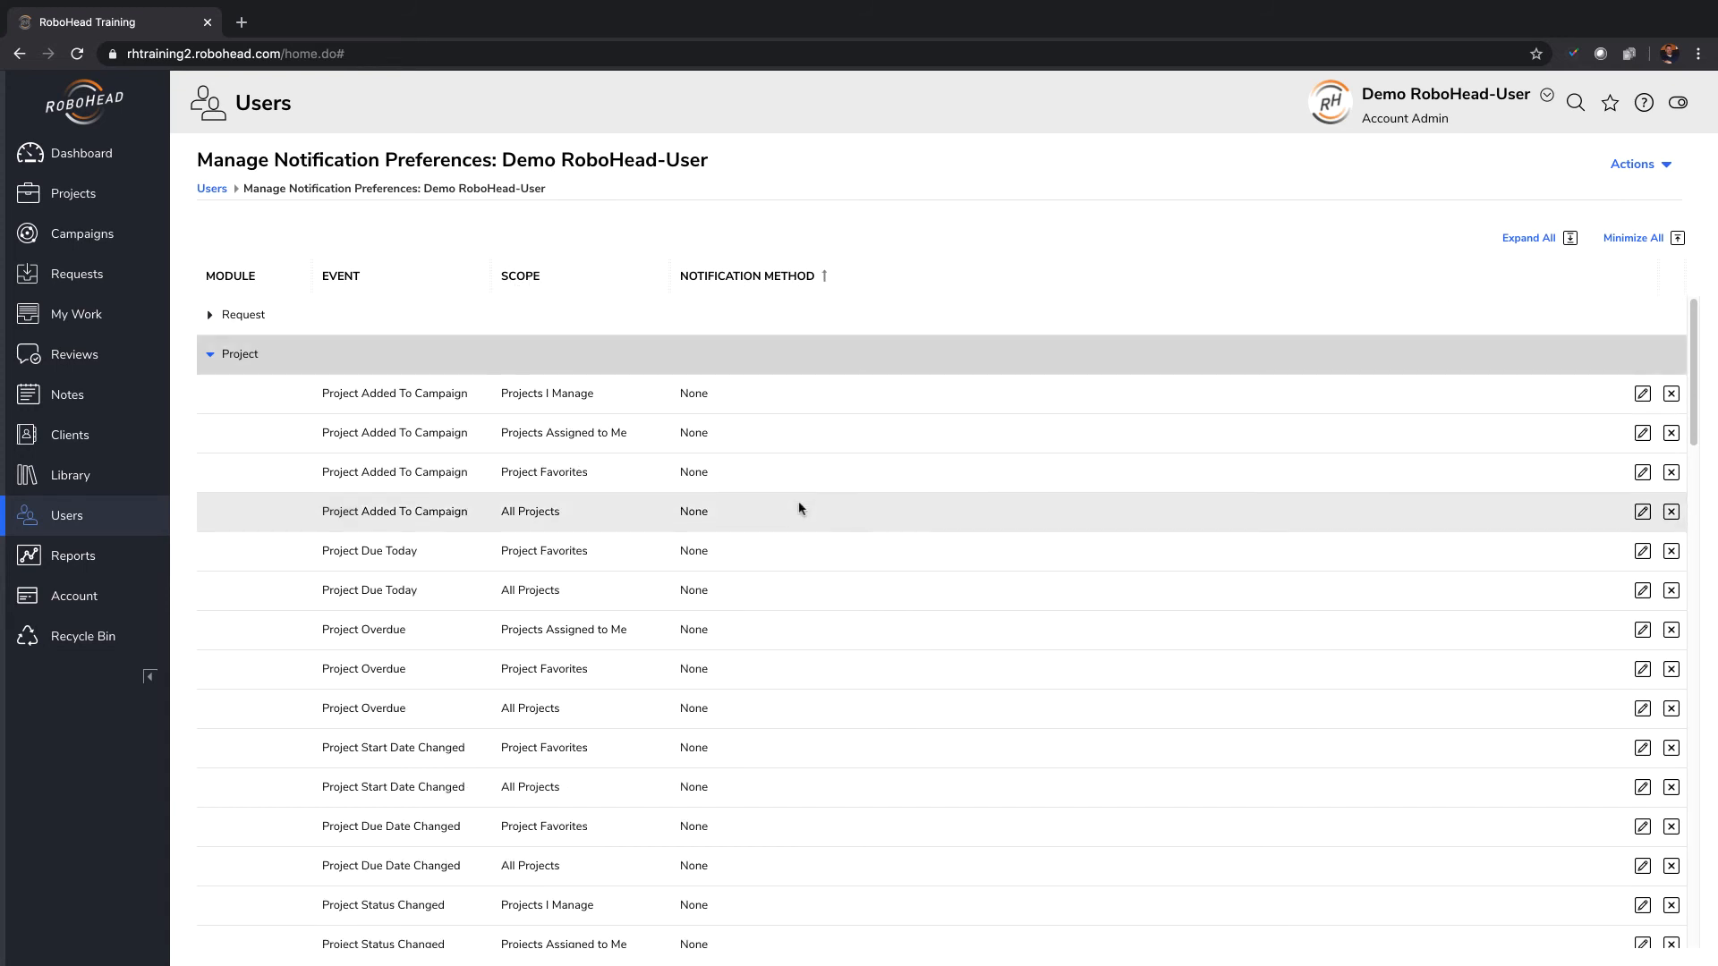
{"action": "mouse_move", "coordinate": [793, 611]}
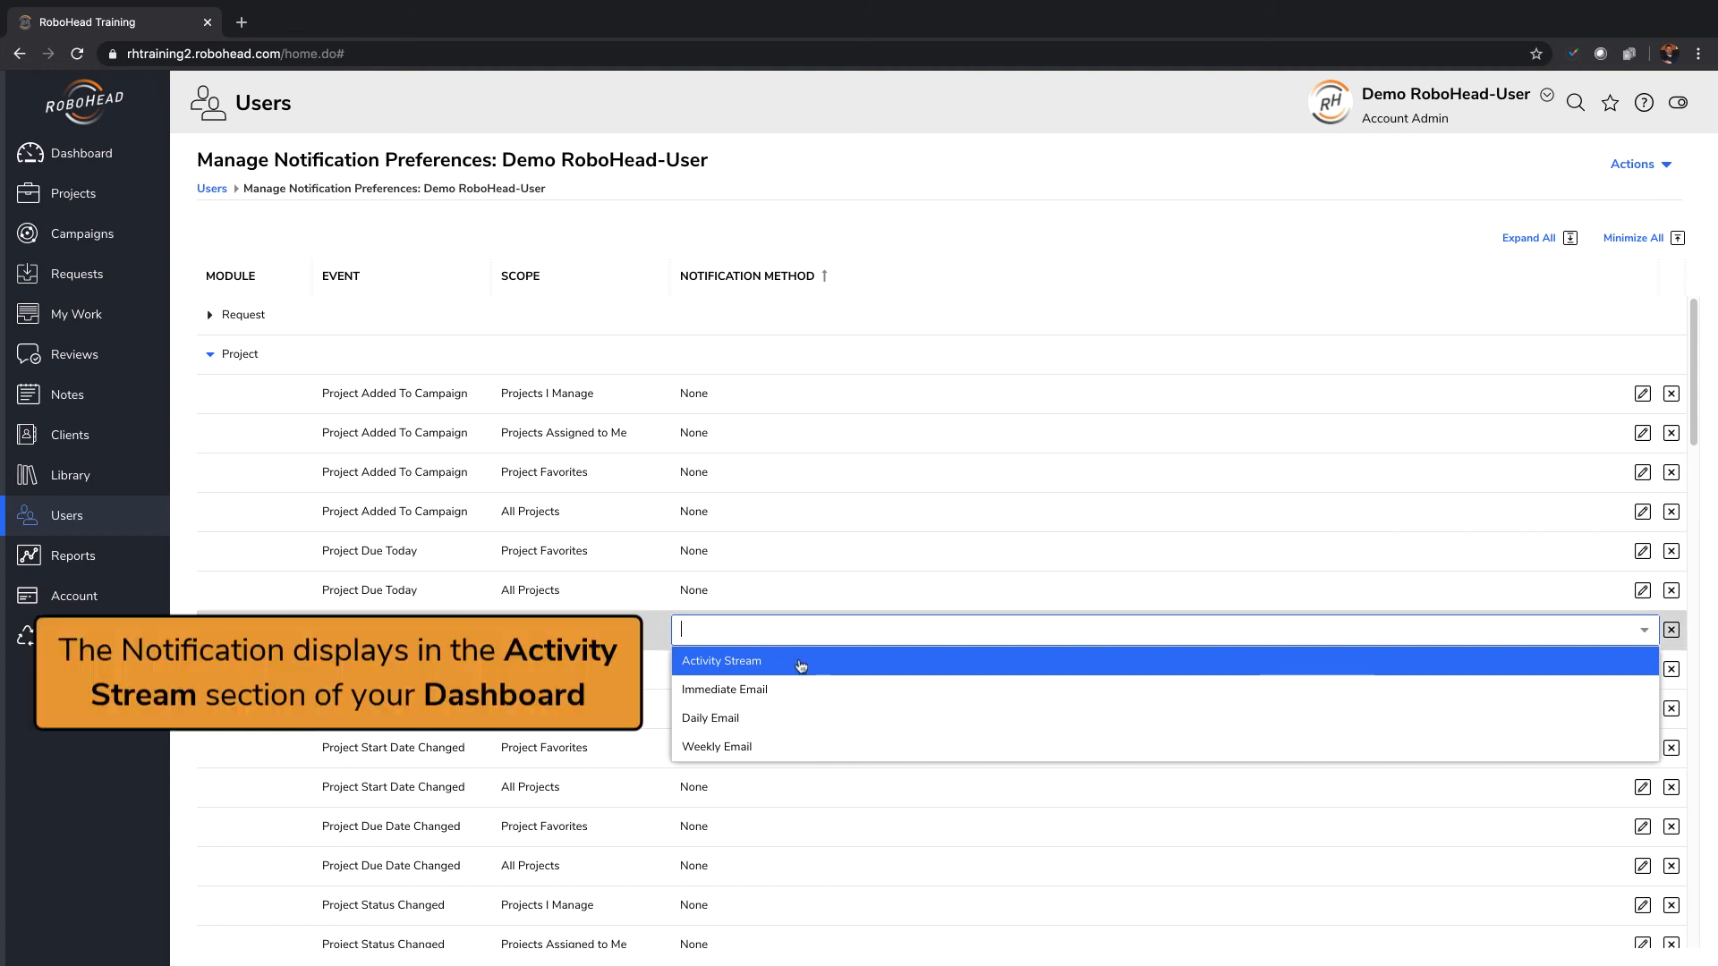
Step: Set Project Overdue (assigned to me) methods, dropping Weekly Email, then show revert options
{"action": "left_click", "coordinate": [721, 661]}
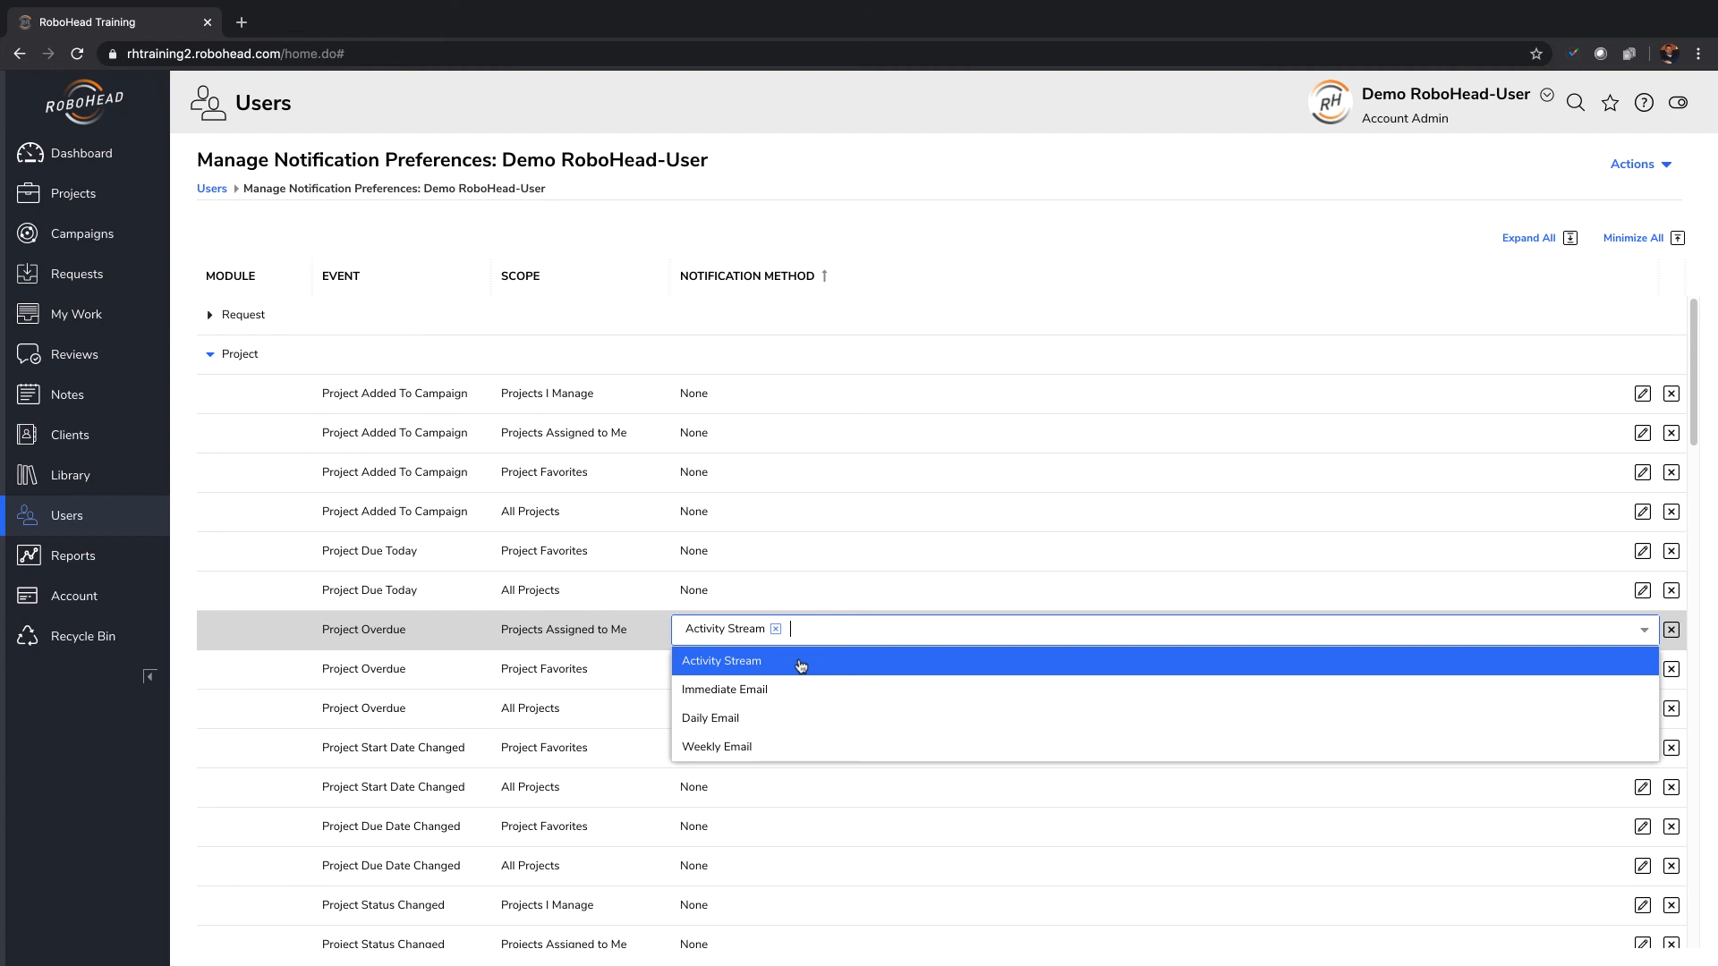
{"action": "mouse_move", "coordinate": [724, 689]}
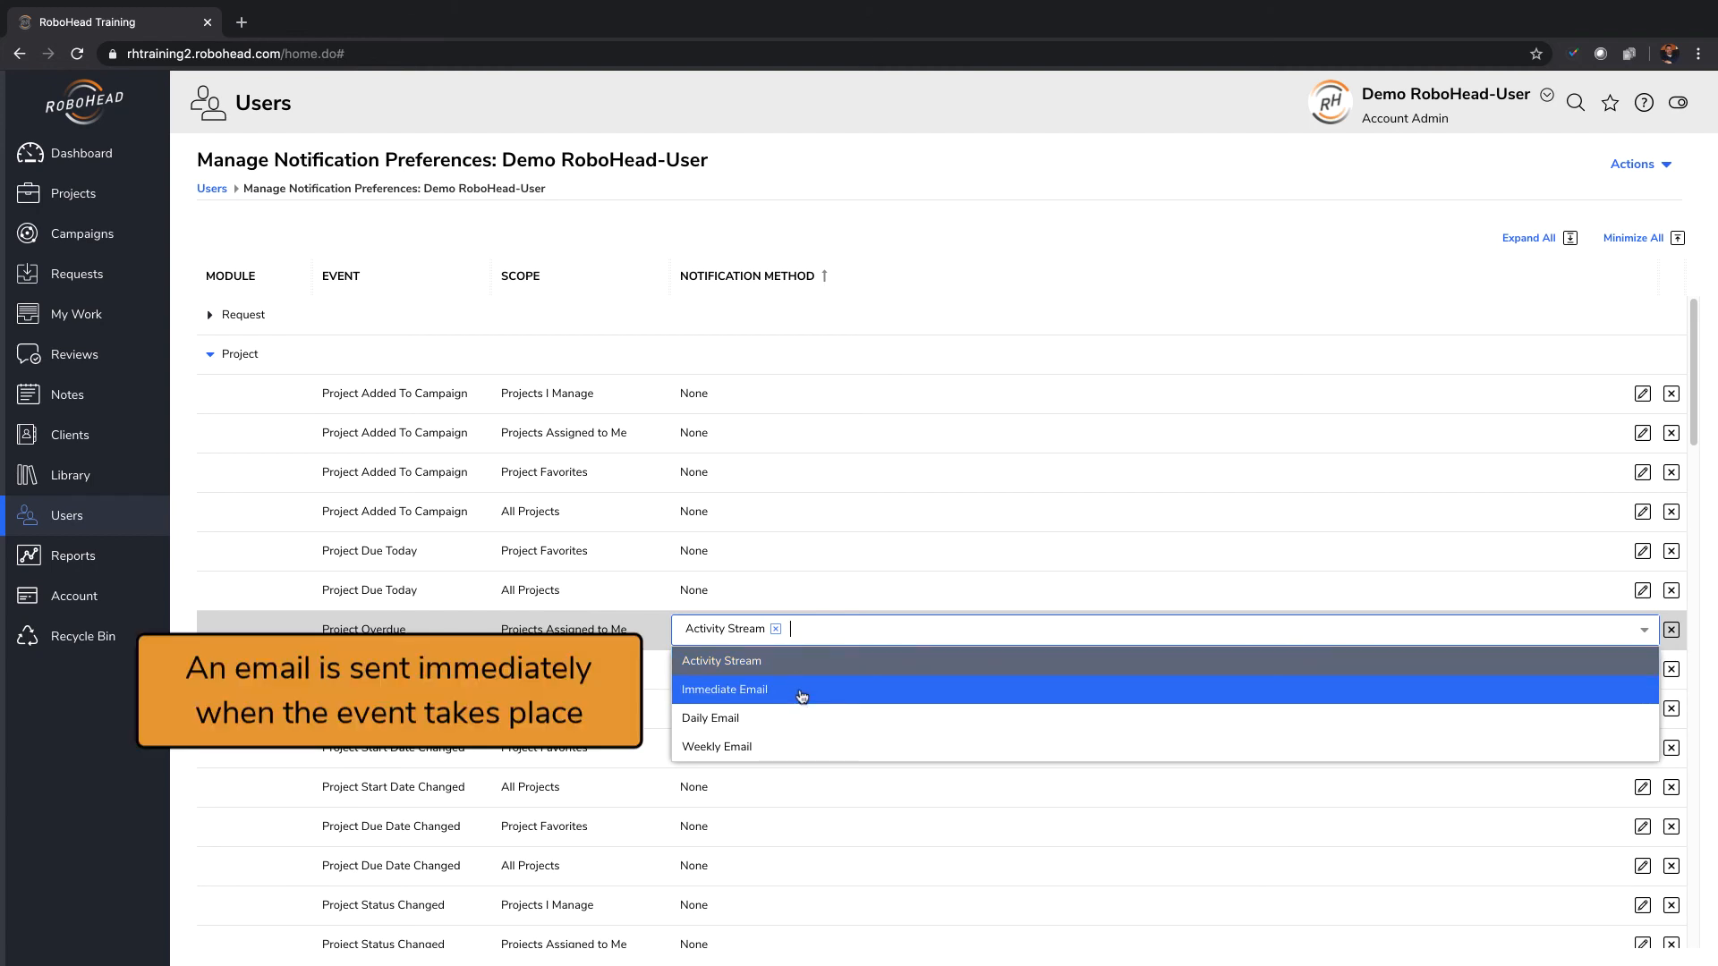
{"action": "left_click", "coordinate": [724, 689]}
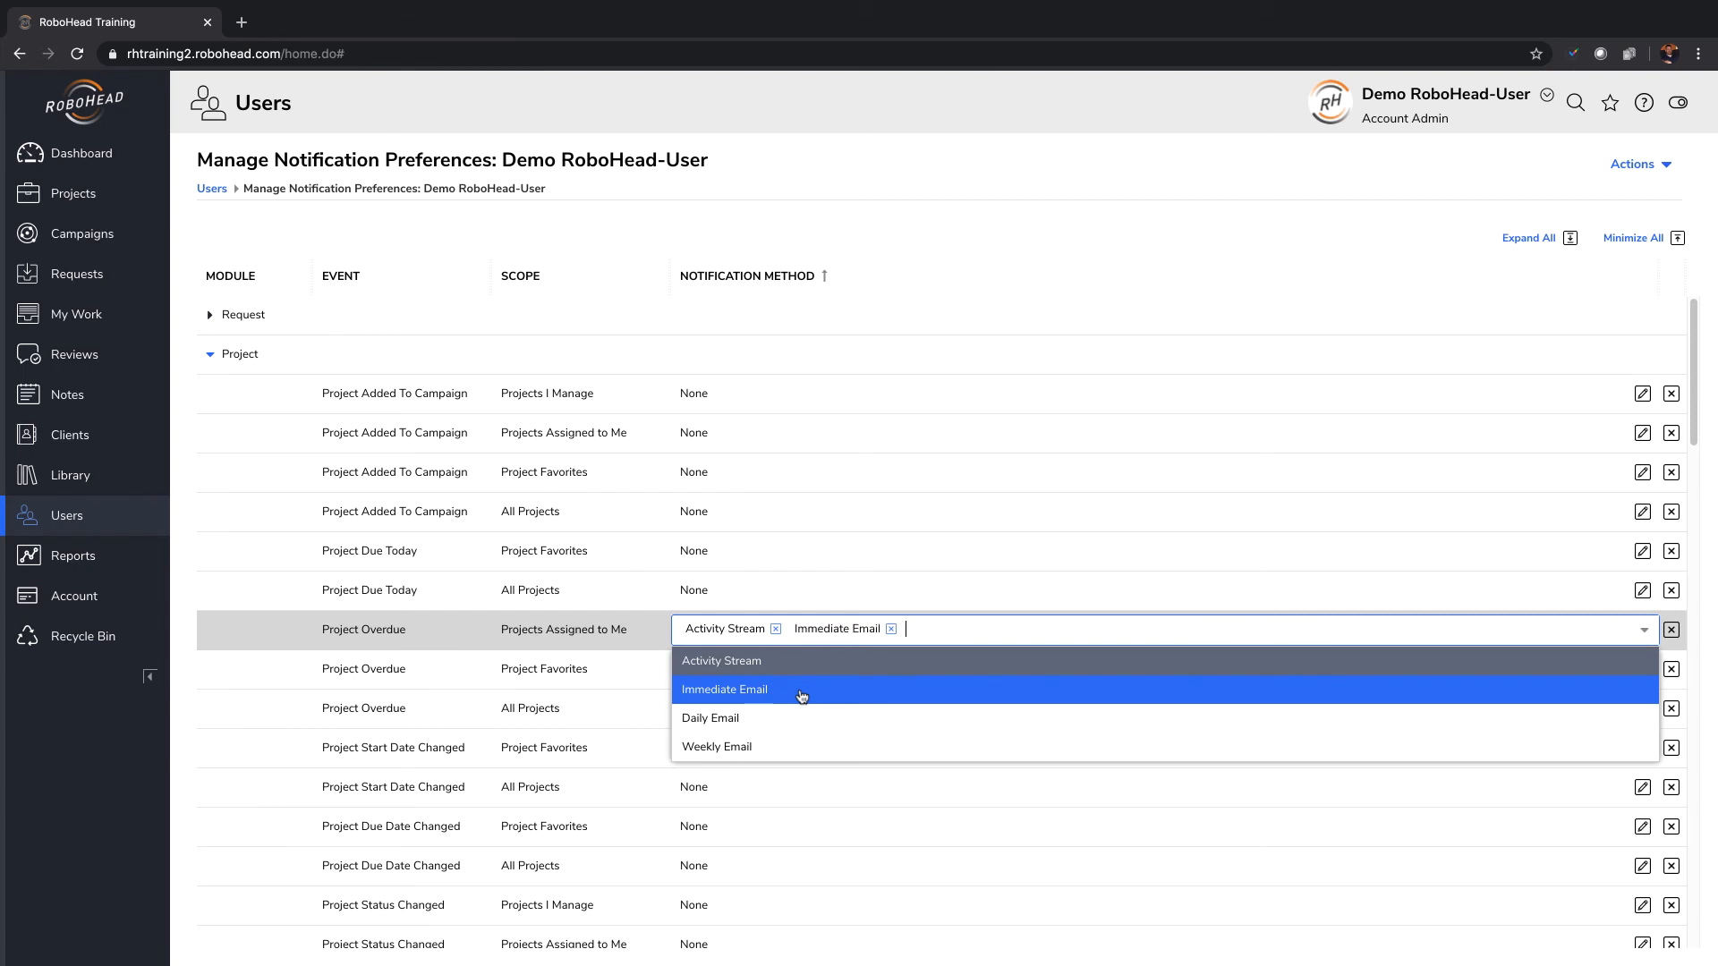
{"action": "mouse_move", "coordinate": [709, 717]}
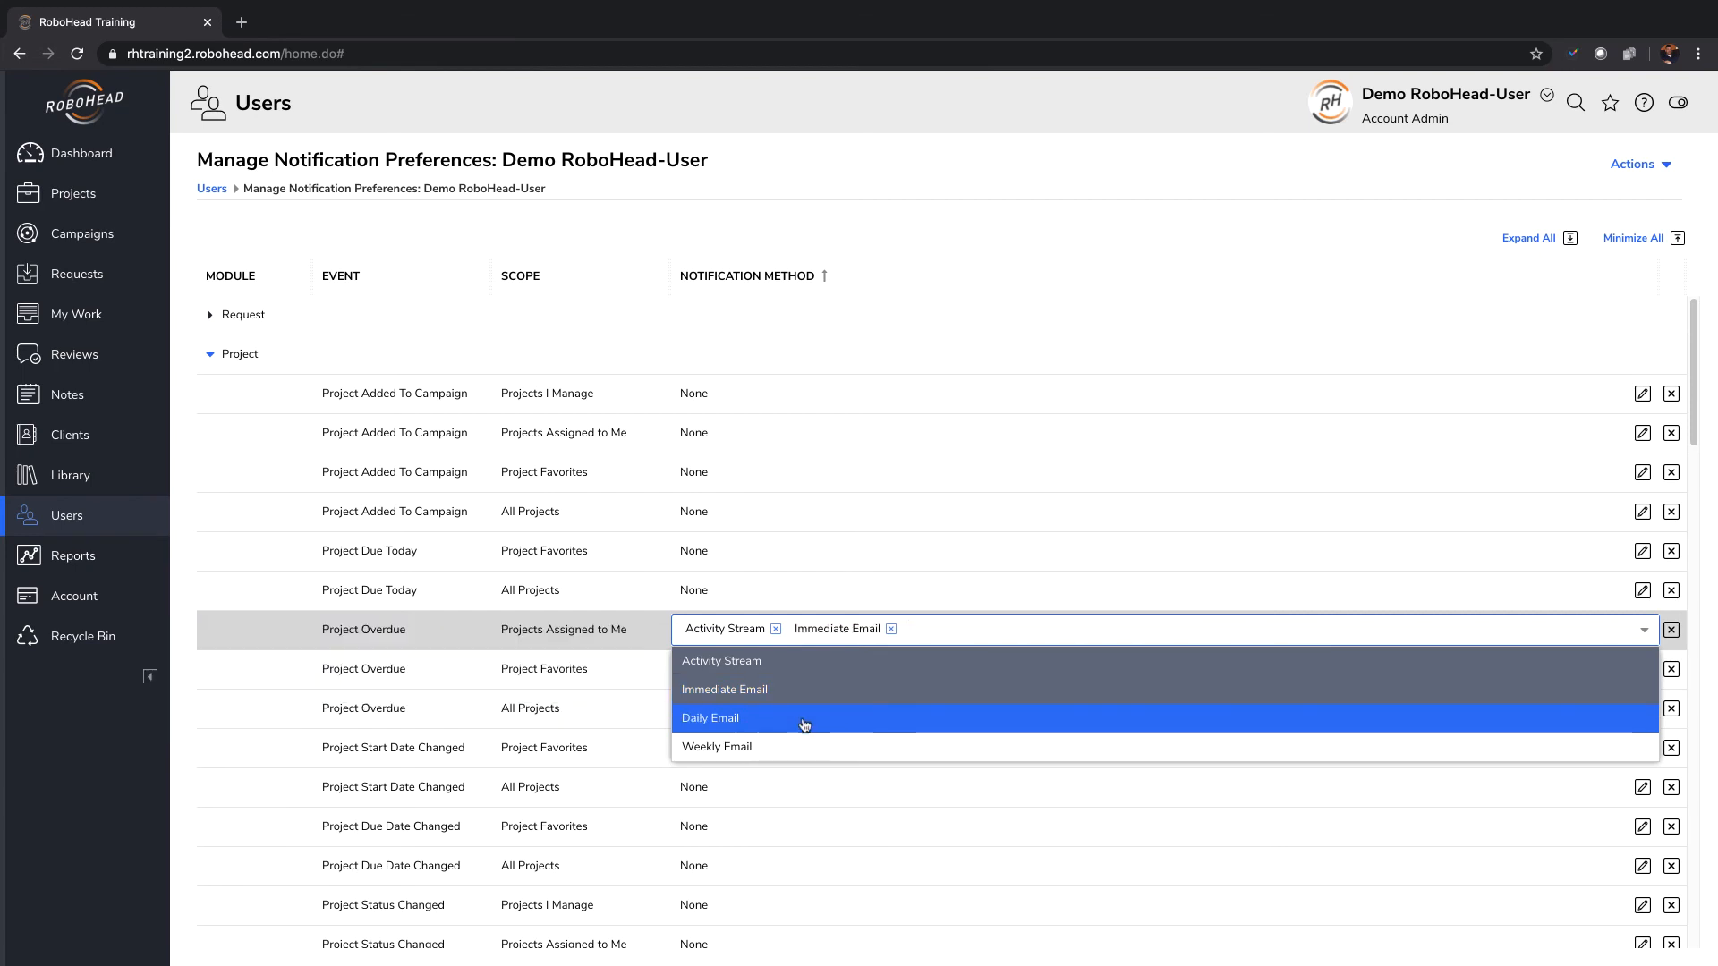
{"action": "left_click", "coordinate": [709, 717]}
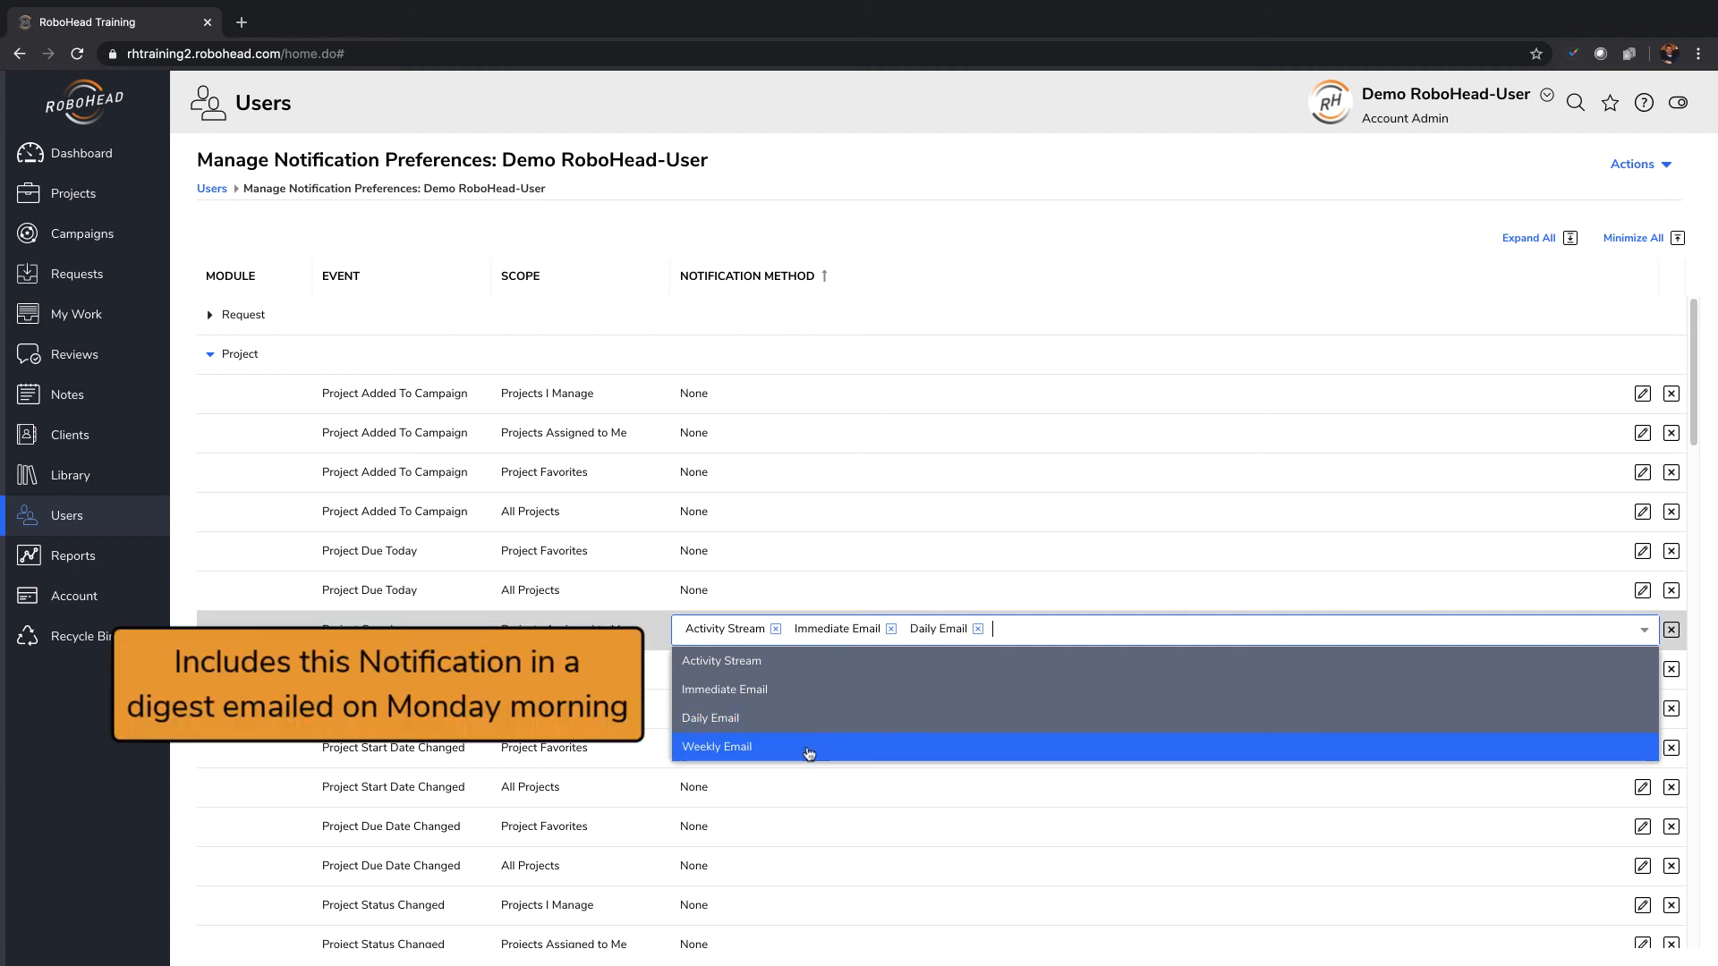
{"action": "left_click", "coordinate": [717, 747]}
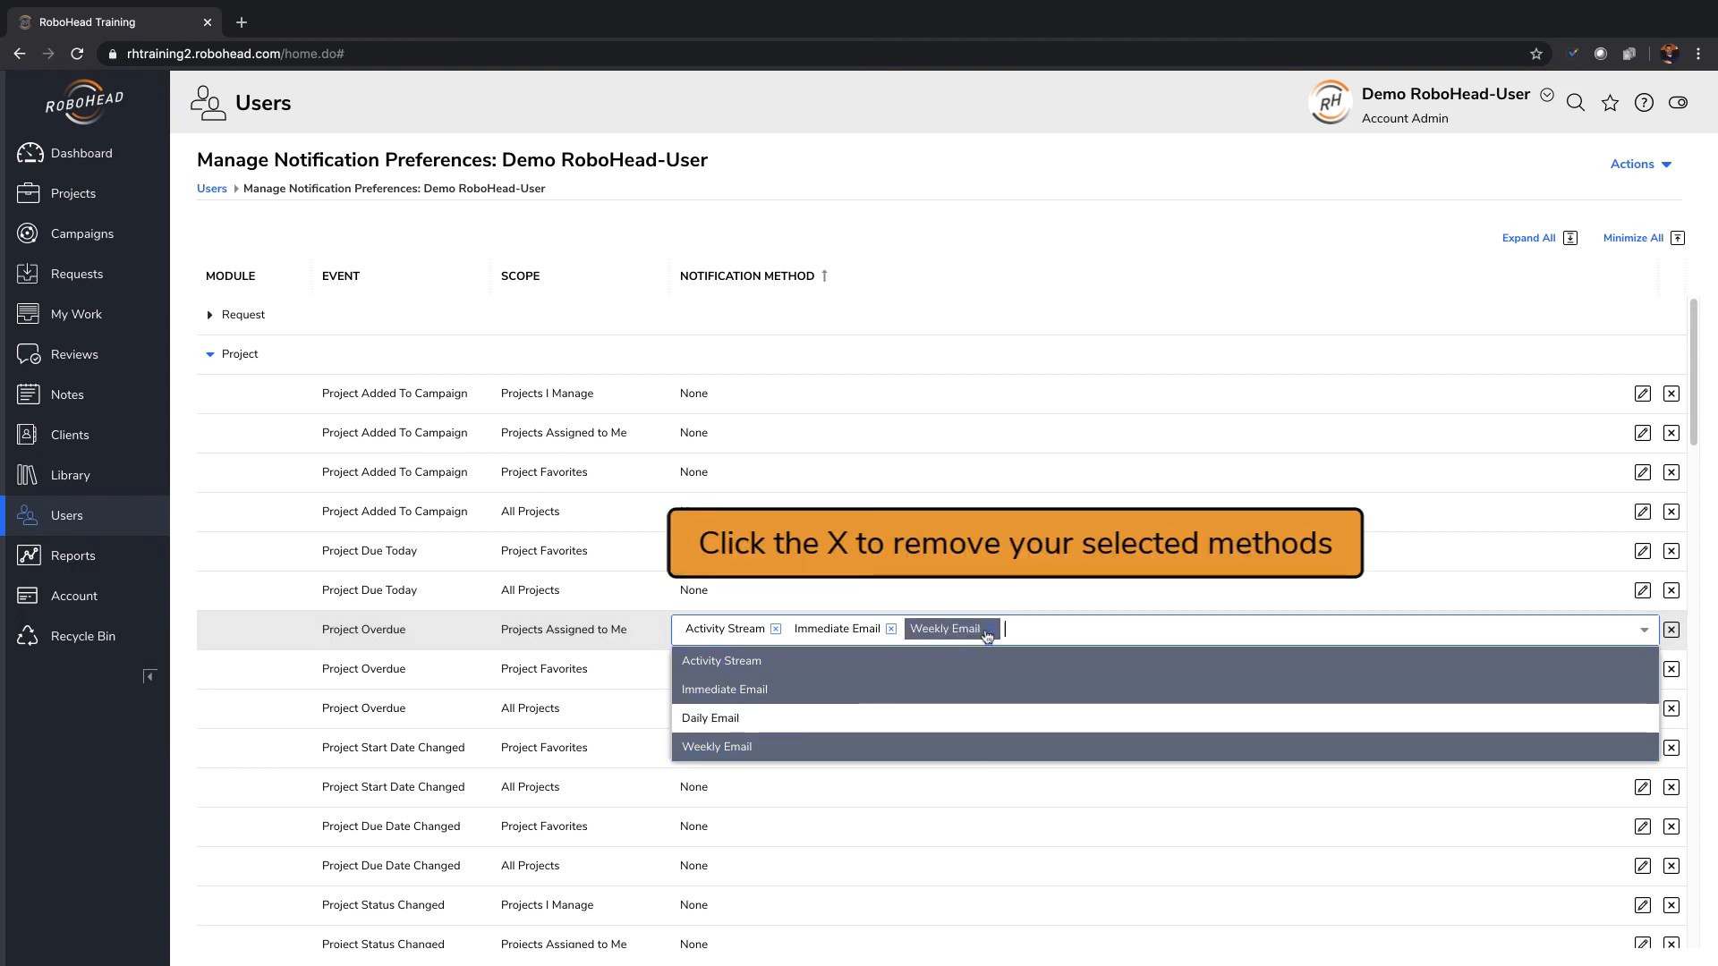
{"action": "left_click", "coordinate": [990, 628]}
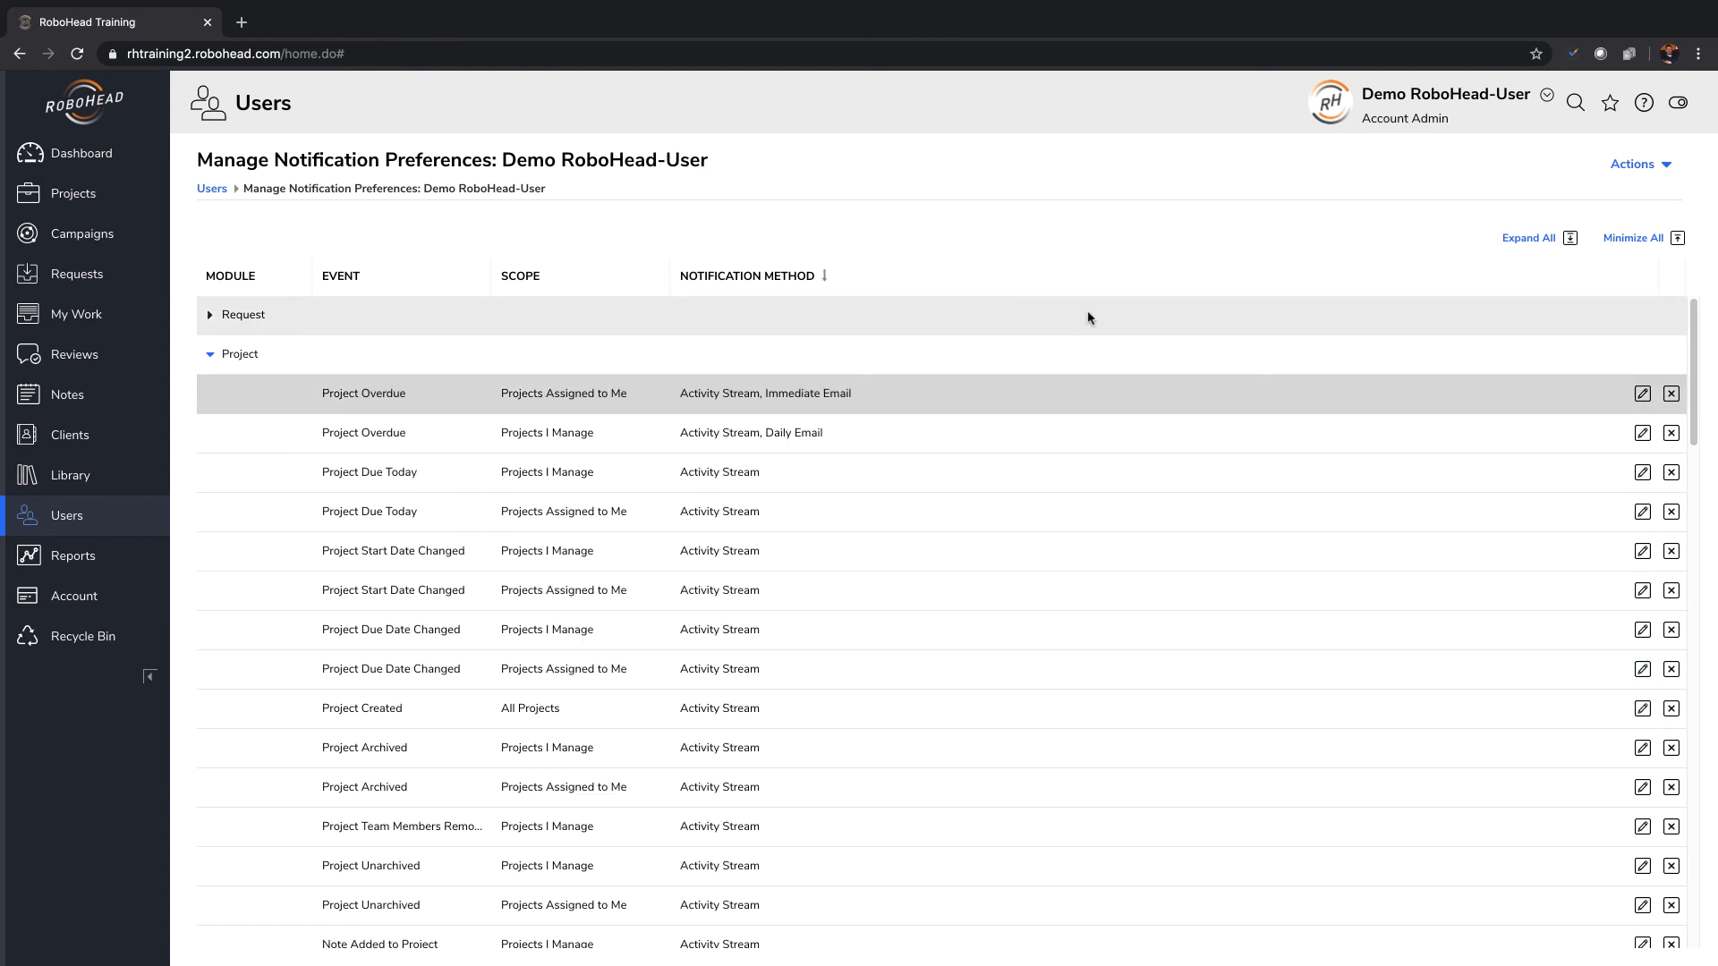
{"action": "left_click", "coordinate": [1633, 162]}
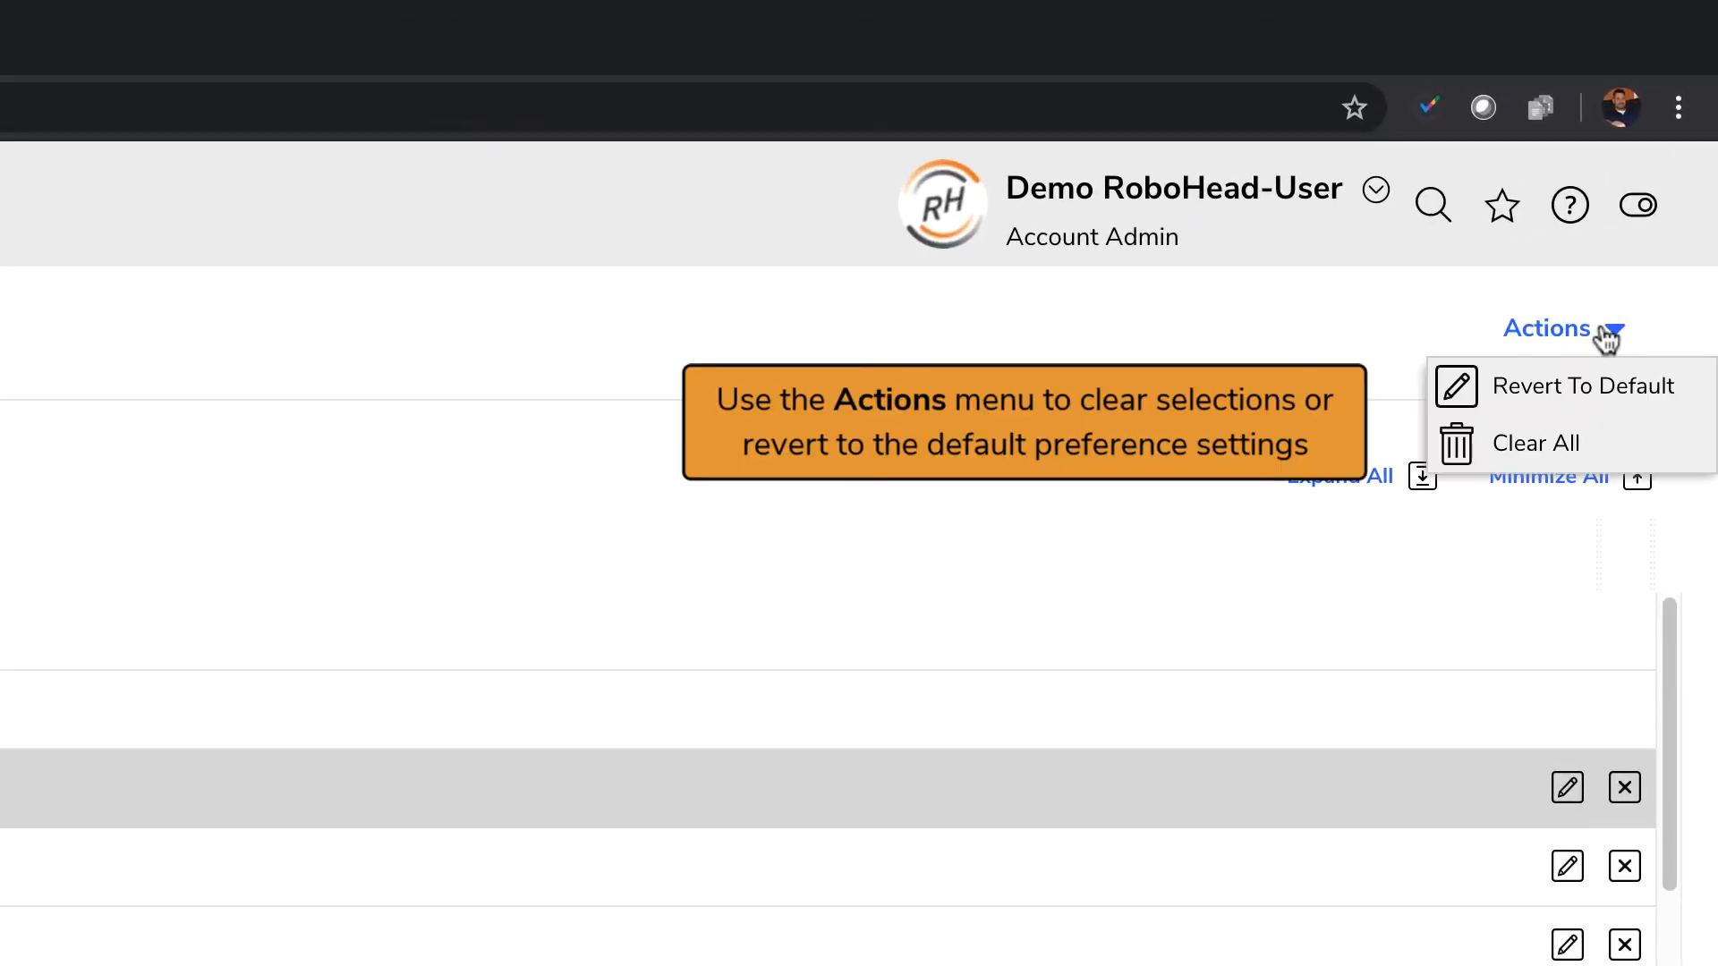